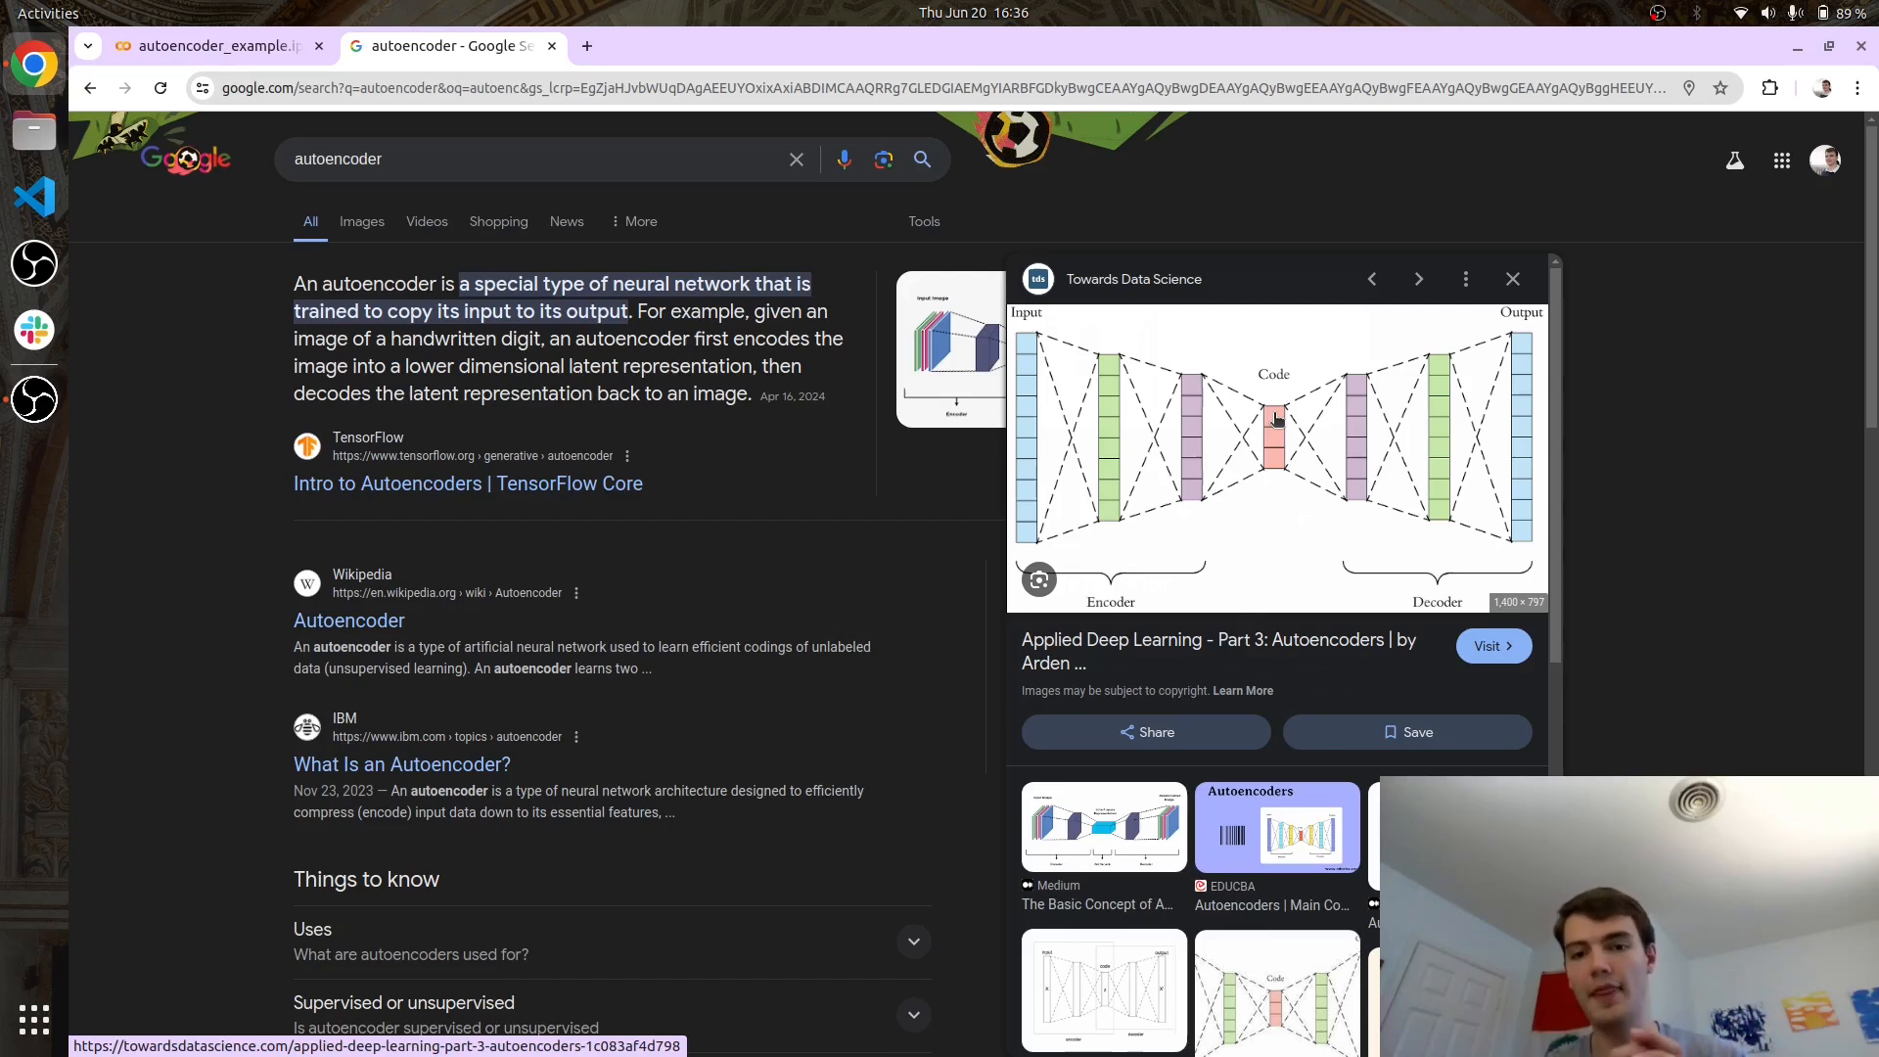
pyautogui.moveTo(1237, 478)
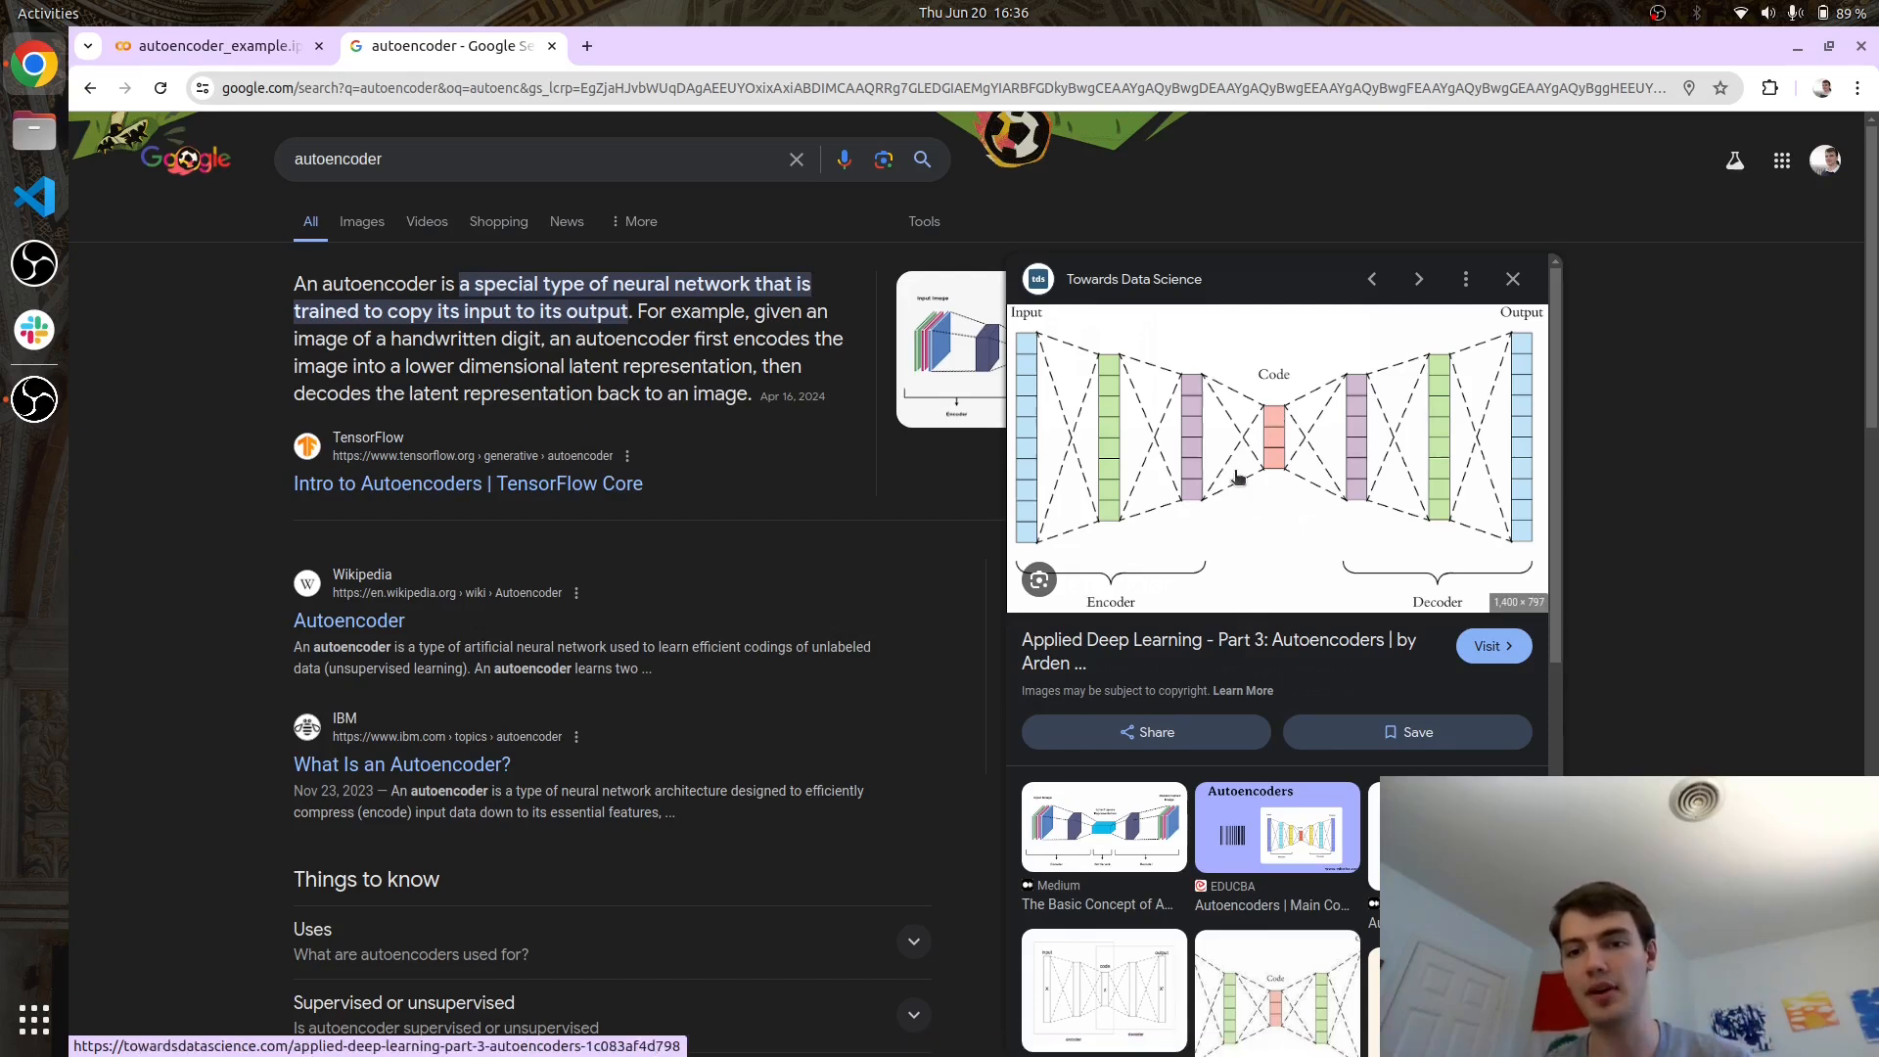
pyautogui.moveTo(1503, 442)
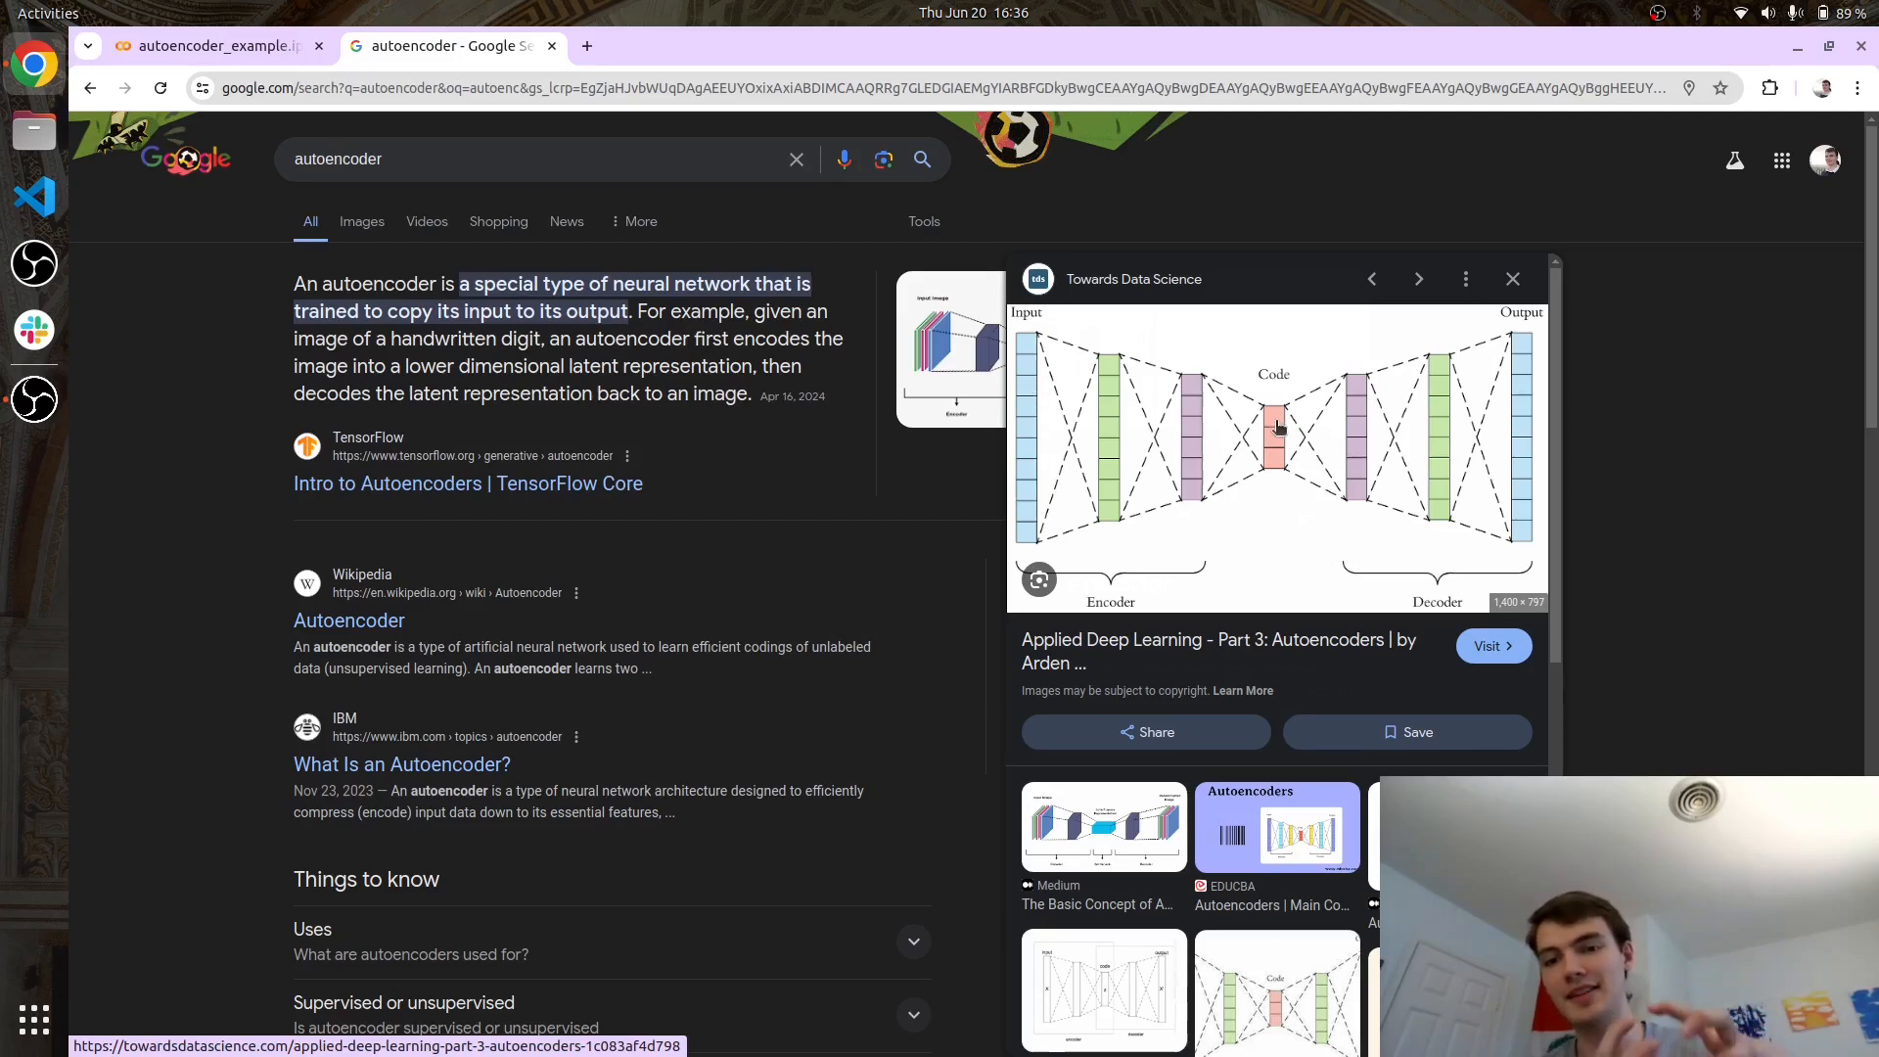
pyautogui.moveTo(1483, 404)
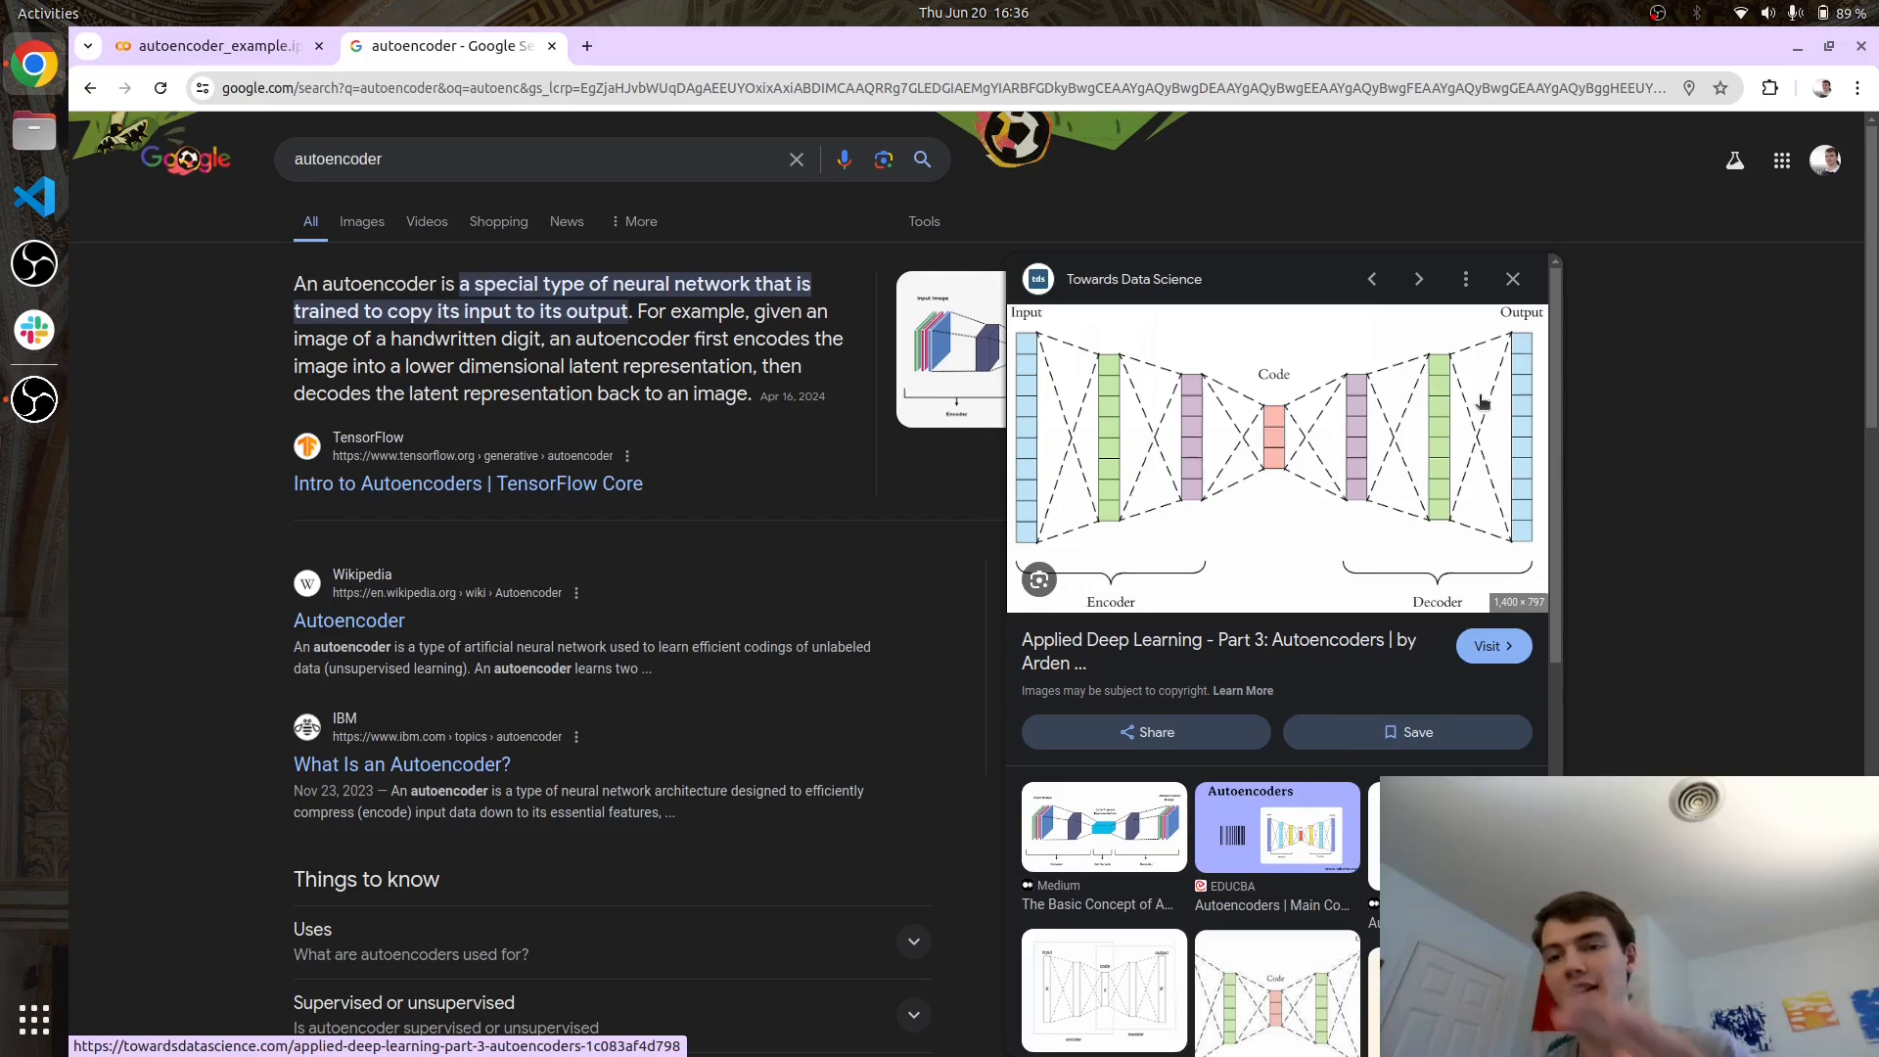
pyautogui.moveTo(1069, 470)
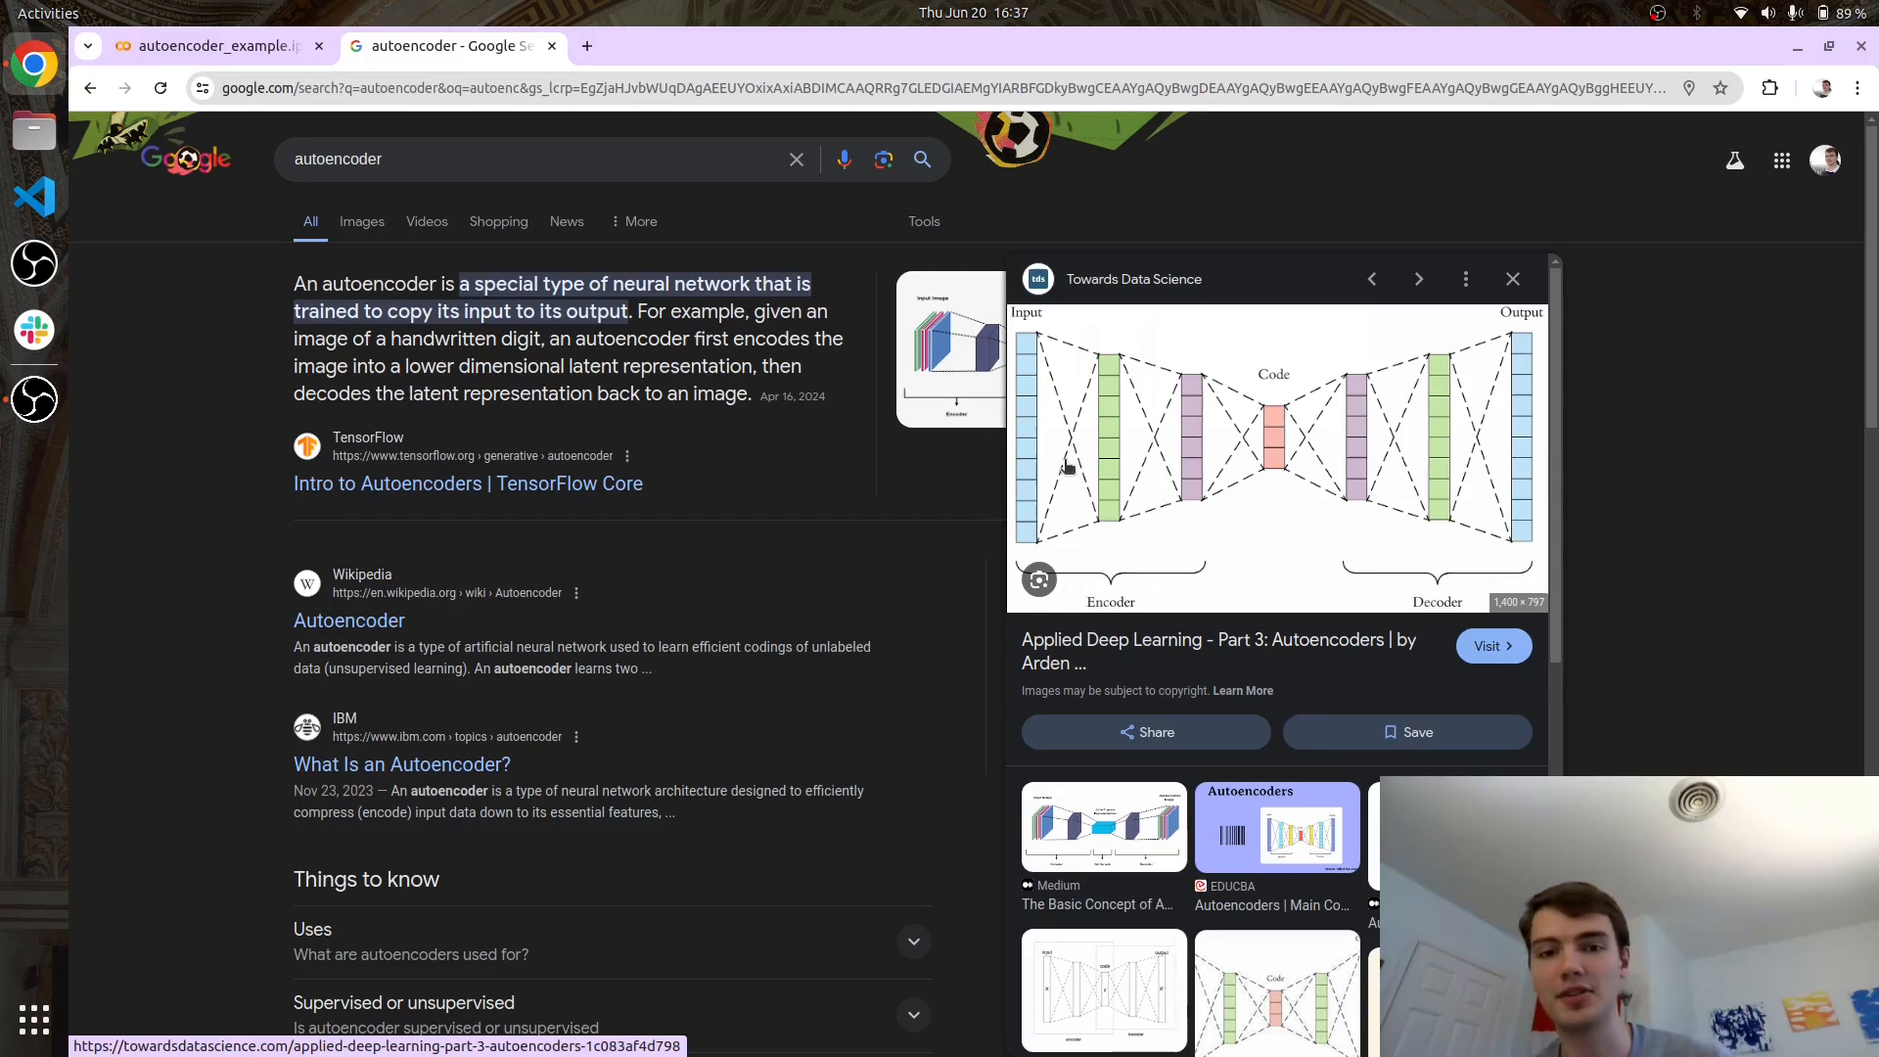
pyautogui.moveTo(1017, 353)
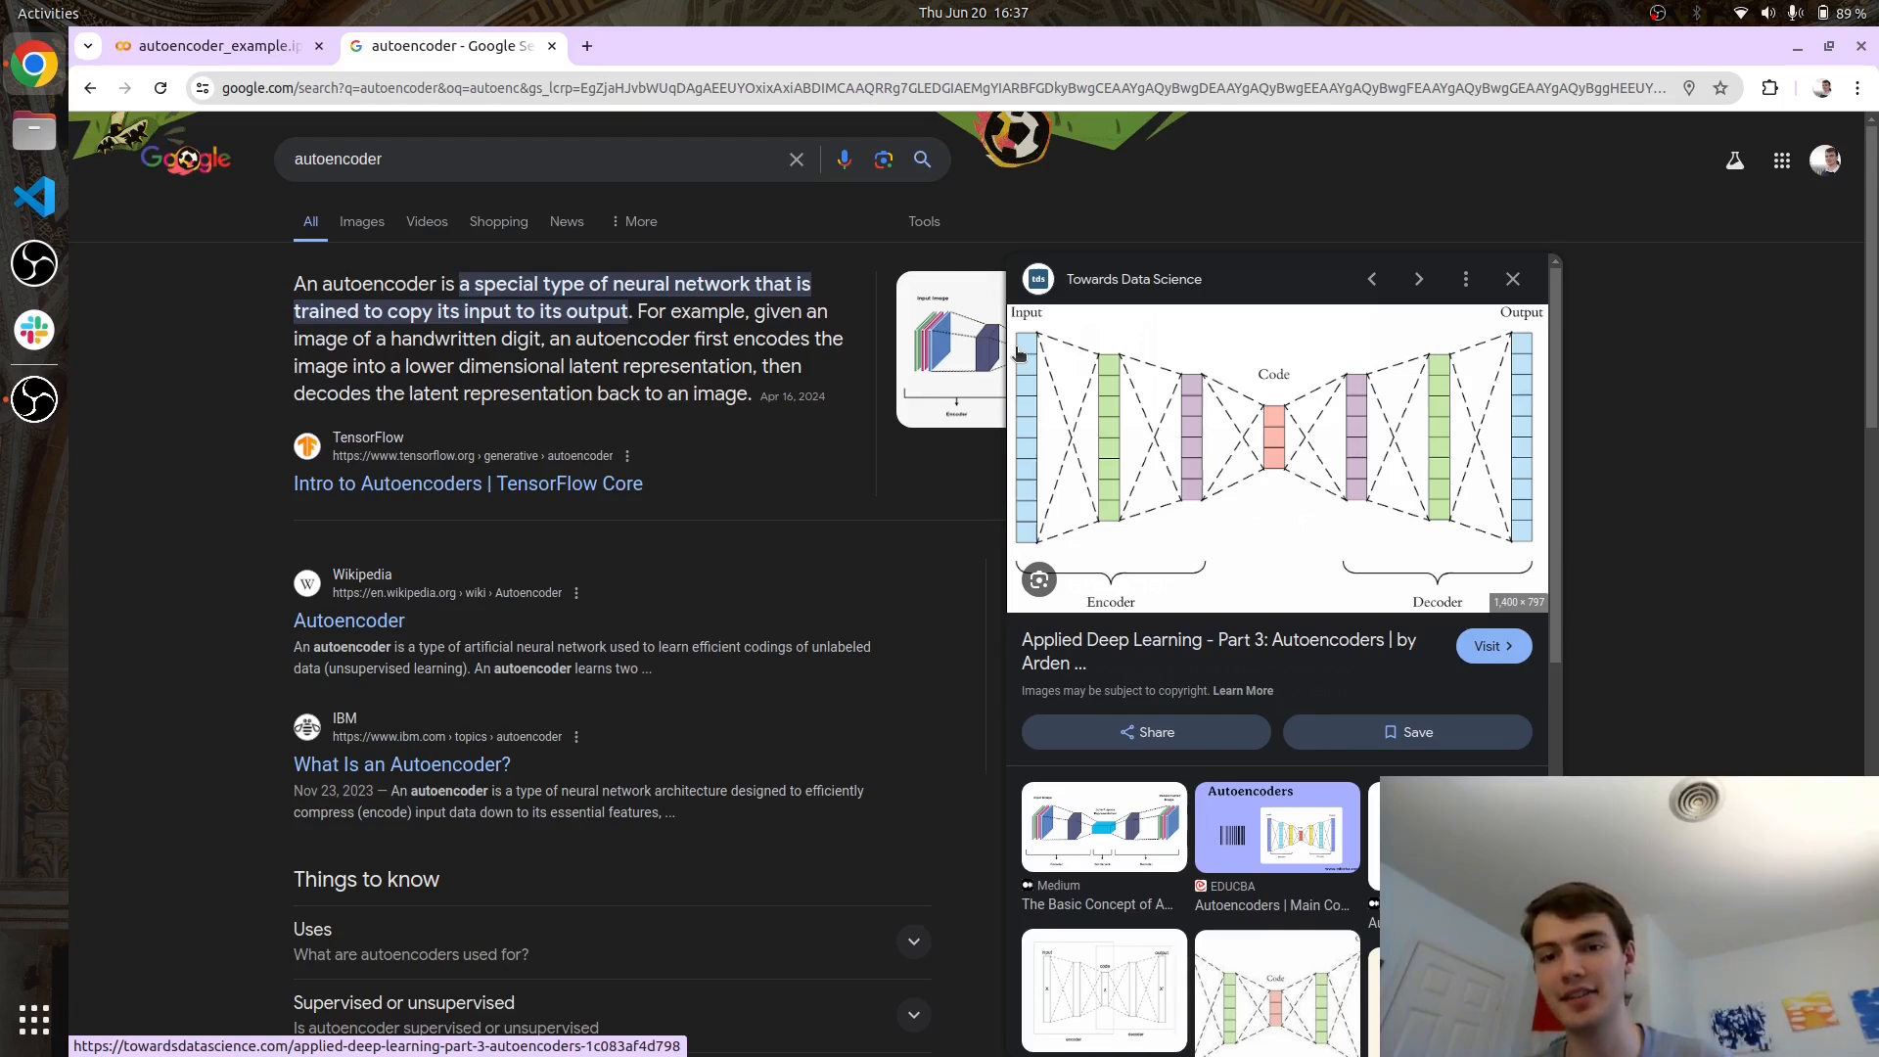
pyautogui.moveTo(1282, 384)
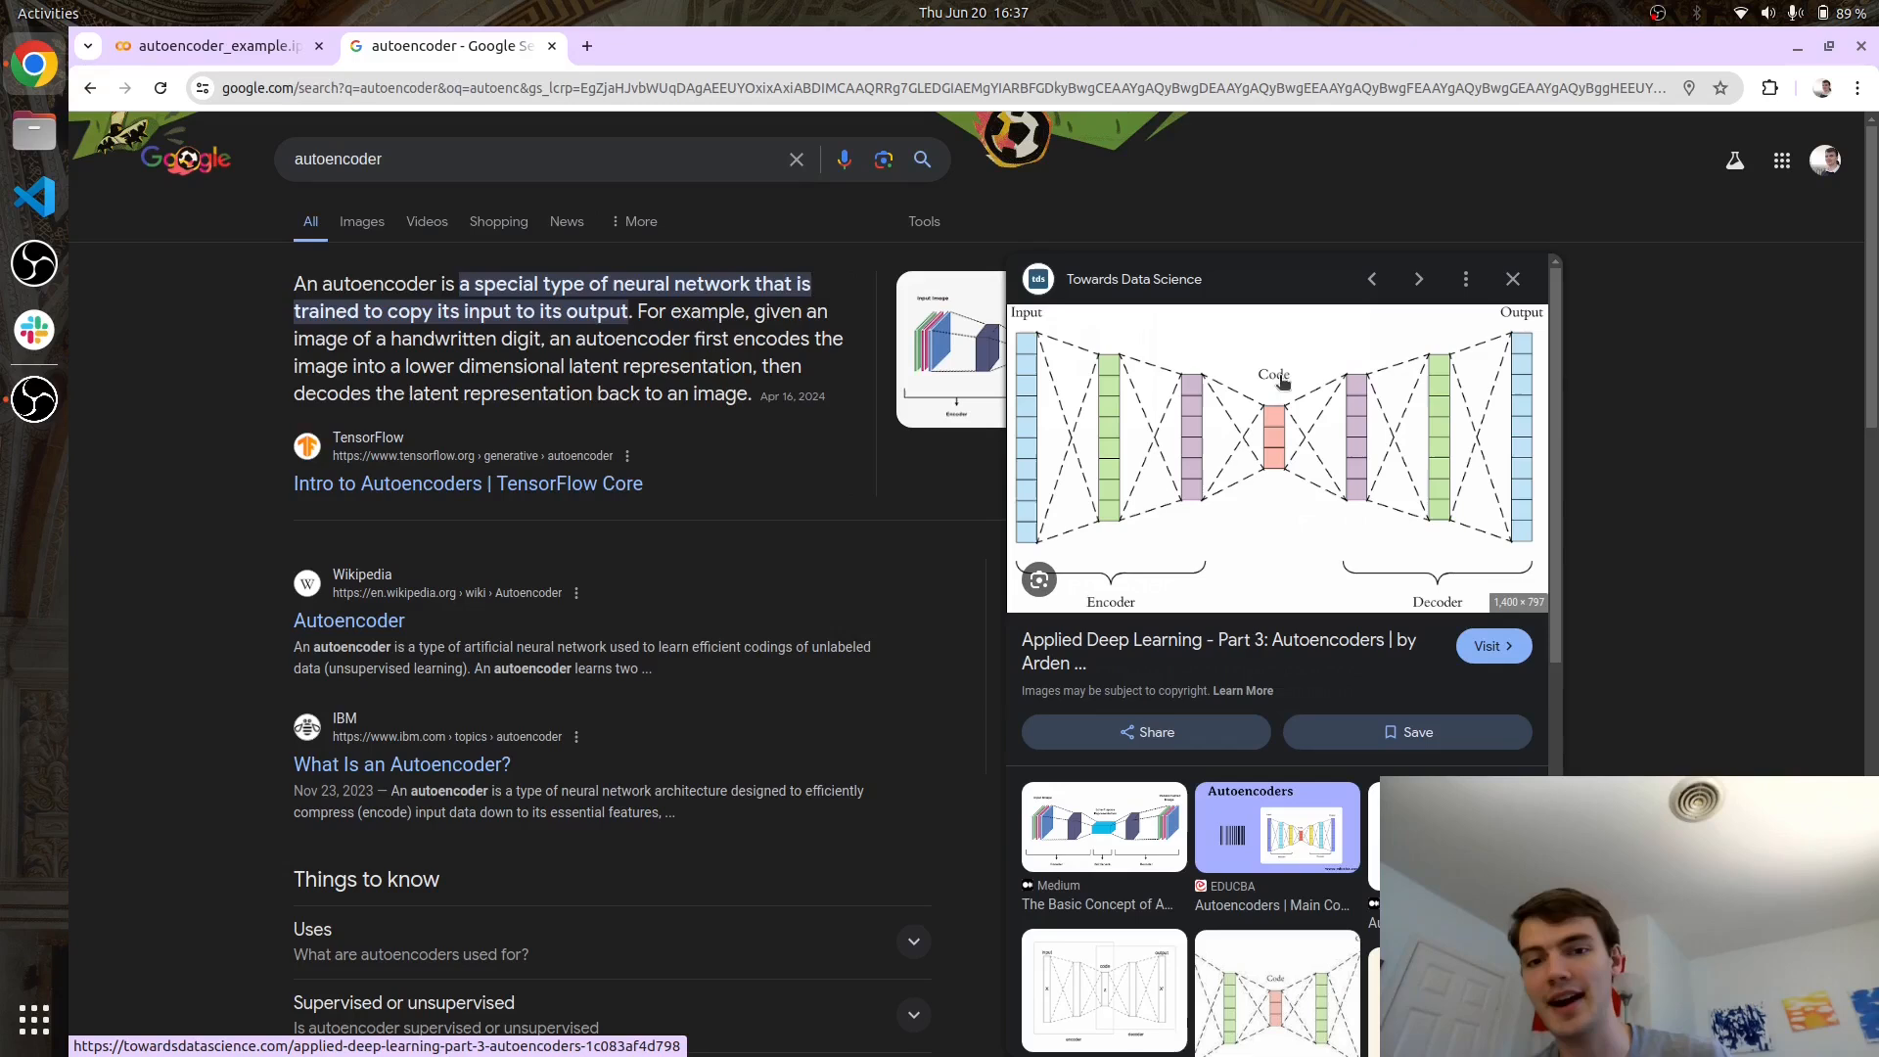
pyautogui.moveTo(1544, 362)
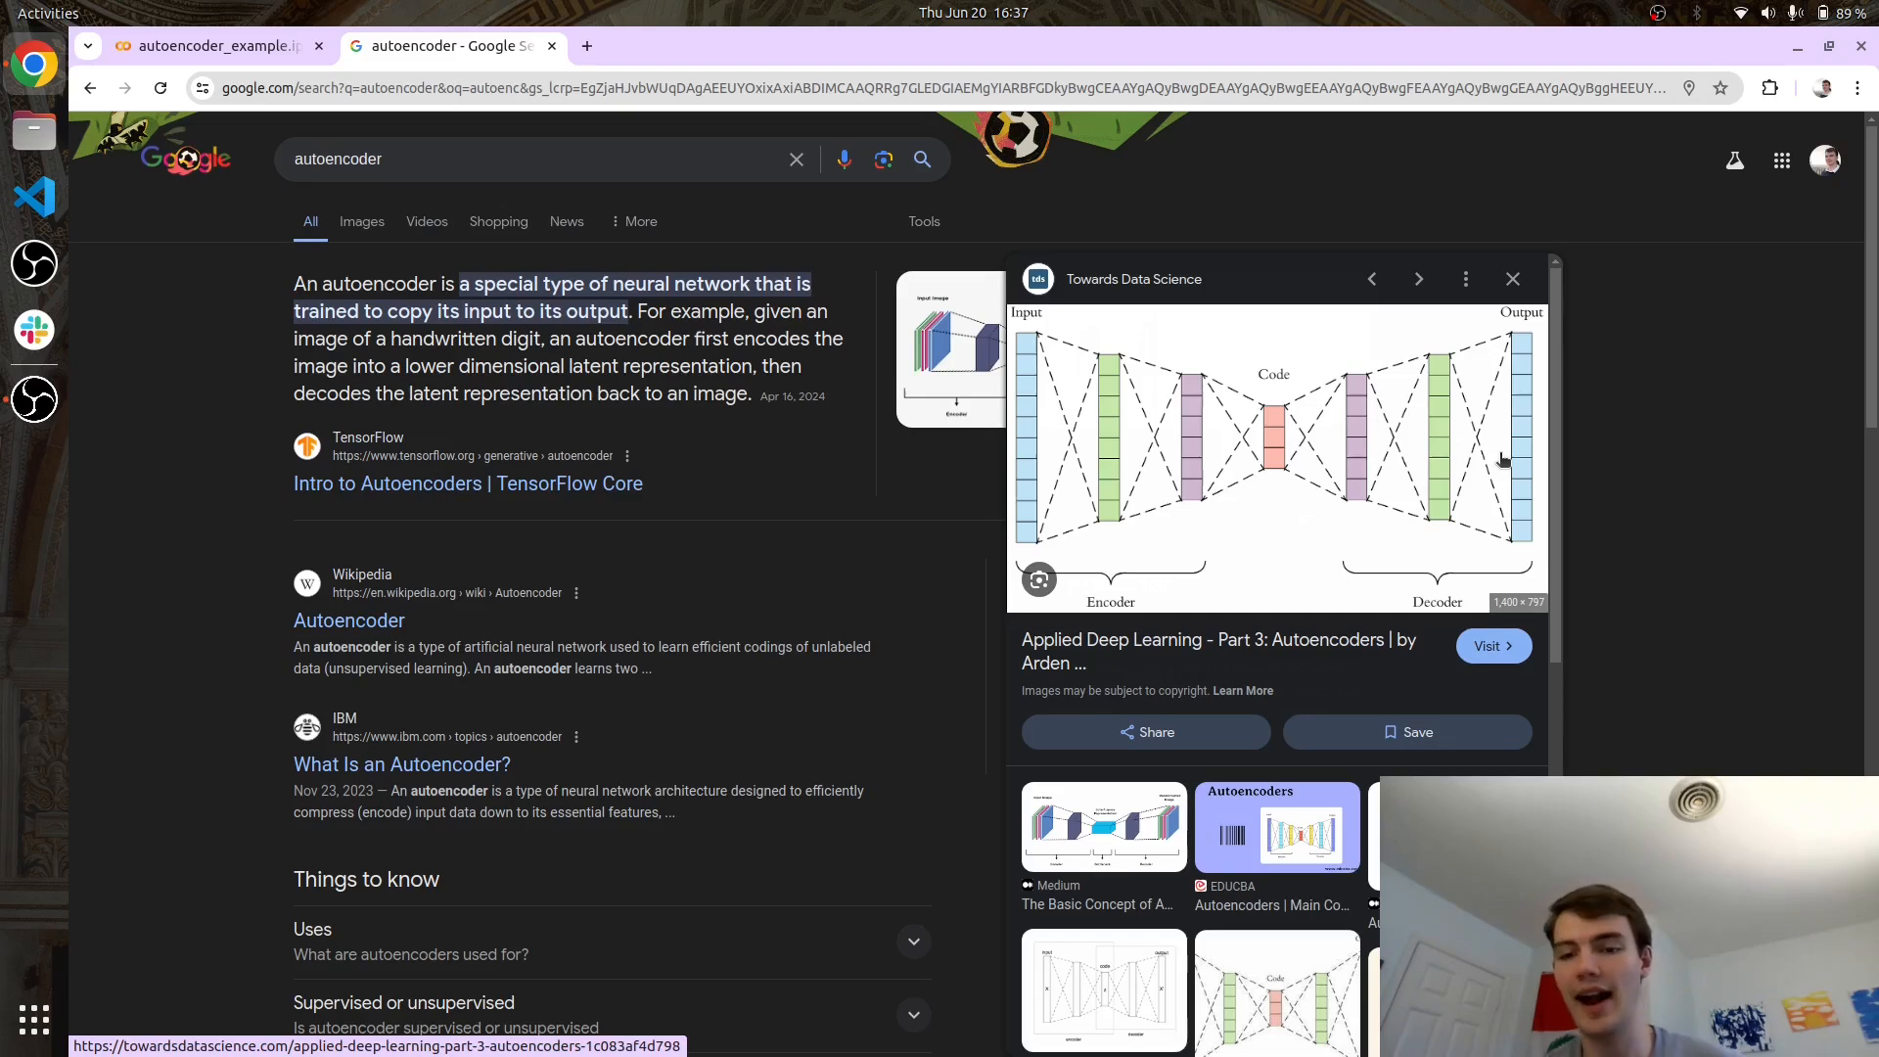
pyautogui.moveTo(1307, 515)
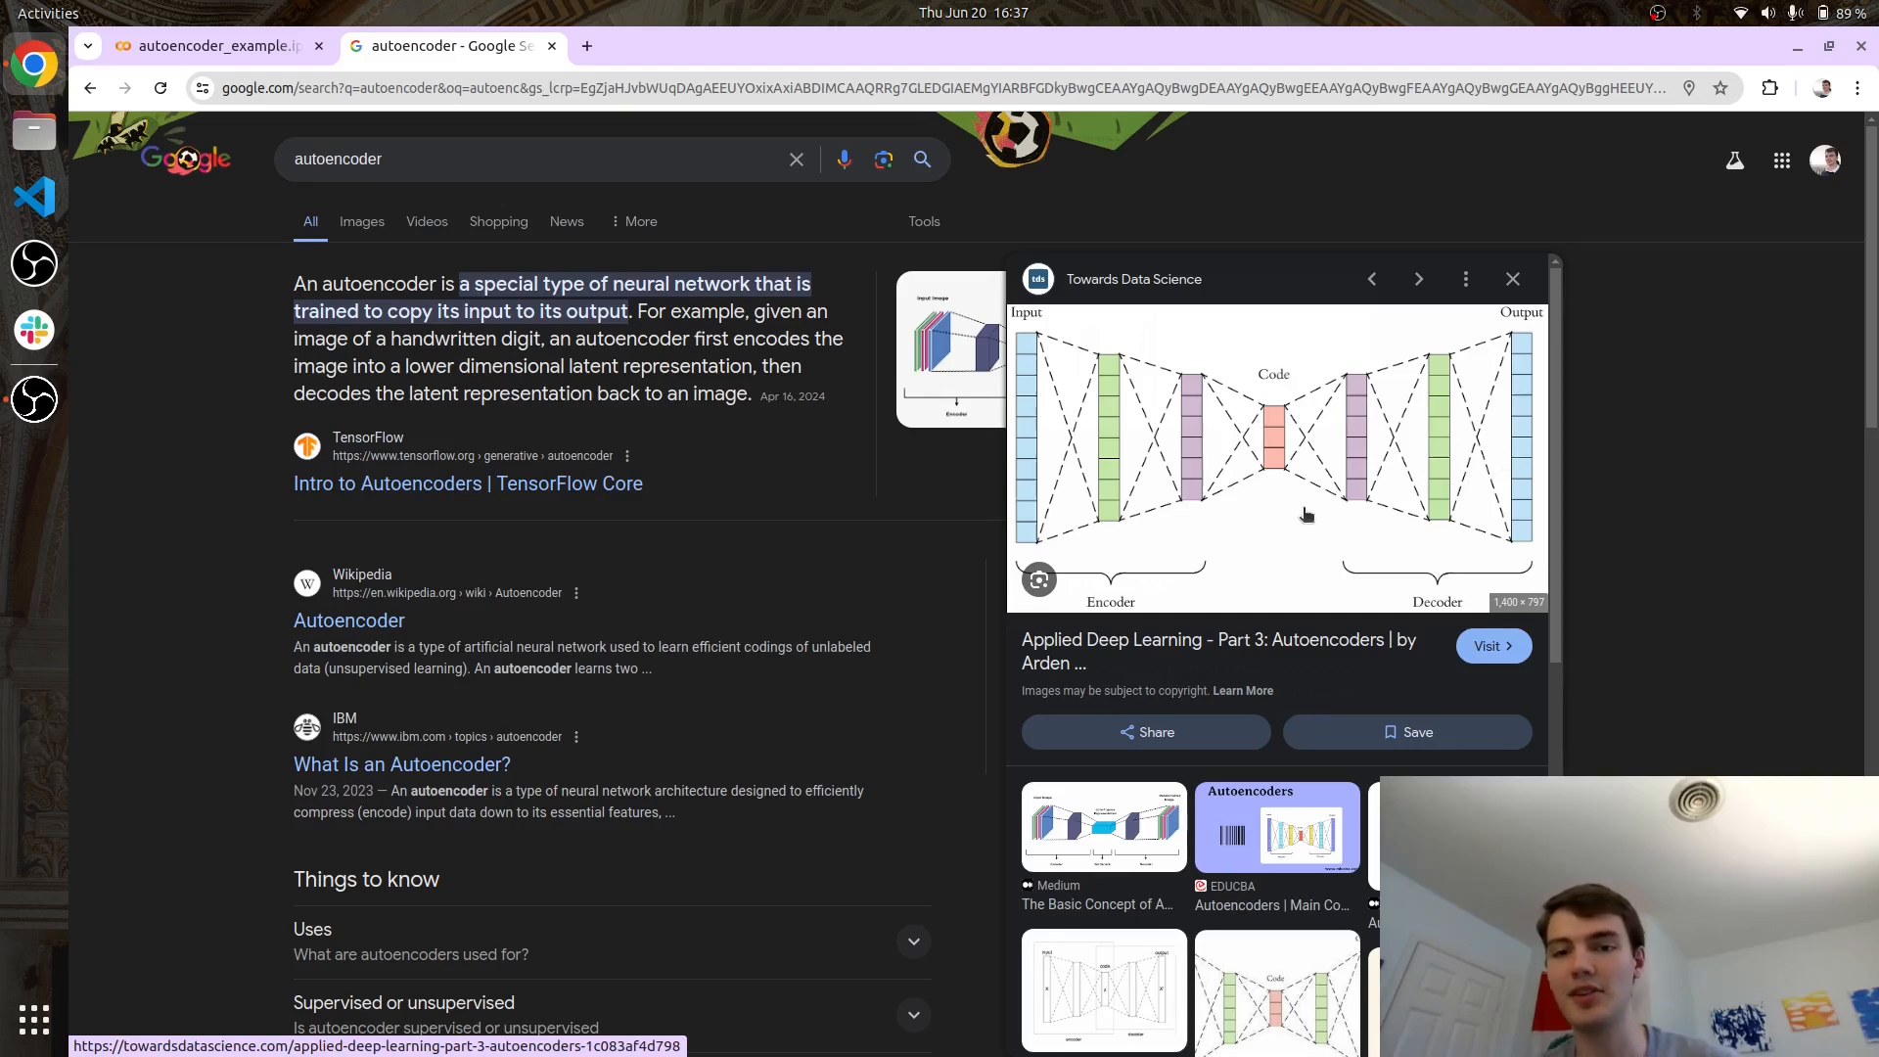
pyautogui.moveTo(1315, 501)
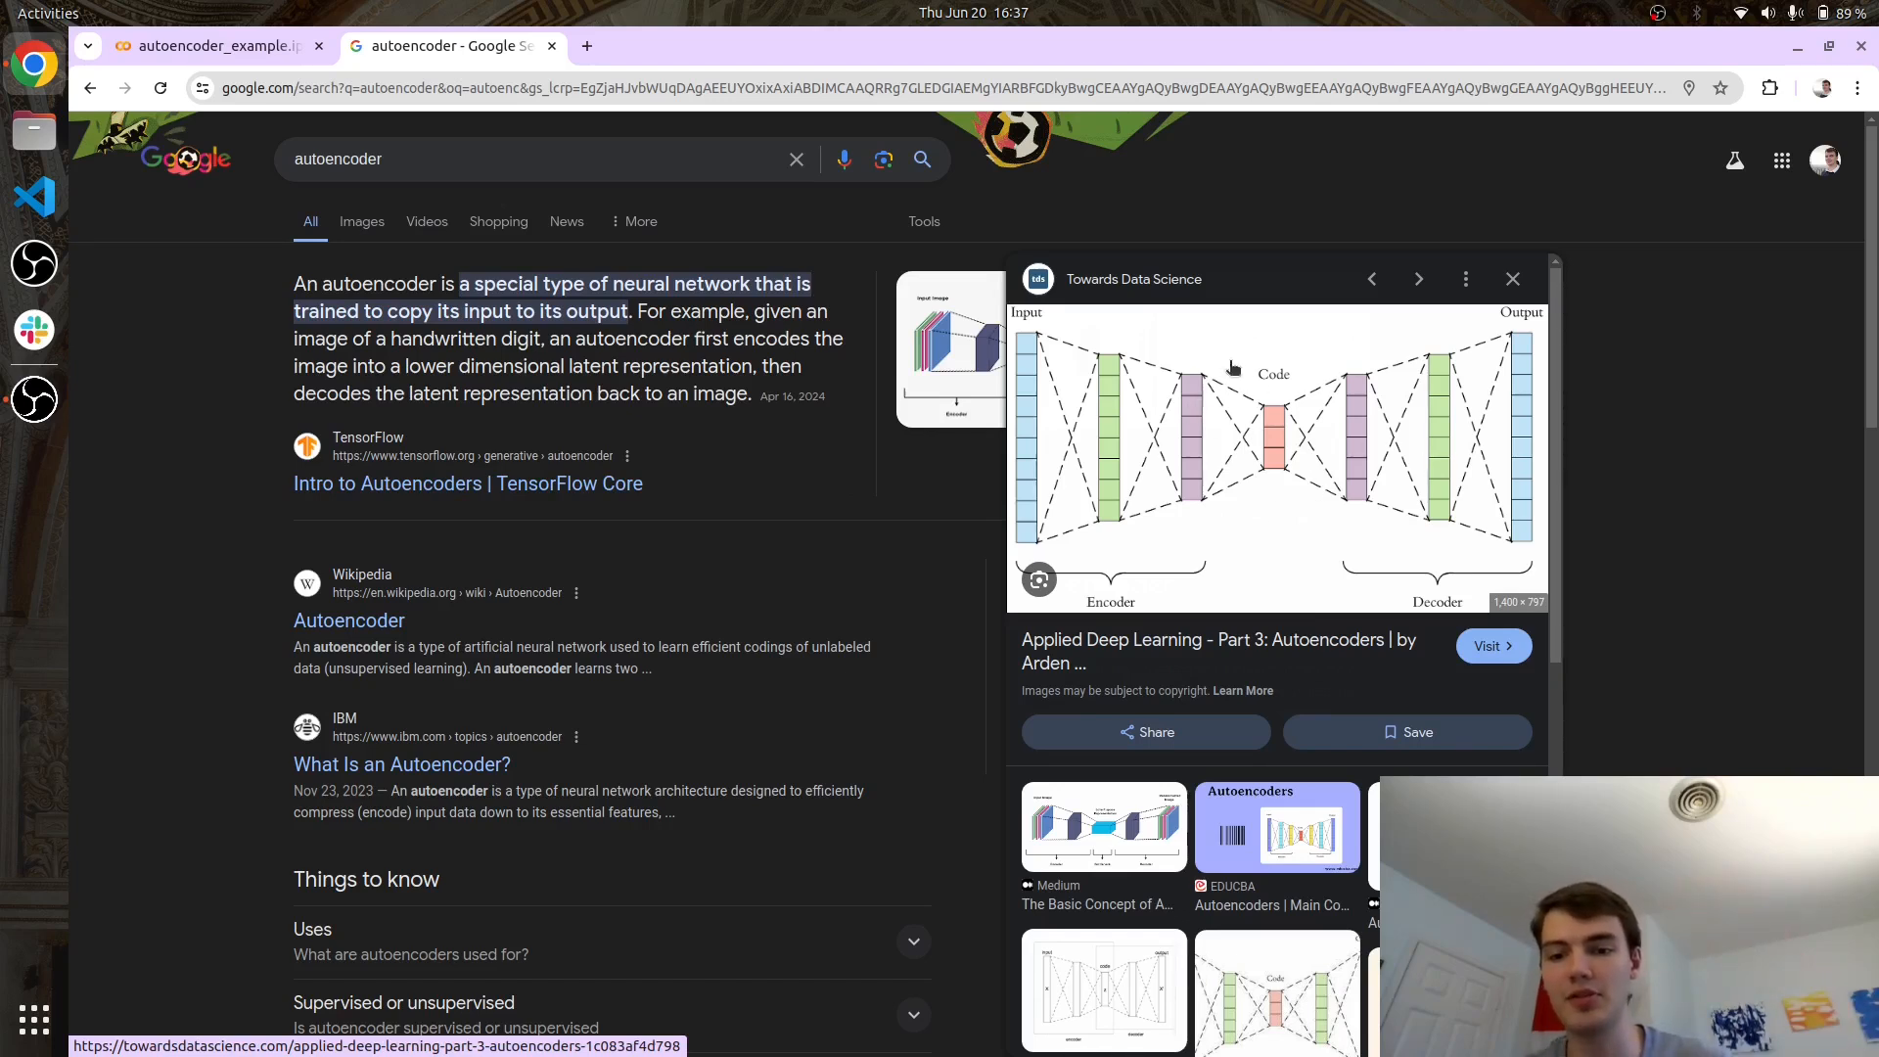
pyautogui.moveTo(1253, 436)
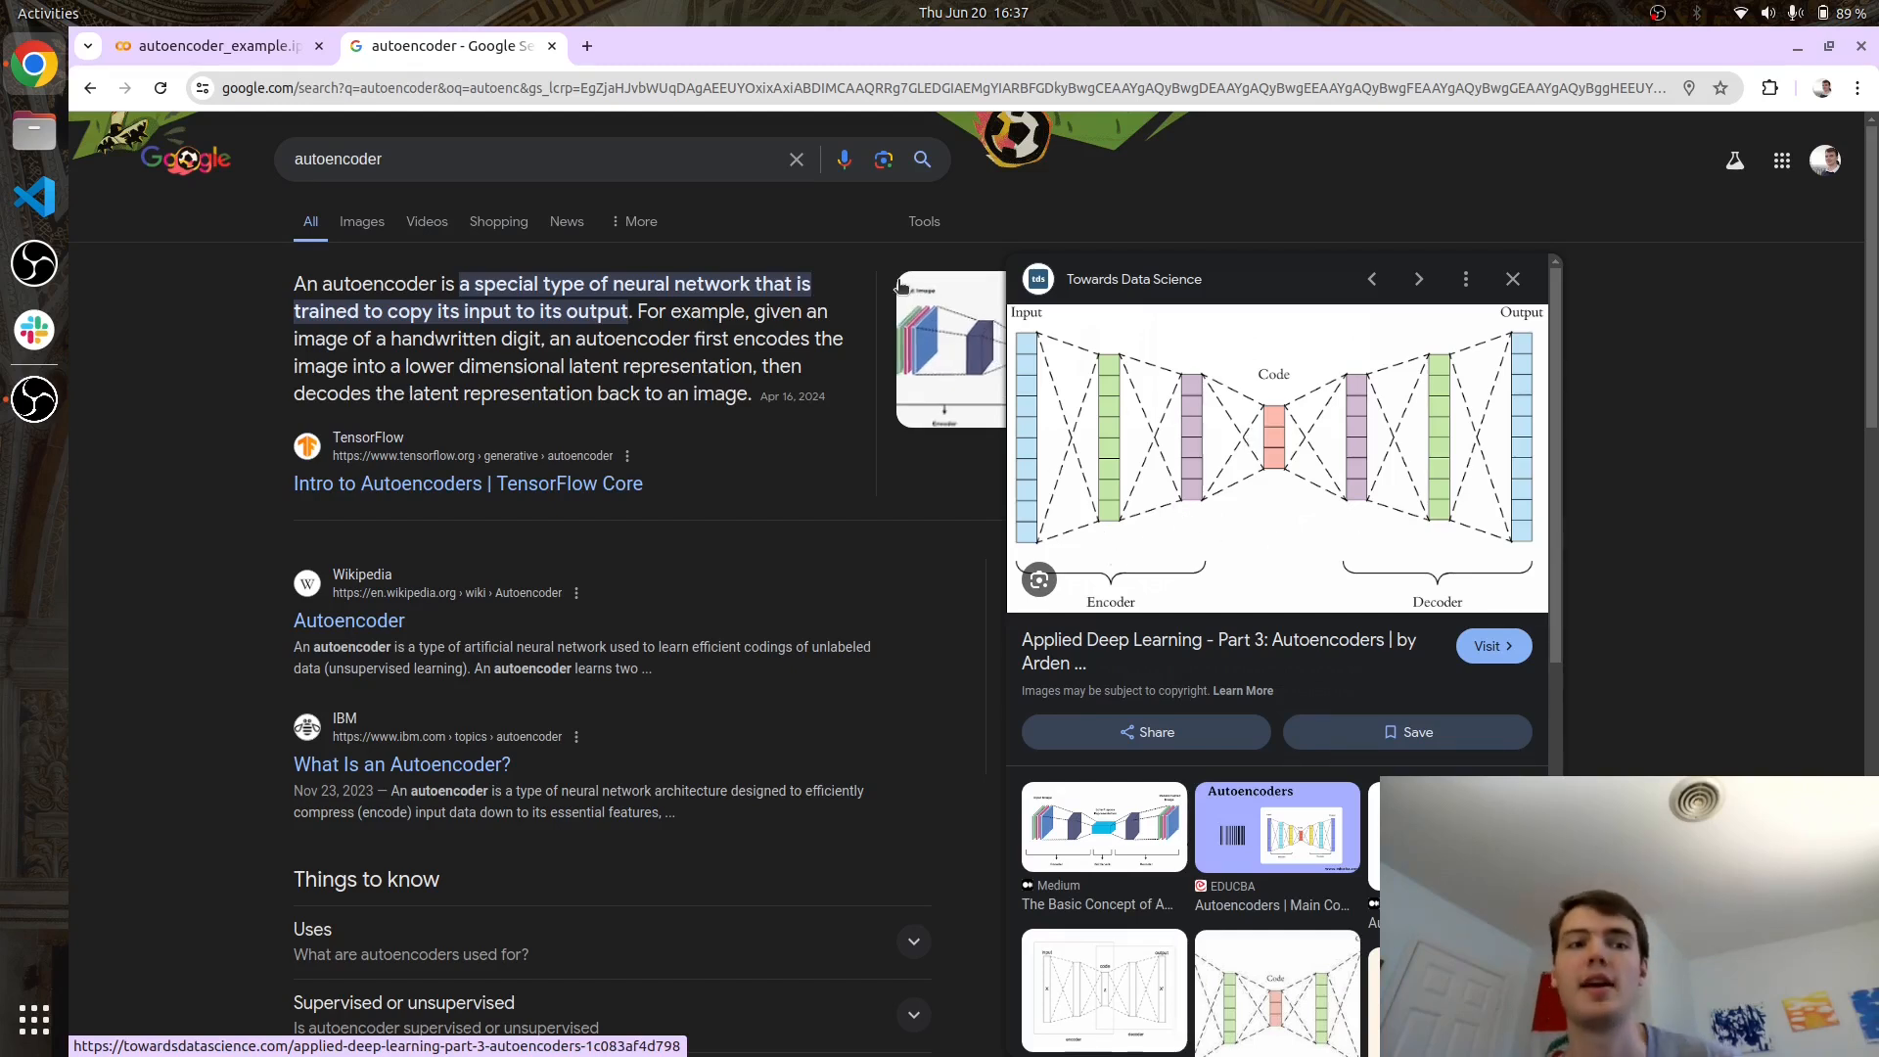
# Switch back to the autoencoder_example.ipynb notebook showing original and reconstructed digits.
pyautogui.click(206, 47)
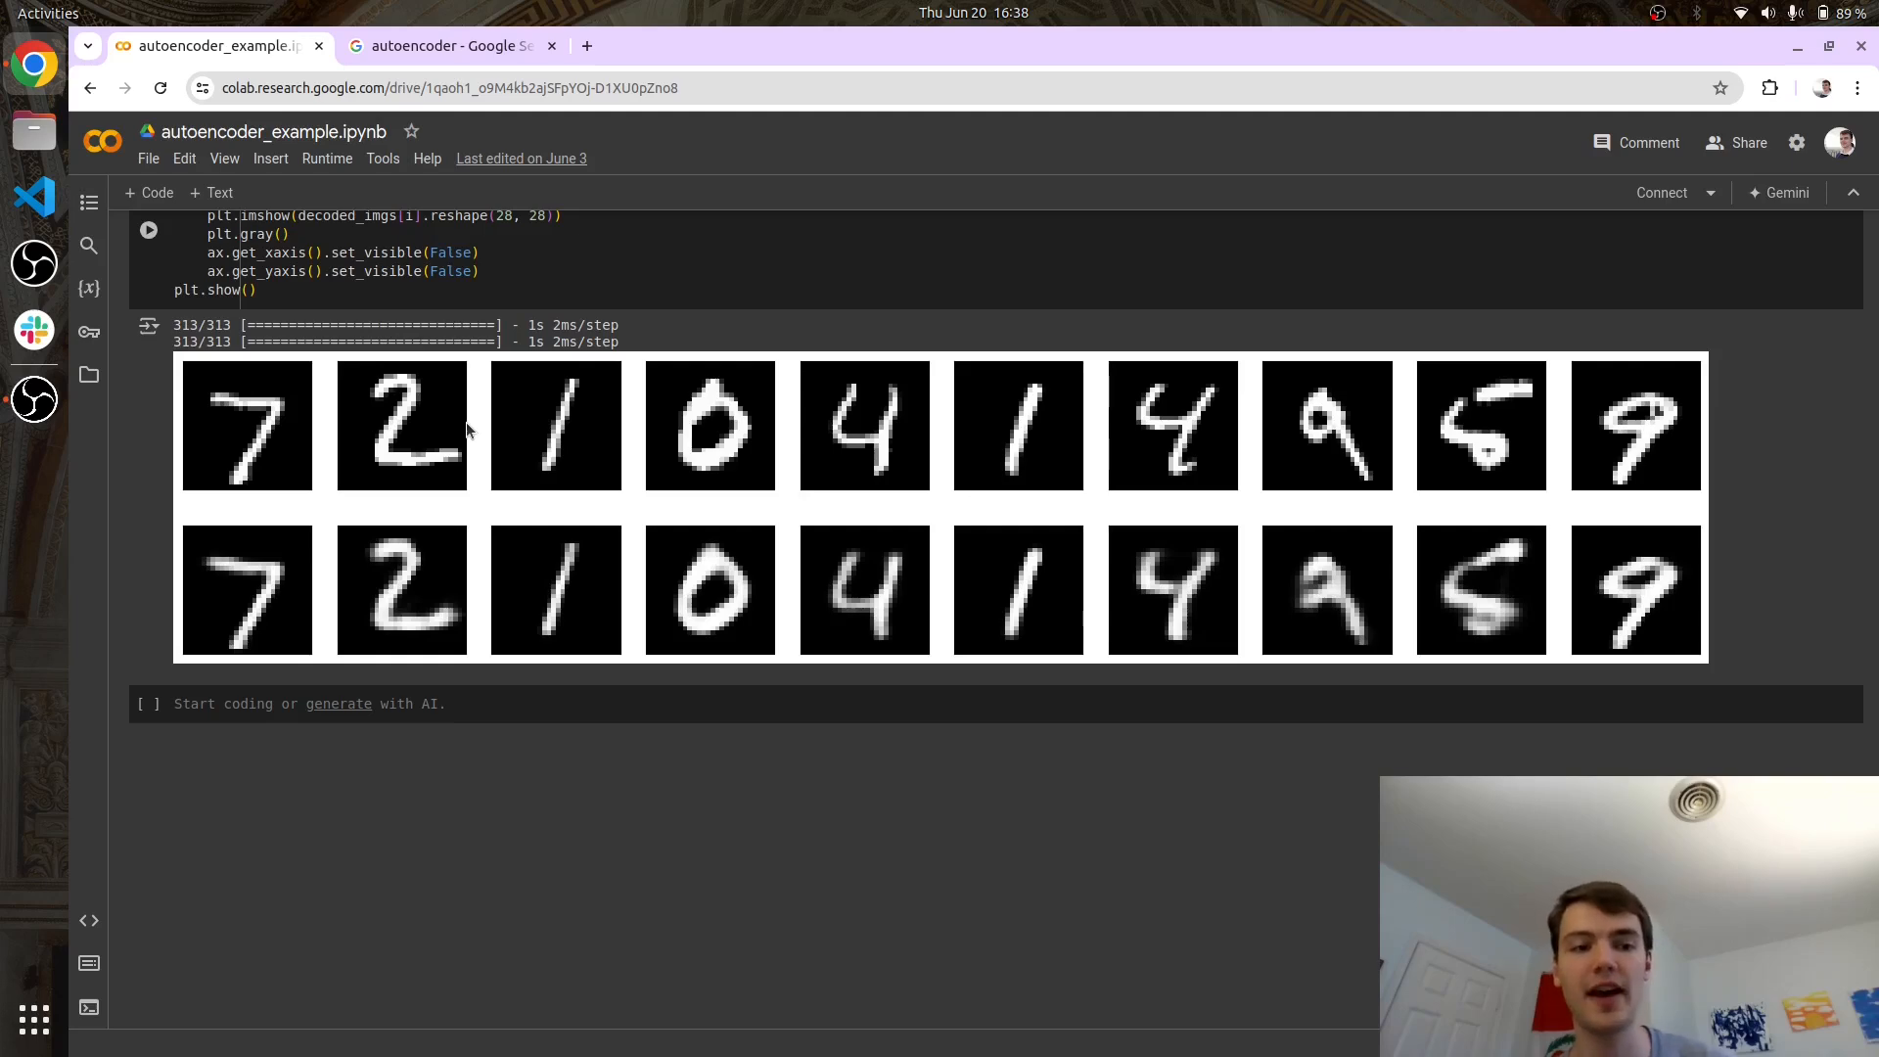
pyautogui.moveTo(174, 383)
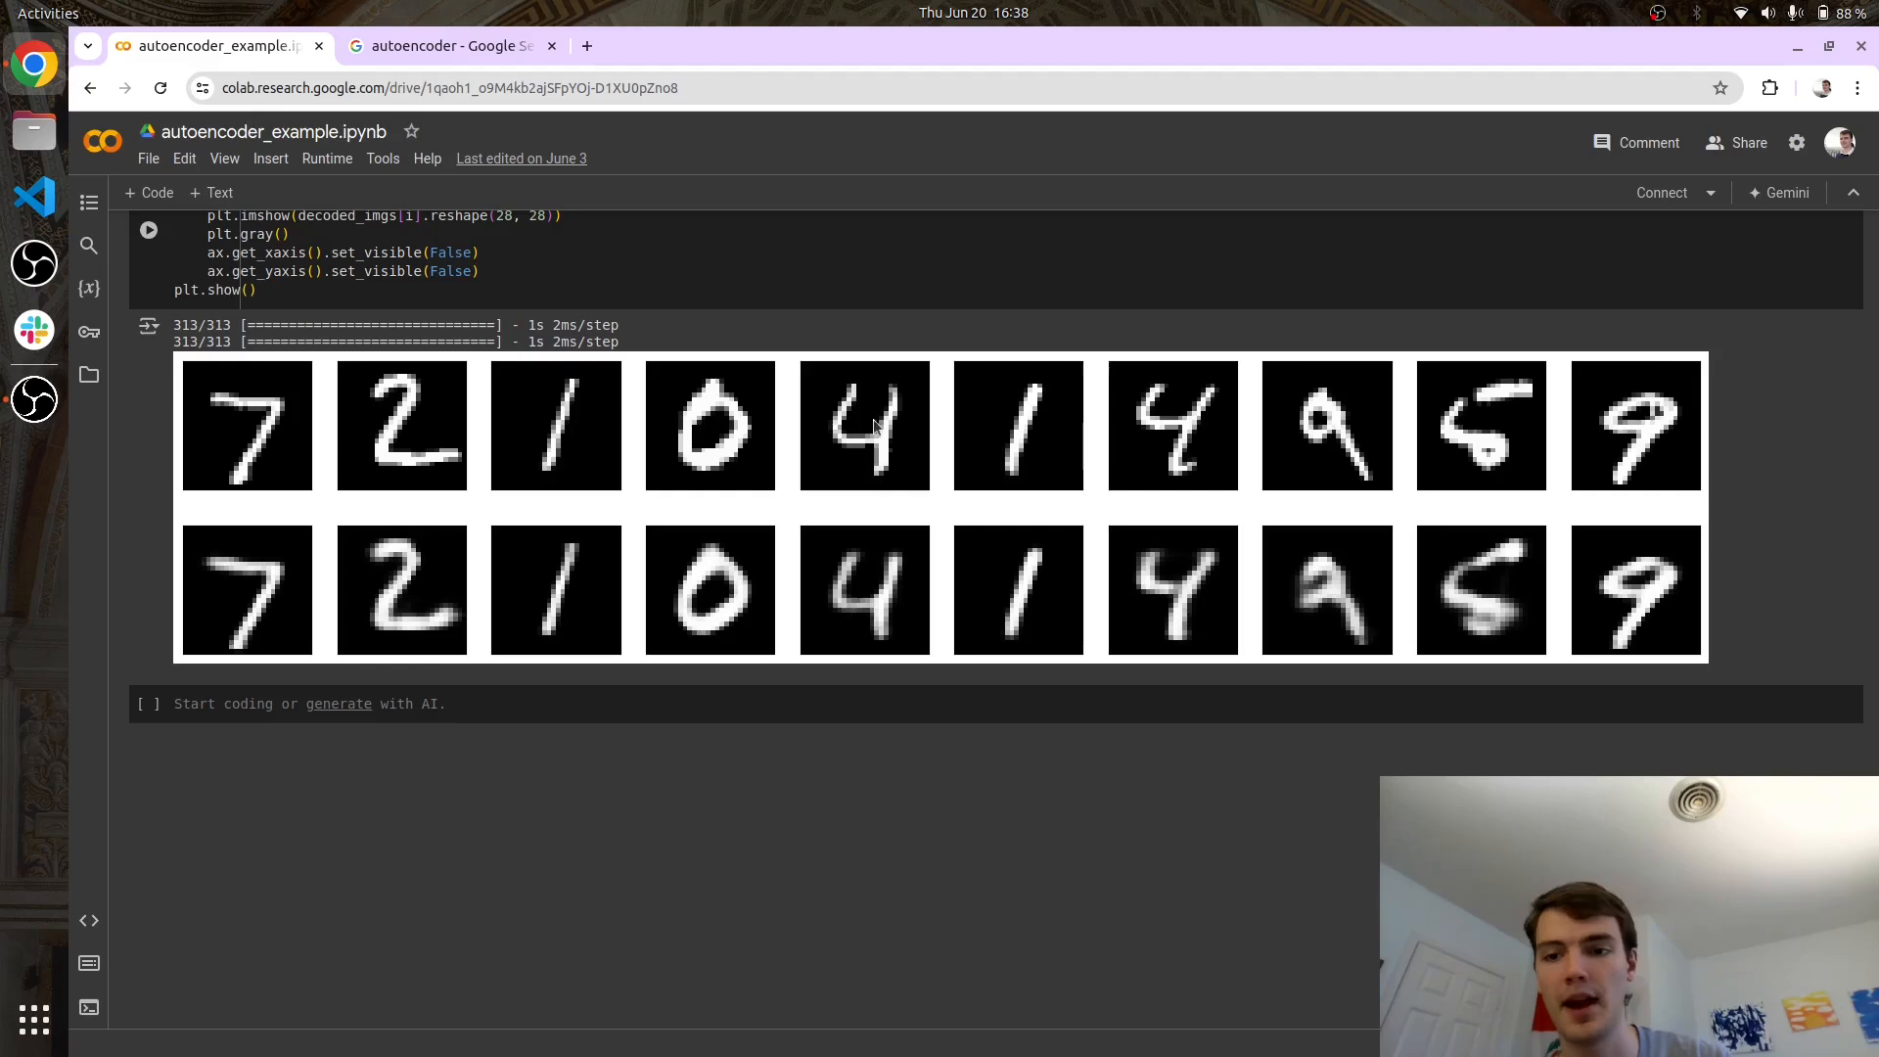
pyautogui.moveTo(262, 571)
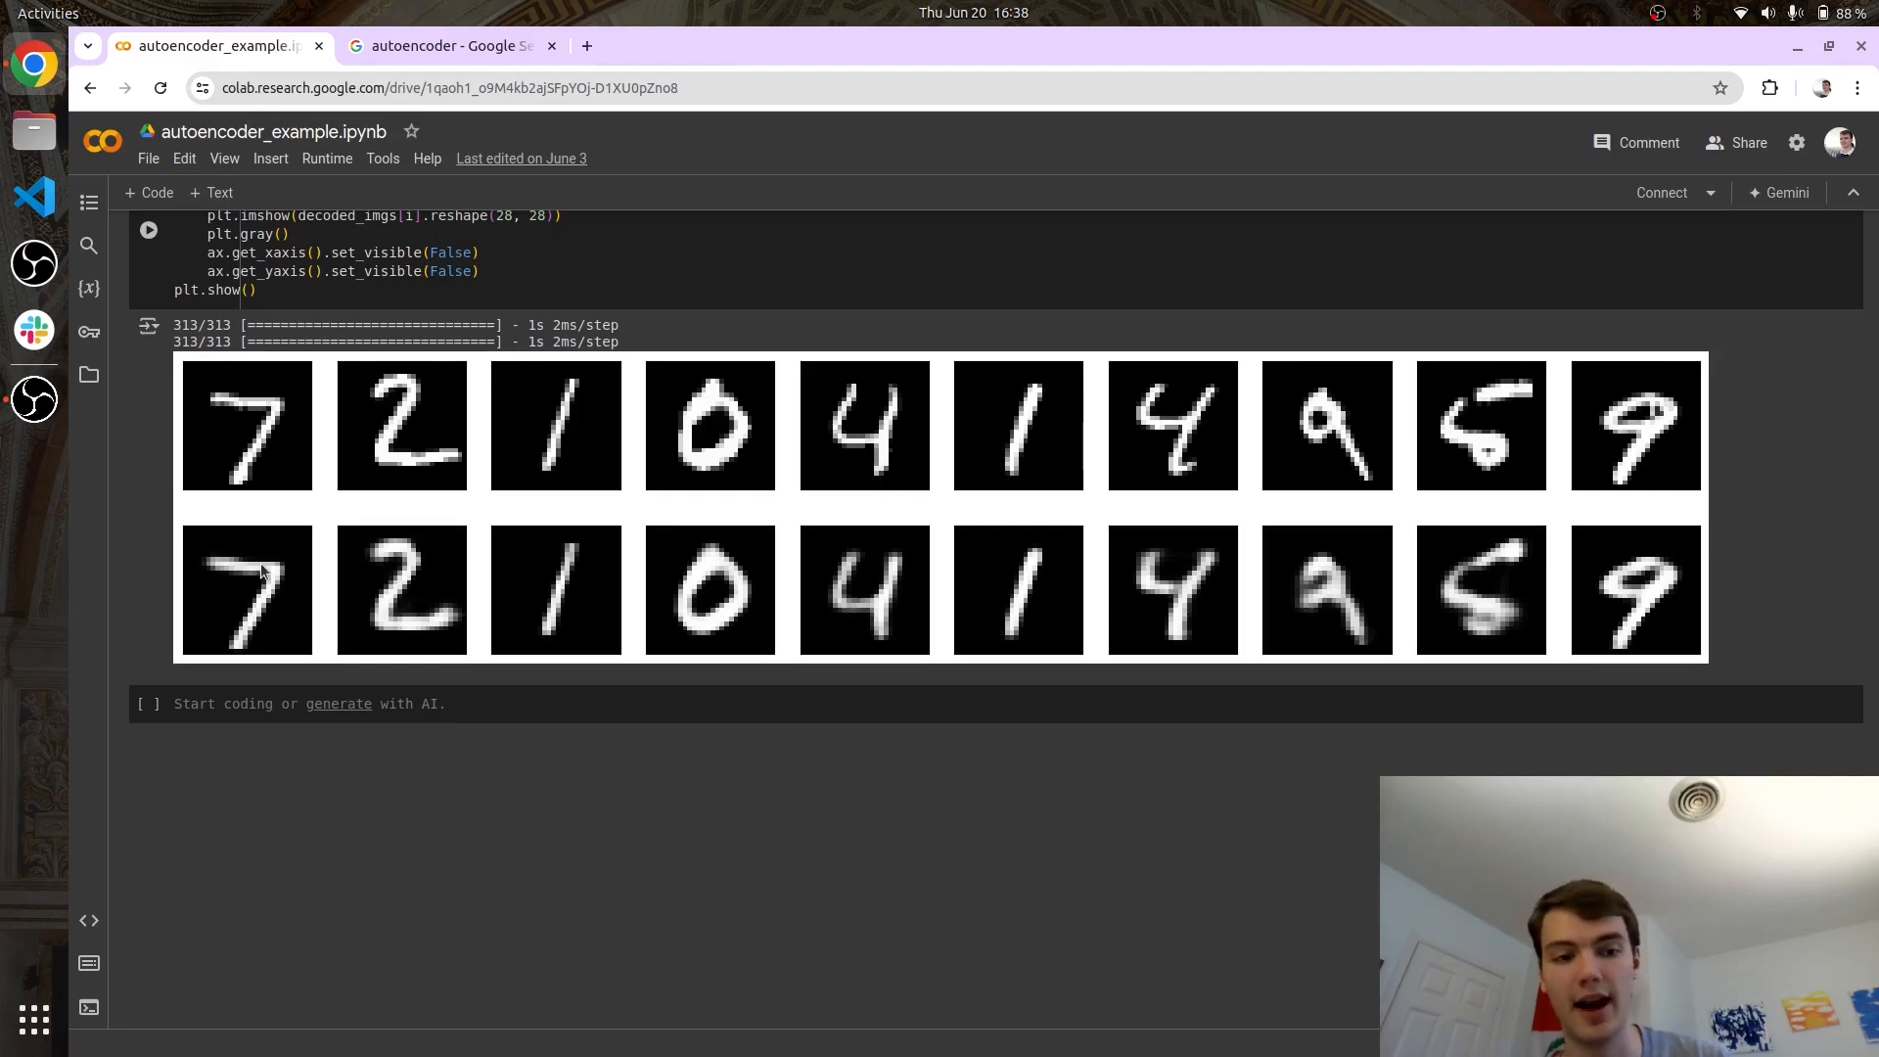
pyautogui.moveTo(535, 556)
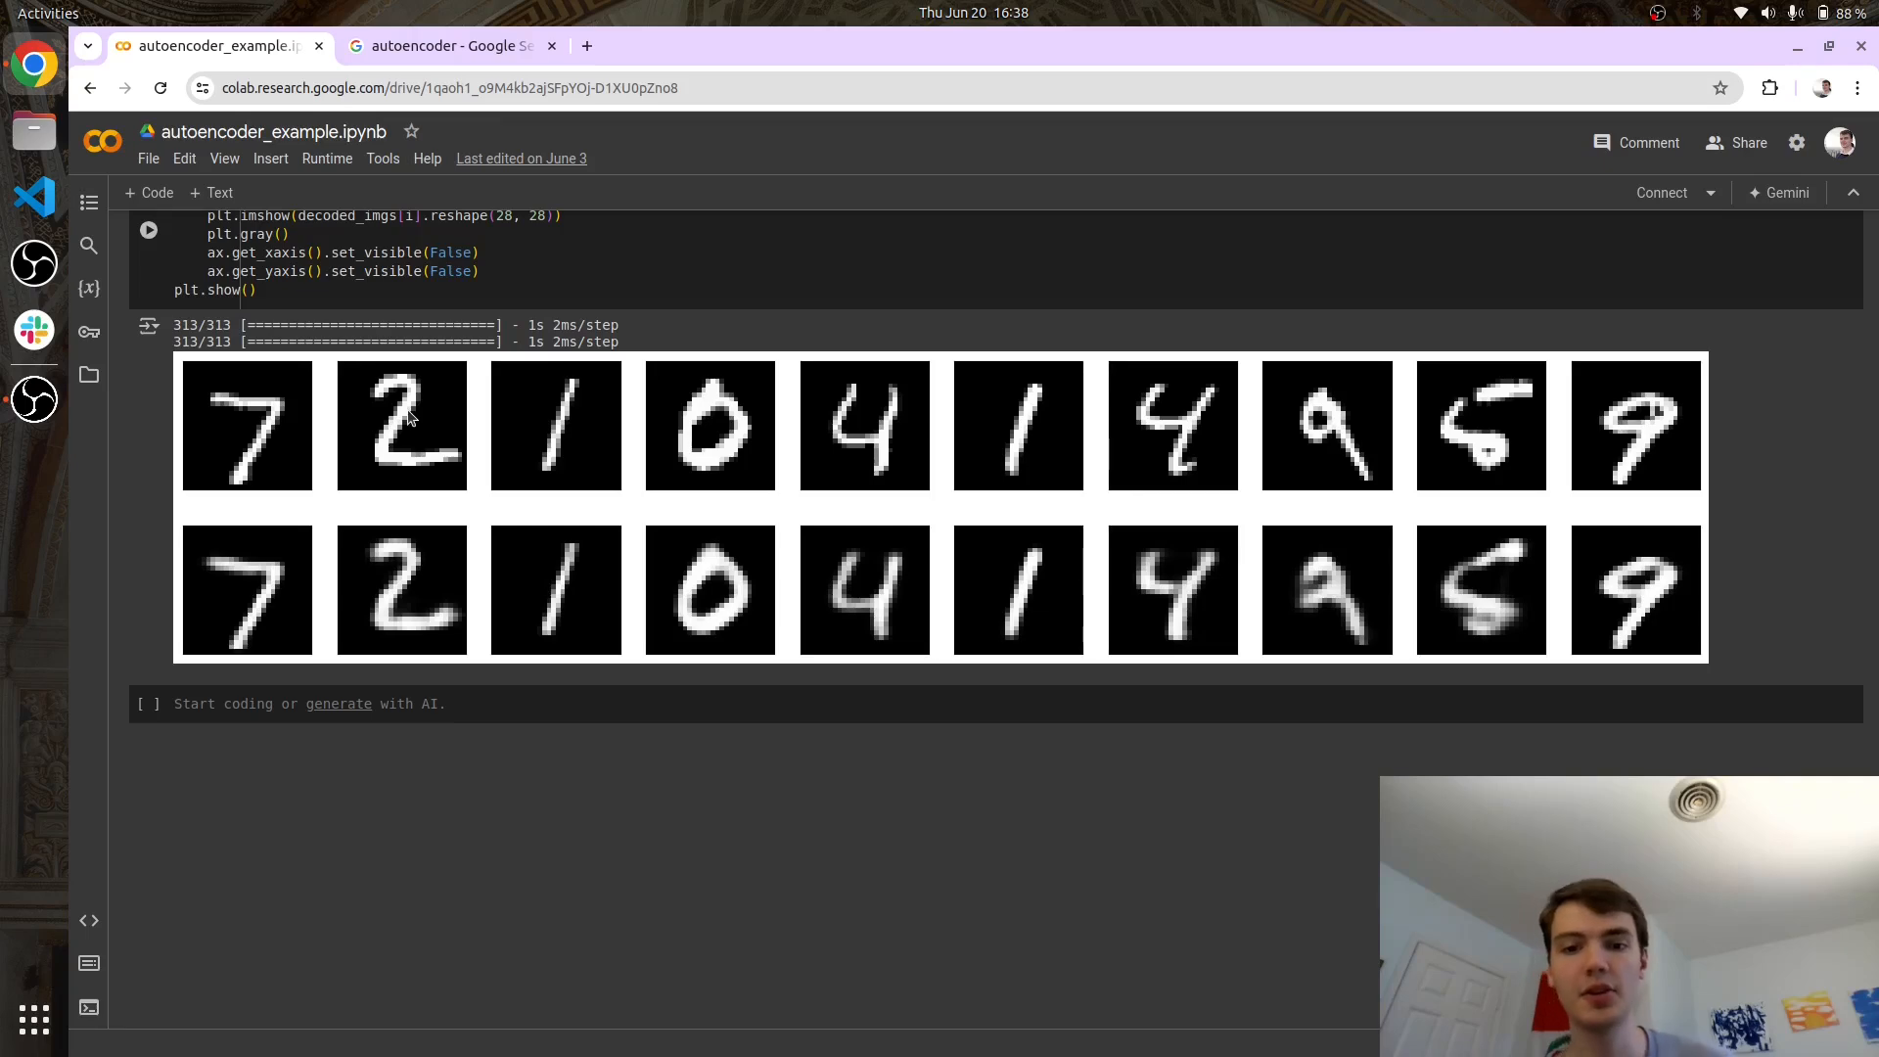
pyautogui.moveTo(278, 487)
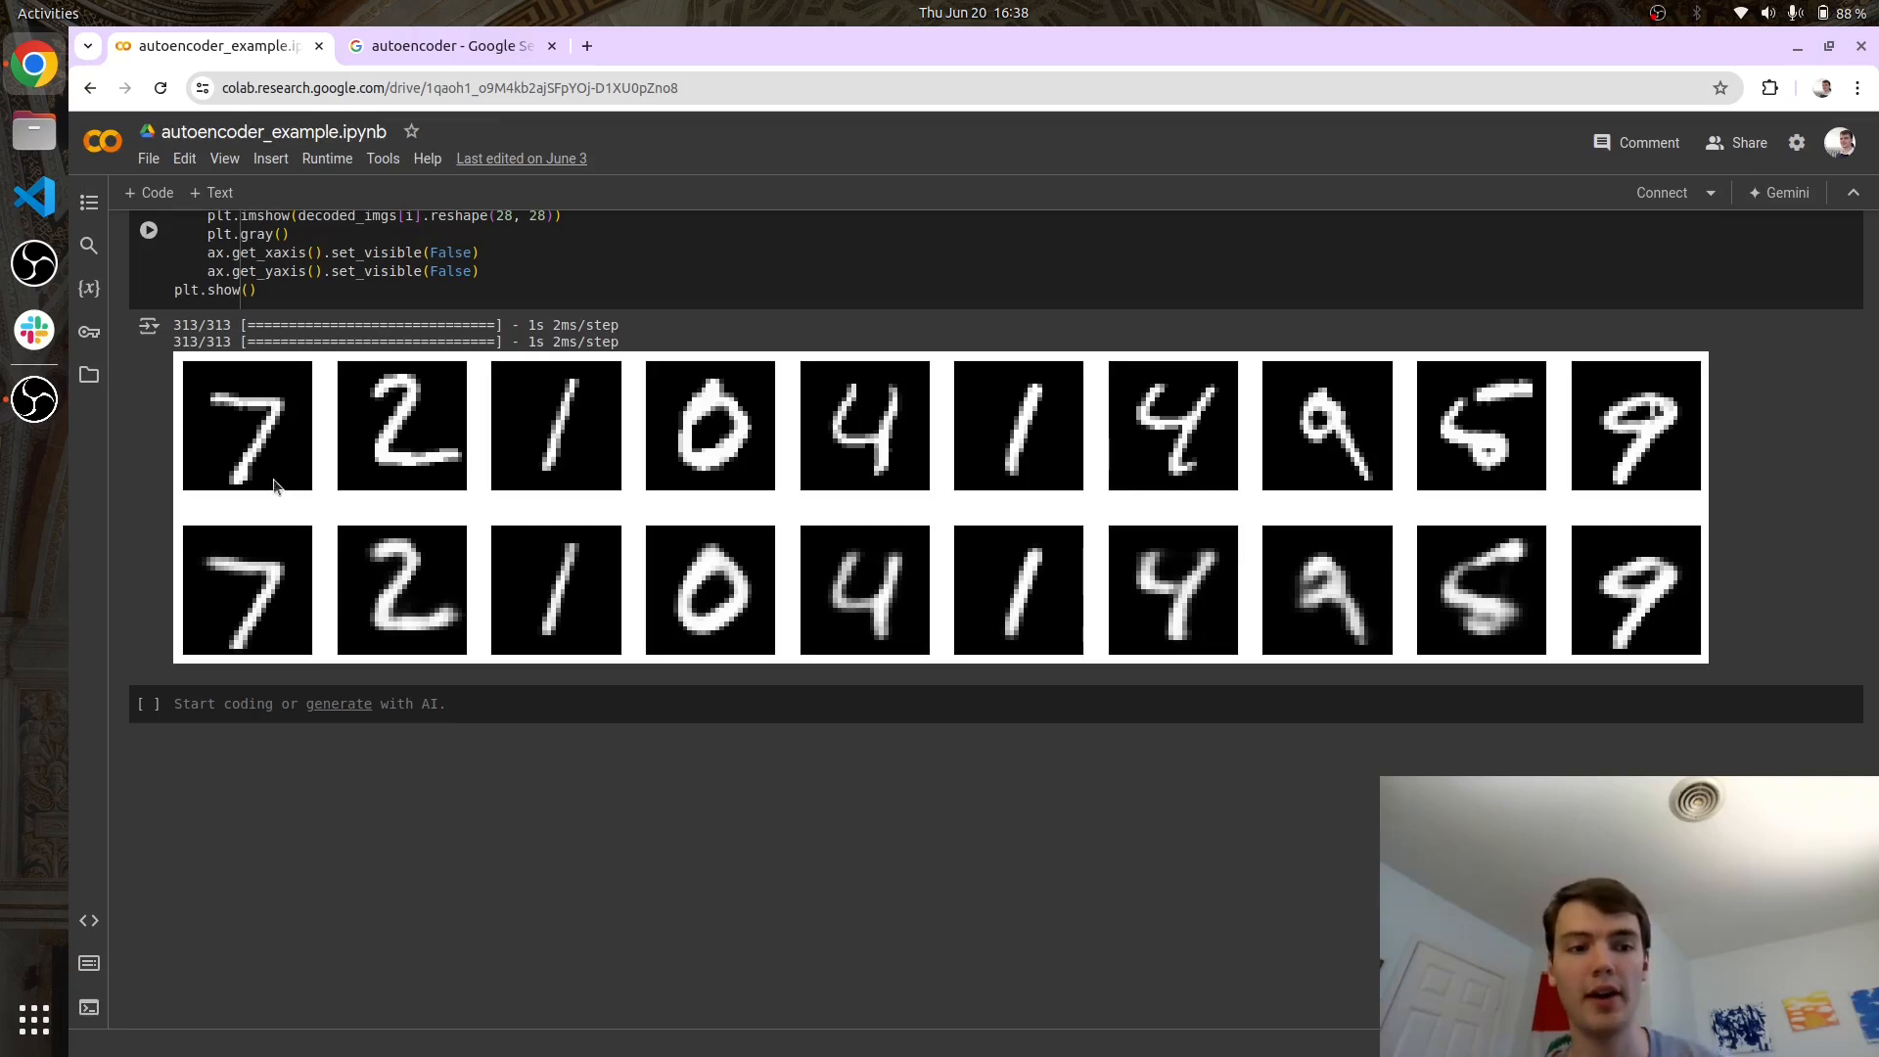
pyautogui.moveTo(382, 548)
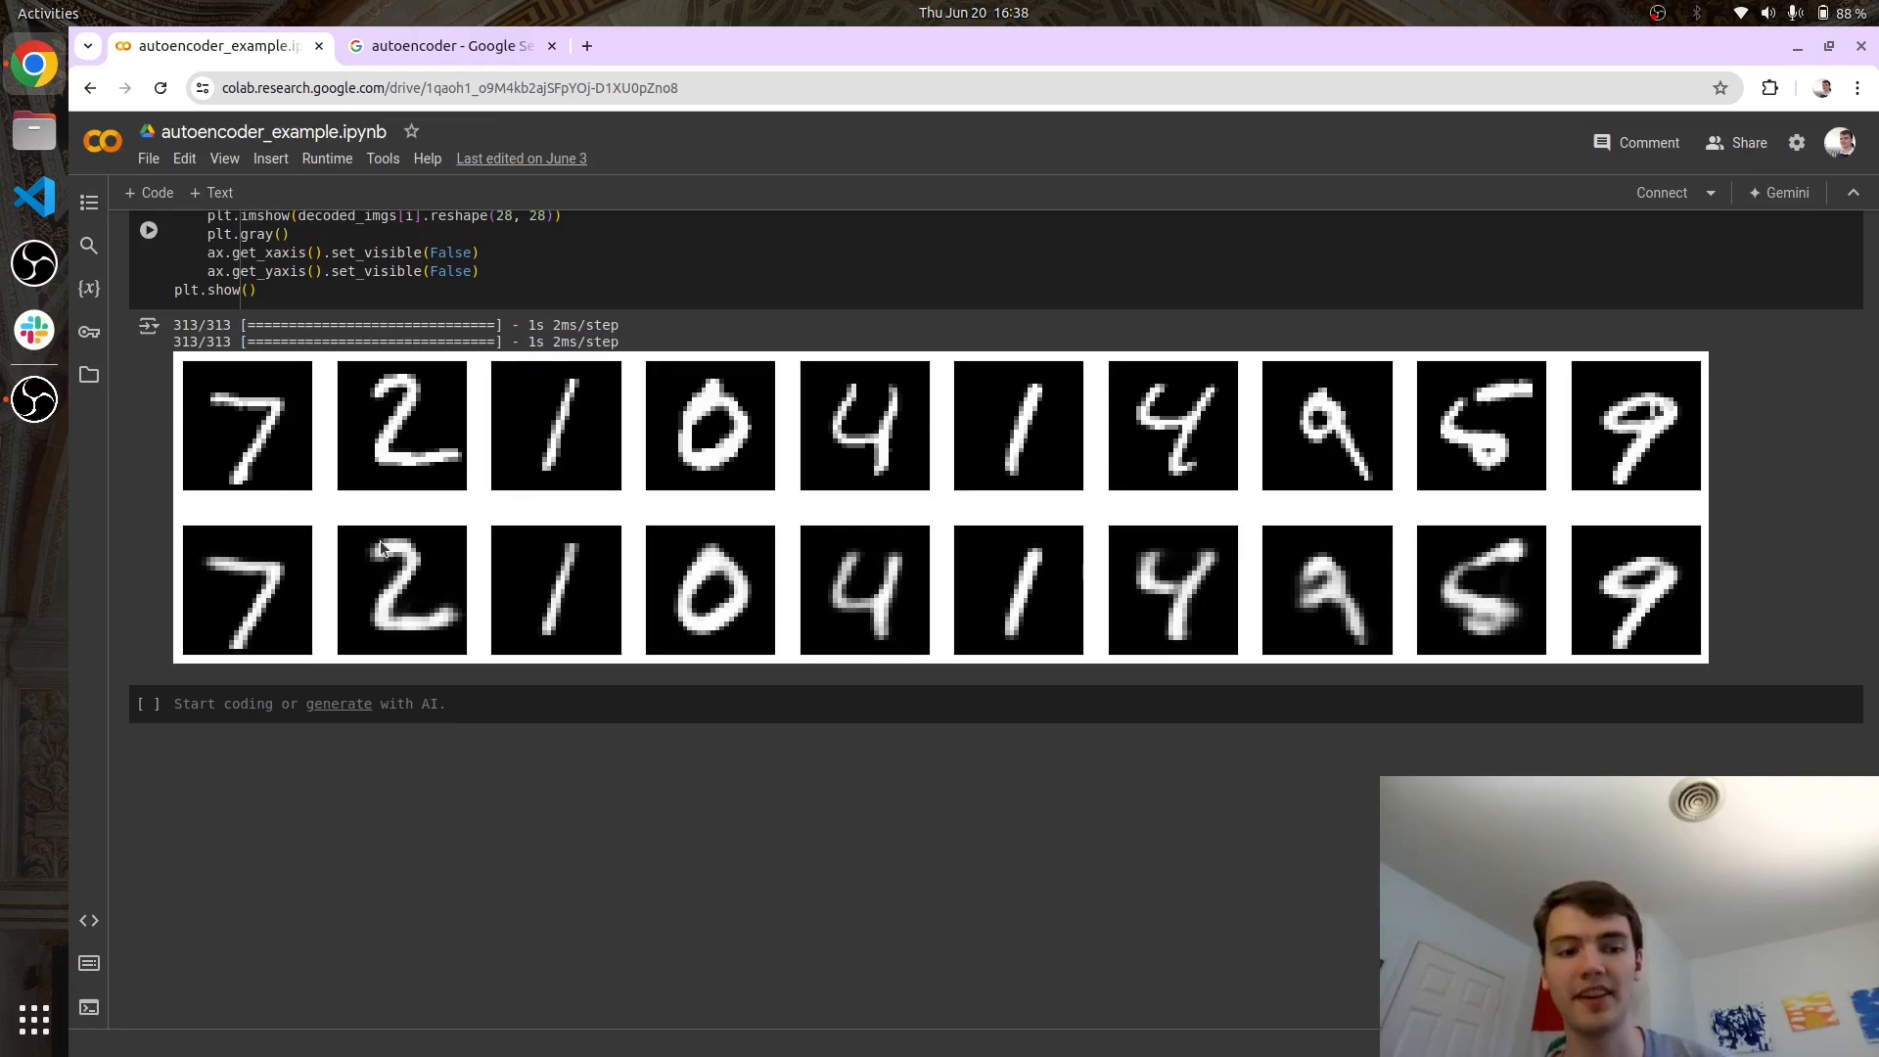
pyautogui.moveTo(643, 630)
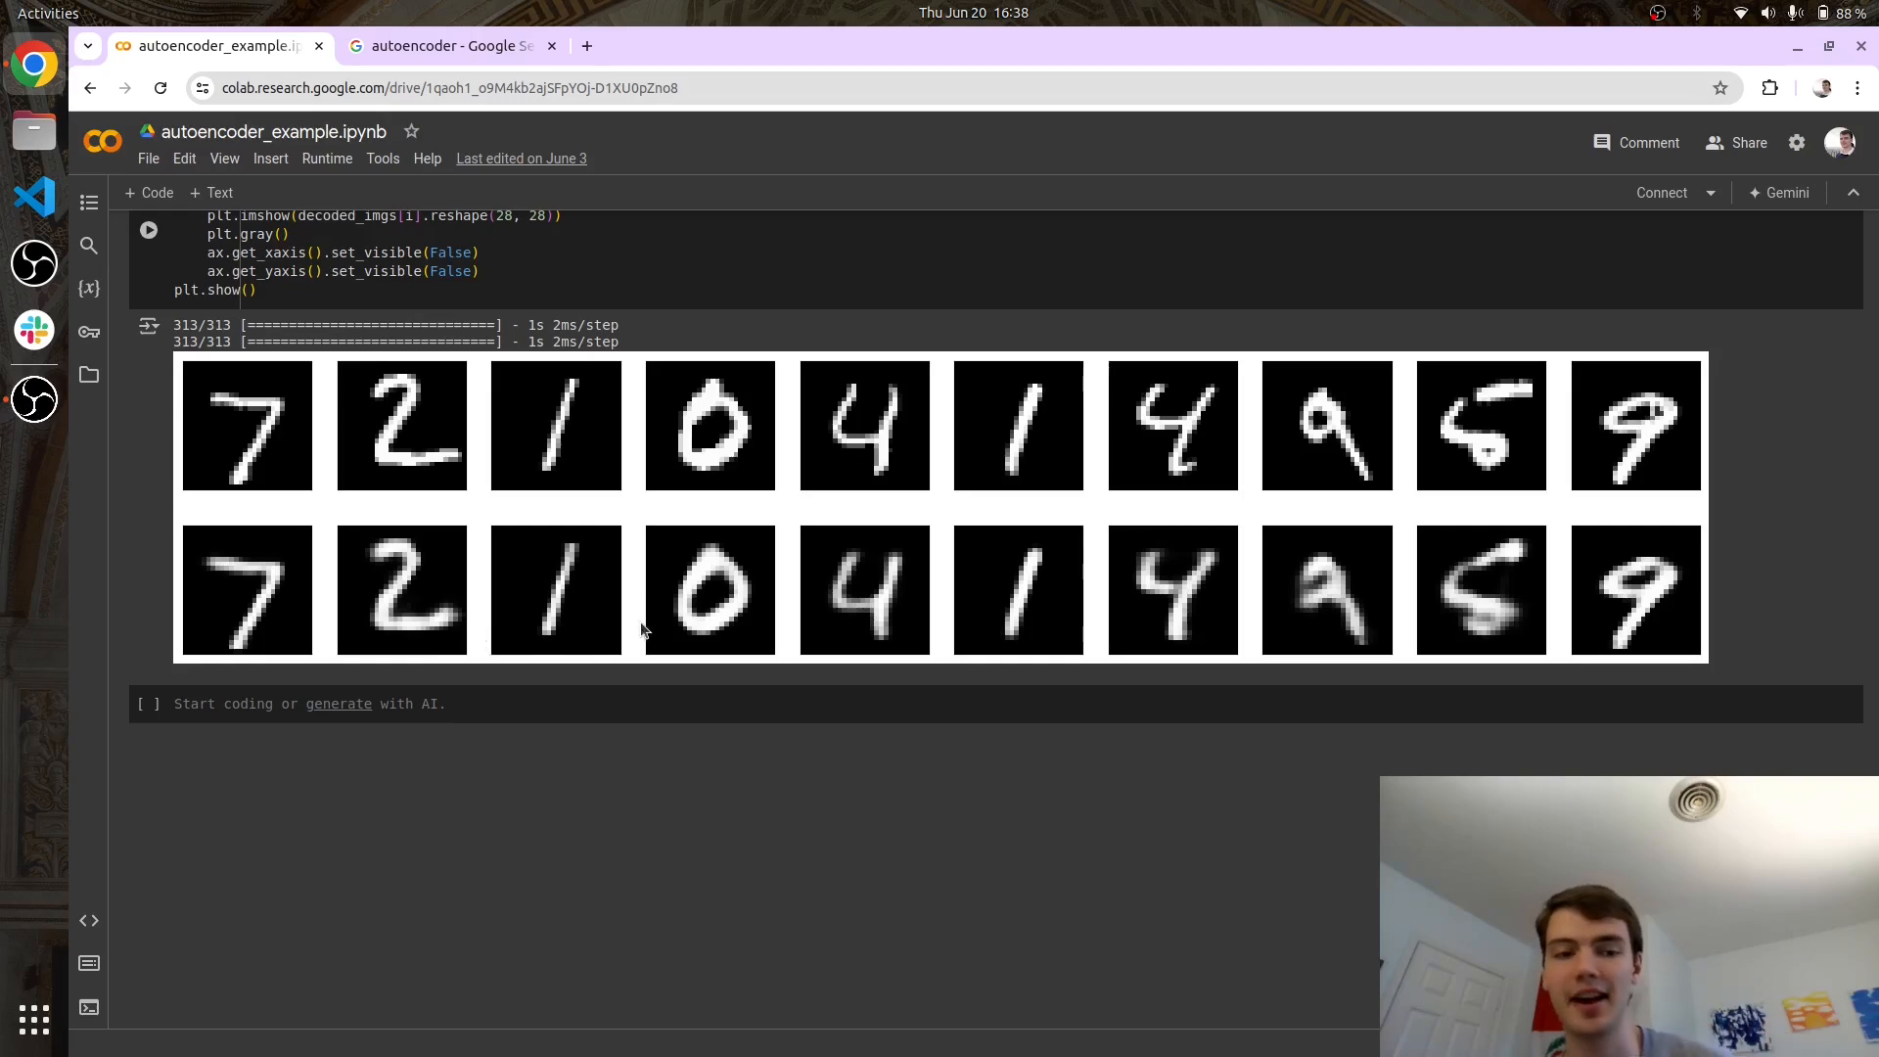
pyautogui.moveTo(1069, 599)
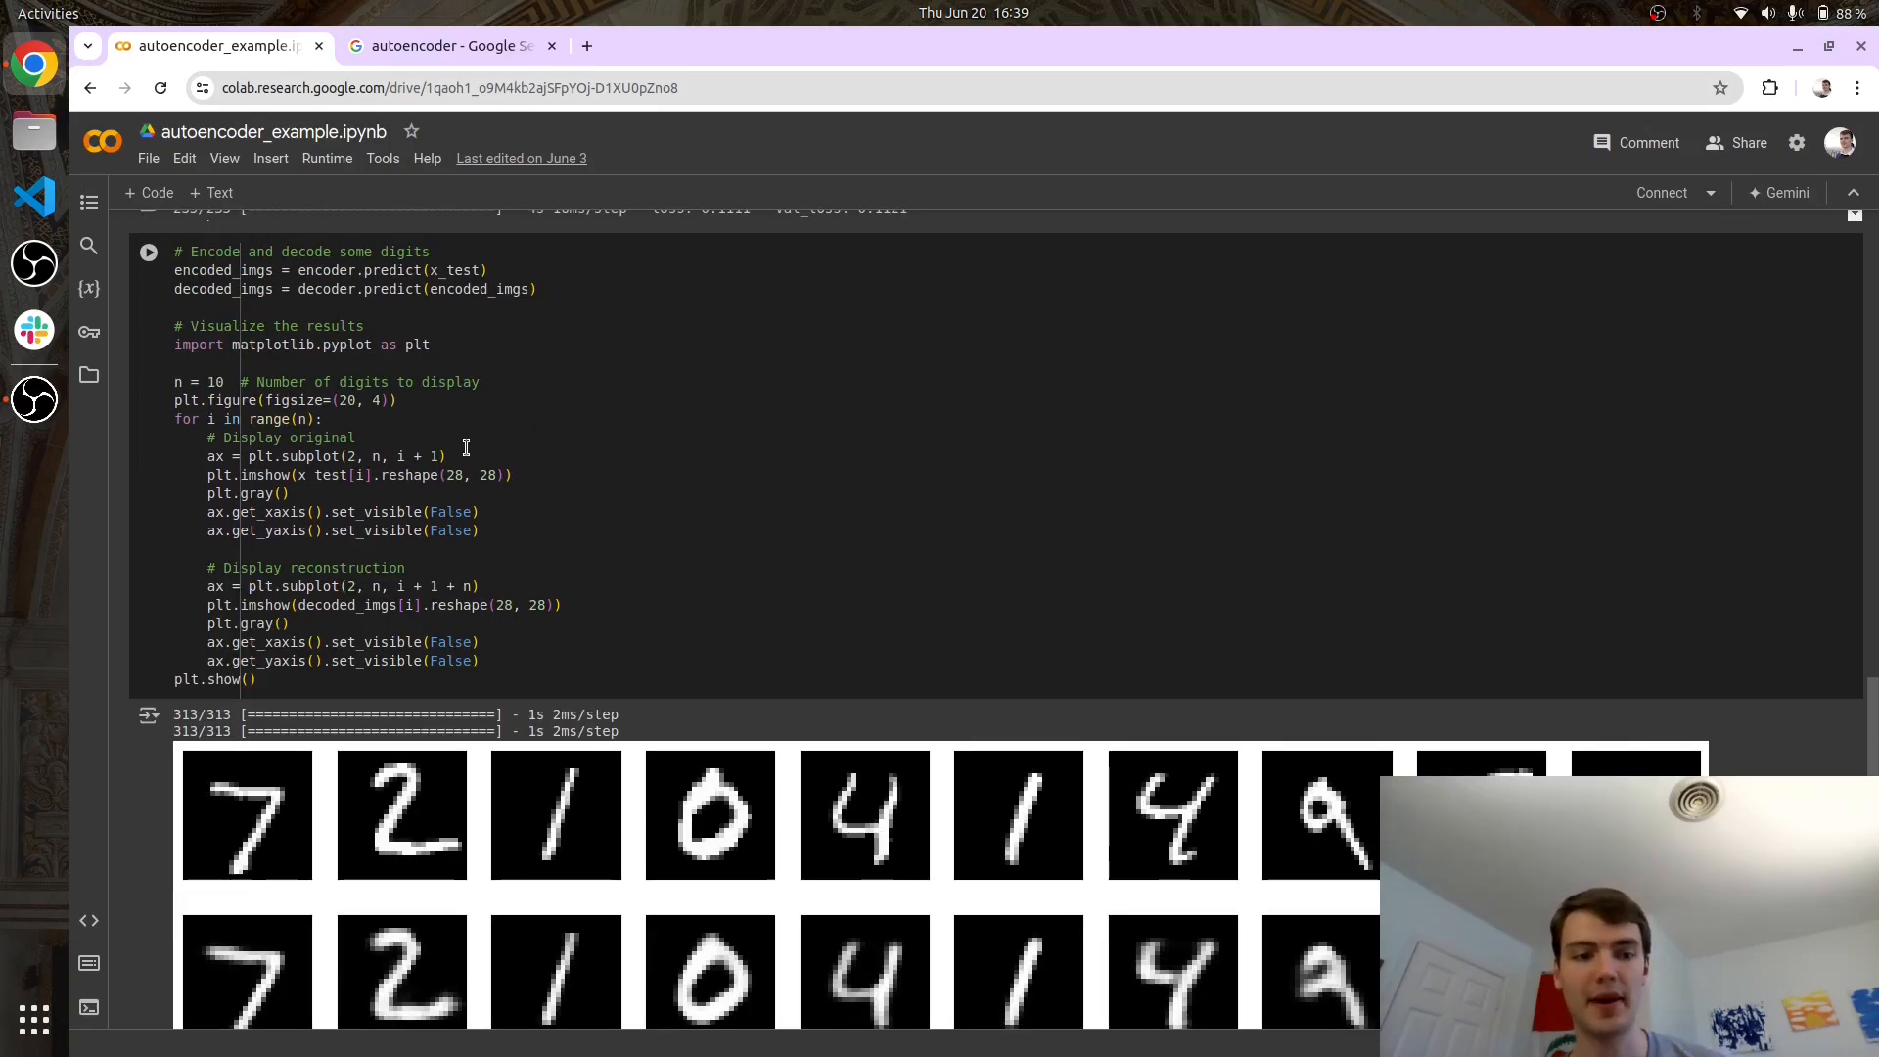
pyautogui.scroll(-3)
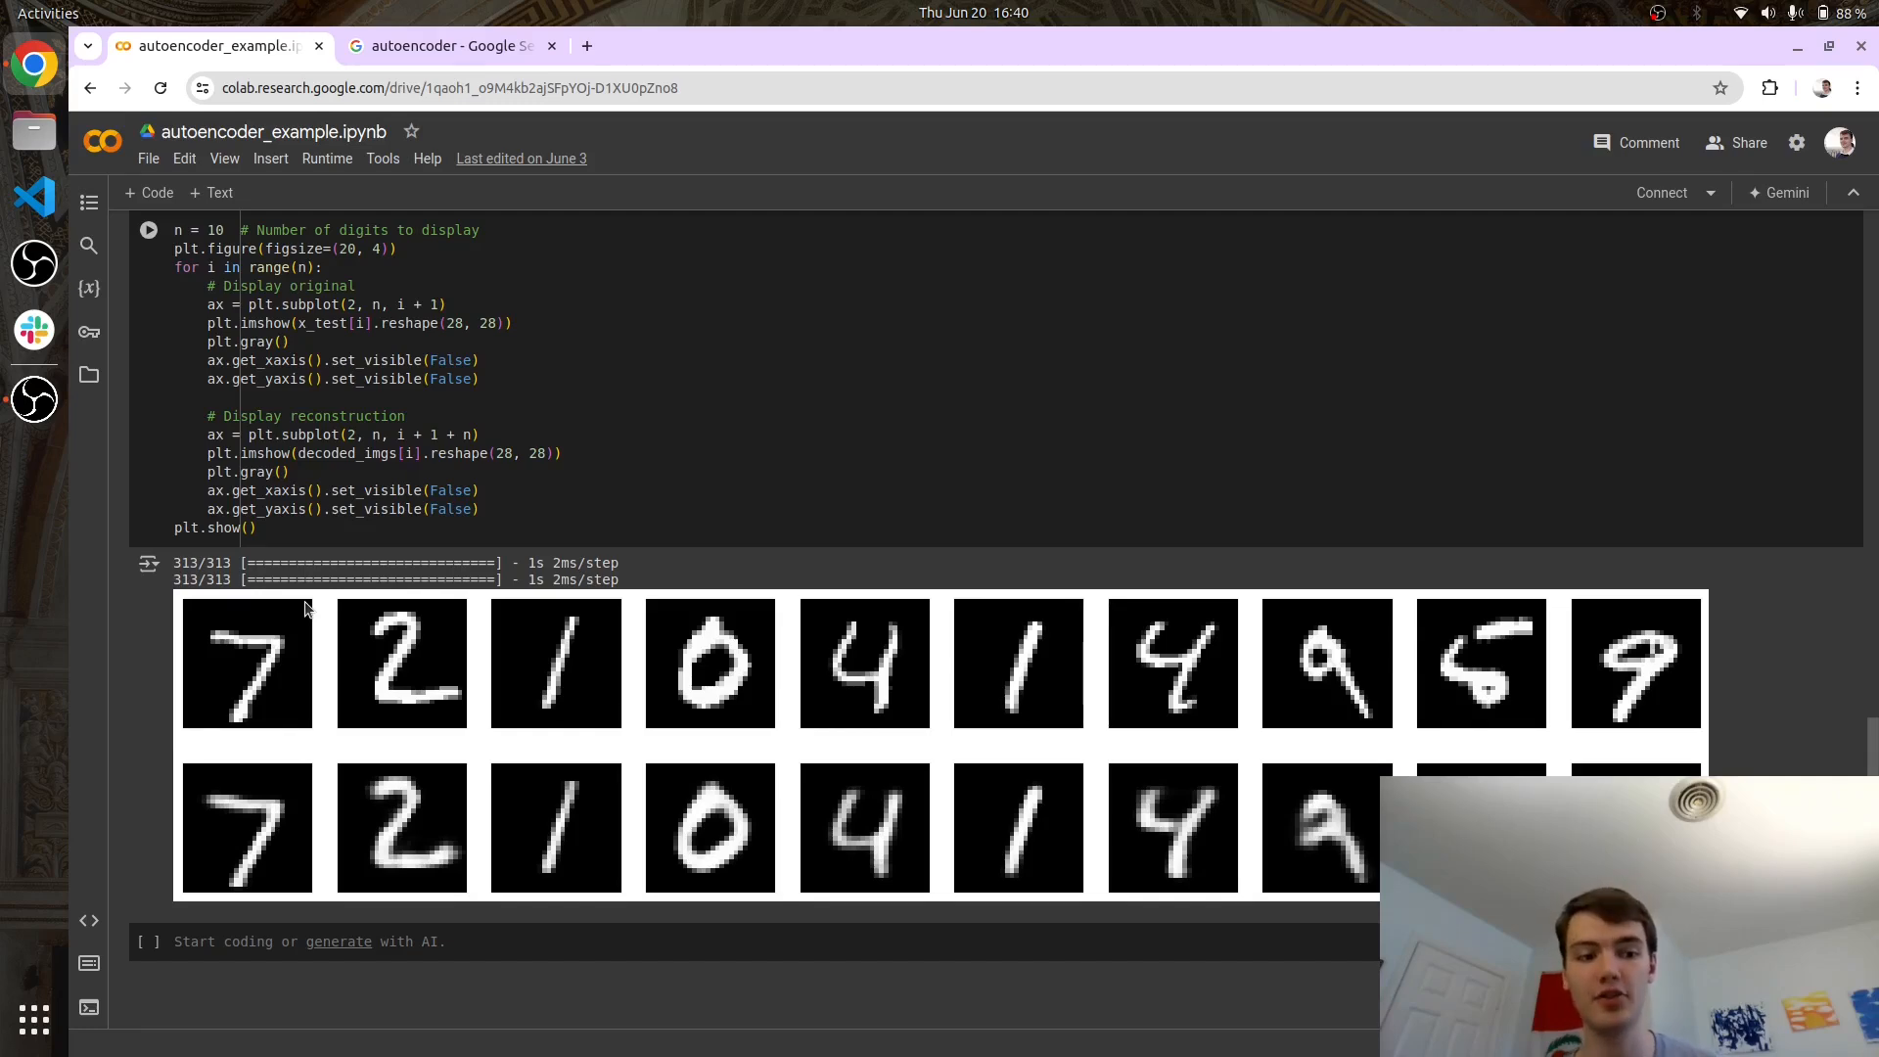
pyautogui.moveTo(184, 720)
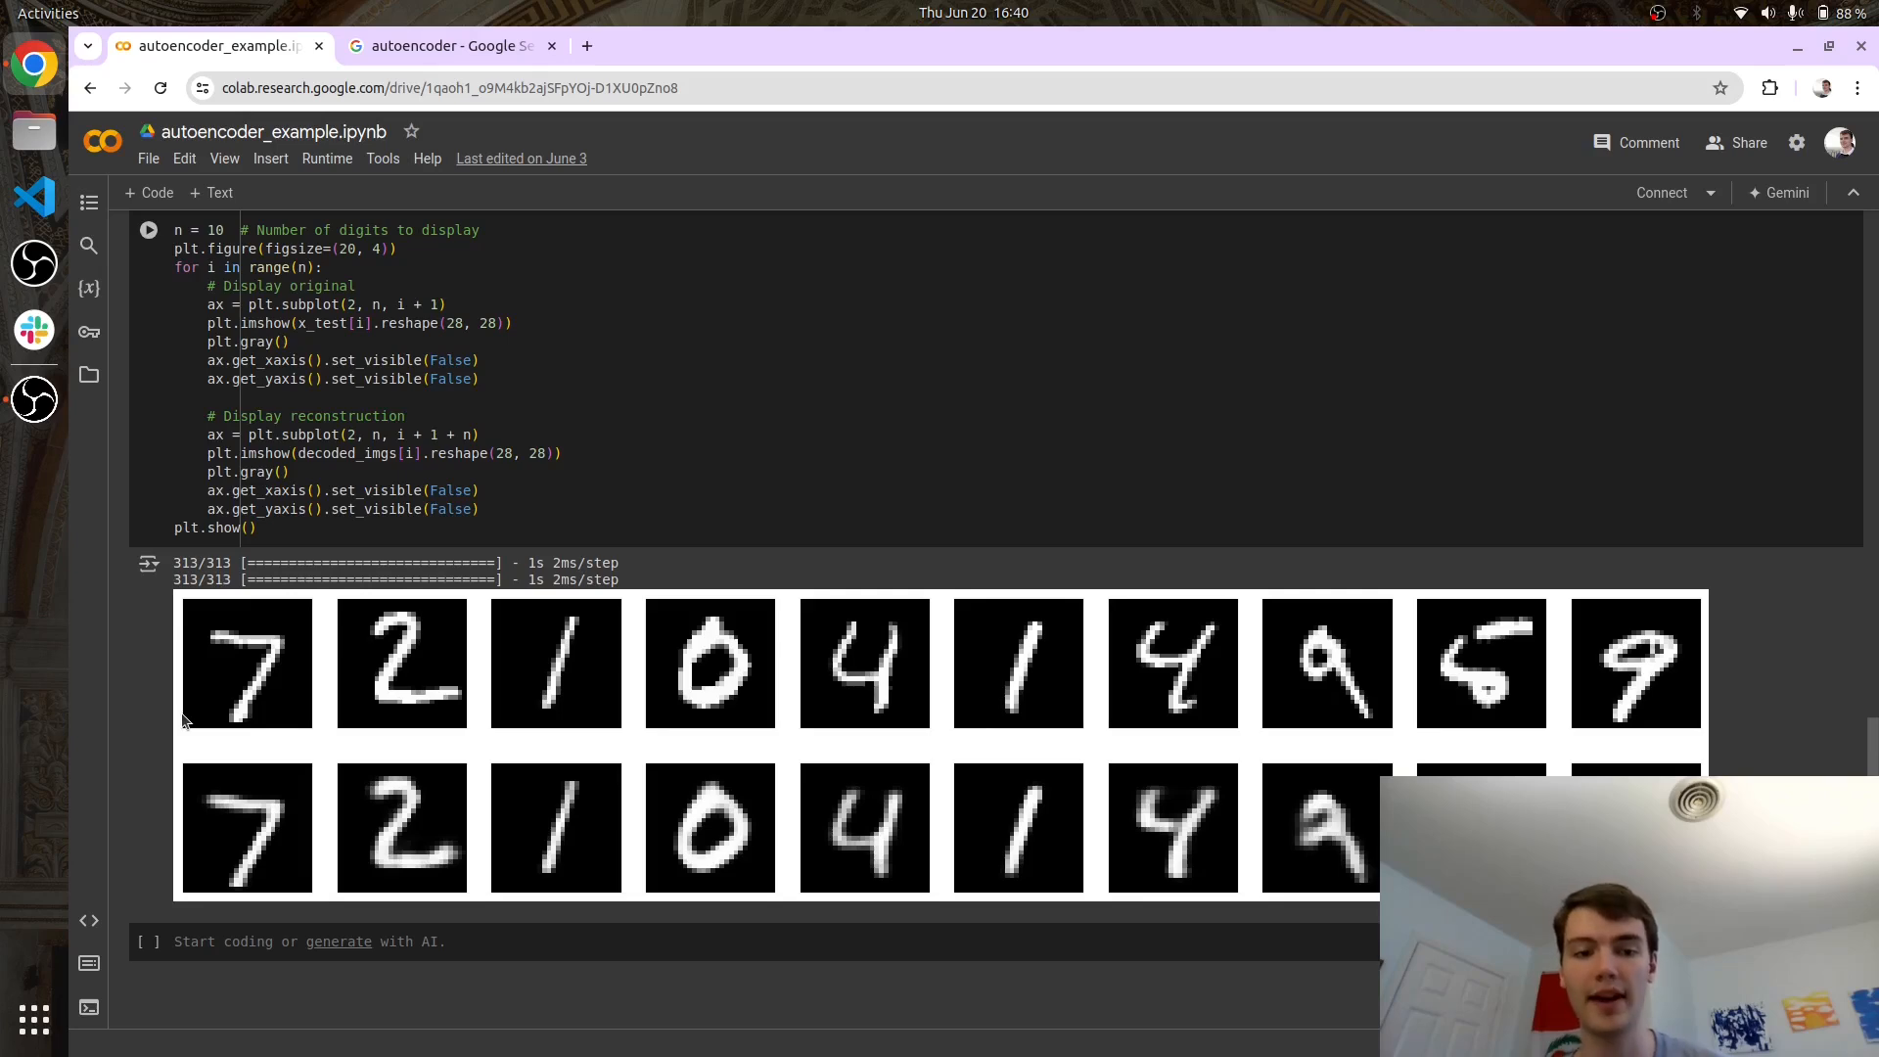
pyautogui.moveTo(245, 632)
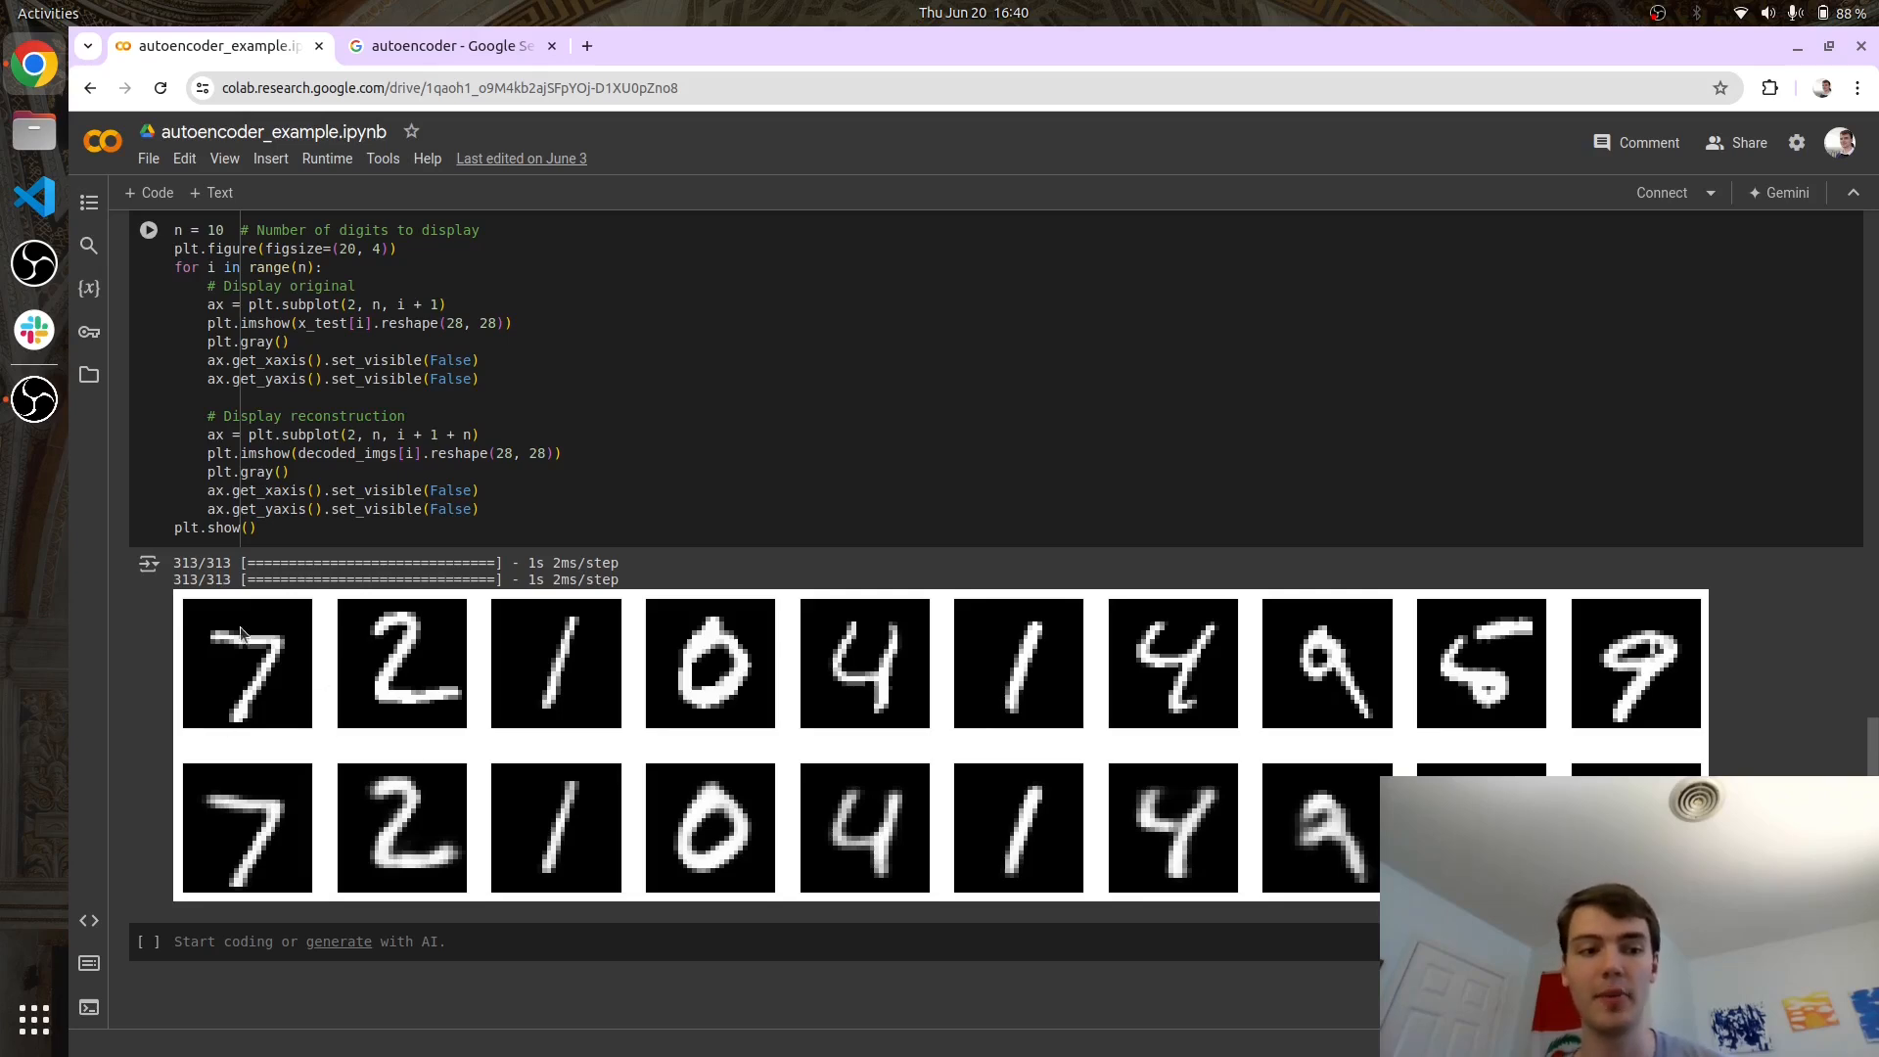
pyautogui.moveTo(177, 630)
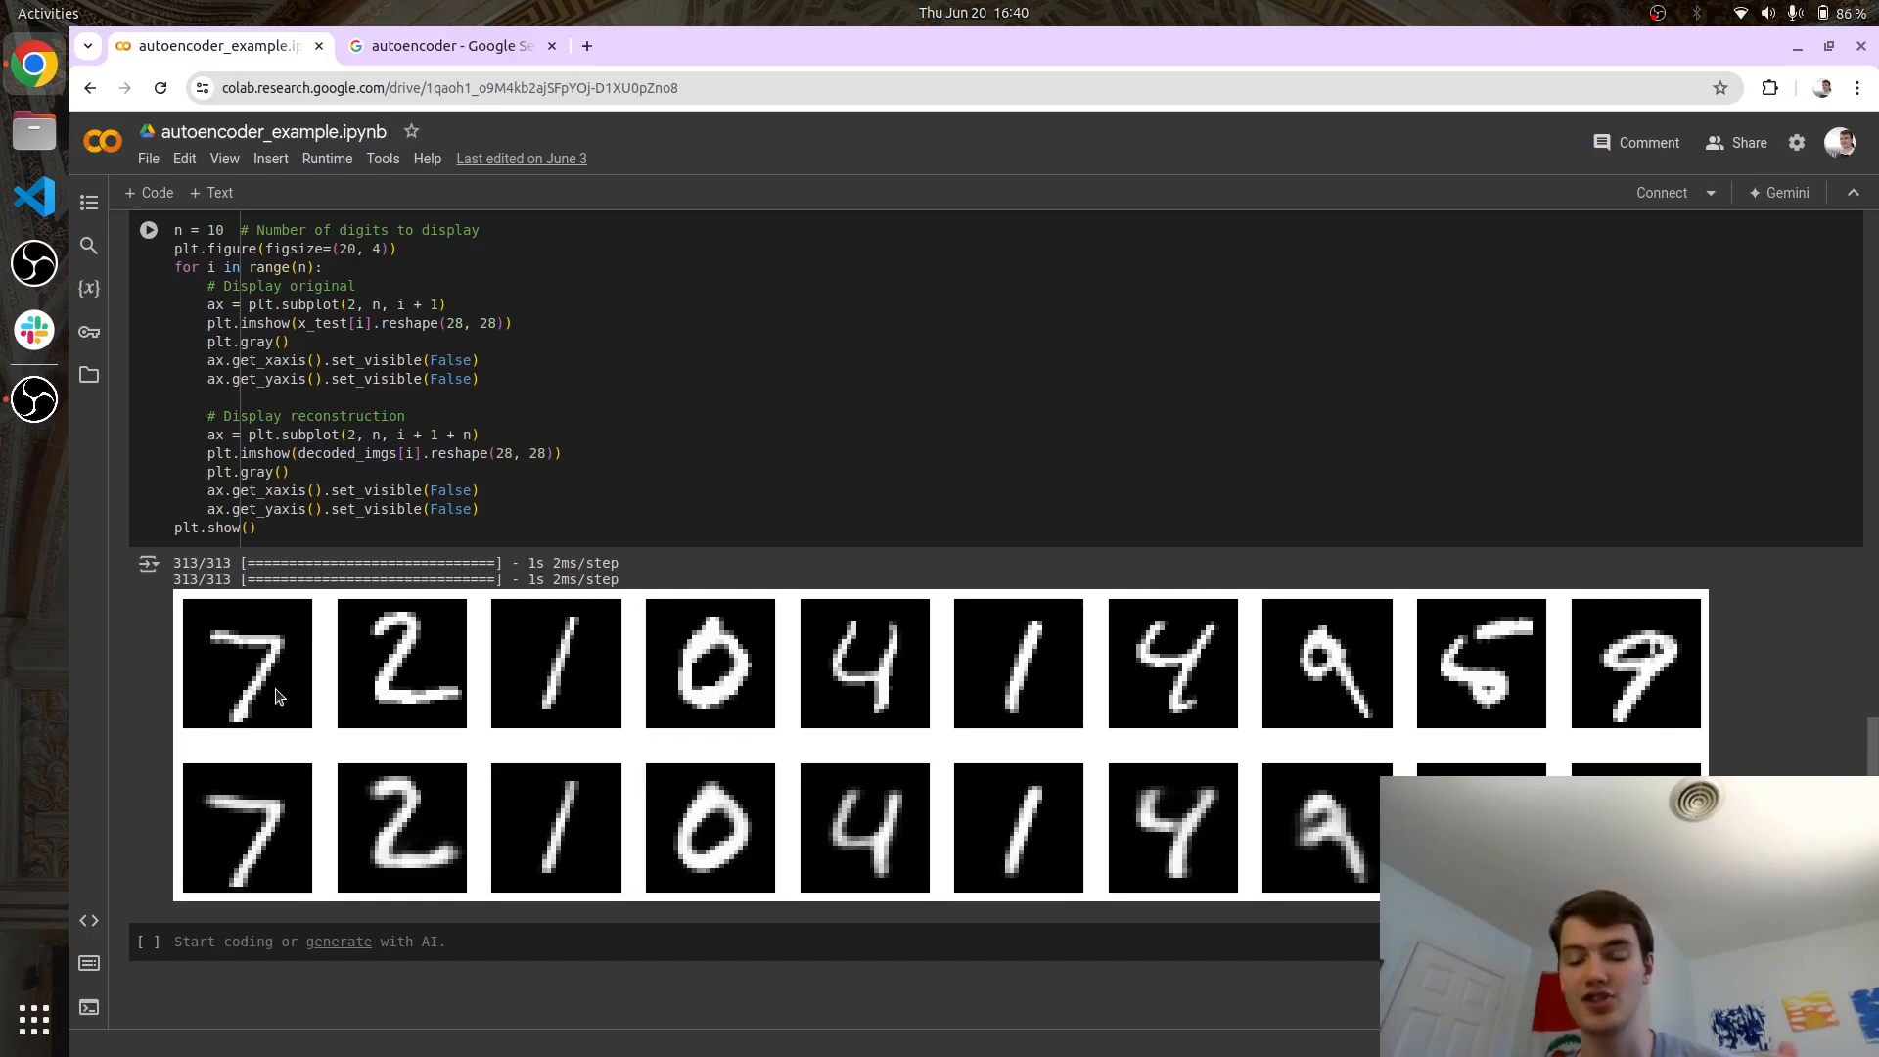
pyautogui.moveTo(301, 755)
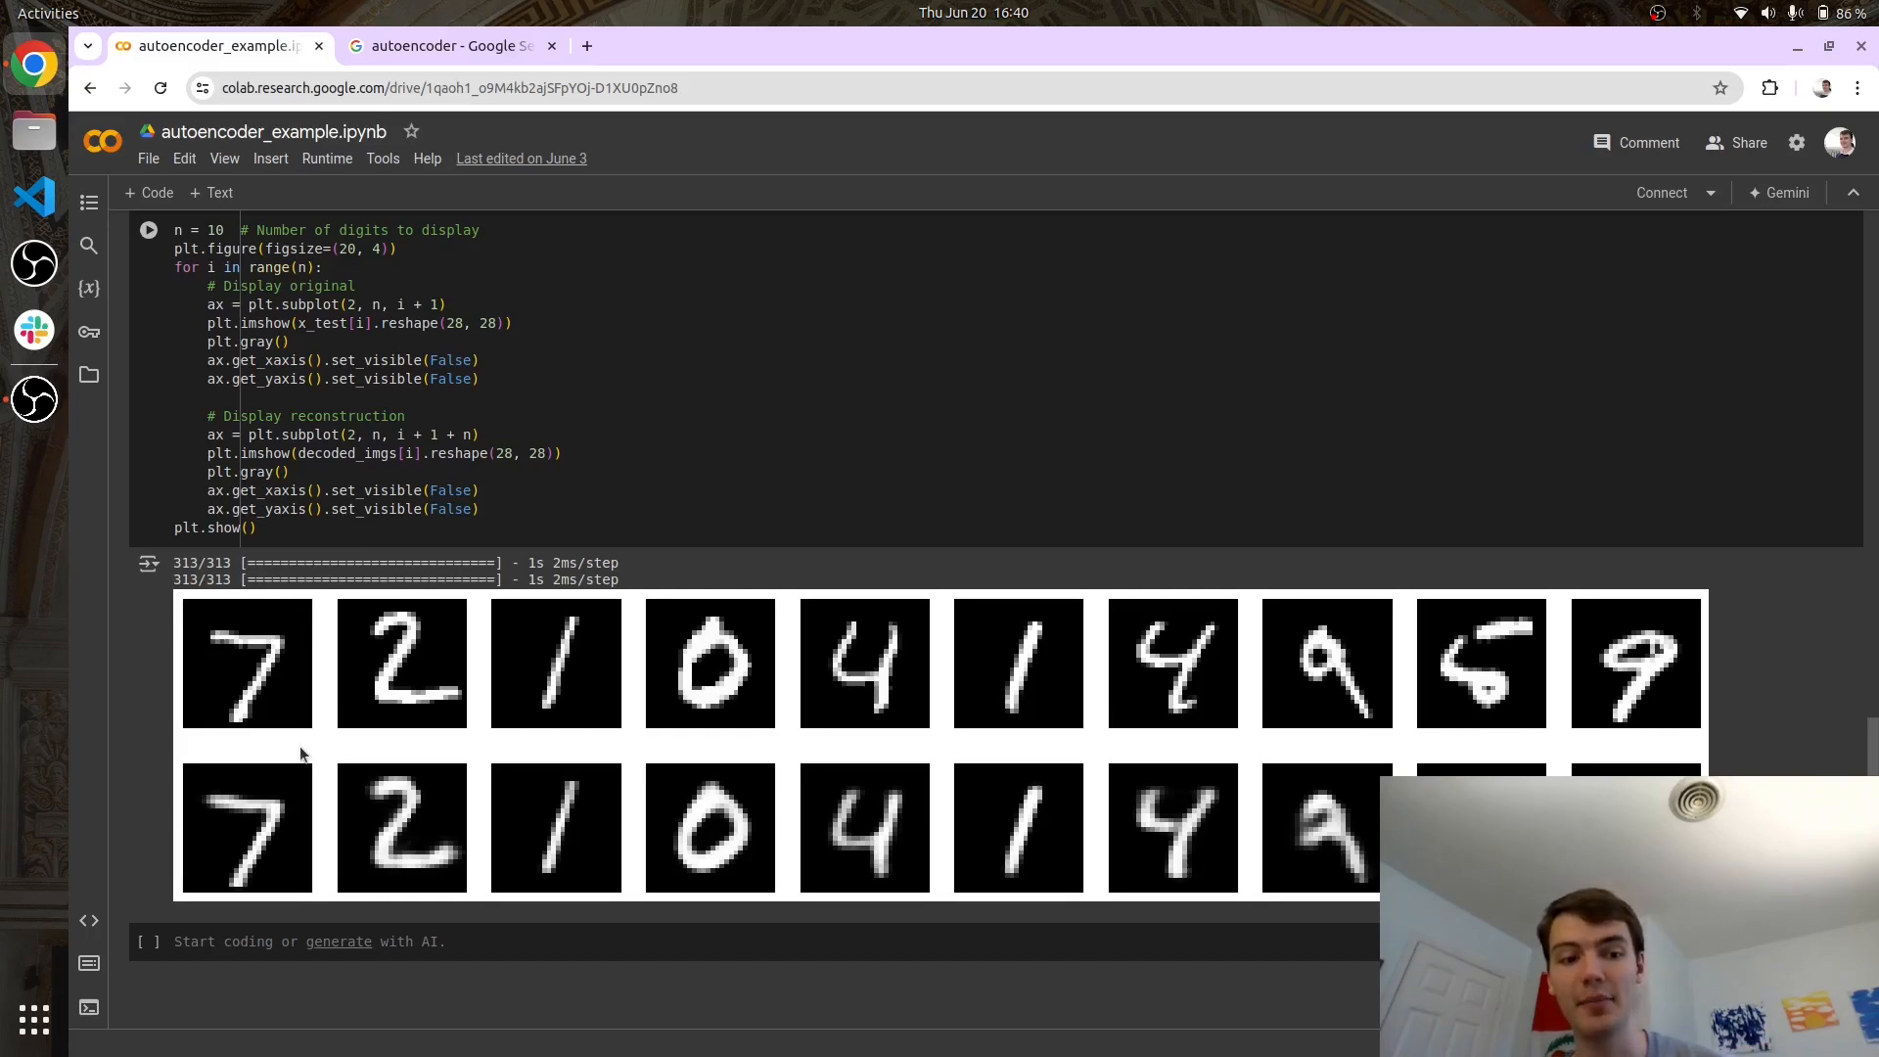
pyautogui.moveTo(415, 771)
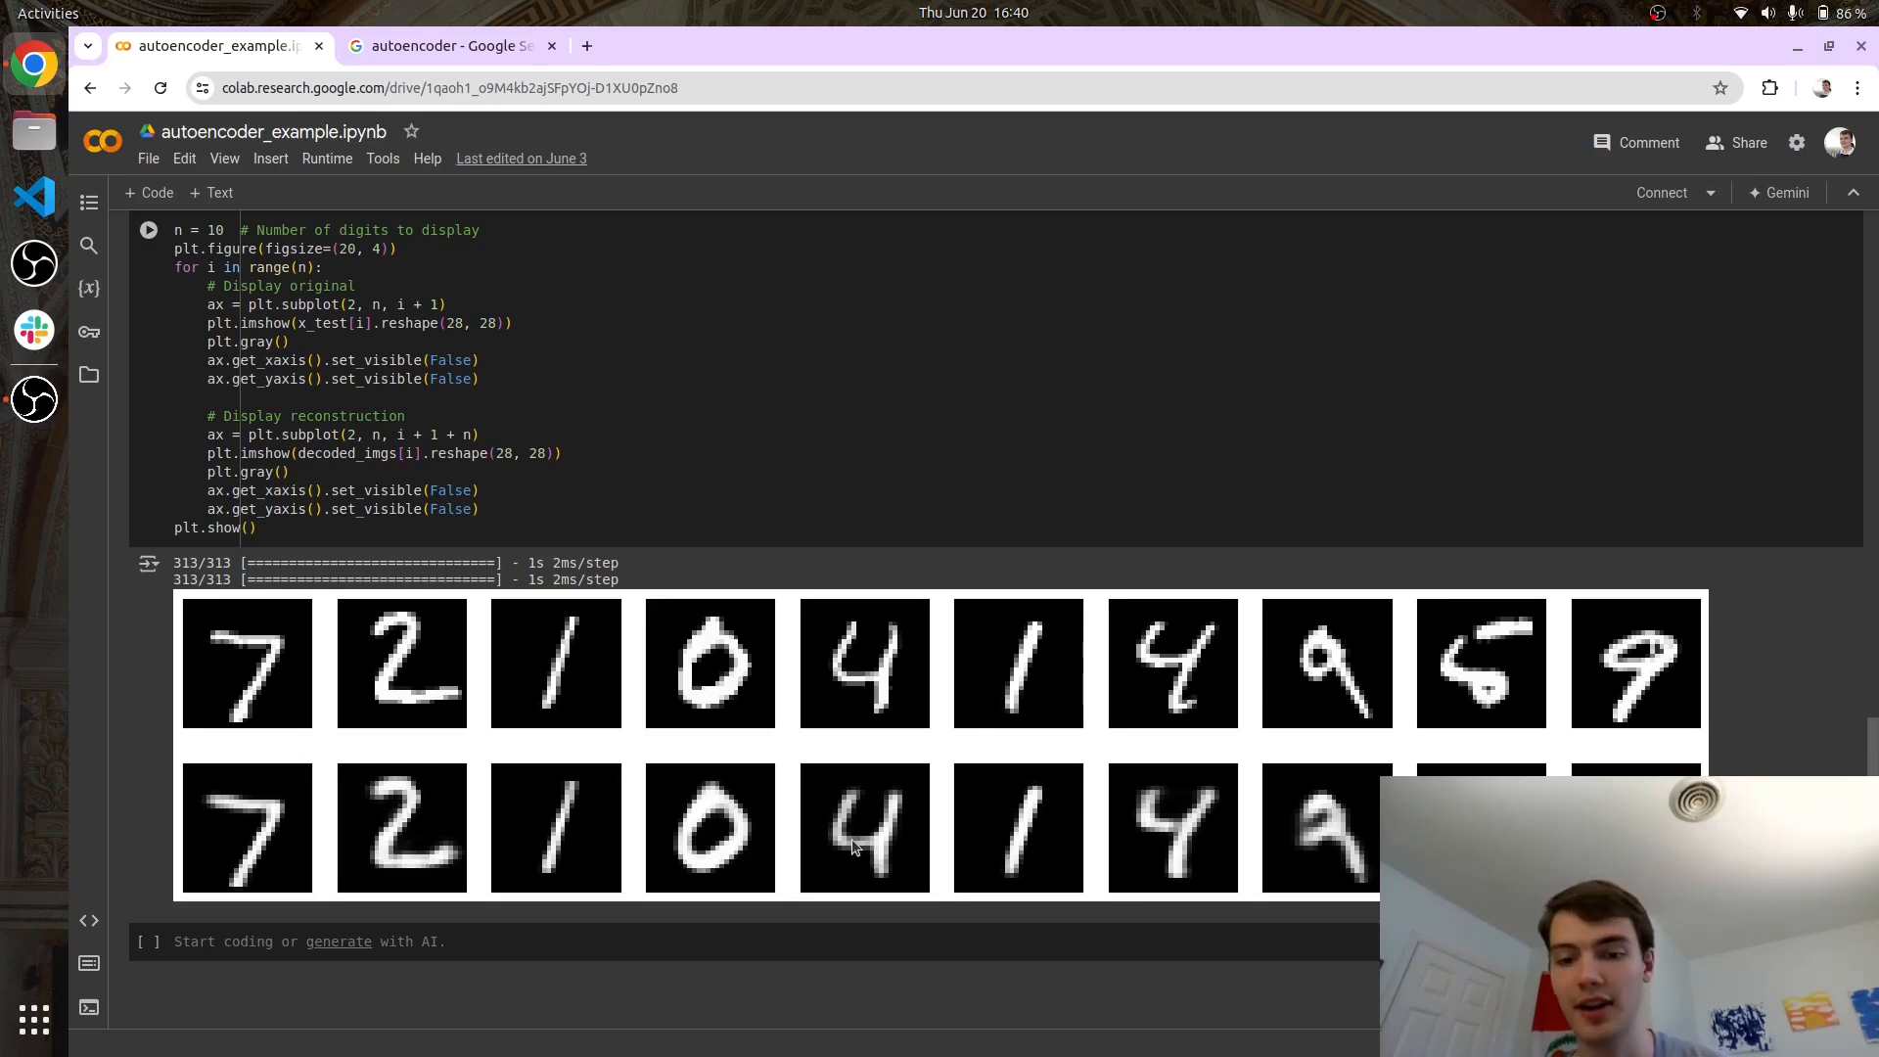
pyautogui.moveTo(1351, 767)
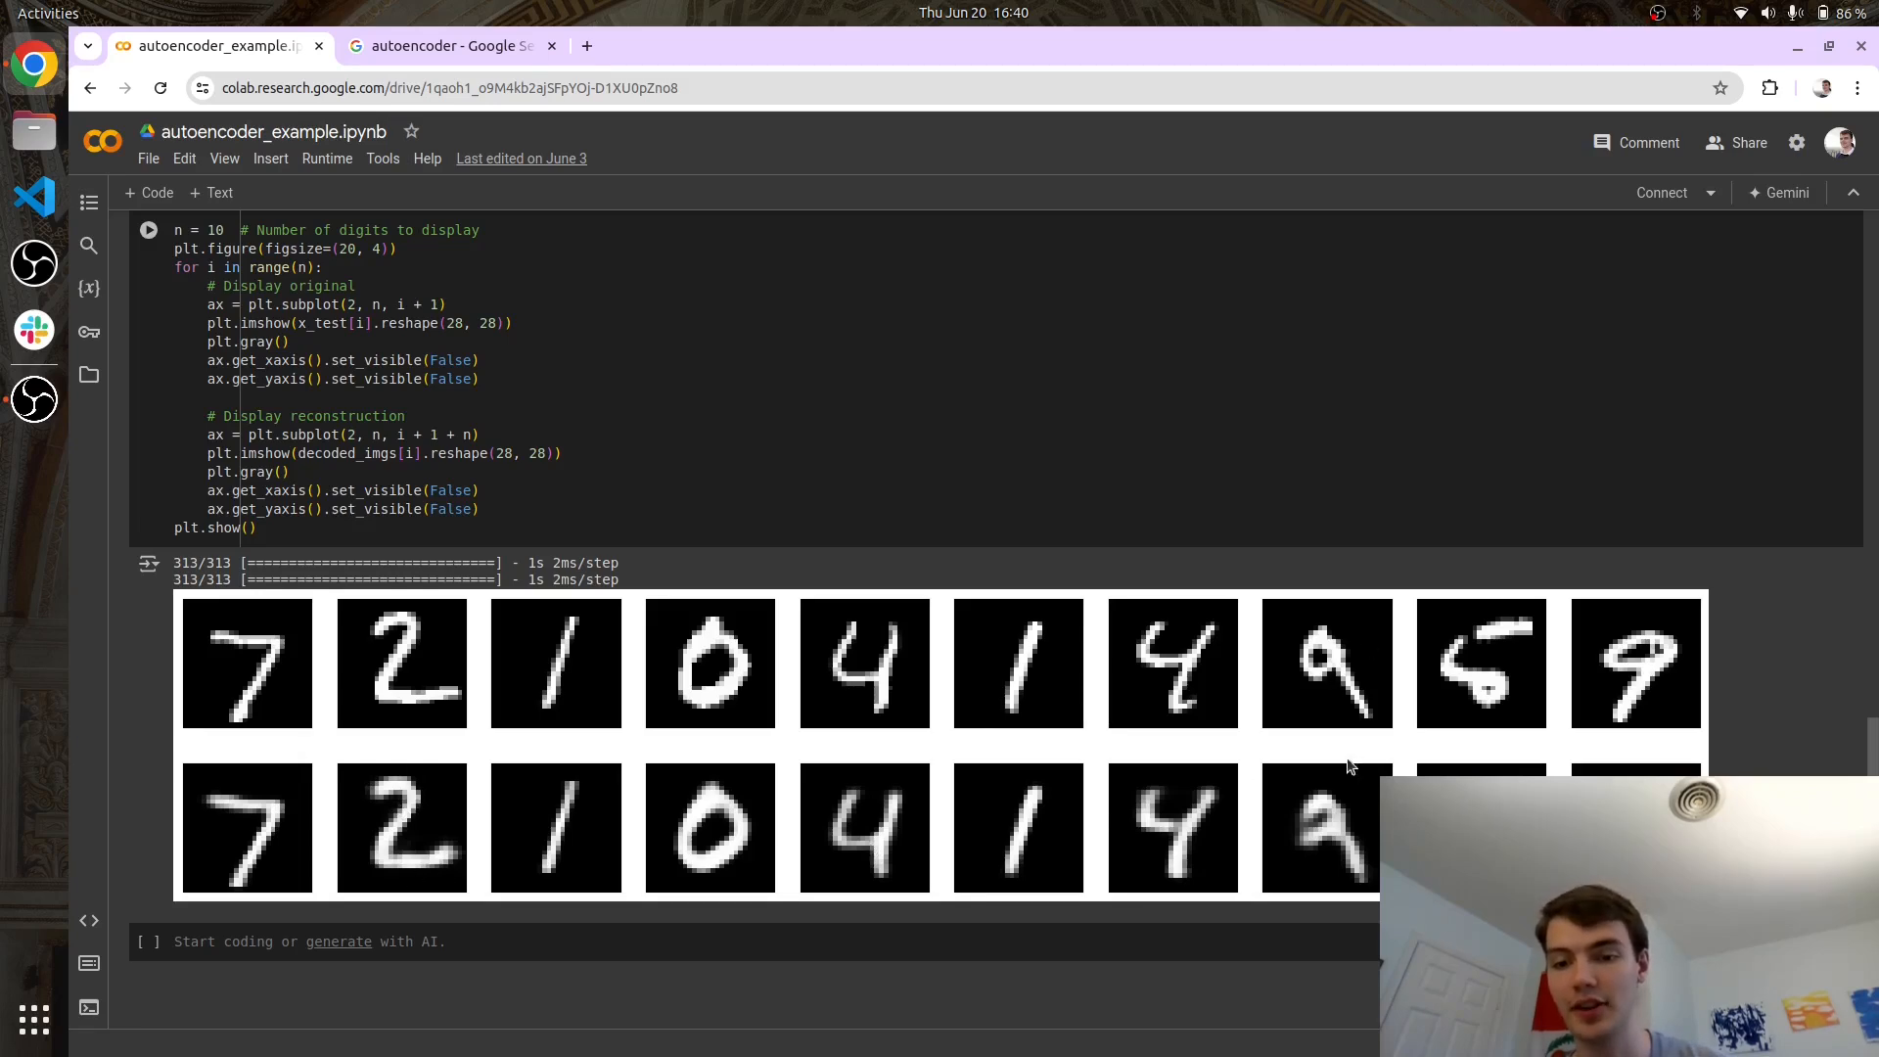
pyautogui.moveTo(1478, 646)
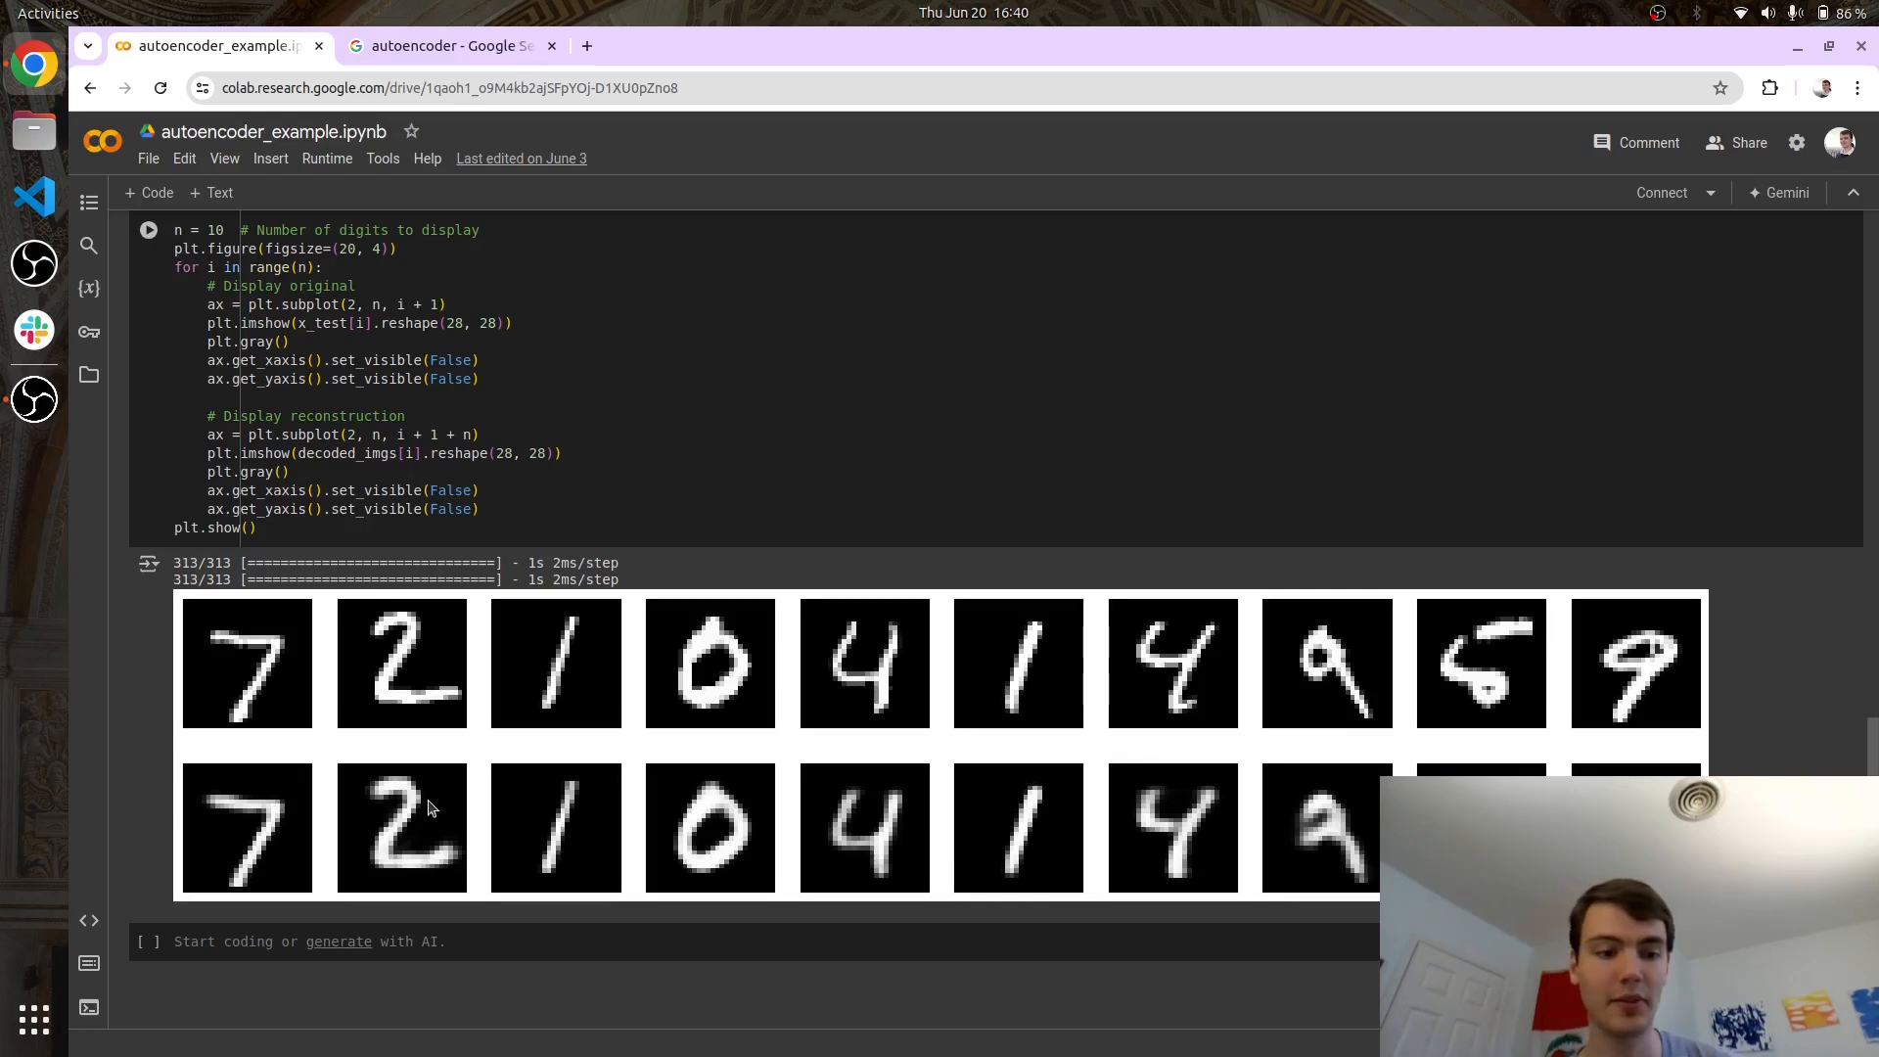
pyautogui.moveTo(499, 685)
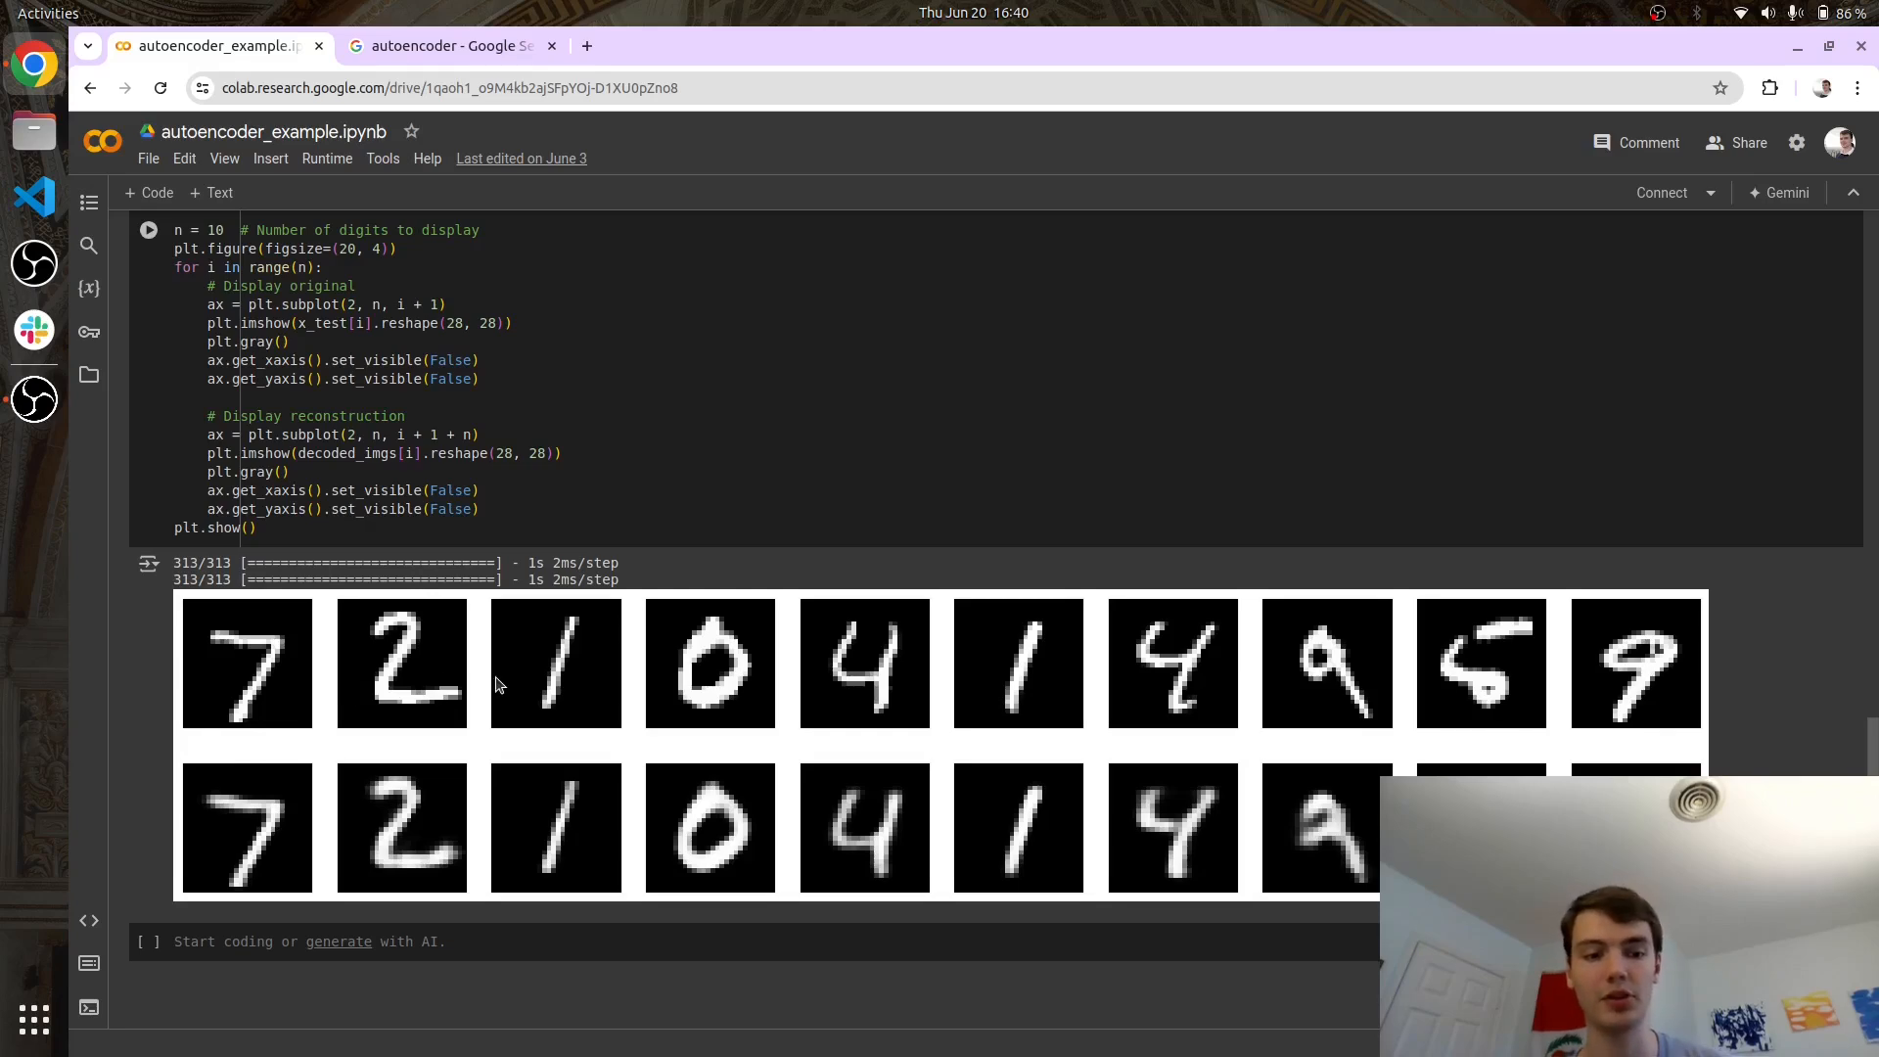
pyautogui.moveTo(499, 783)
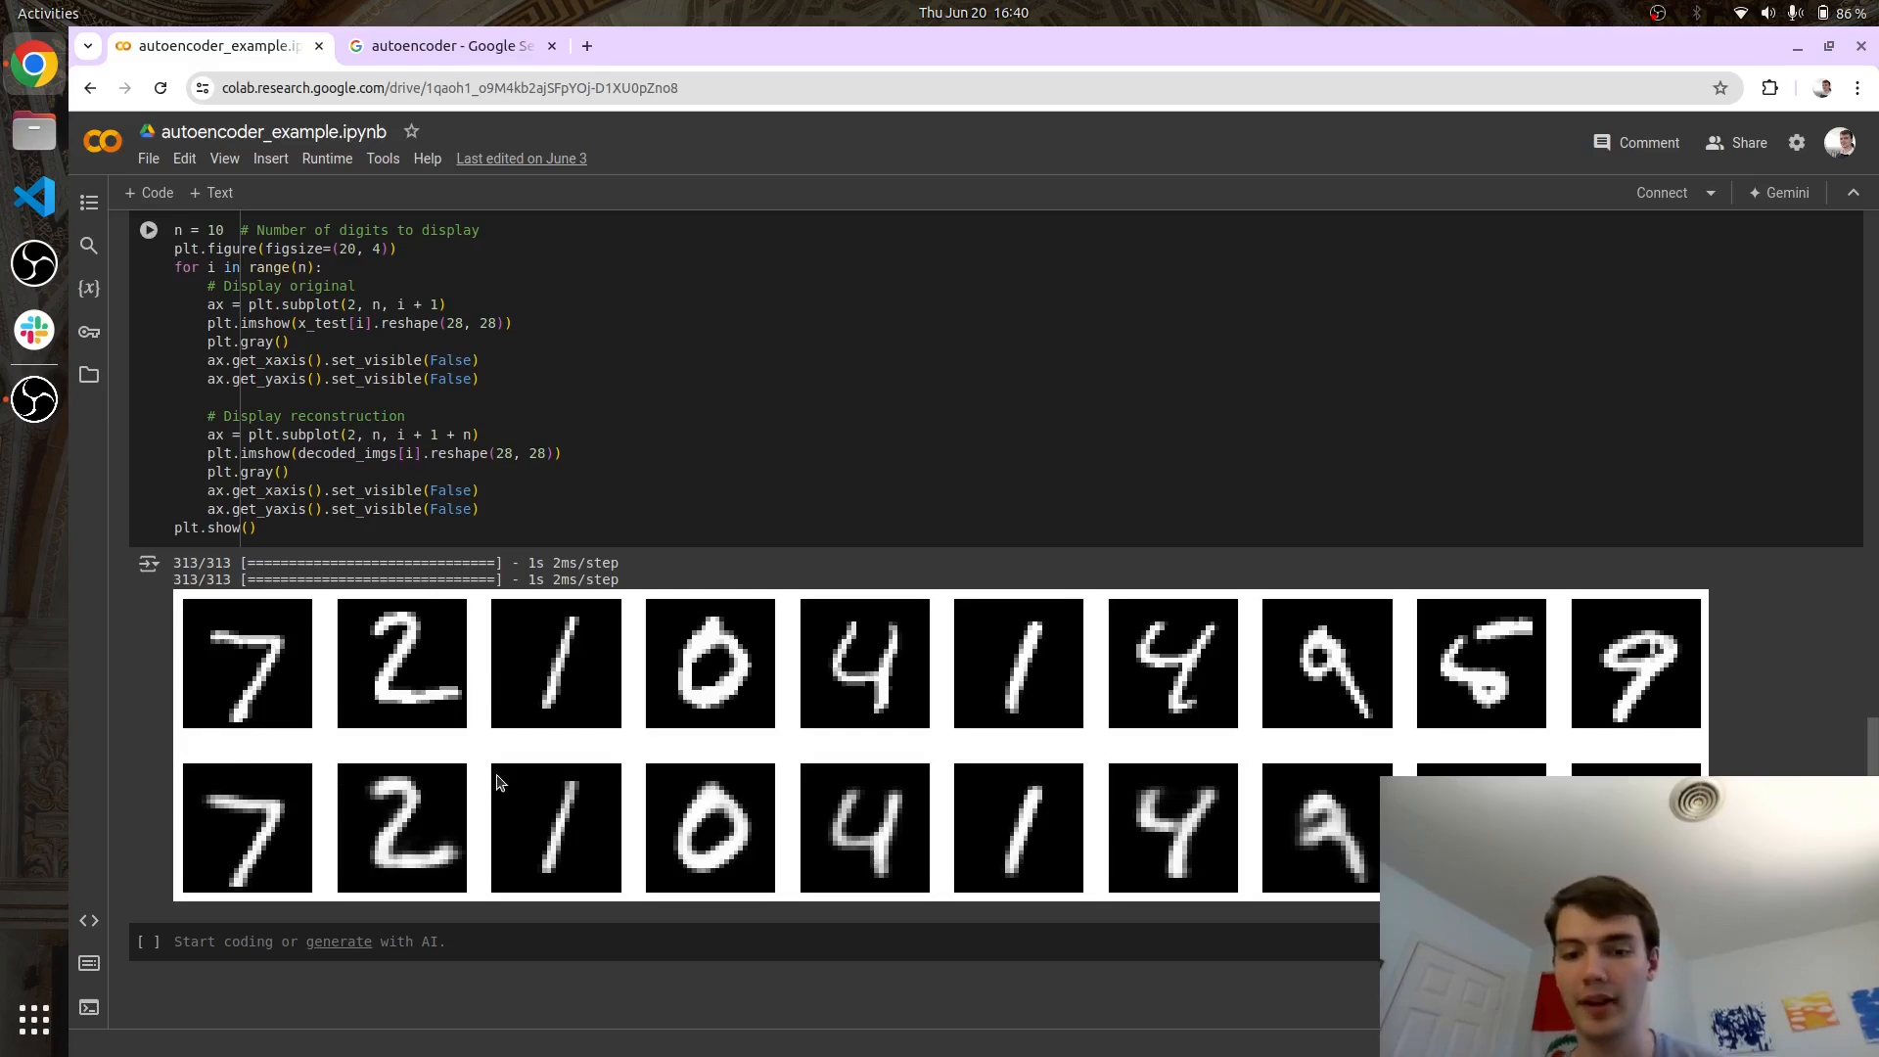
pyautogui.moveTo(1127, 642)
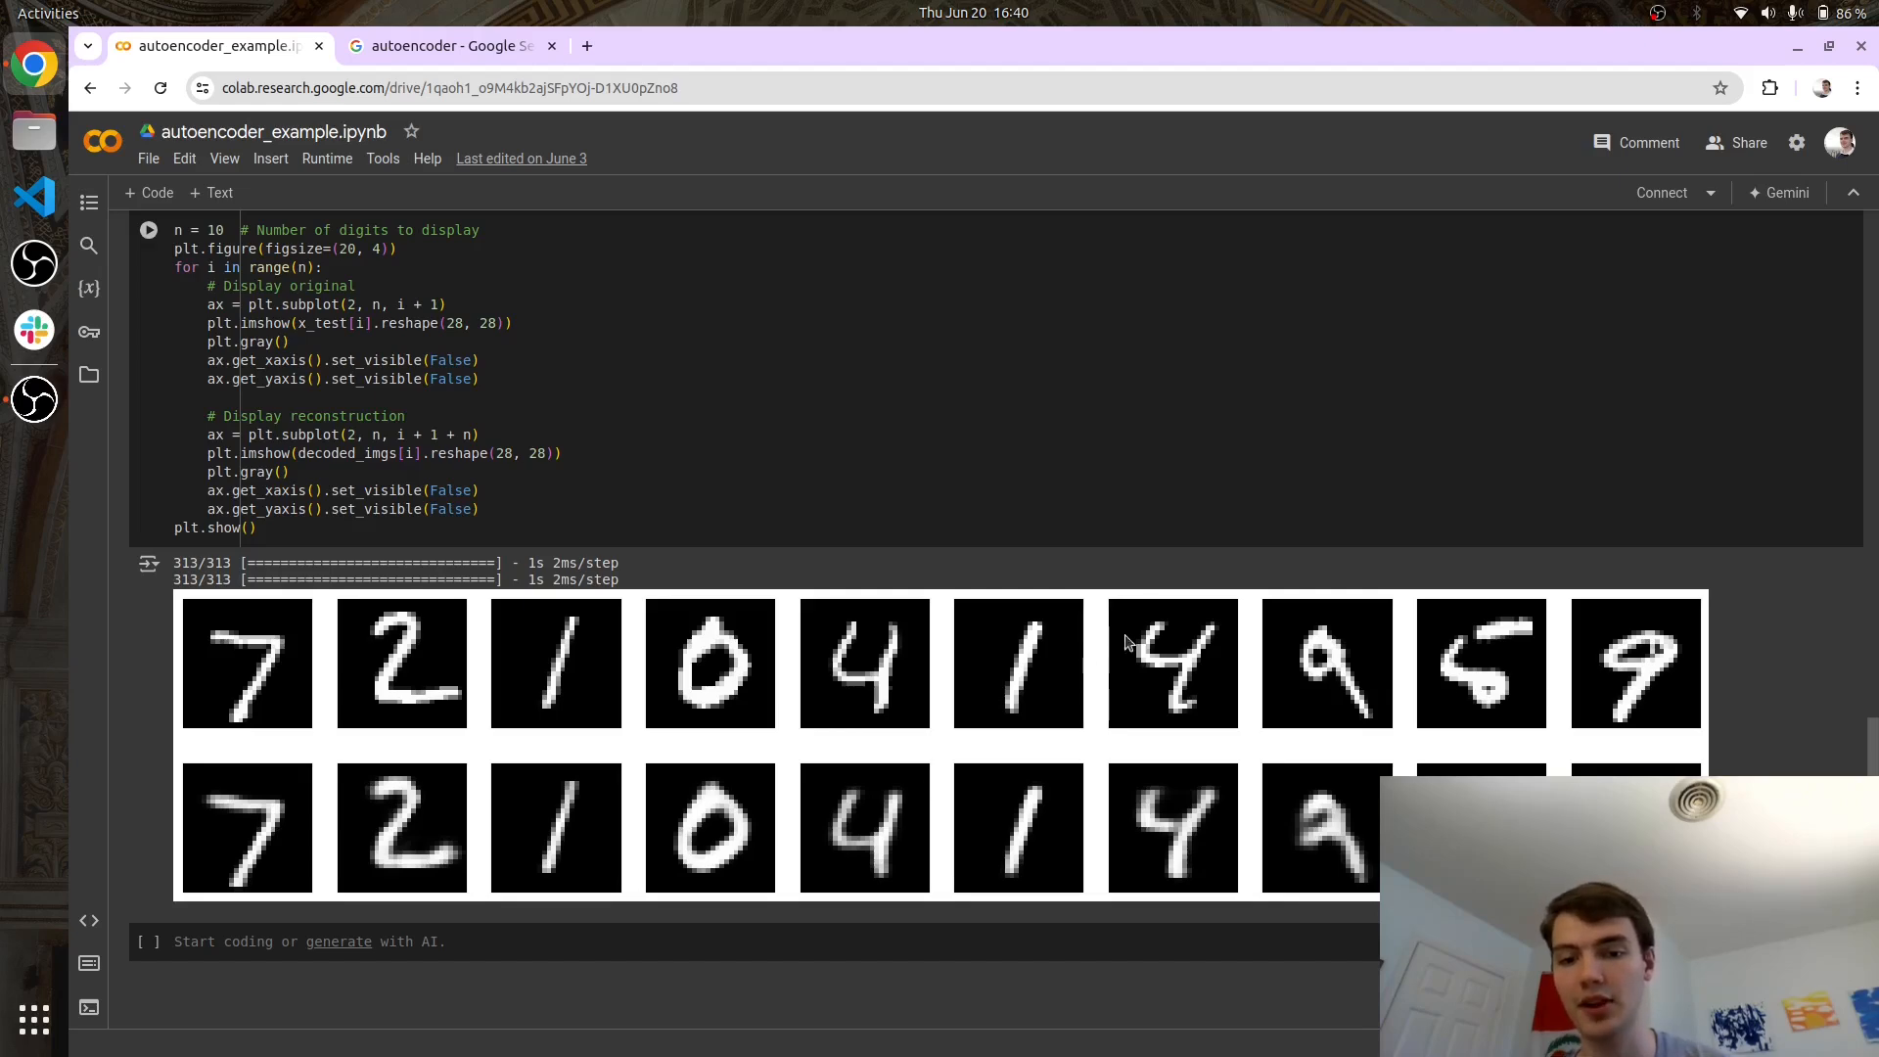
pyautogui.moveTo(1300, 691)
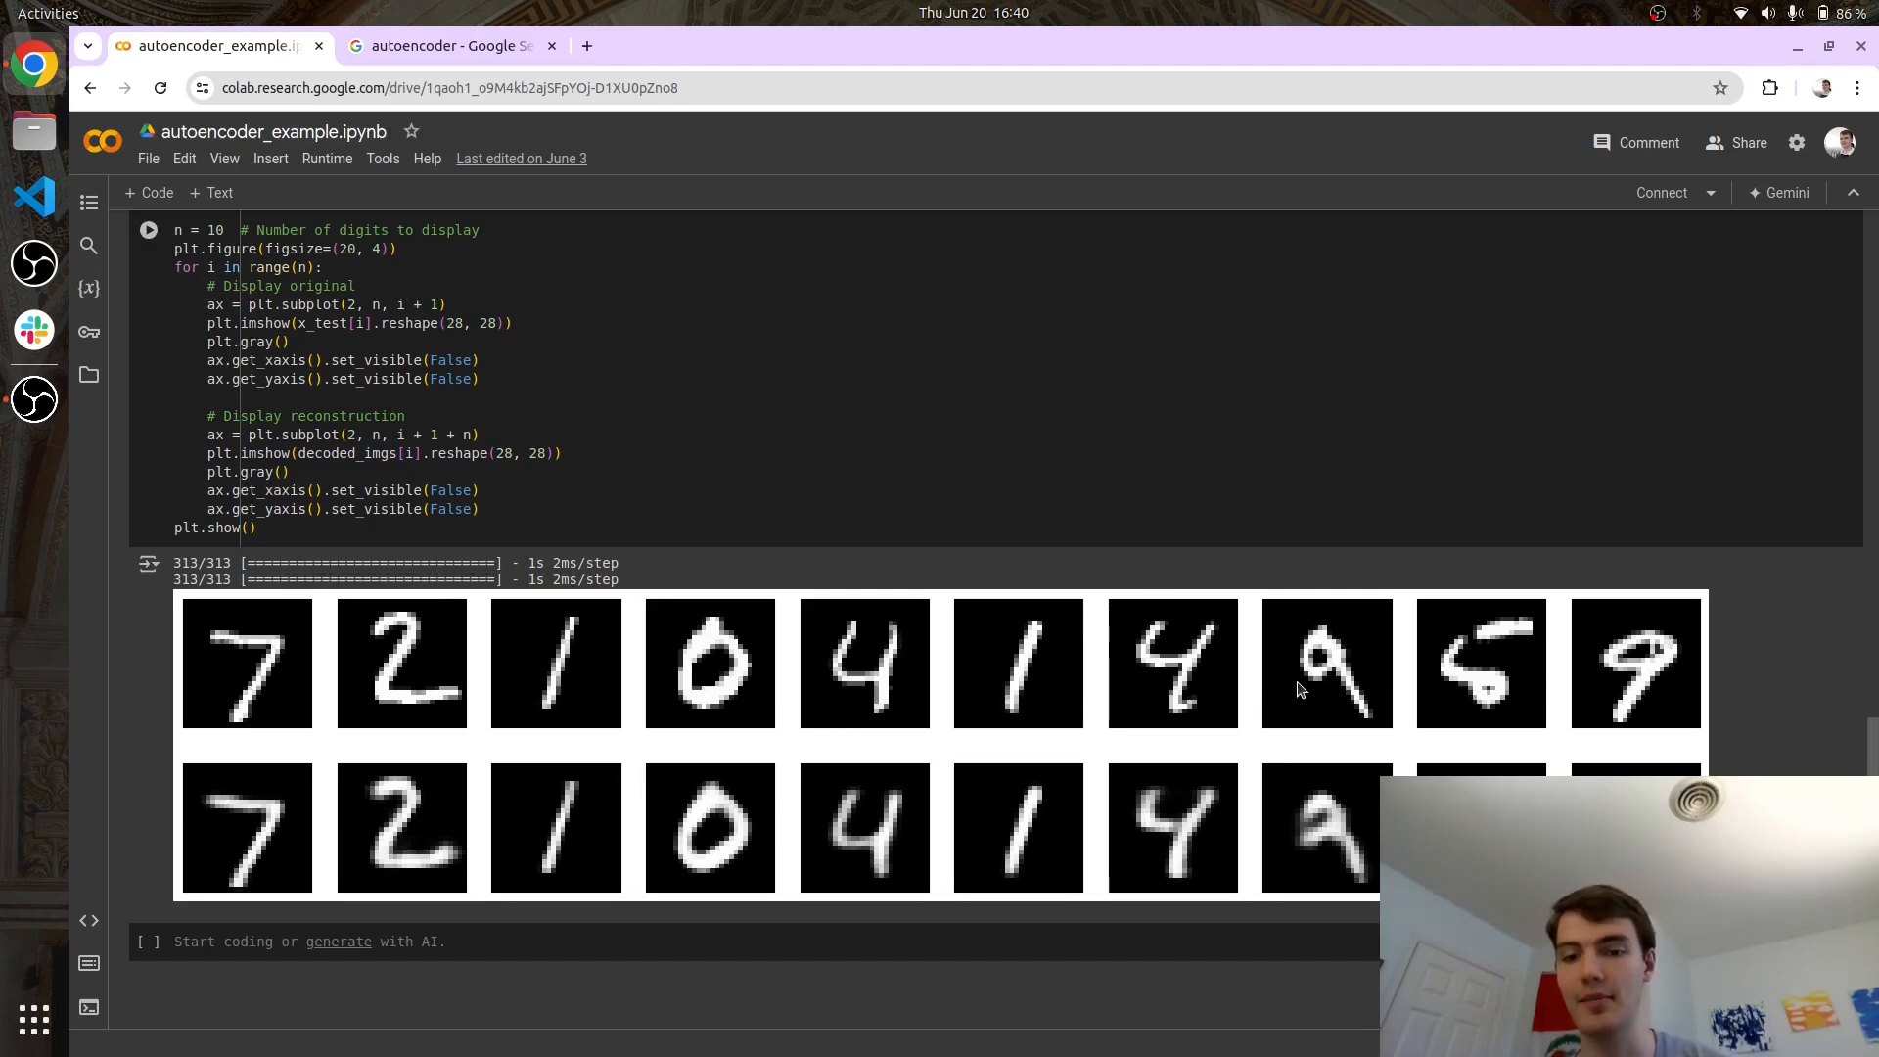
pyautogui.moveTo(1272, 789)
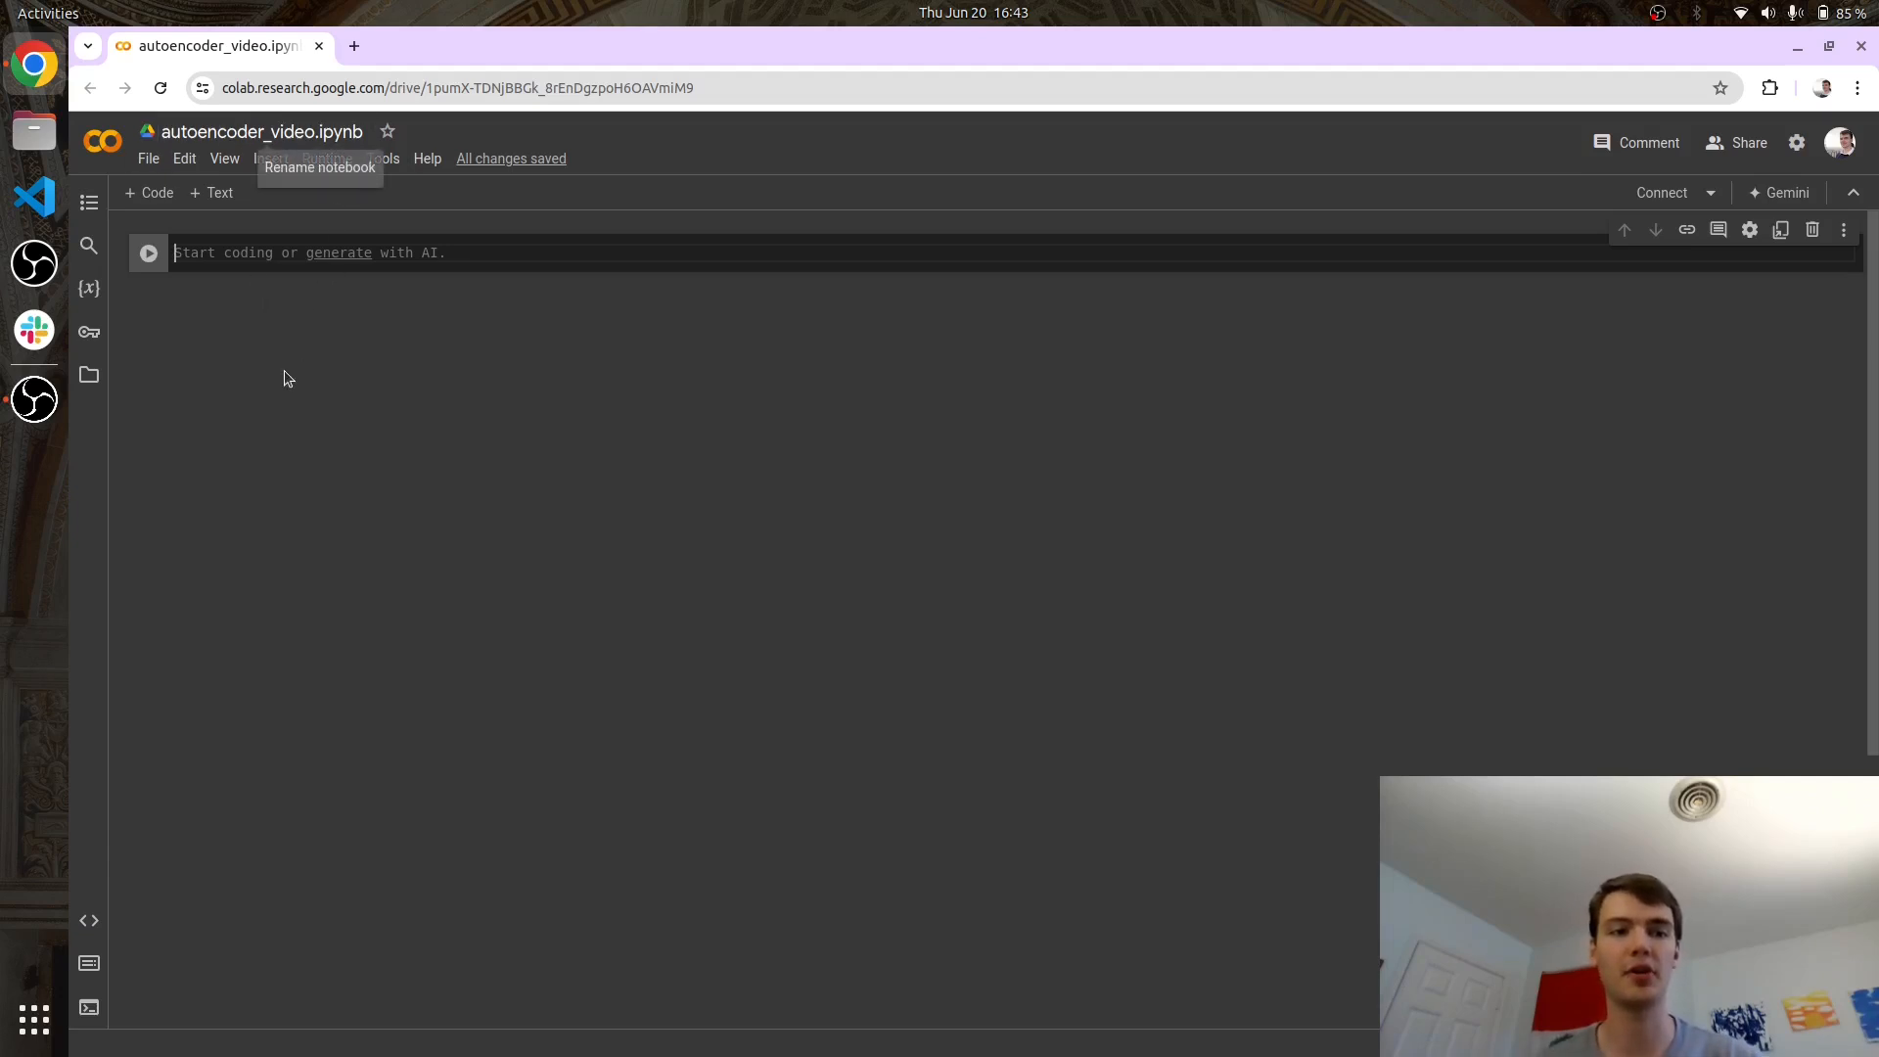
pyautogui.moveTo(288, 380)
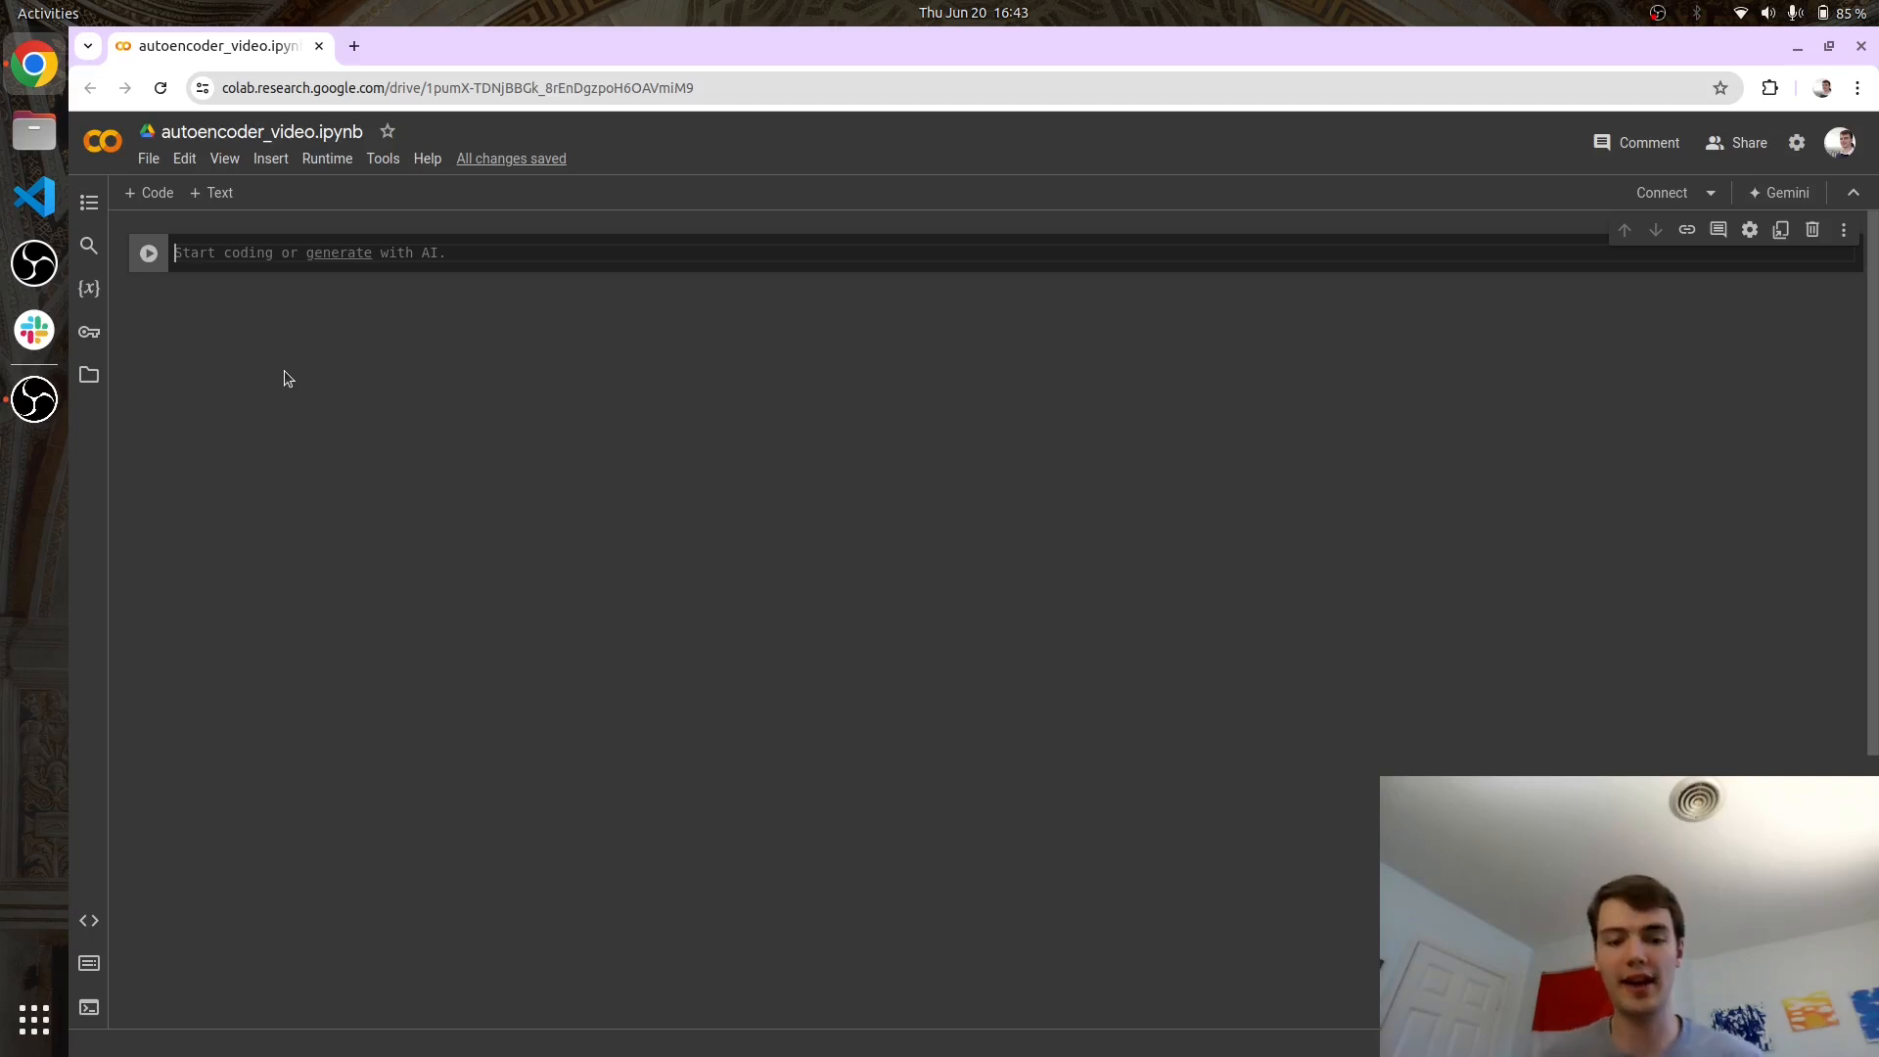
# Write the imports for numpy and the Keras Model, Input and Dense layers.
pyautogui.write('import')
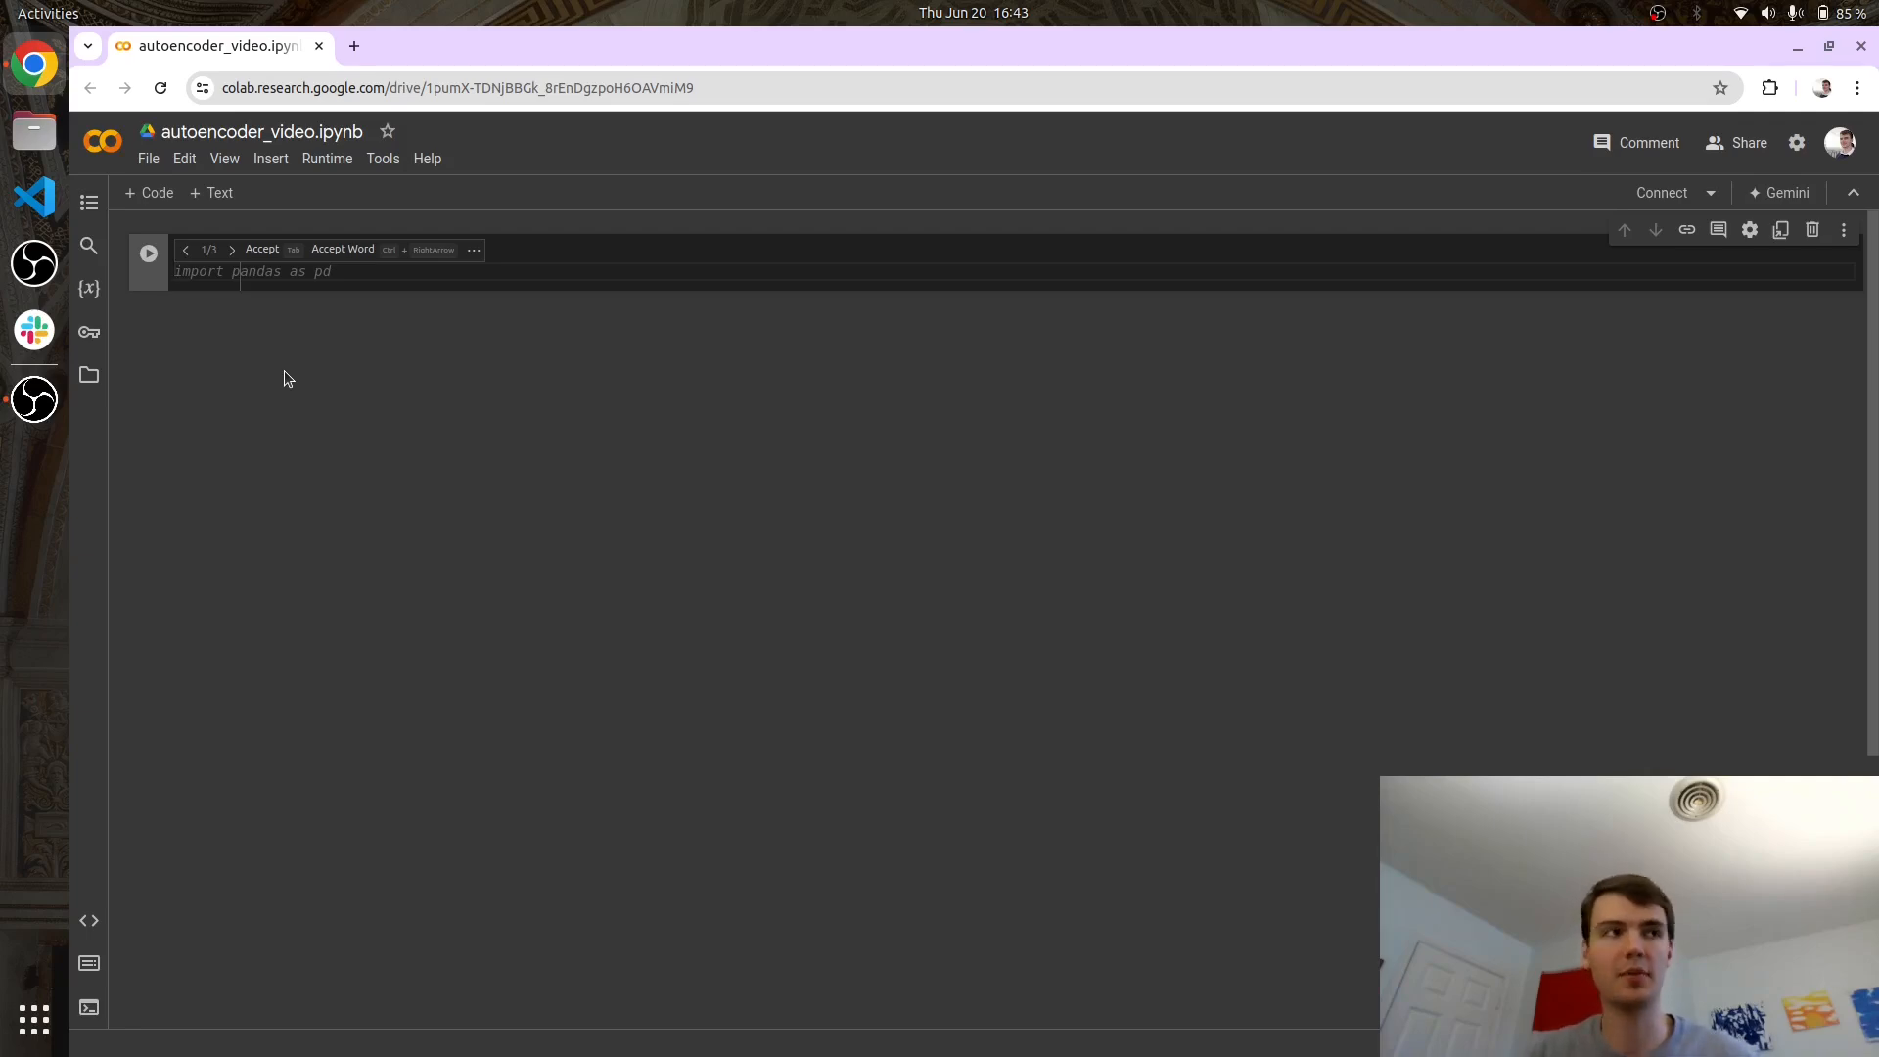
pyautogui.write('import numpy as np')
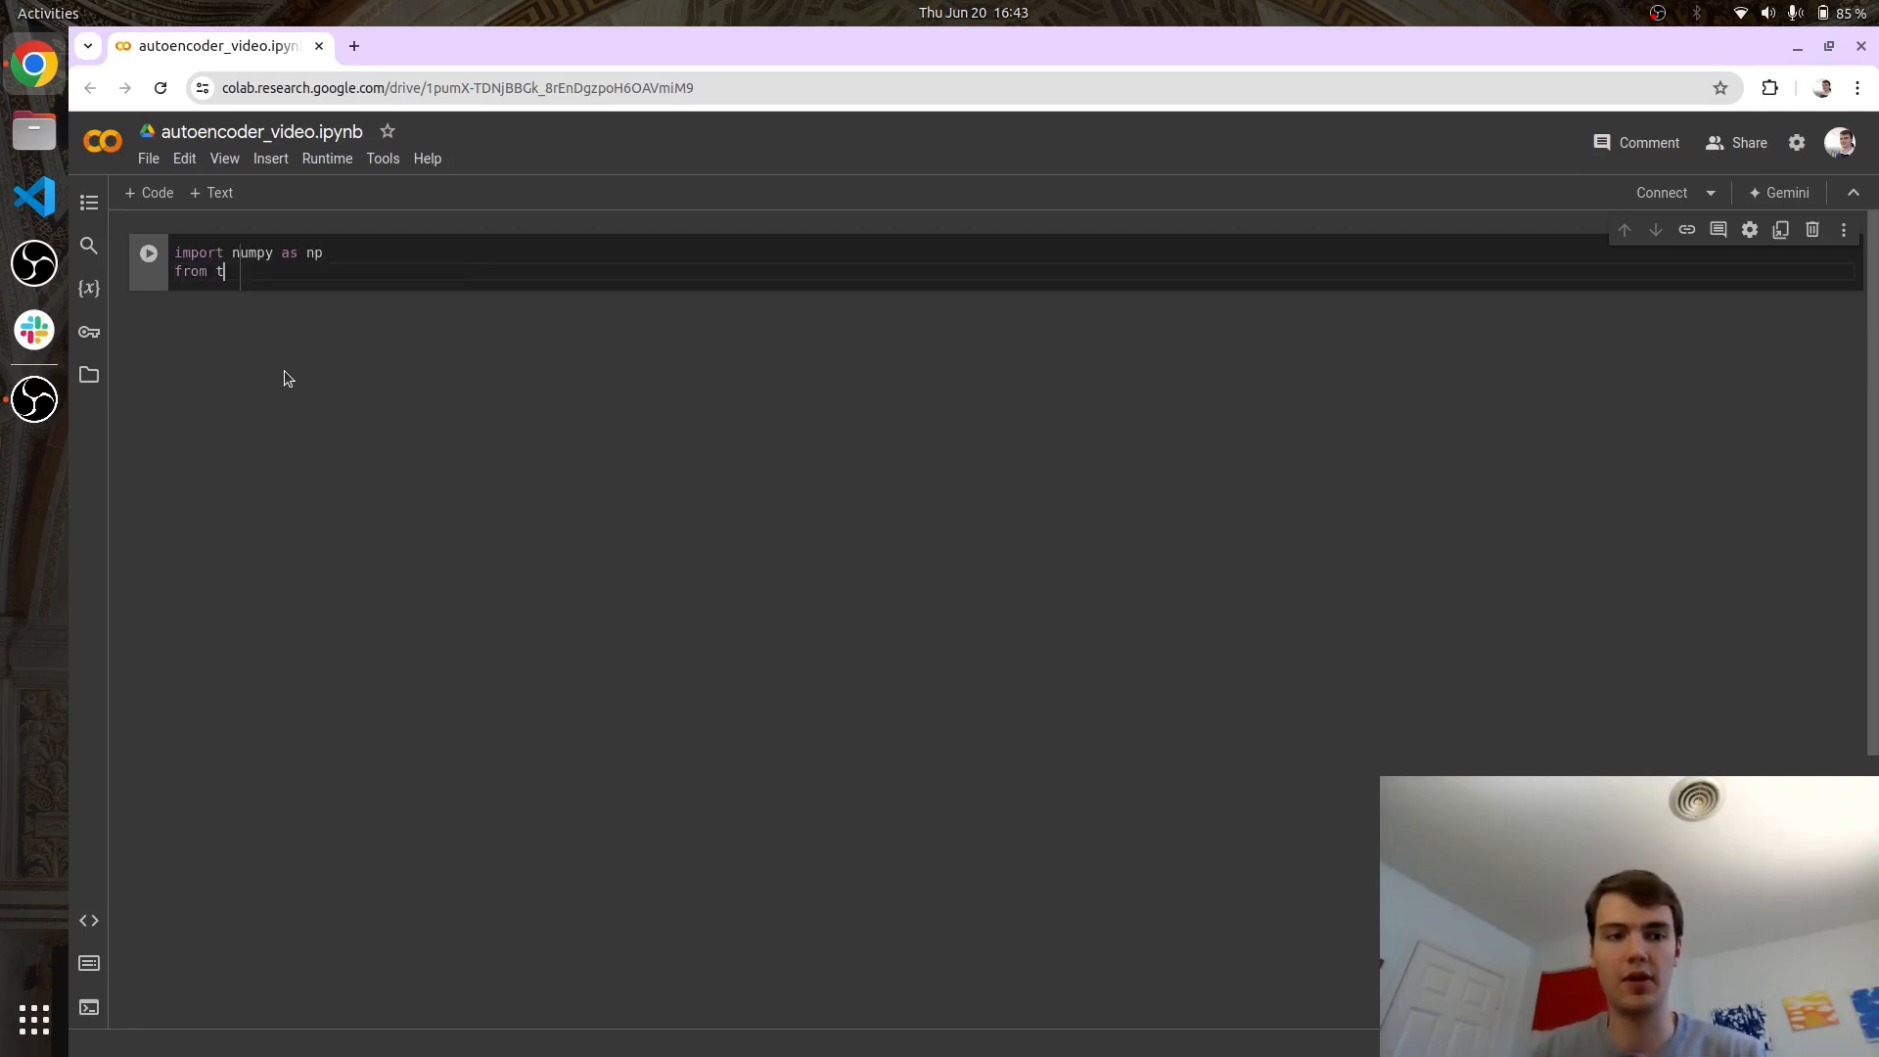
pyautogui.write('ensorflow')
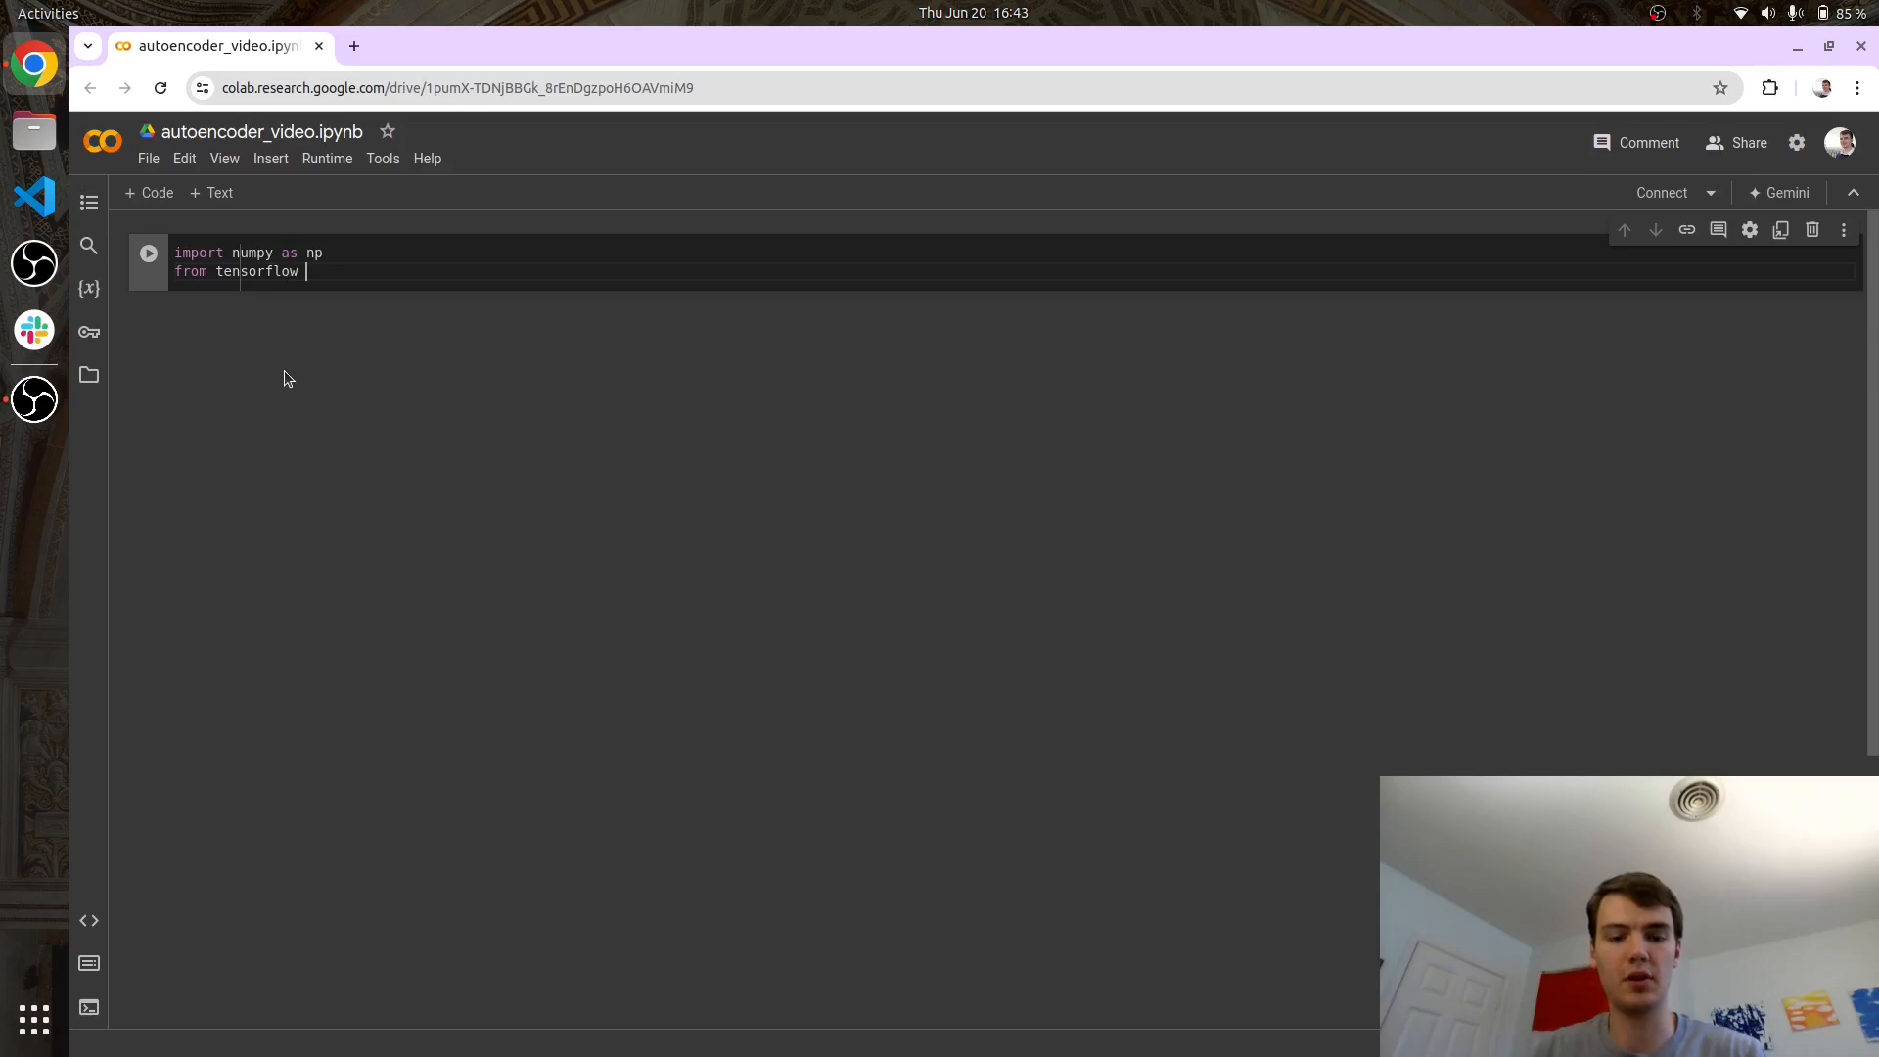
pyautogui.write('.keras')
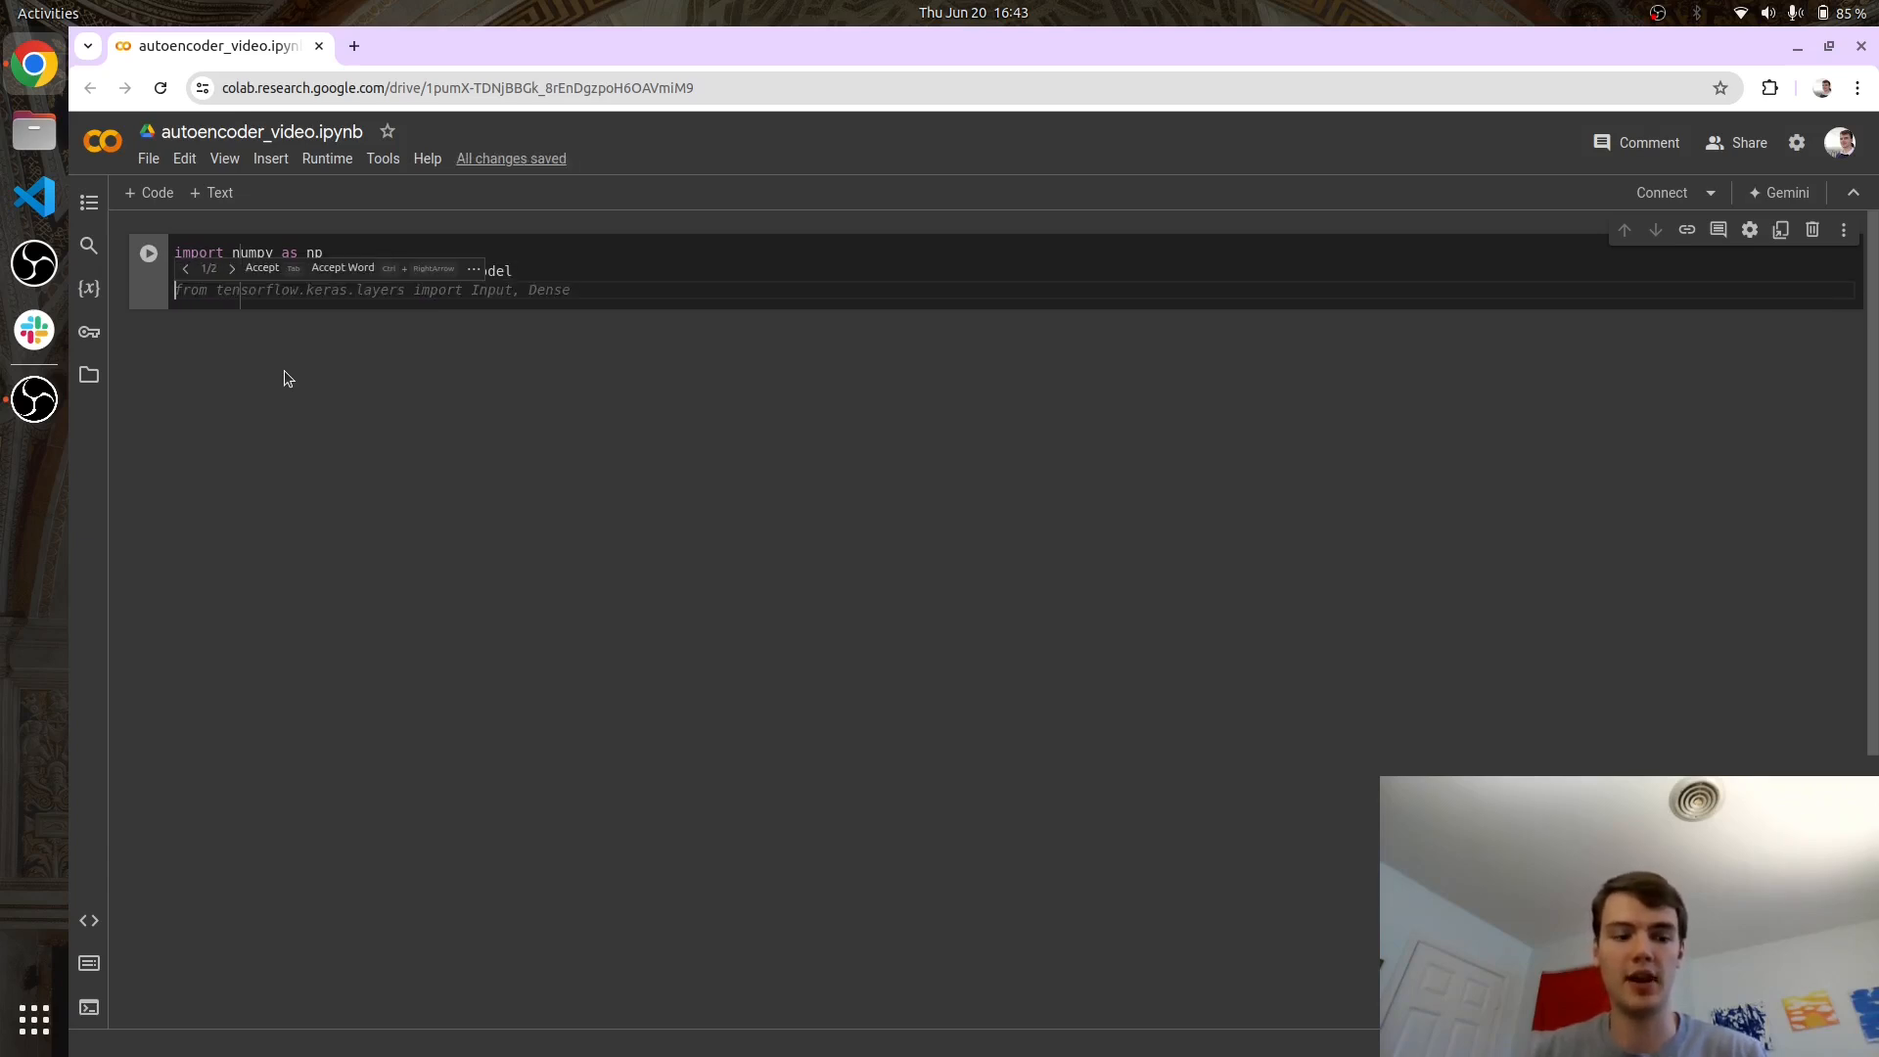
pyautogui.press('Tab')
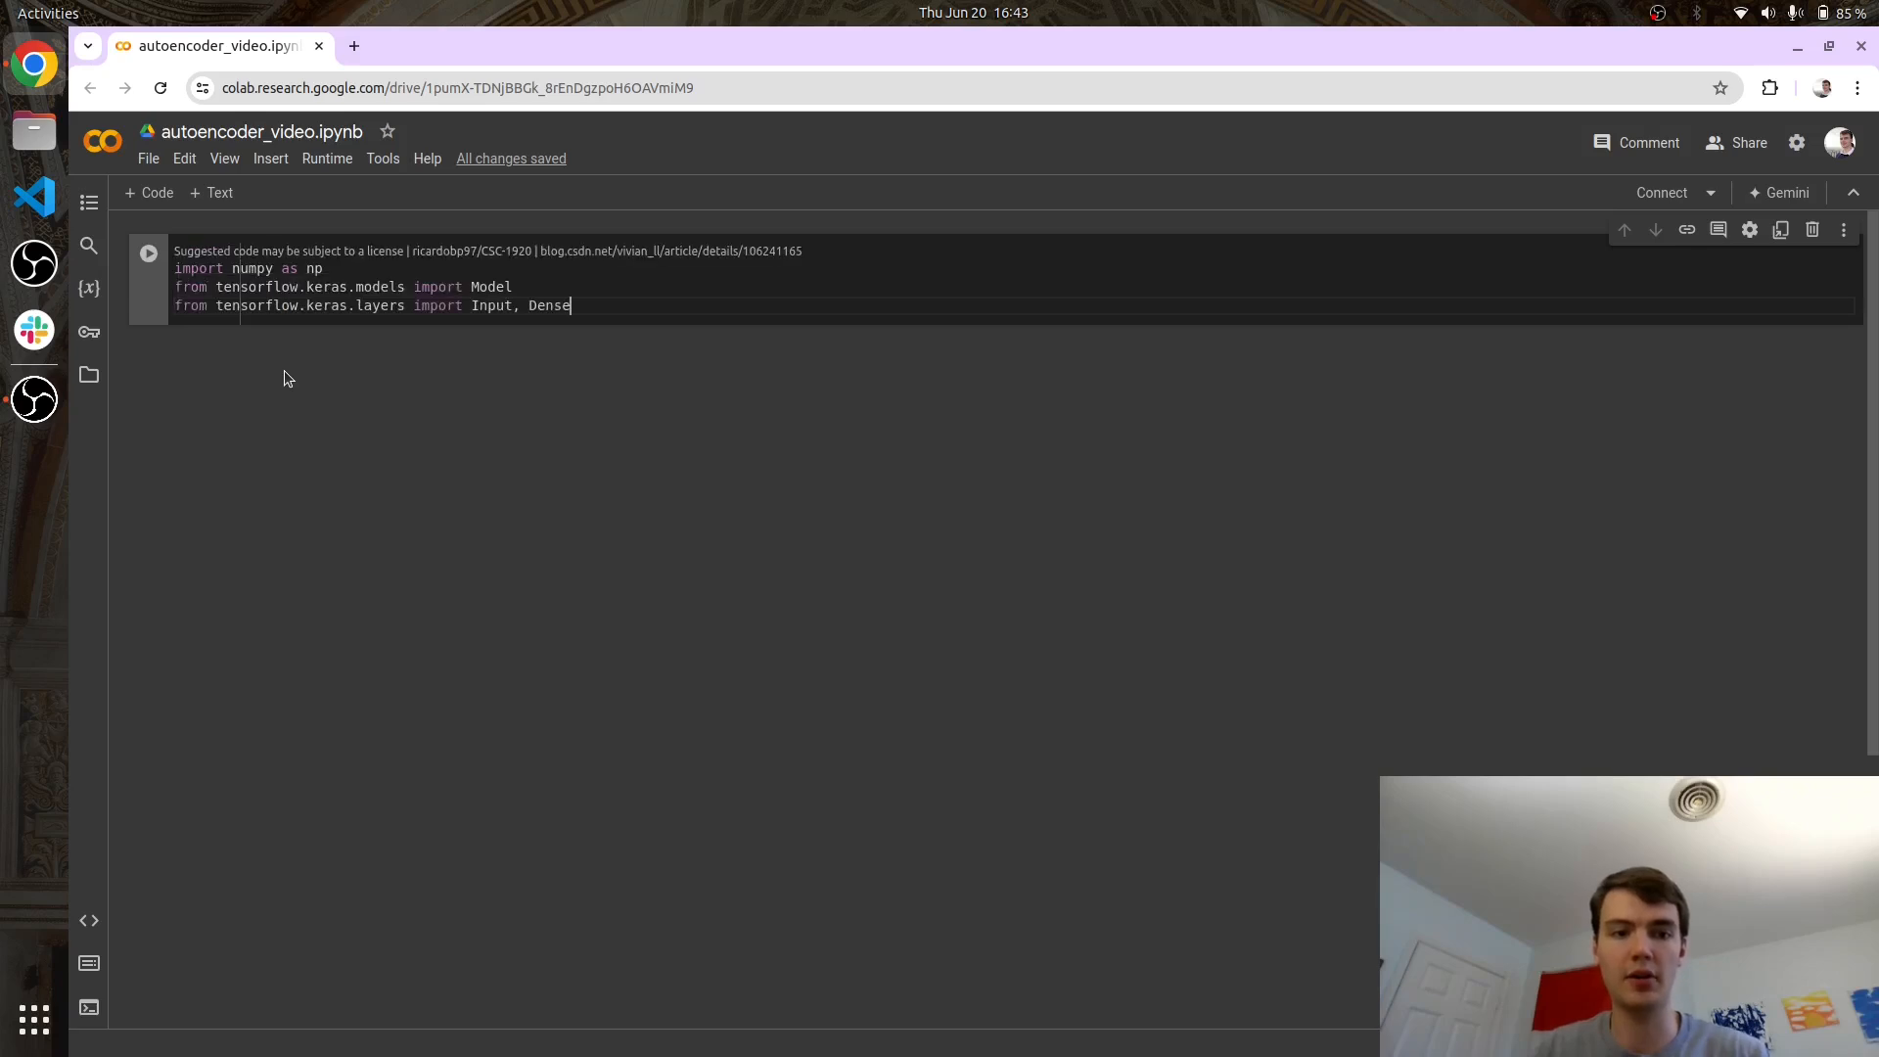
pyautogui.doubleClick(490, 306)
pyautogui.write('from tensorflow.keras.optimizers import')
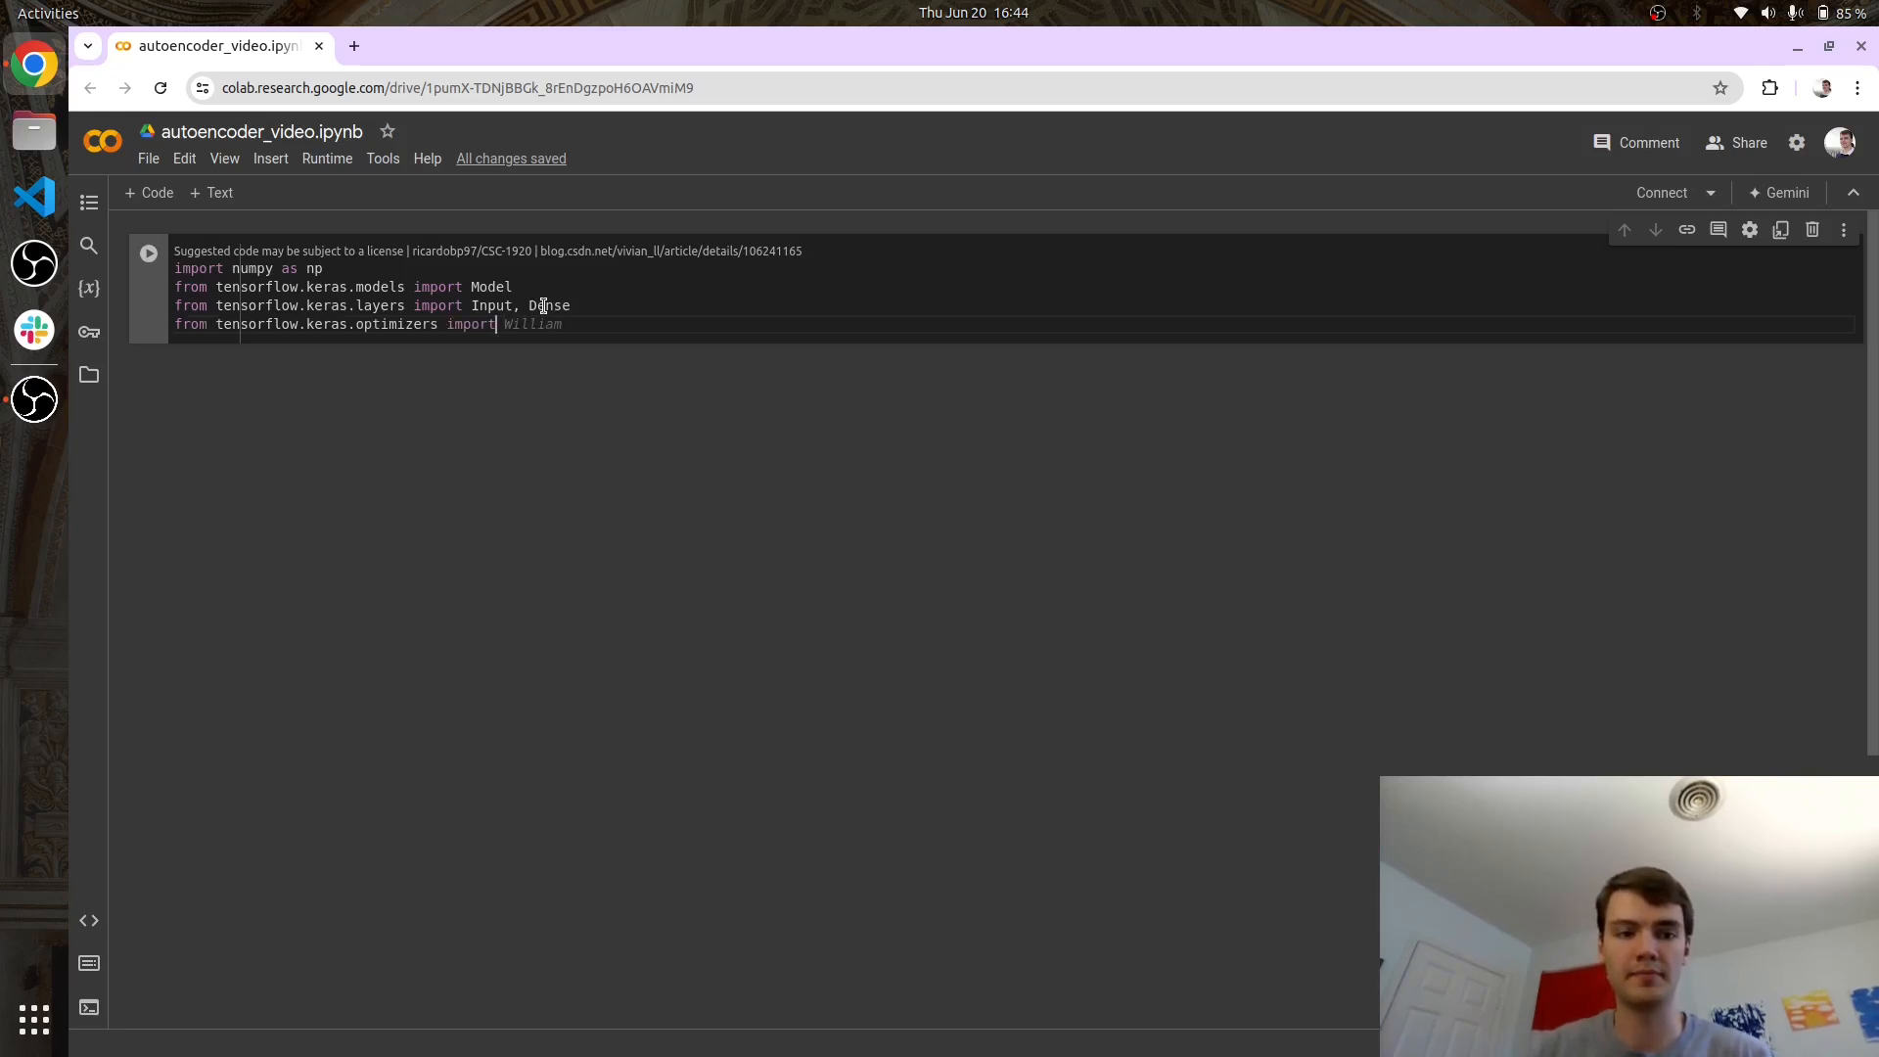
# Add the Adam optimizer and mnist dataset imports to complete the first cell.
pyautogui.write('Adam')
pyautogui.write('from')
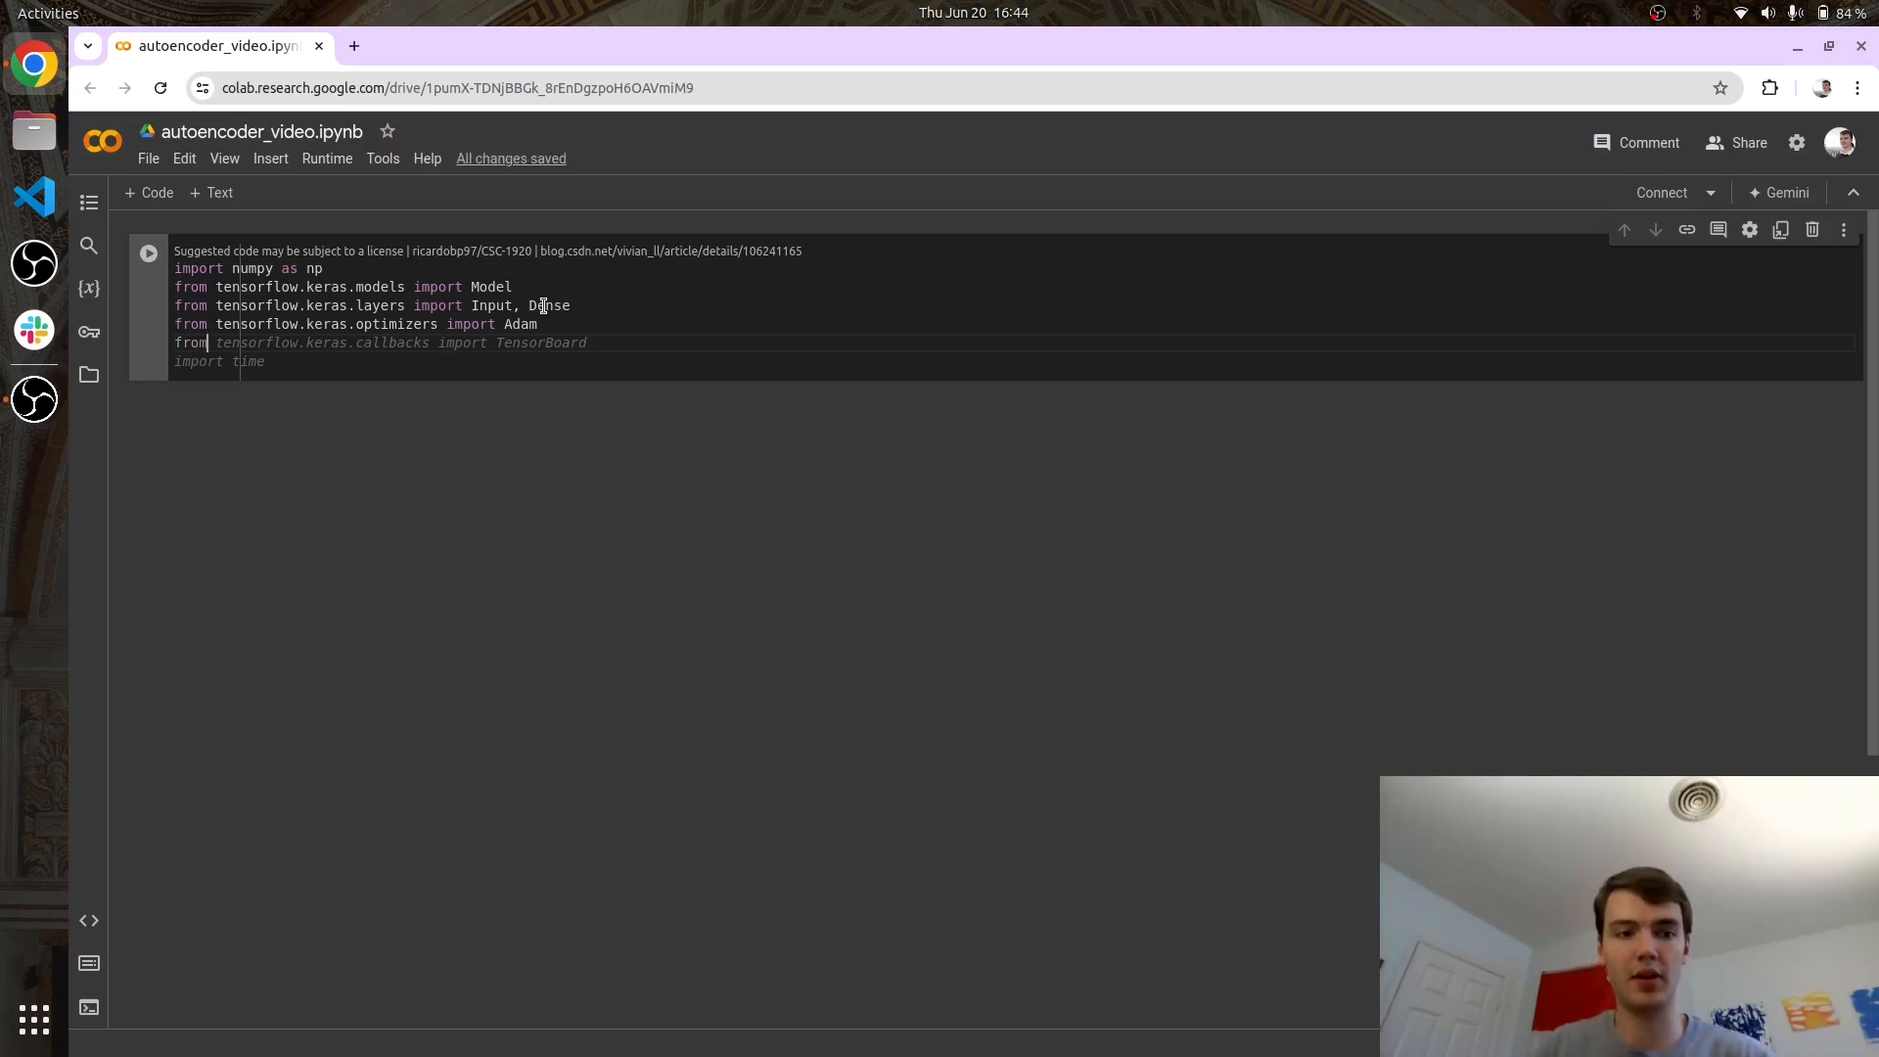
pyautogui.write('tensorflow.keras.data')
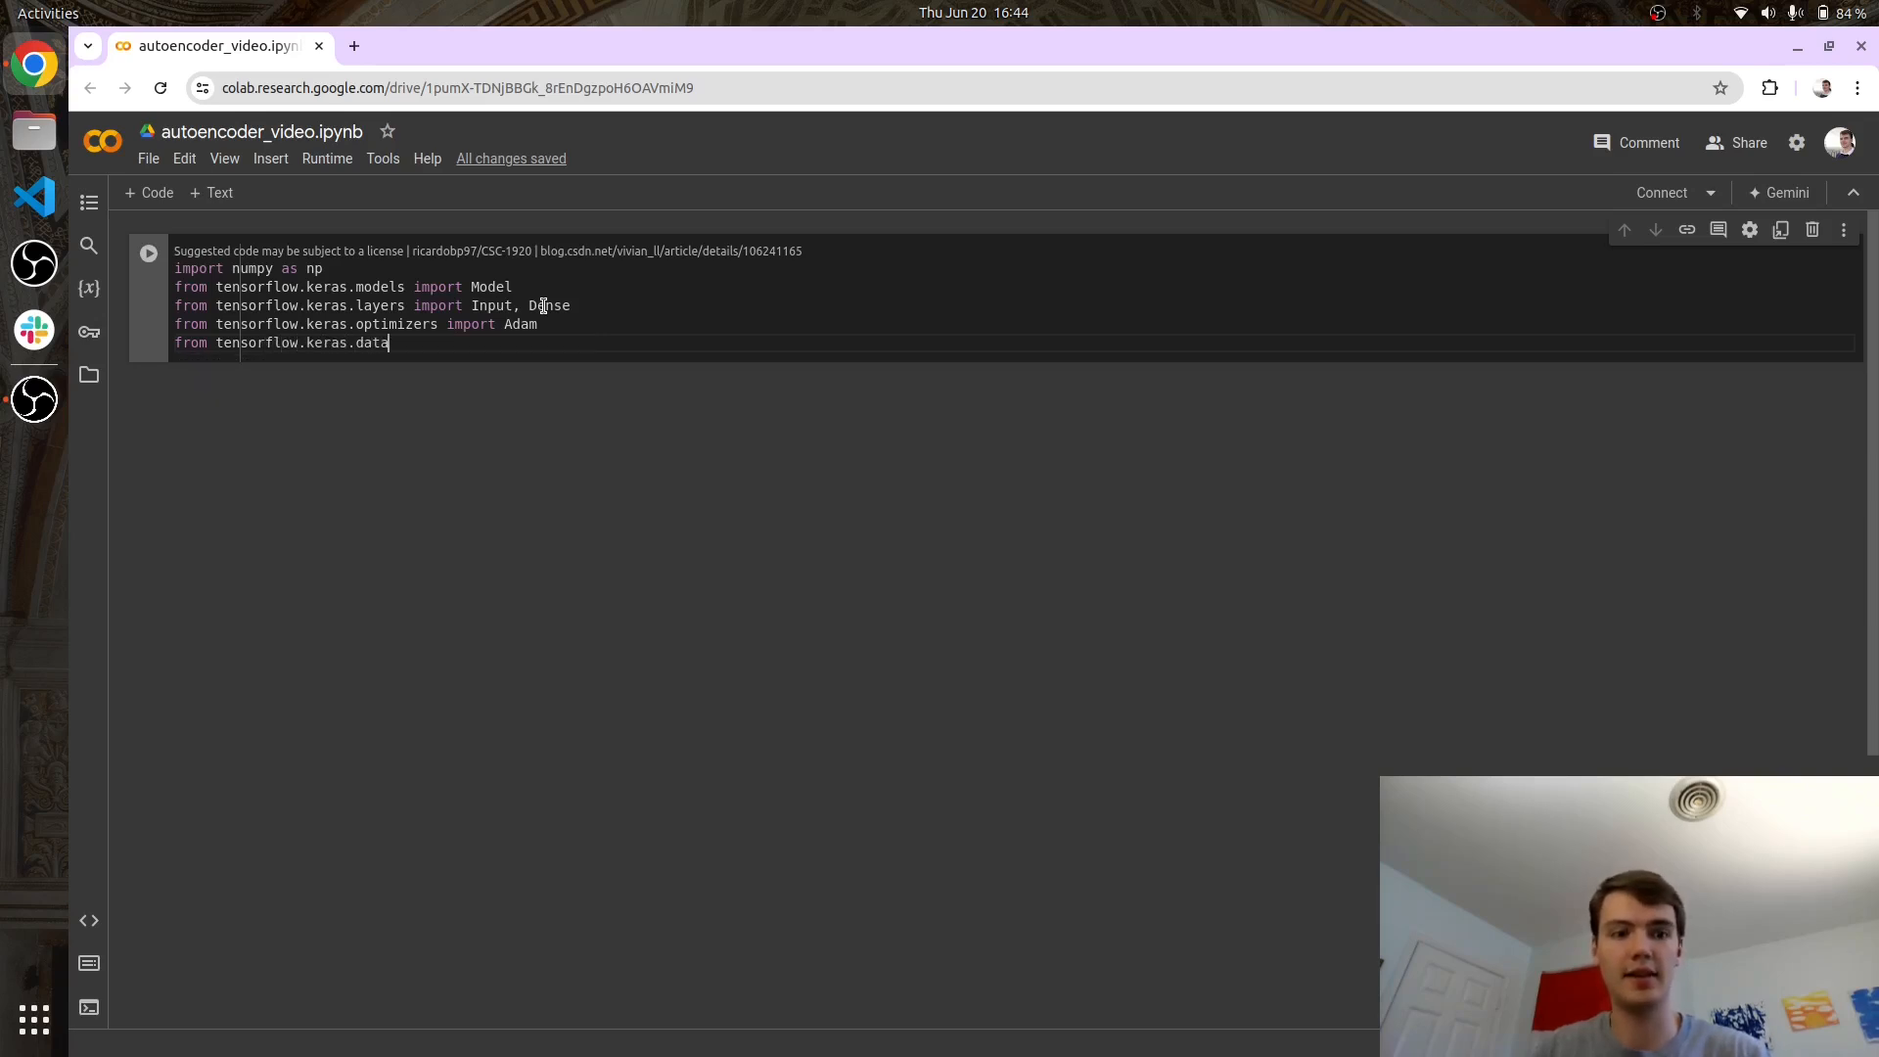
pyautogui.write('sets import')
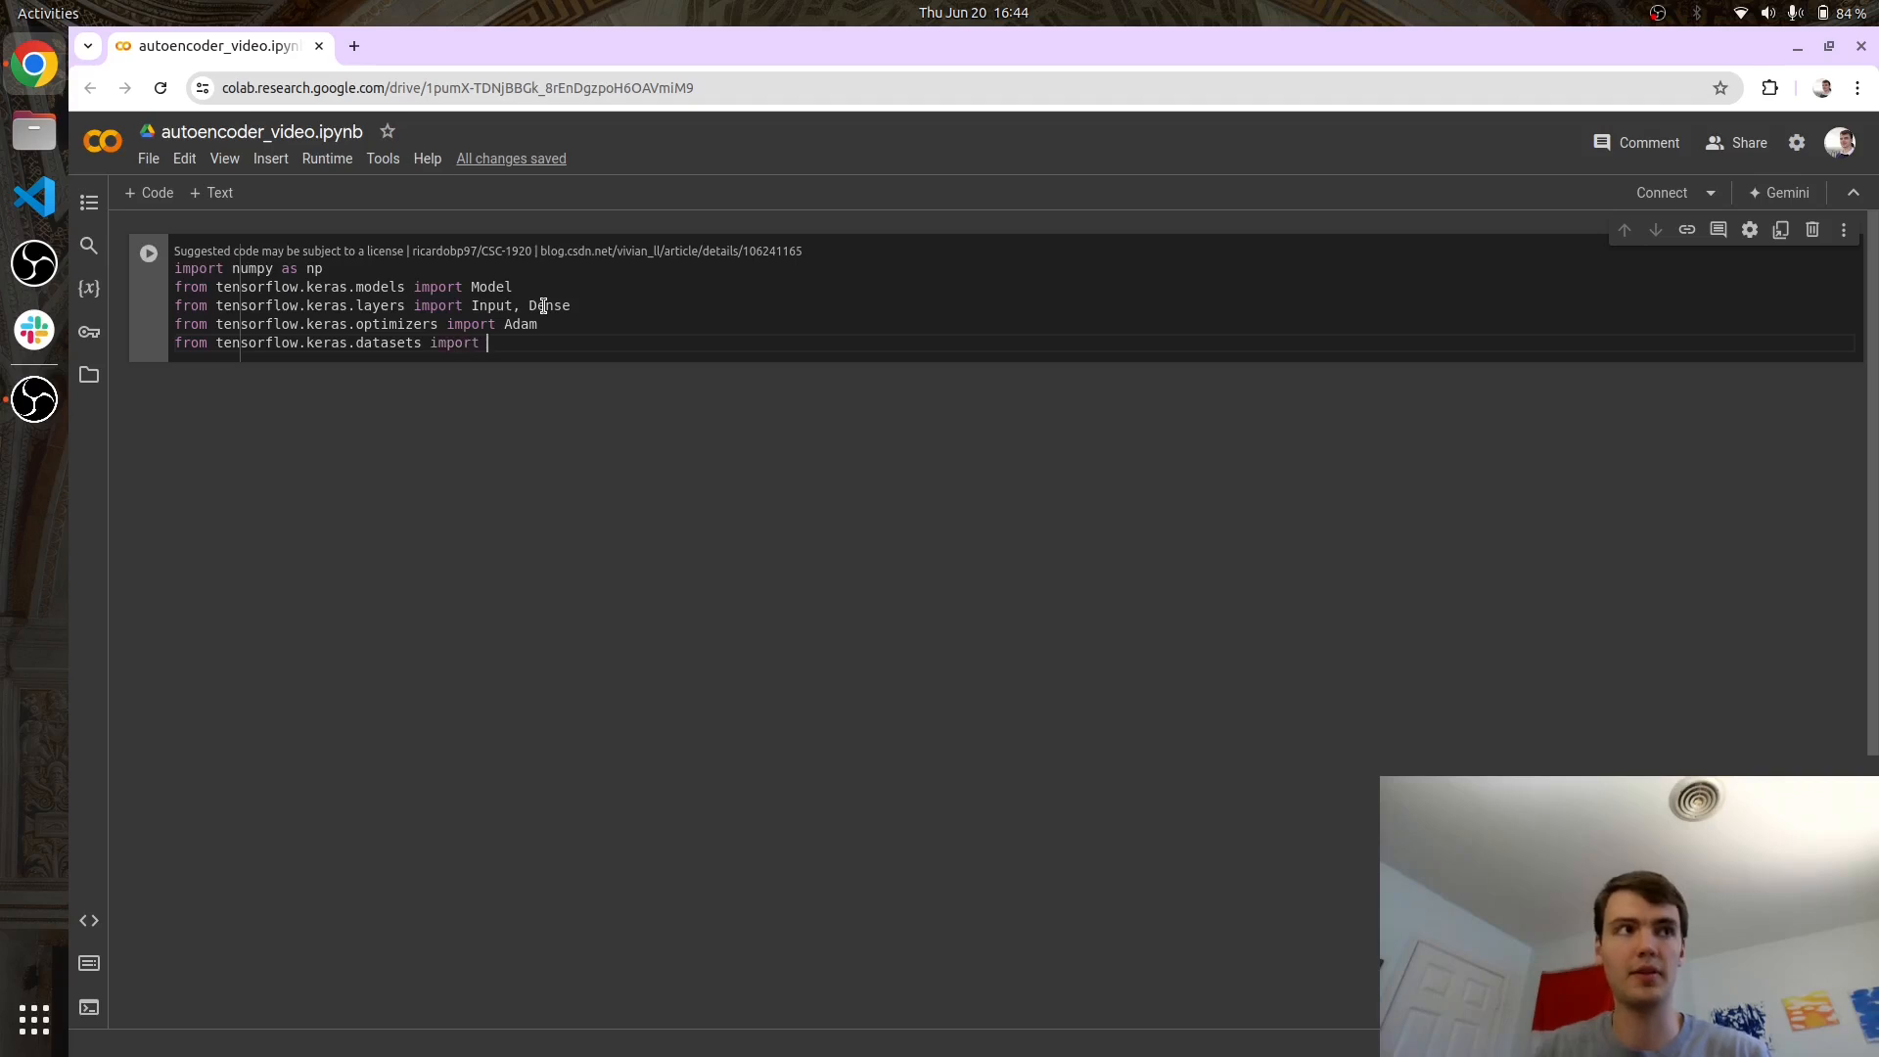
pyautogui.write('mnist')
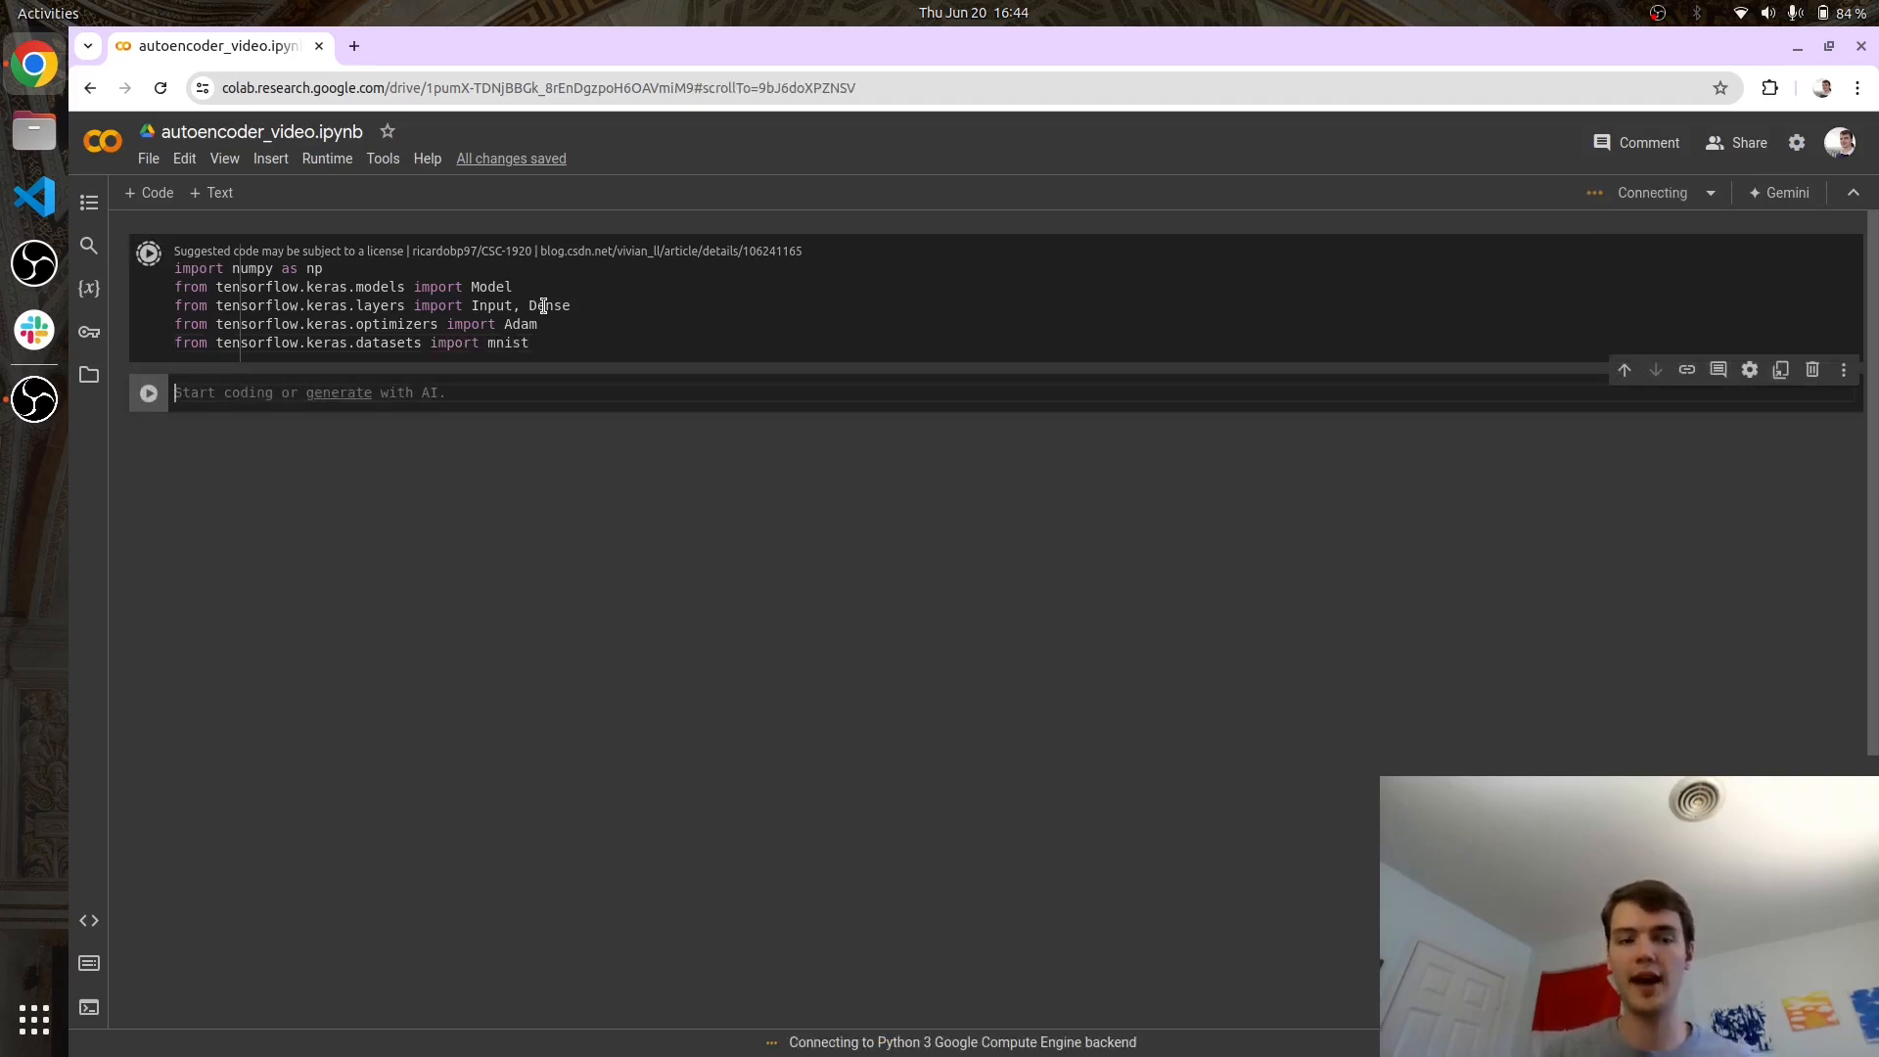
# Load MNIST into (x_train, _), (x_test, _) with mnist.load_data() and run it.
pyautogui.click(149, 252)
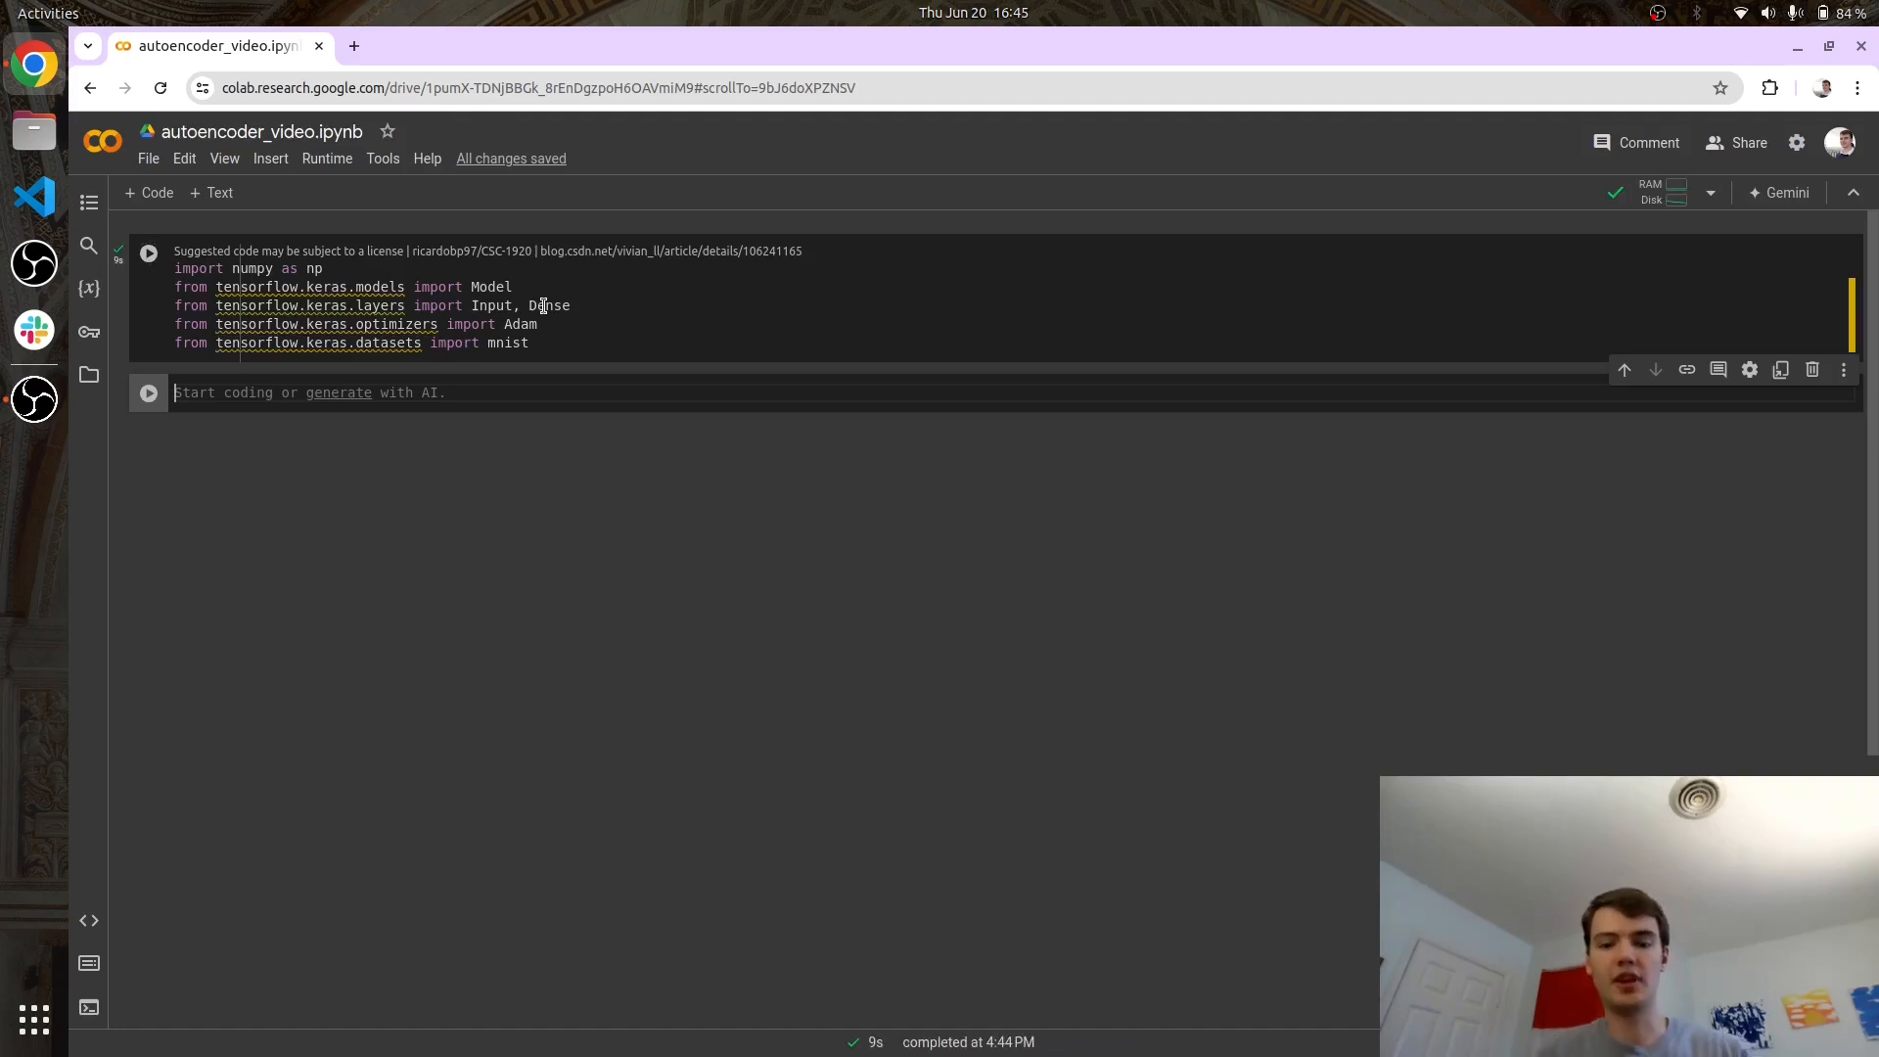
pyautogui.write('x')
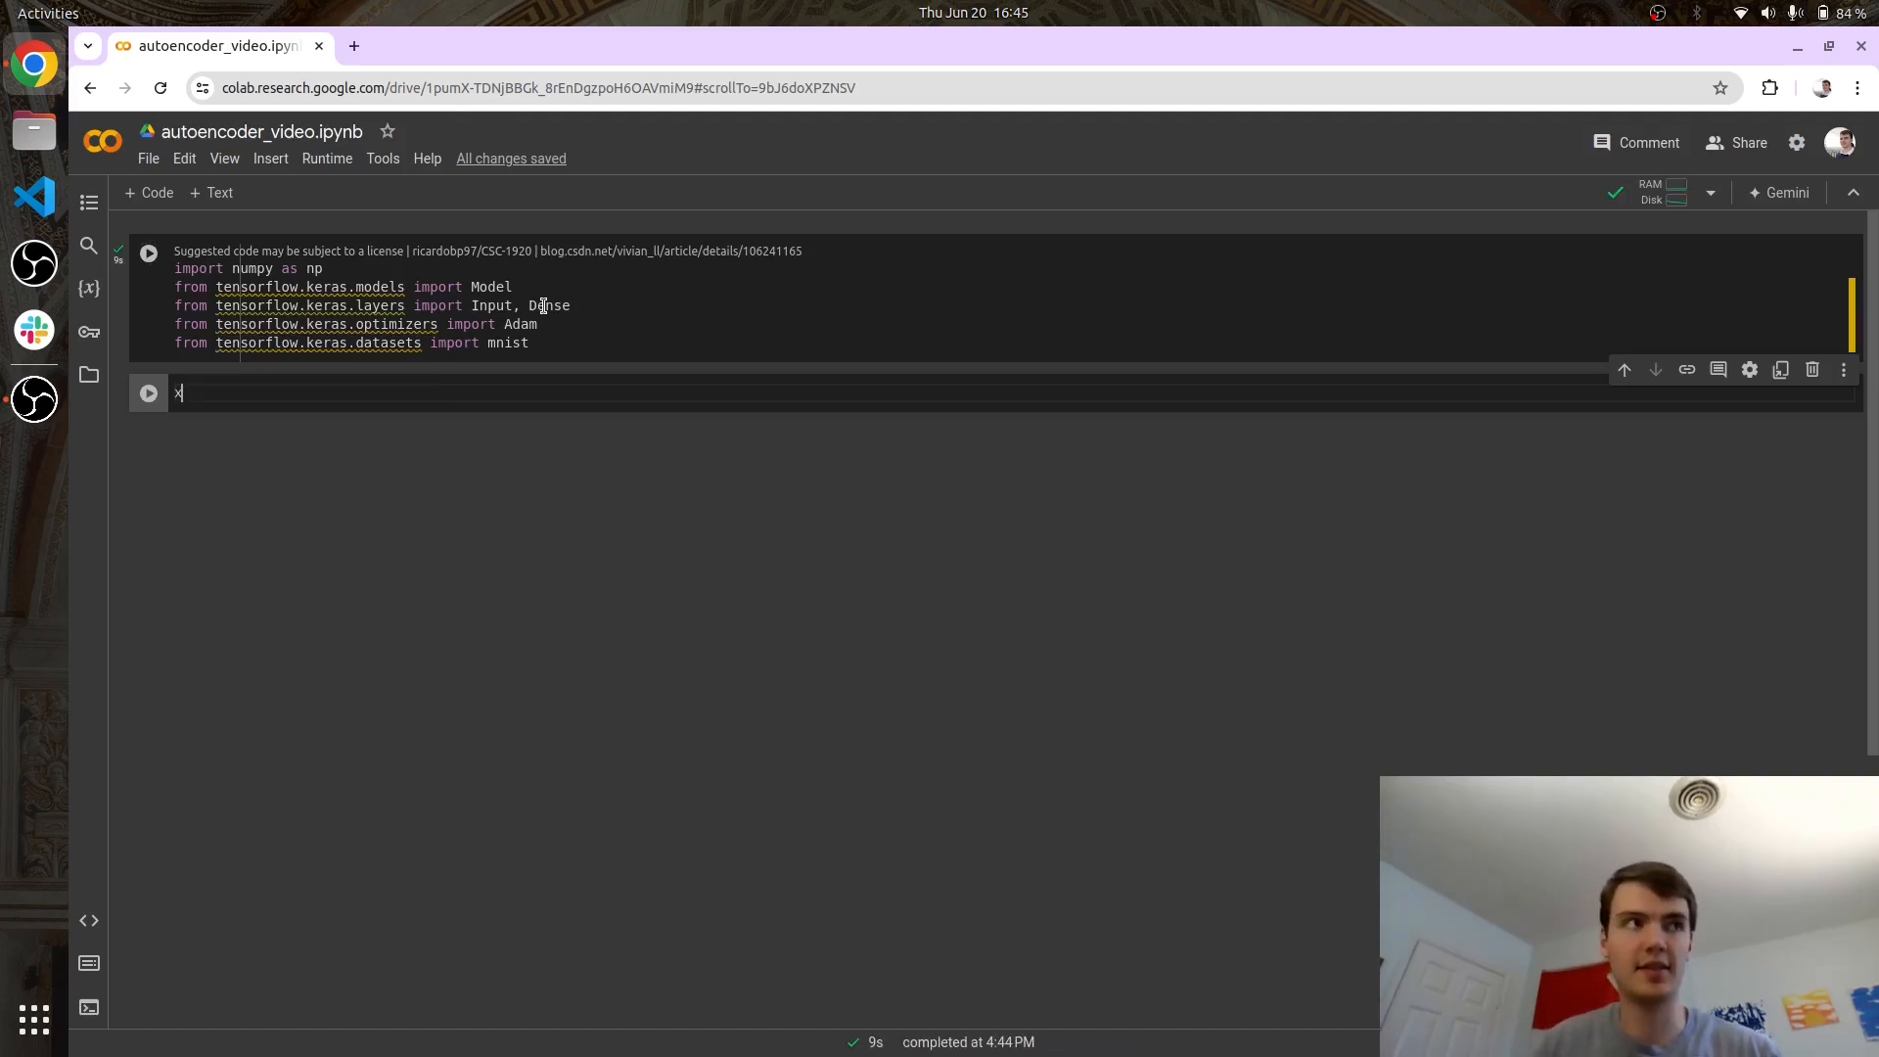
pyautogui.write('(x_train, _) , (x_test, _) =')
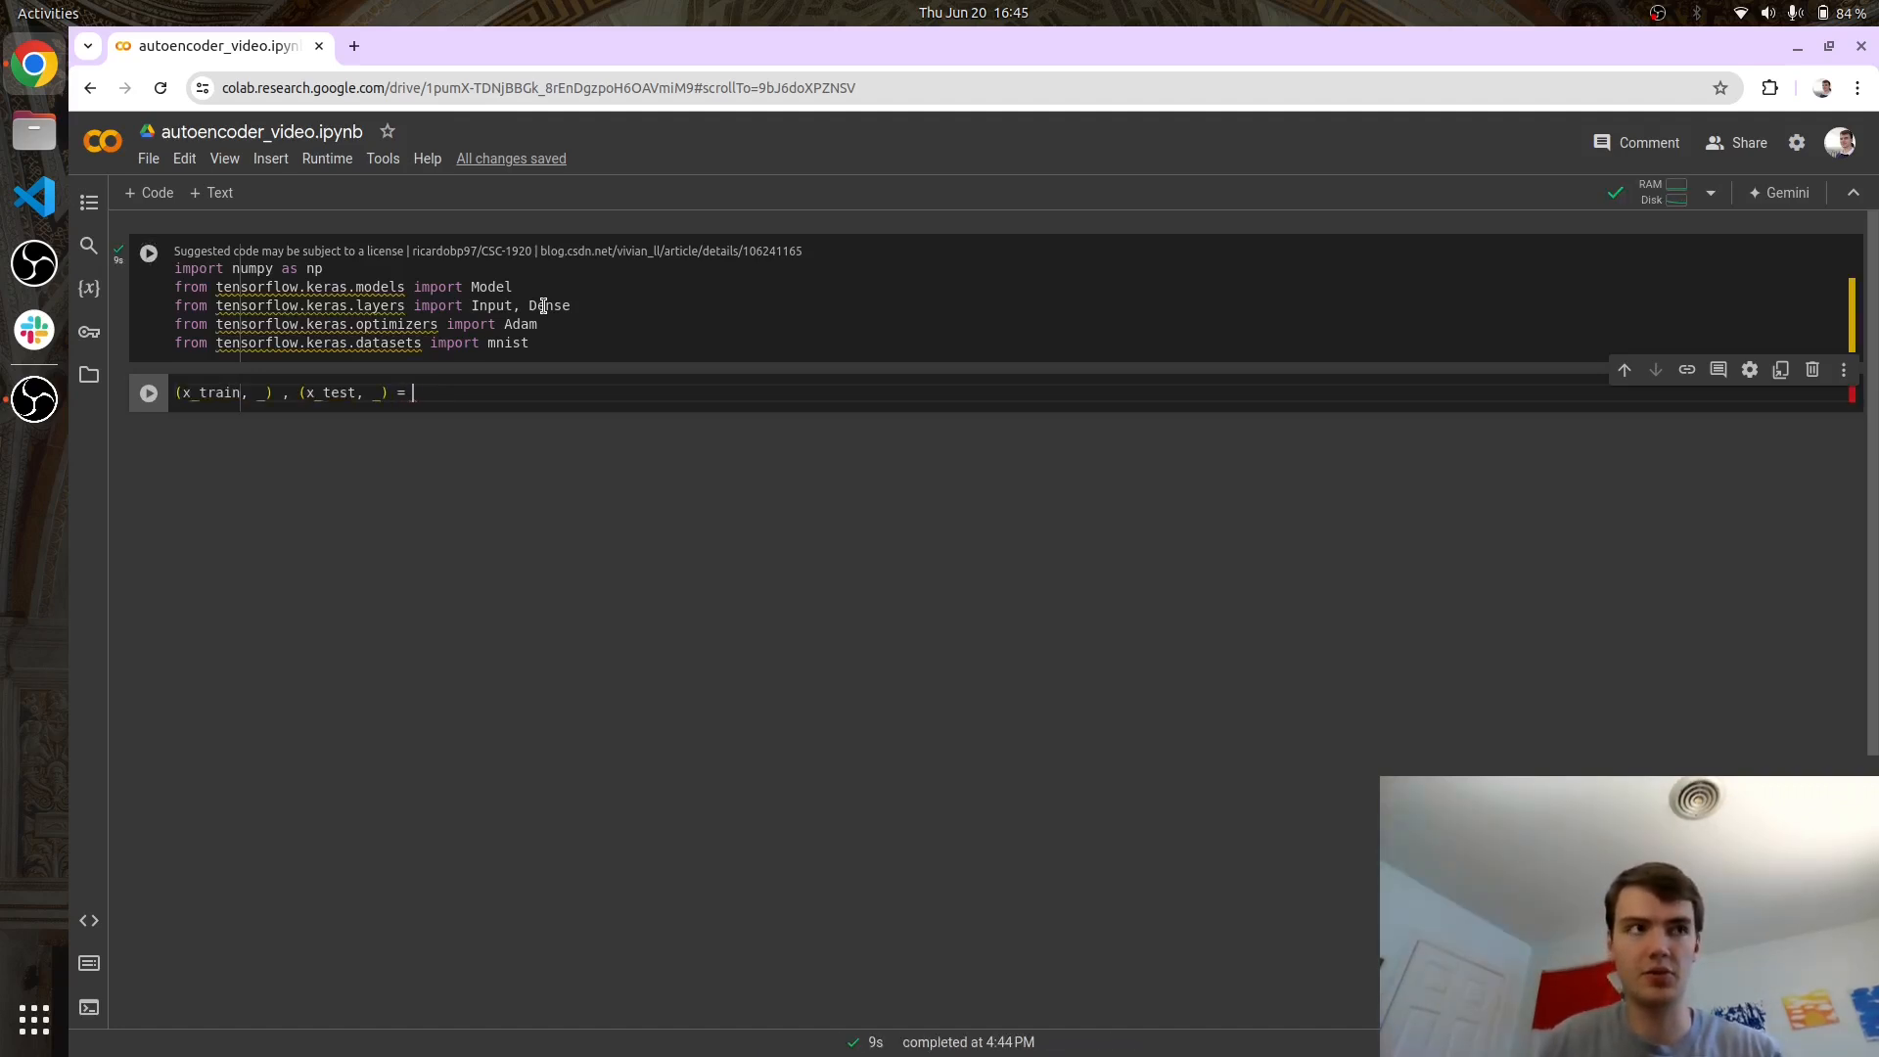
pyautogui.write('mnist')
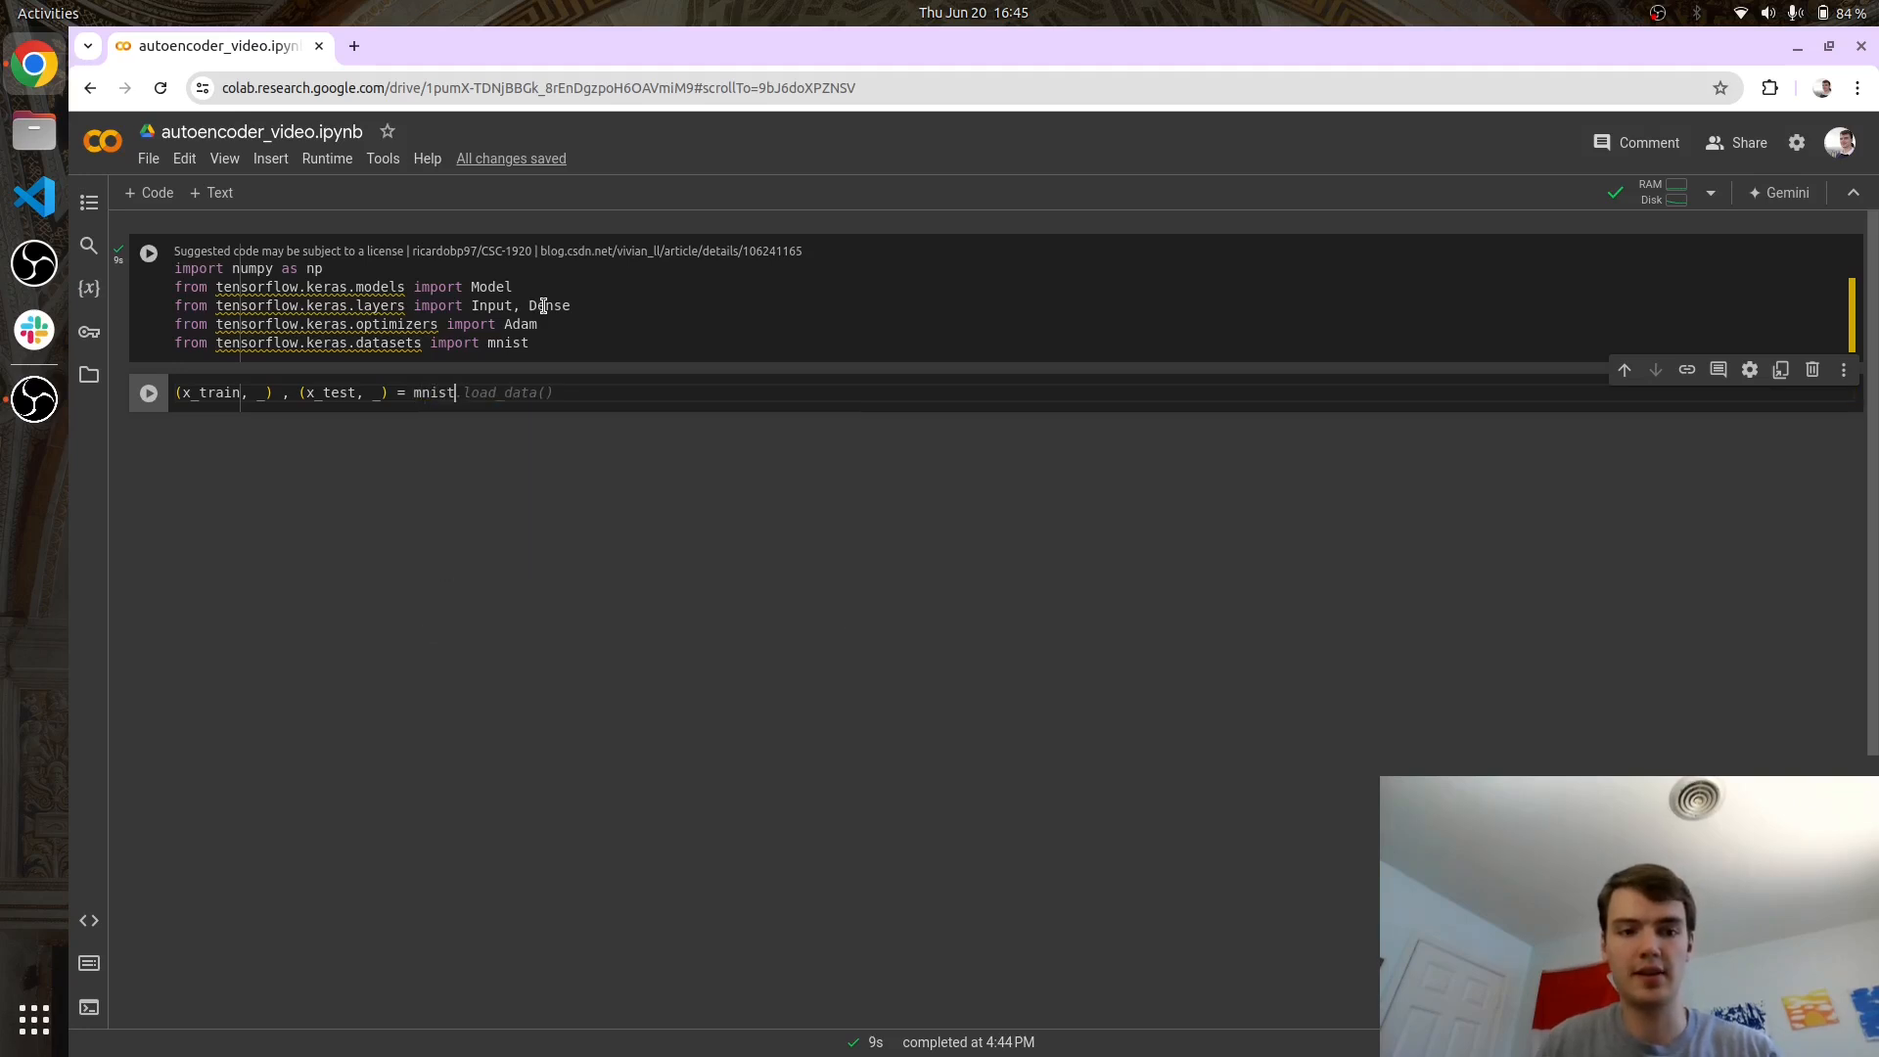
pyautogui.click(149, 392)
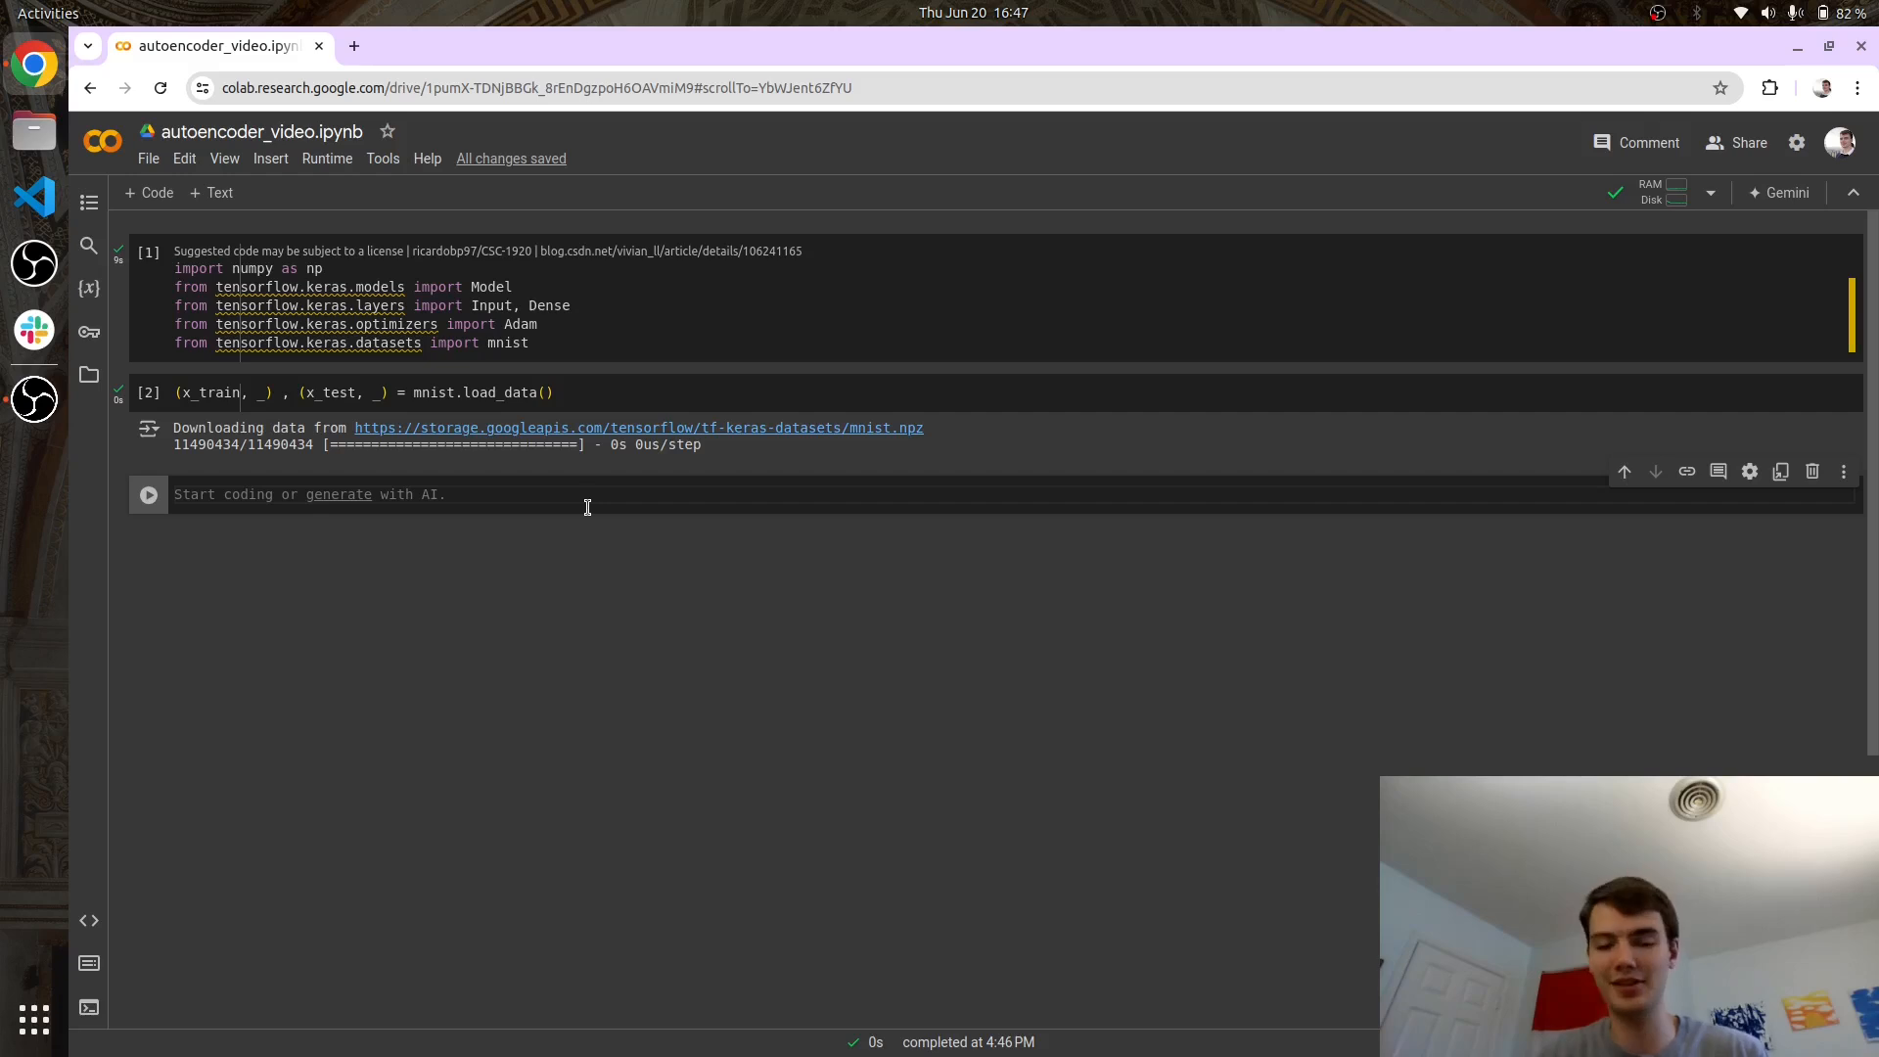
# Scale x_train and x_test to float32 divided by 255.0.
pyautogui.write('x_train =')
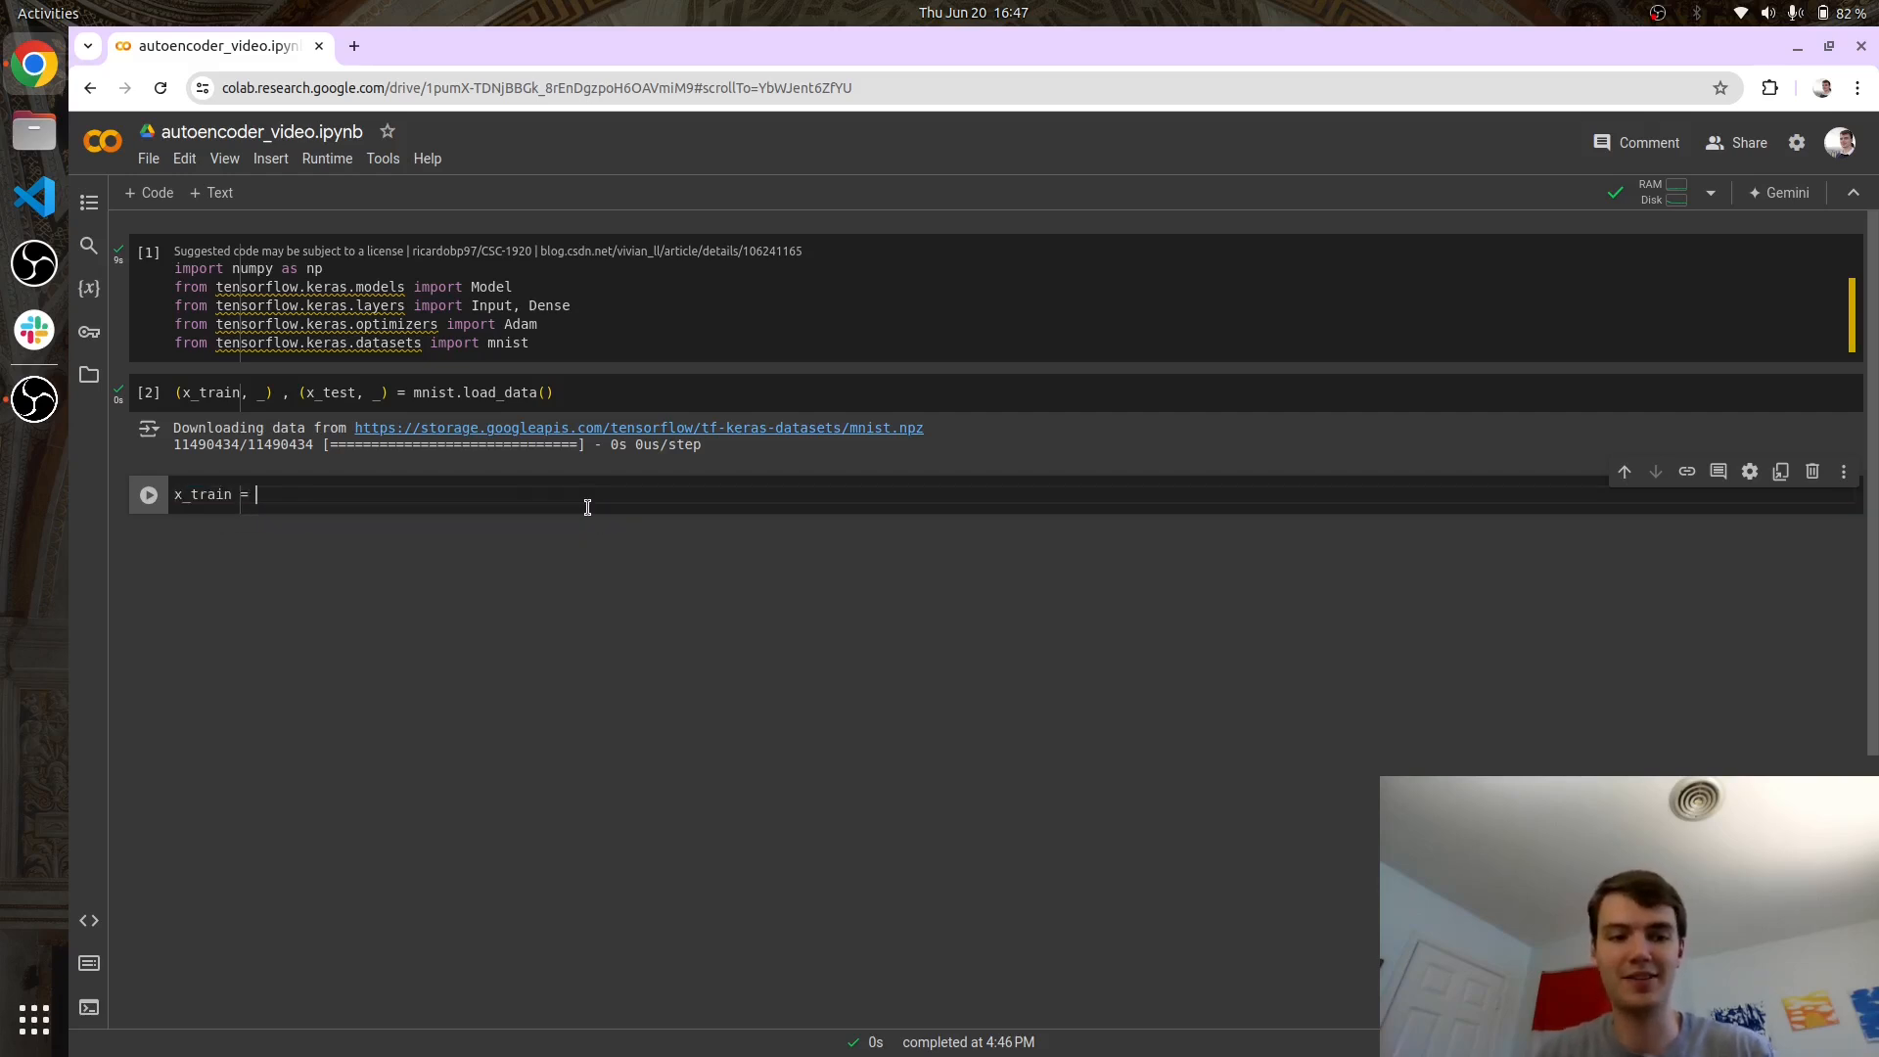
pyautogui.write("x_train.astype('float32') / 255.")
pyautogui.write("x_test = x_test.astype('float32') / 255")
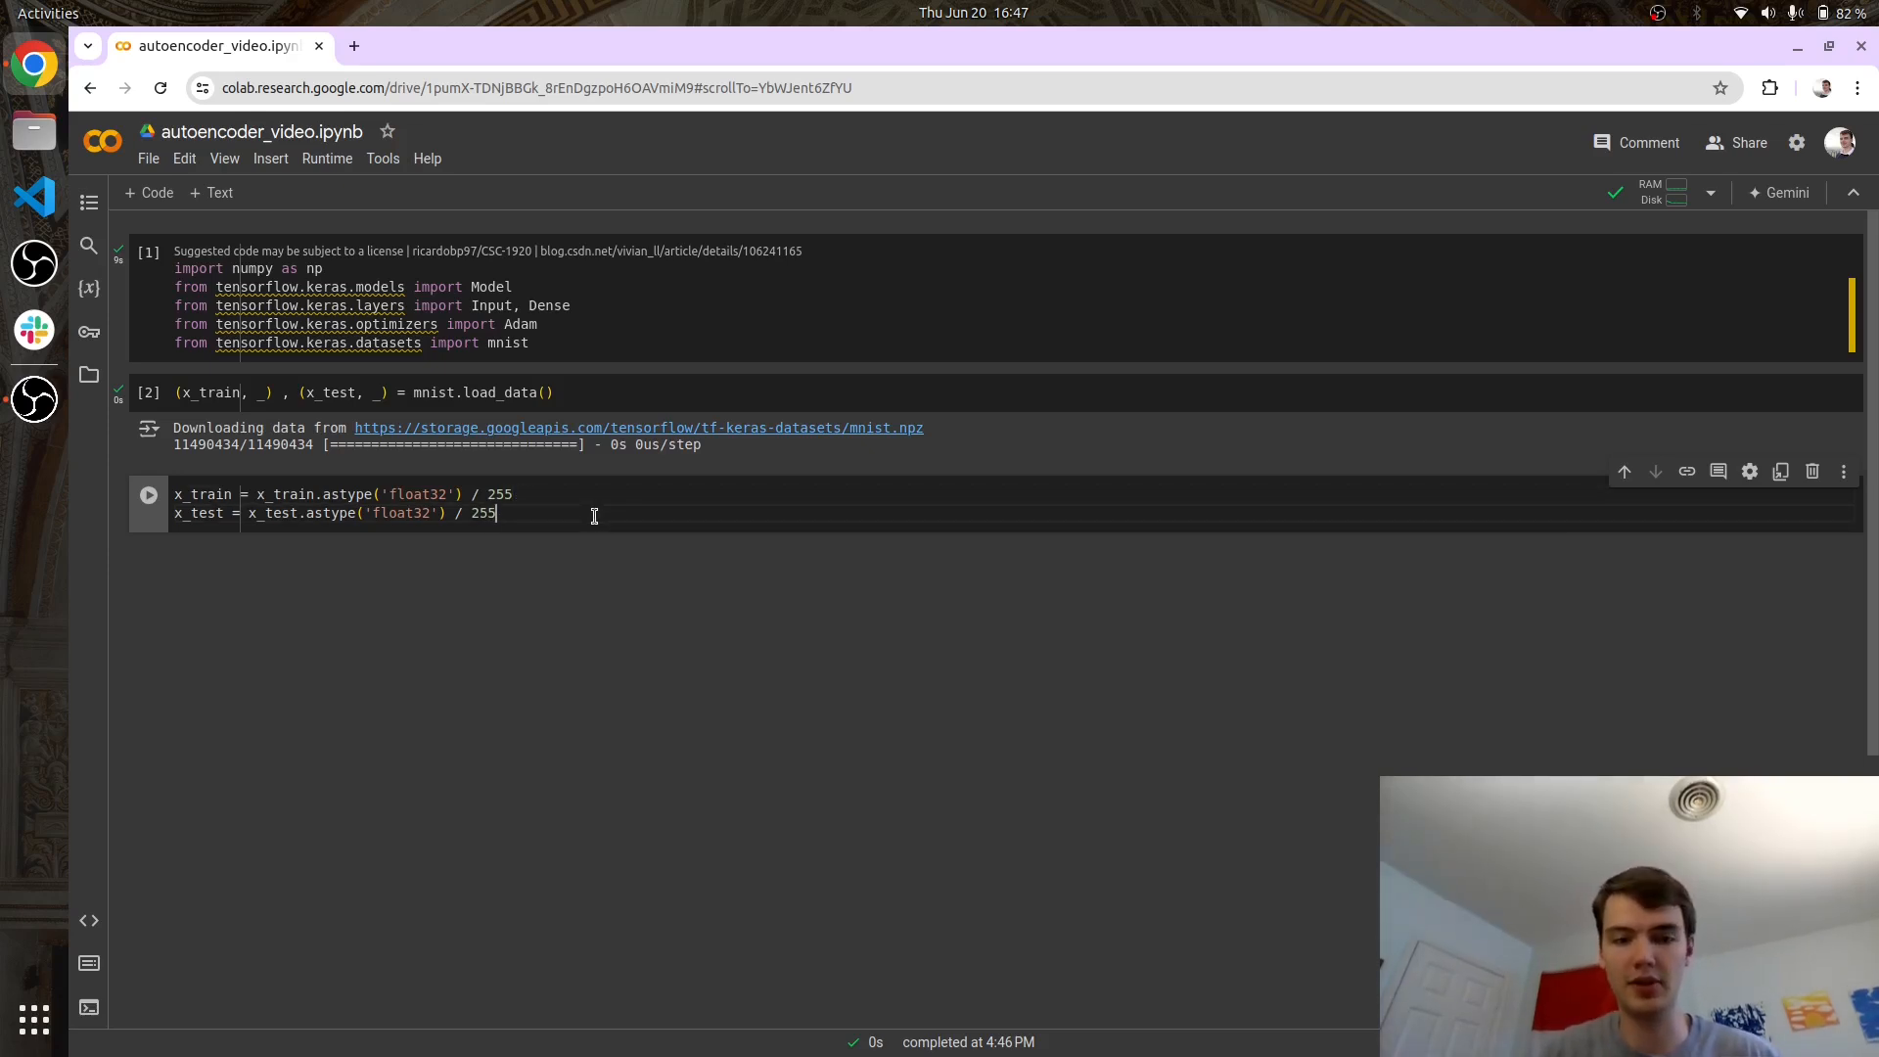
pyautogui.write('.0')
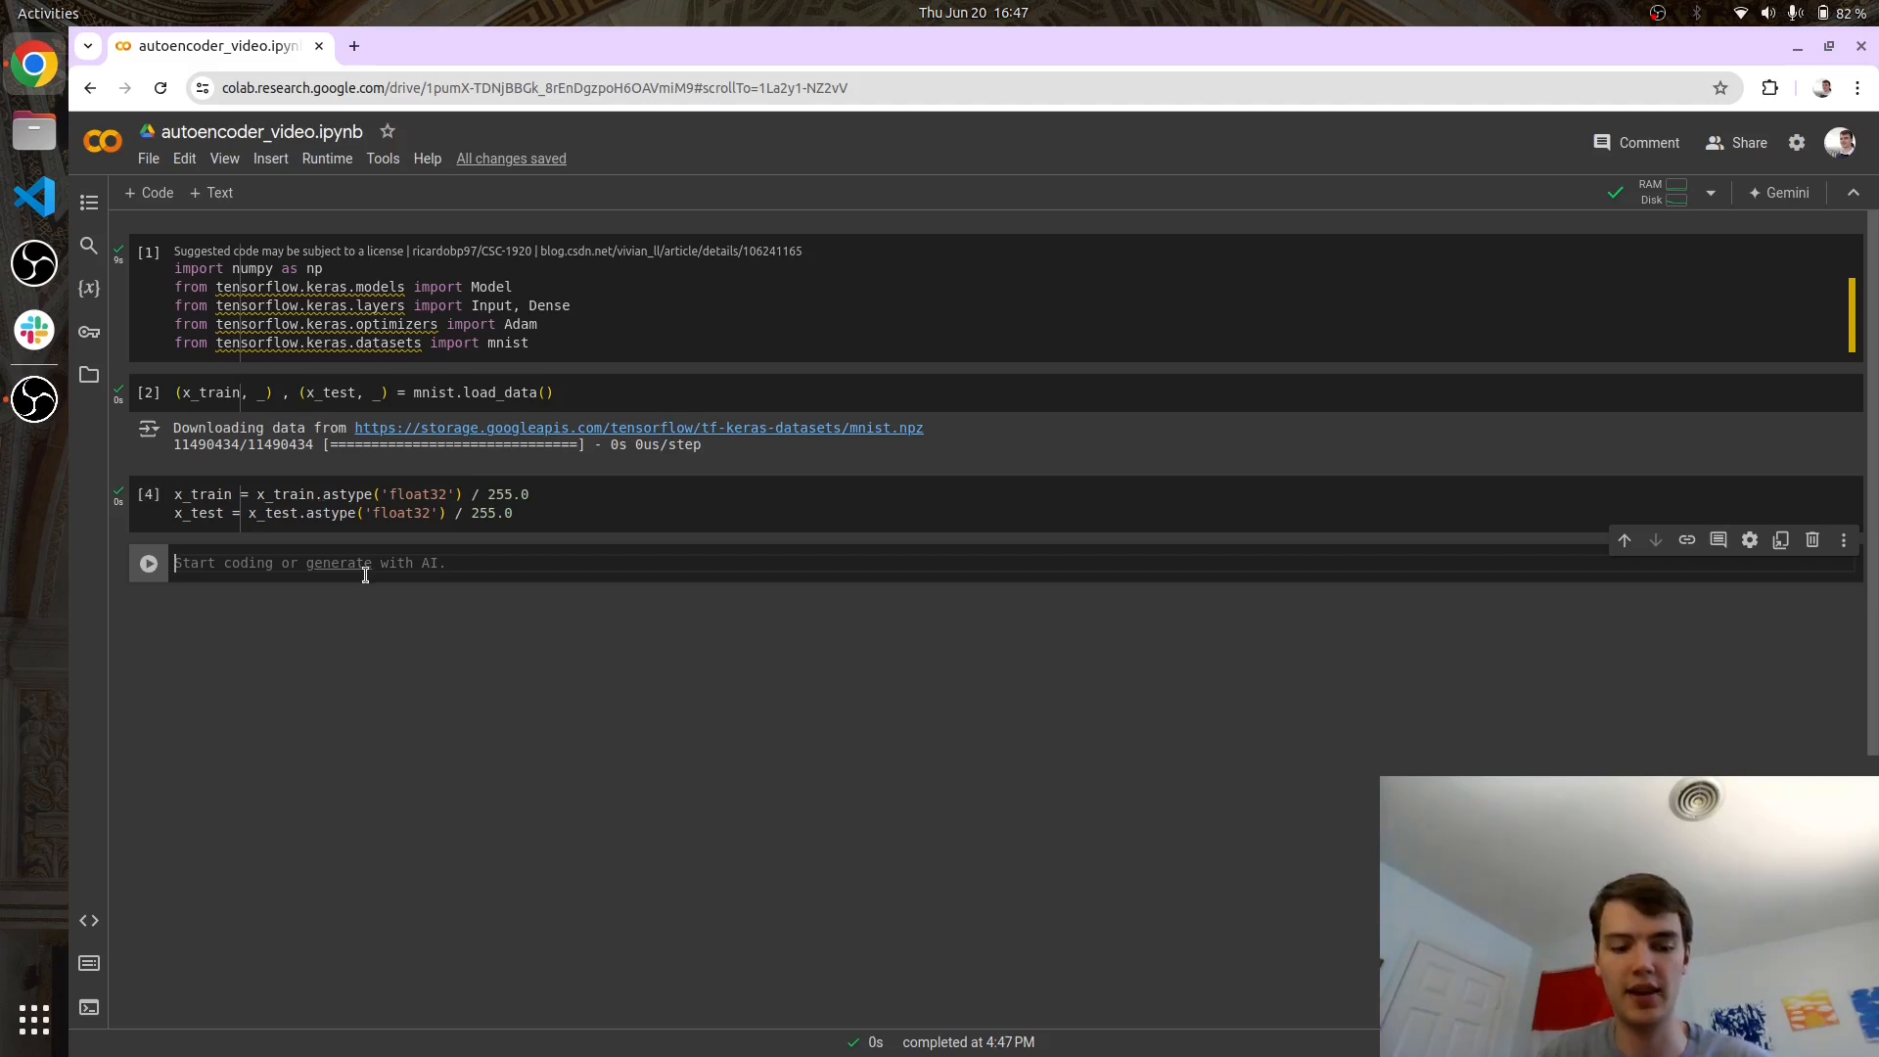
# Check x_train.shape and x_test.shape, showing 60000 and 10000 images of 28 by 28.
pyautogui.write('x_train = np.reshape(x_train, (len(x_train), 28 * 28))')
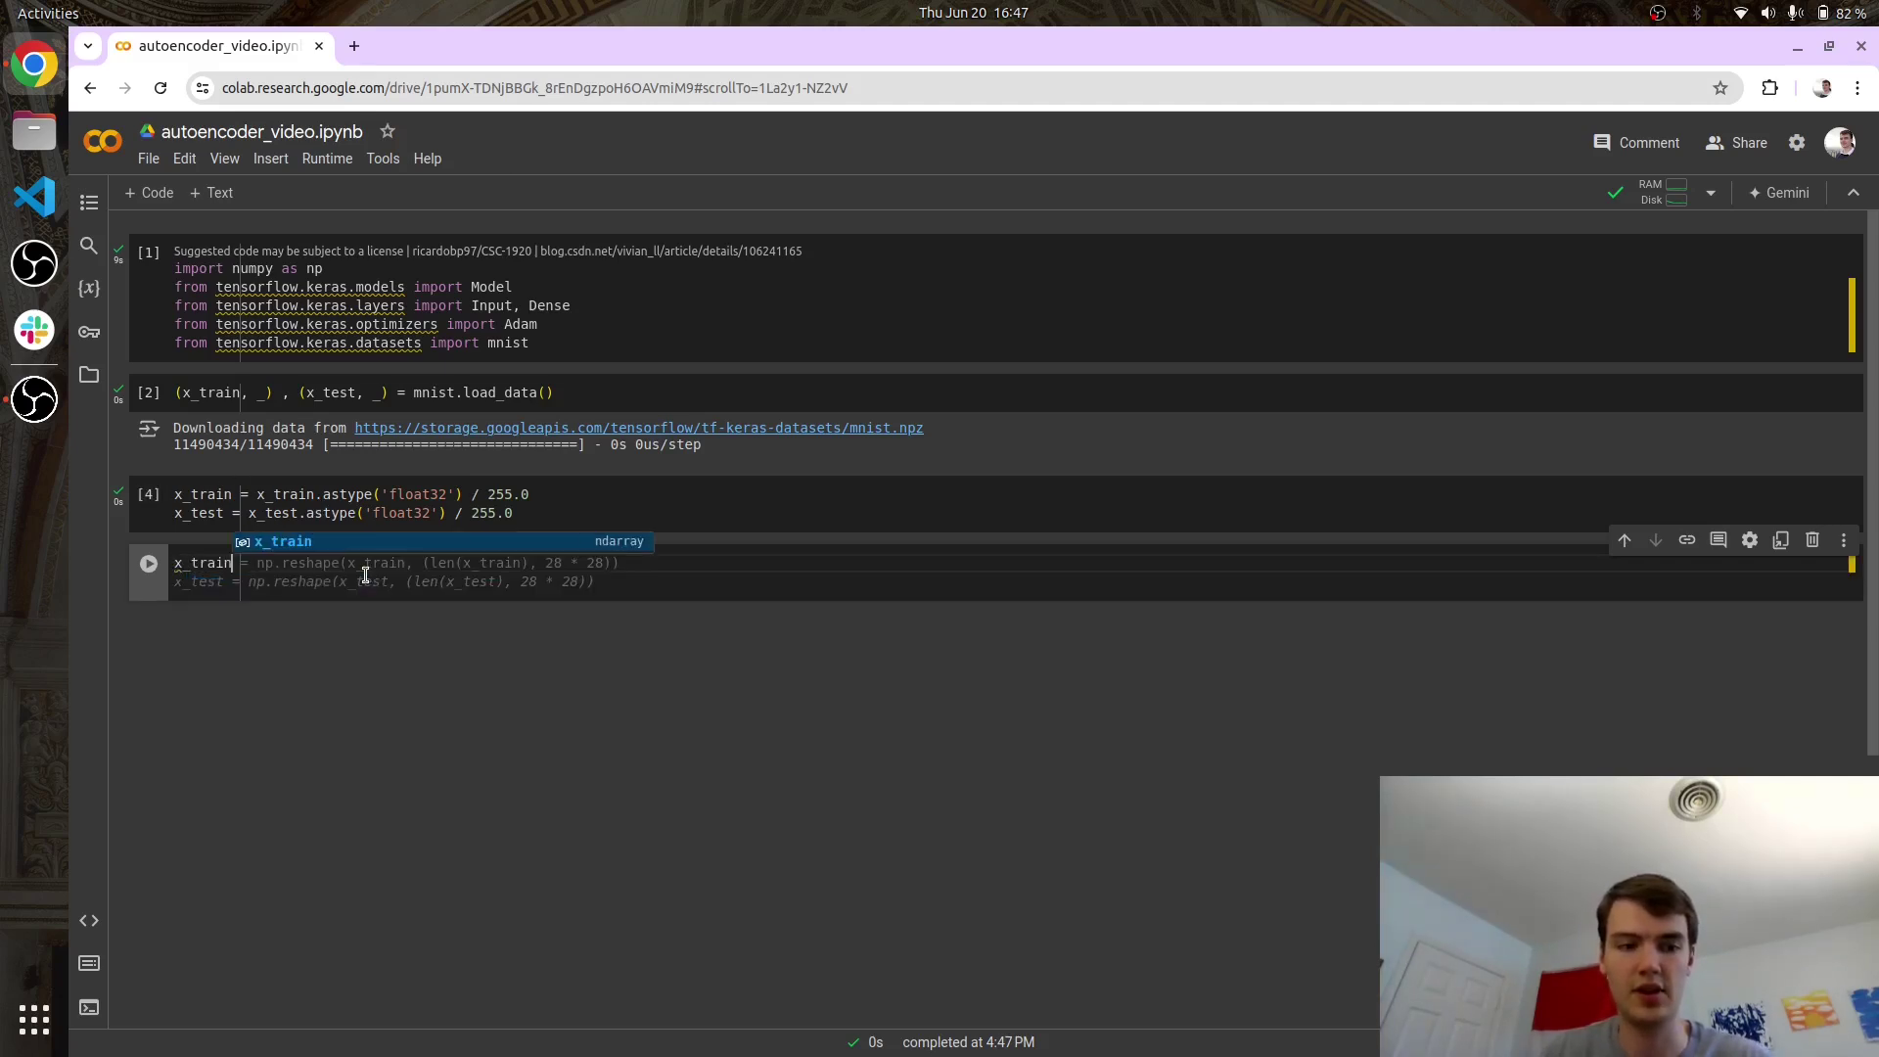
pyautogui.write('x_train.shape')
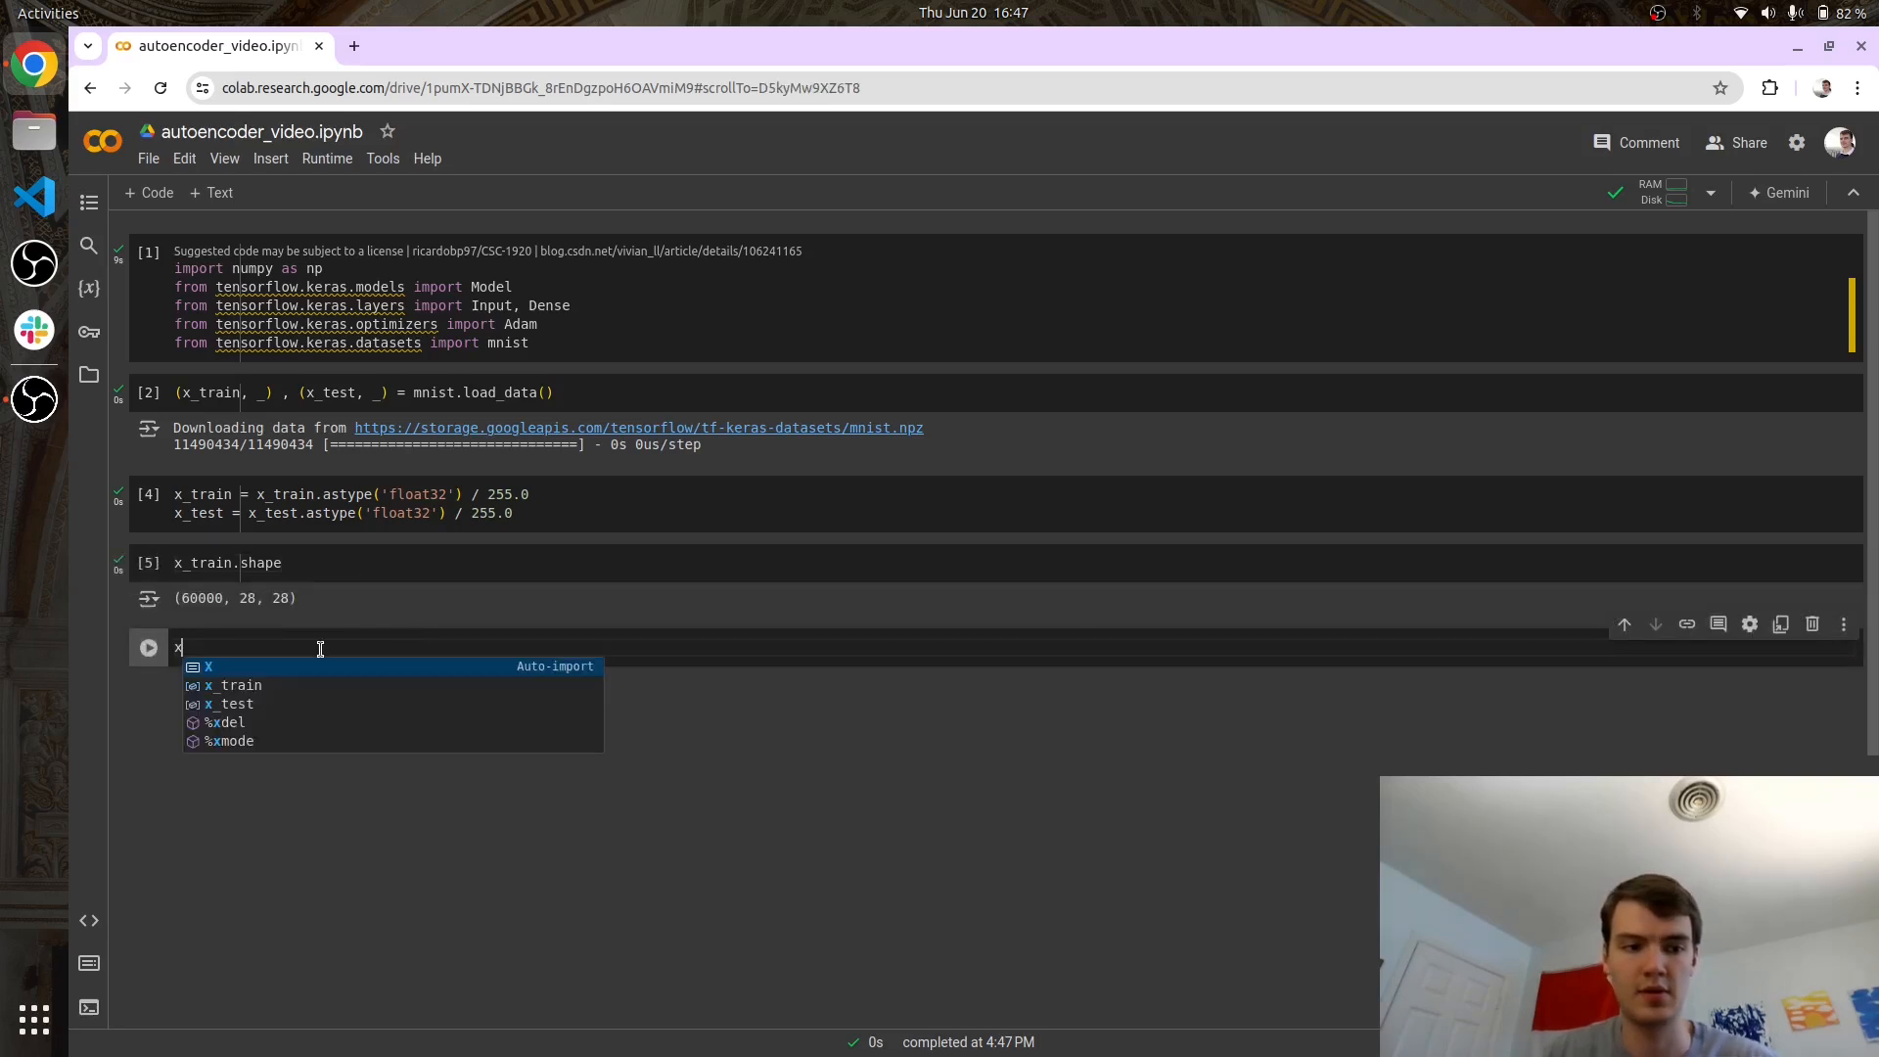
pyautogui.write('_tt')
pyautogui.write('x_train')
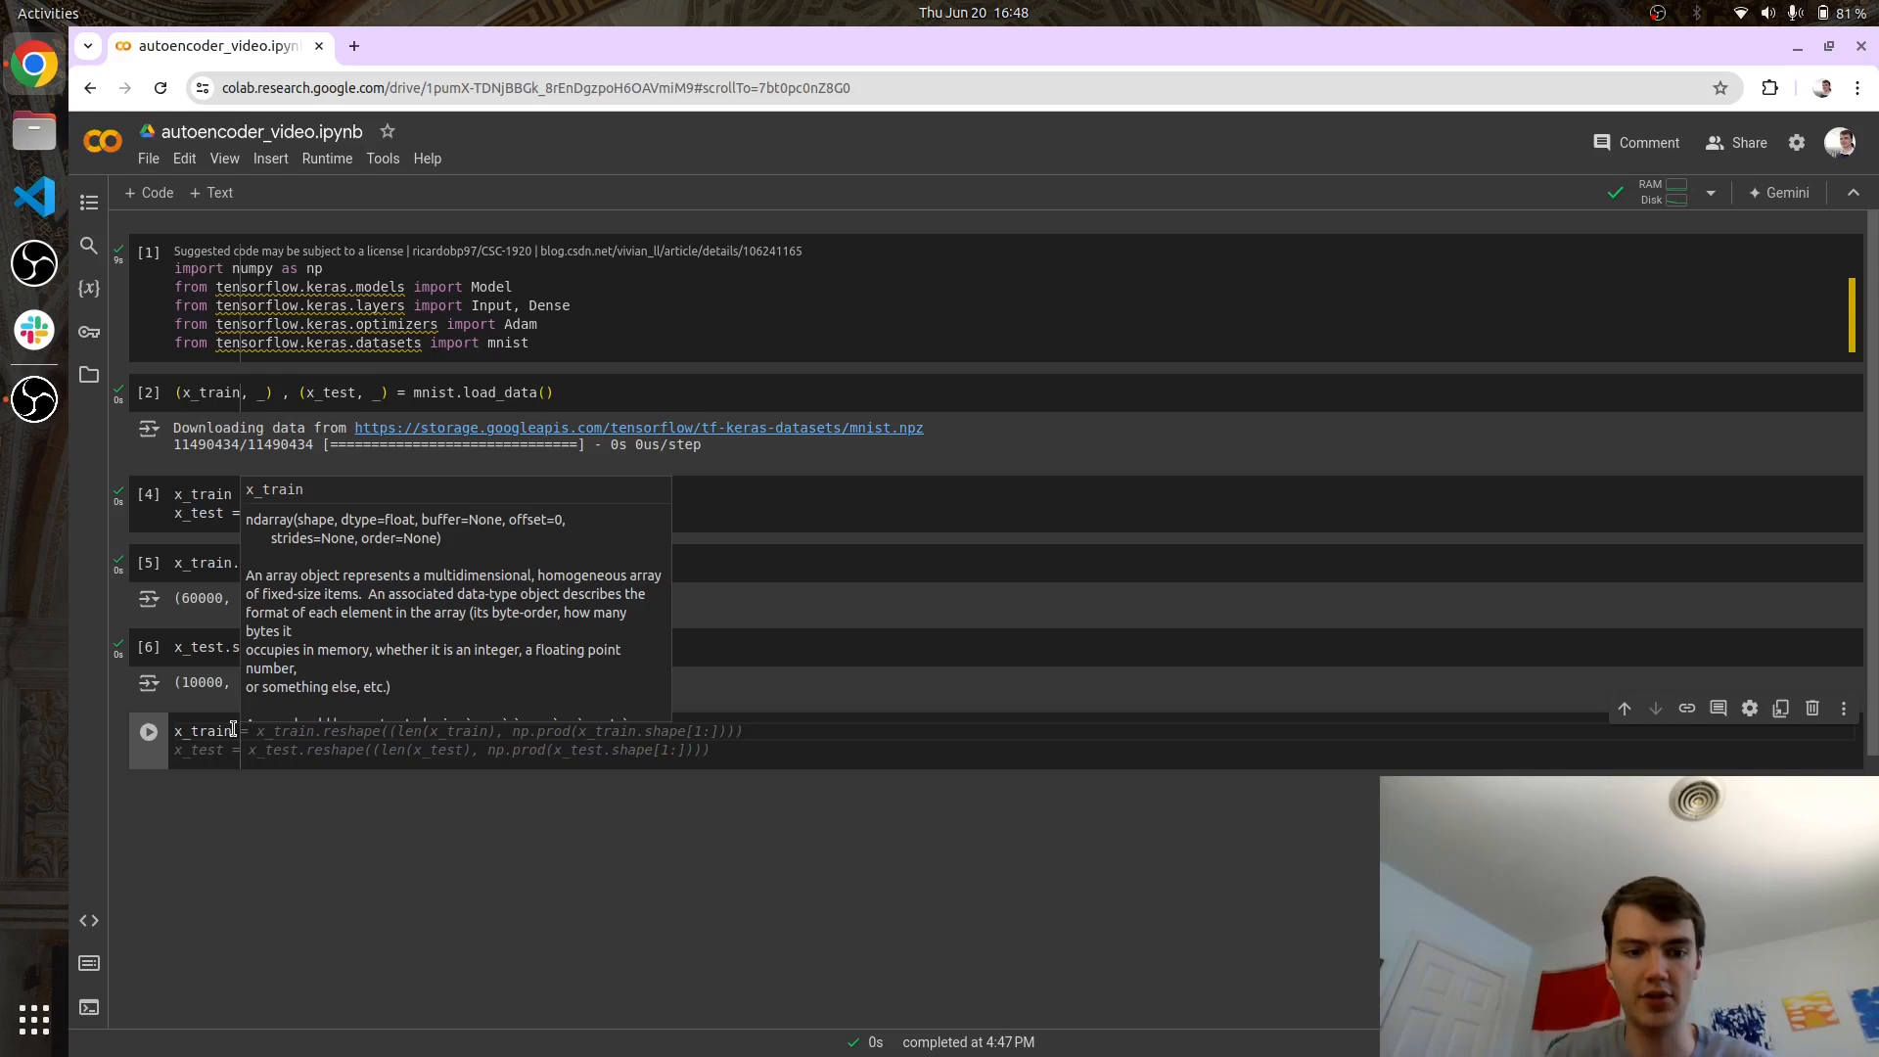
# Reshape the images to rows of 784 values and confirm shapes (60000, 784) and (10000, 784).
pyautogui.click(352, 750)
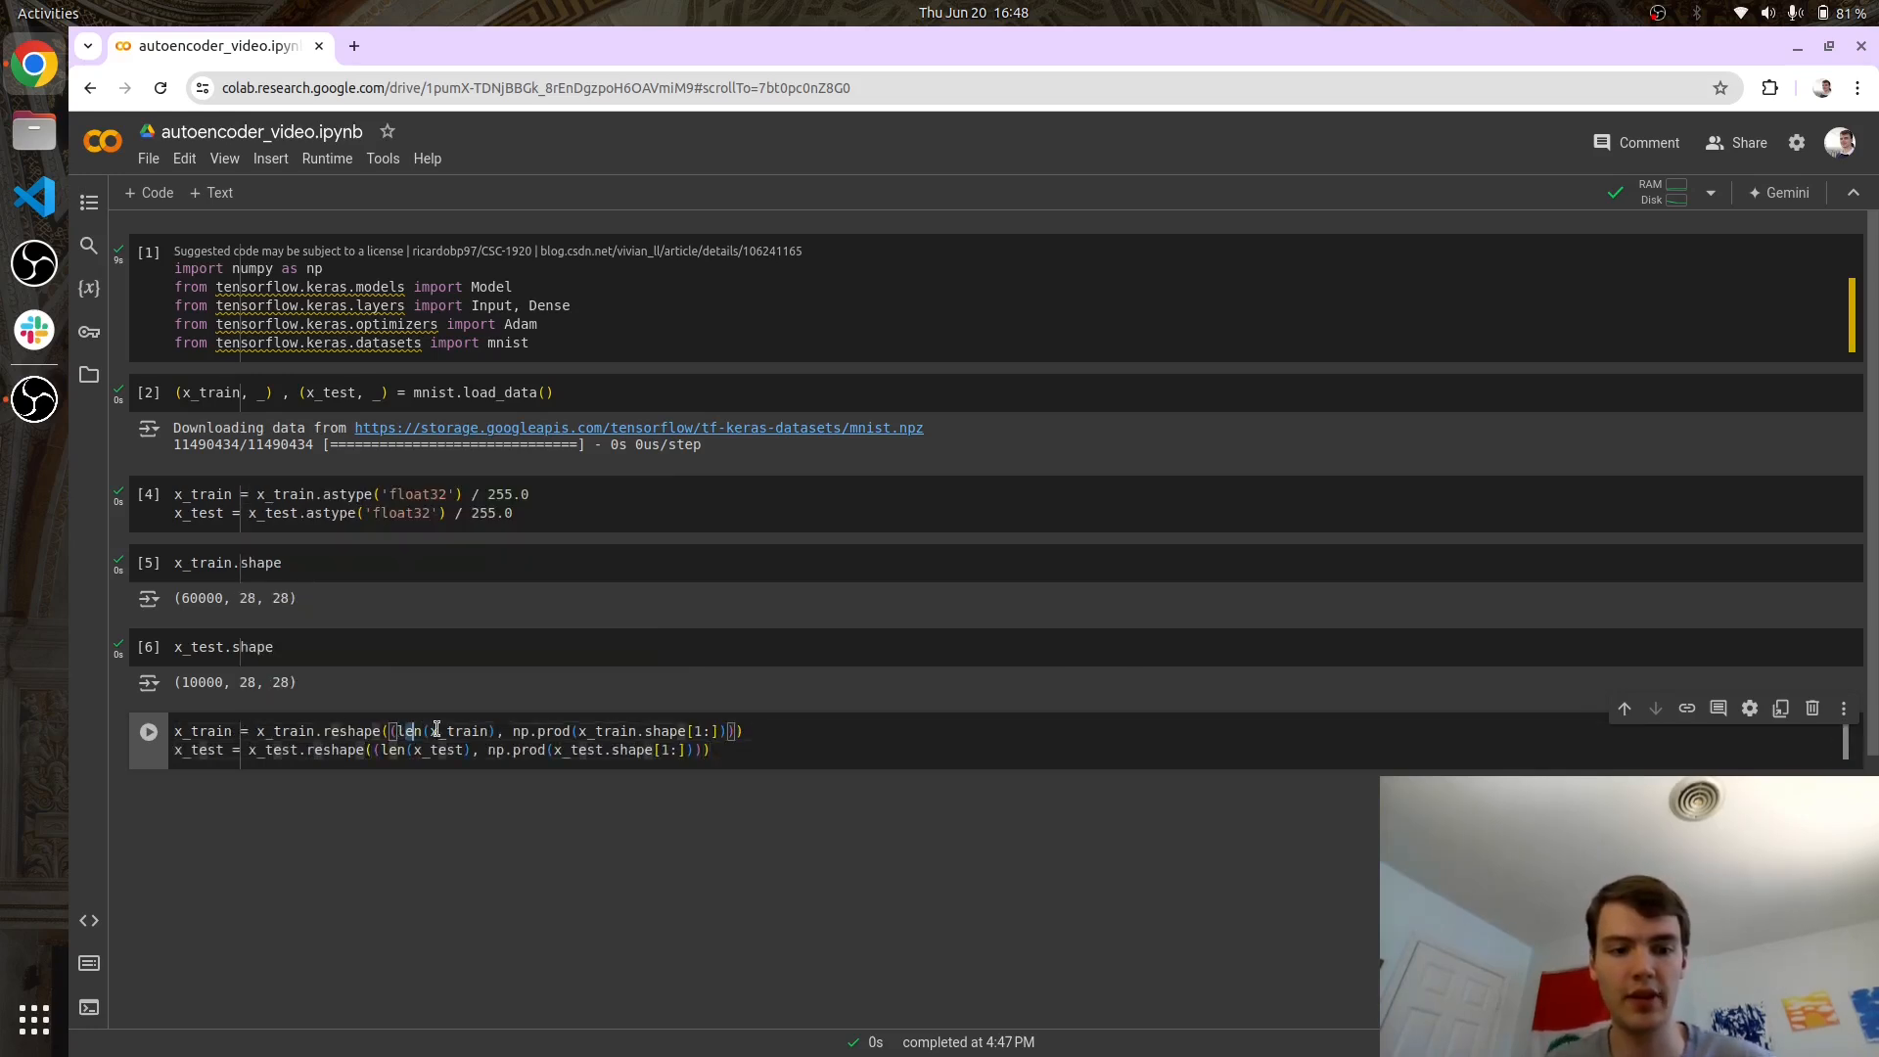
pyautogui.doubleClick(427, 732)
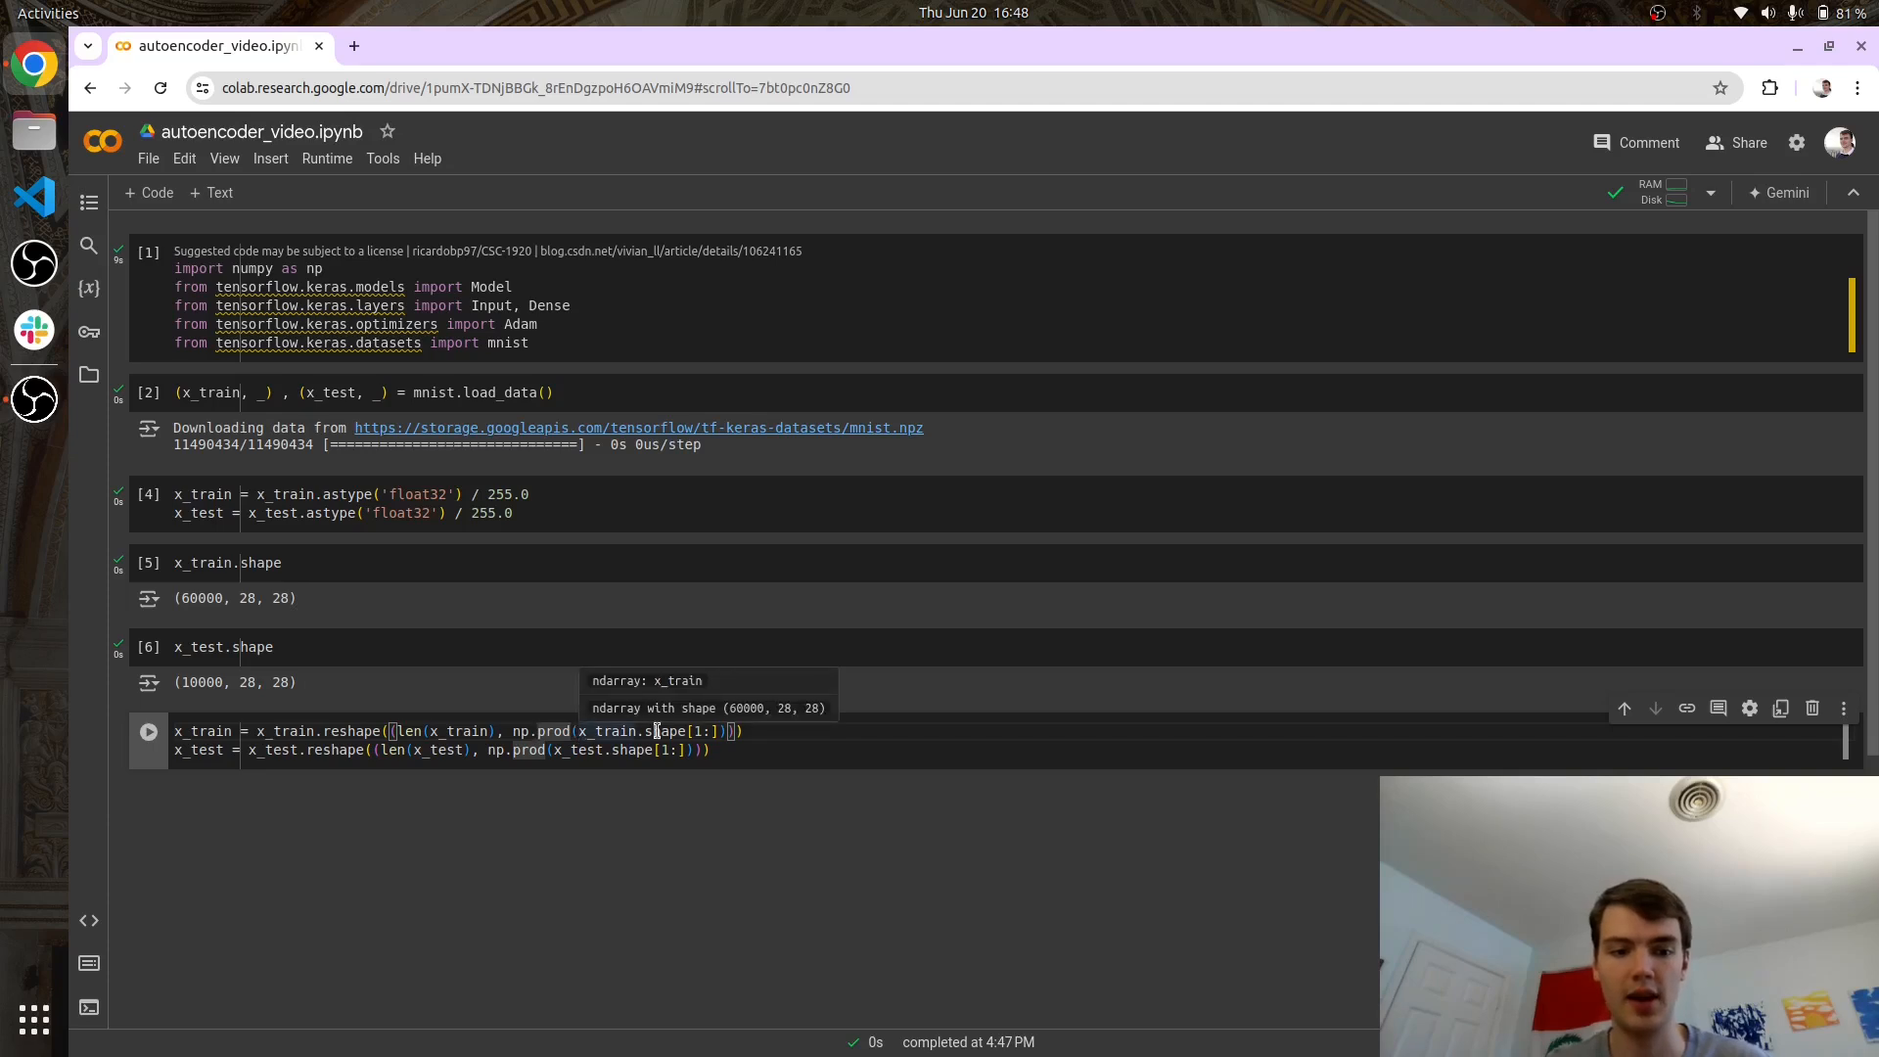
pyautogui.moveTo(272, 681)
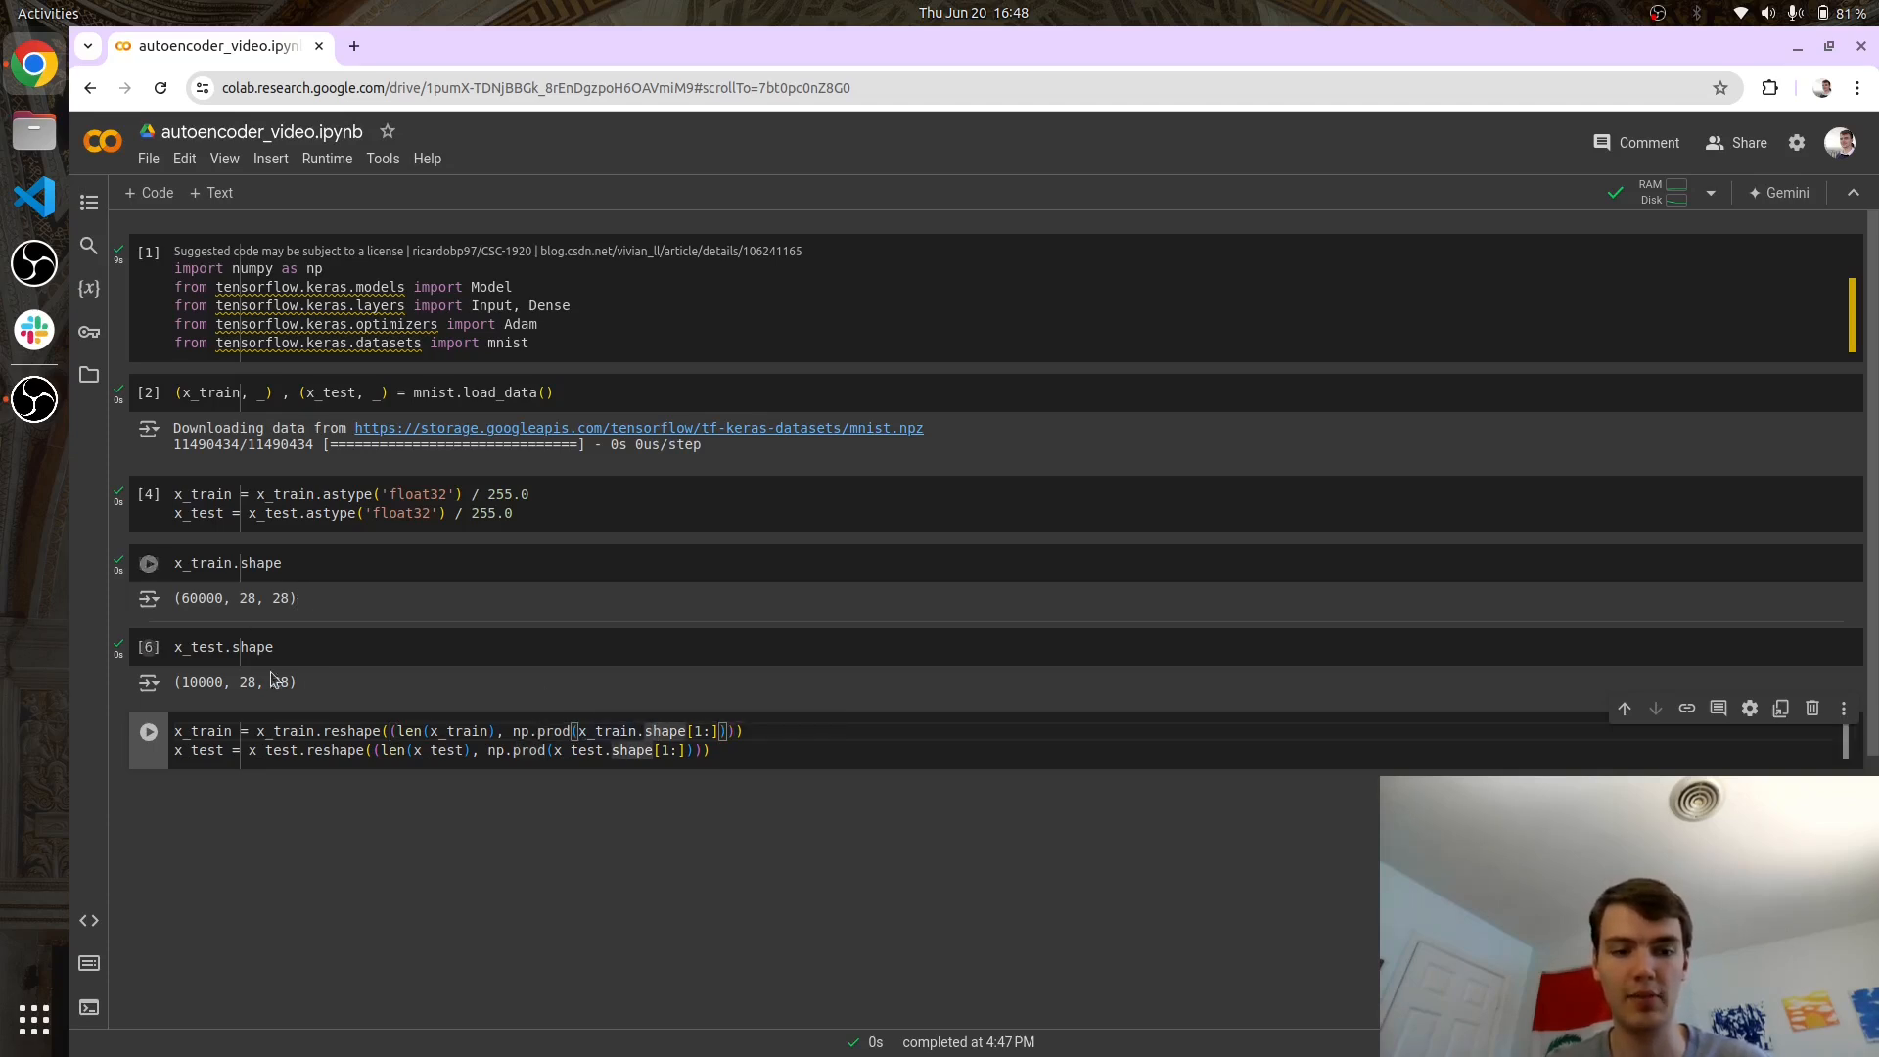
pyautogui.click(149, 732)
pyautogui.write('x_train.shape')
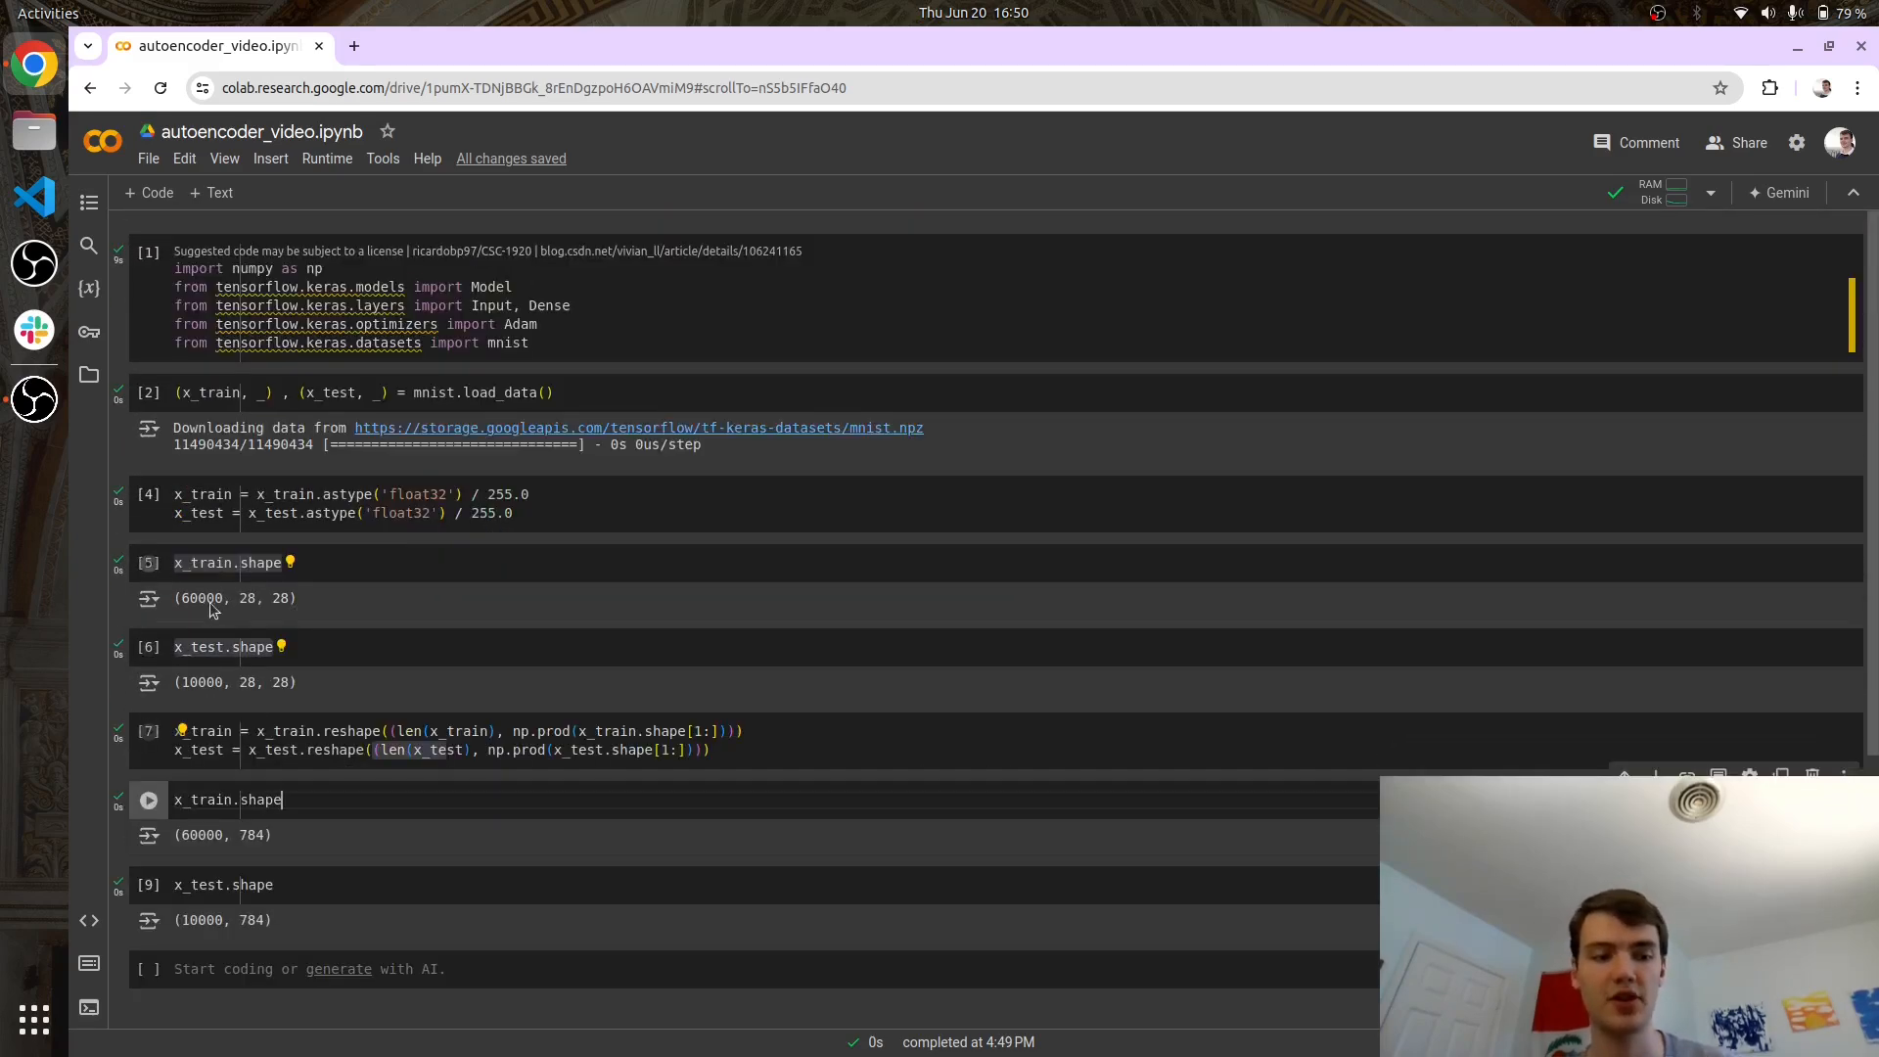
pyautogui.moveTo(230, 681)
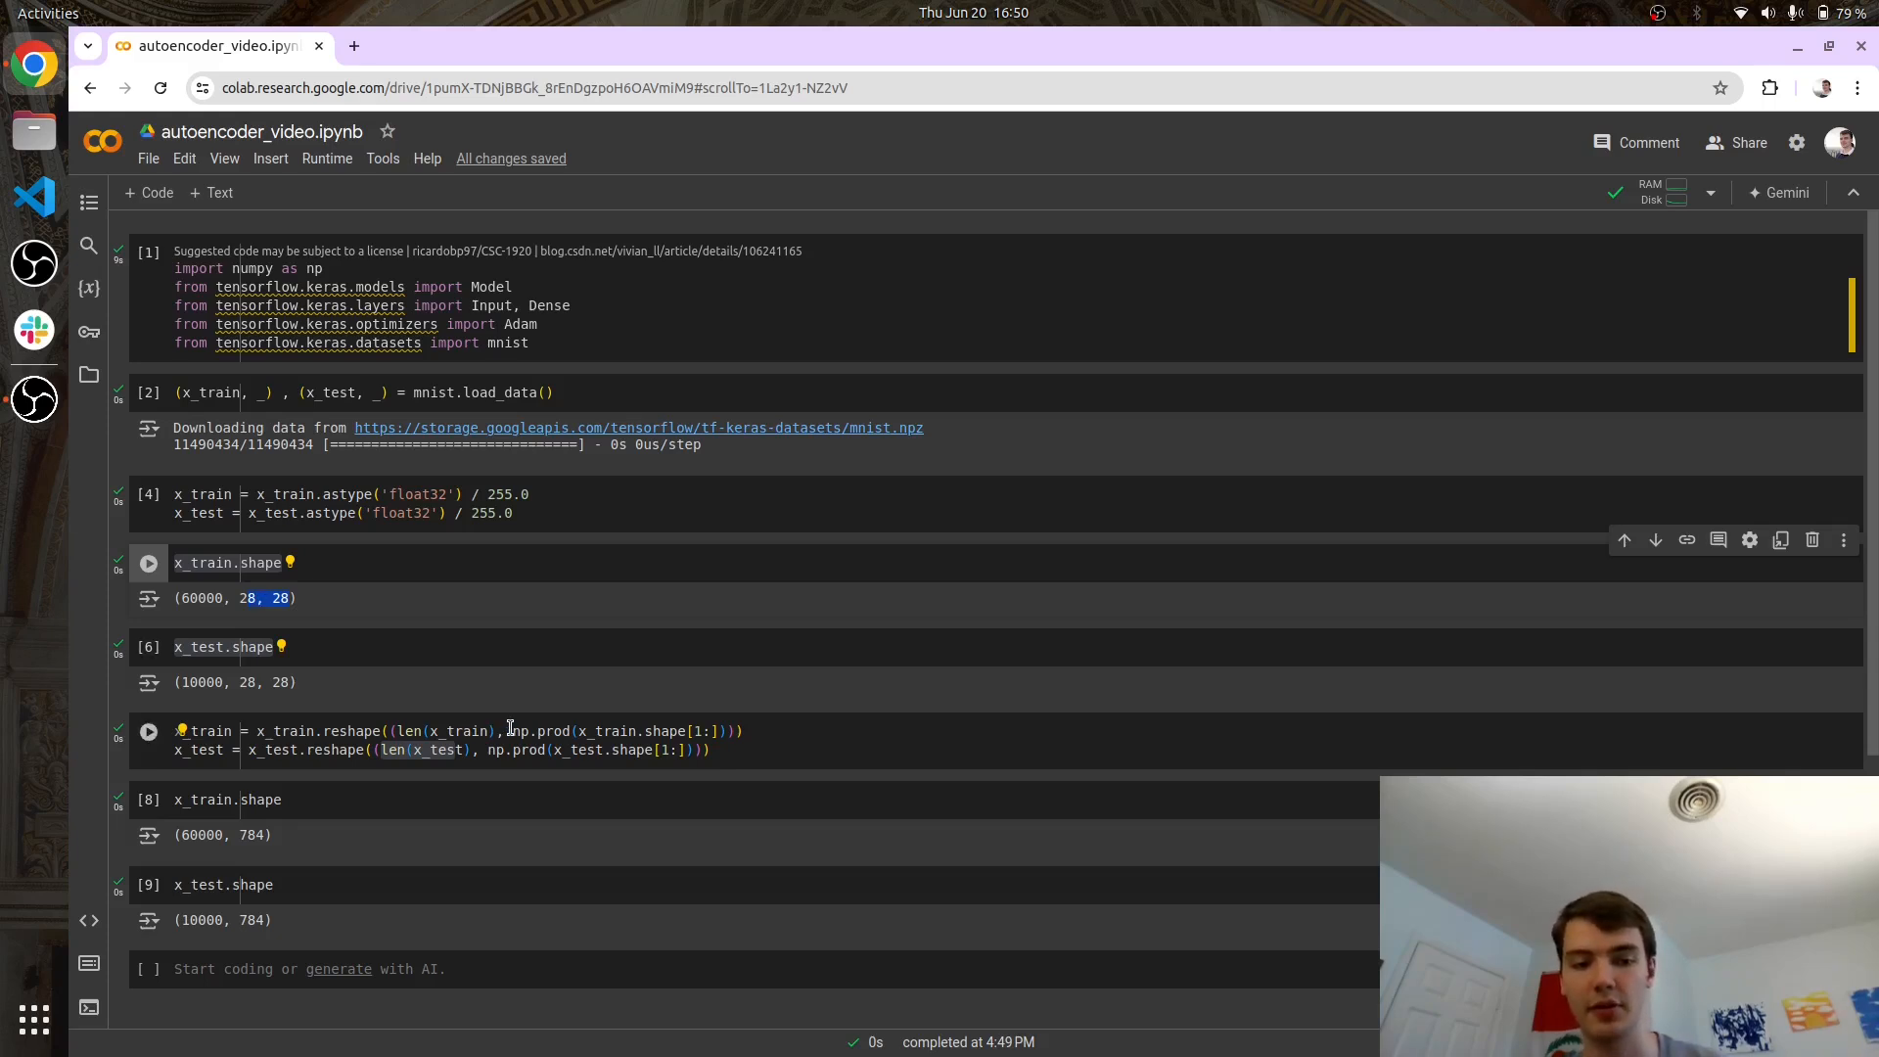
pyautogui.moveTo(511, 730); pyautogui.dragTo(710, 730)
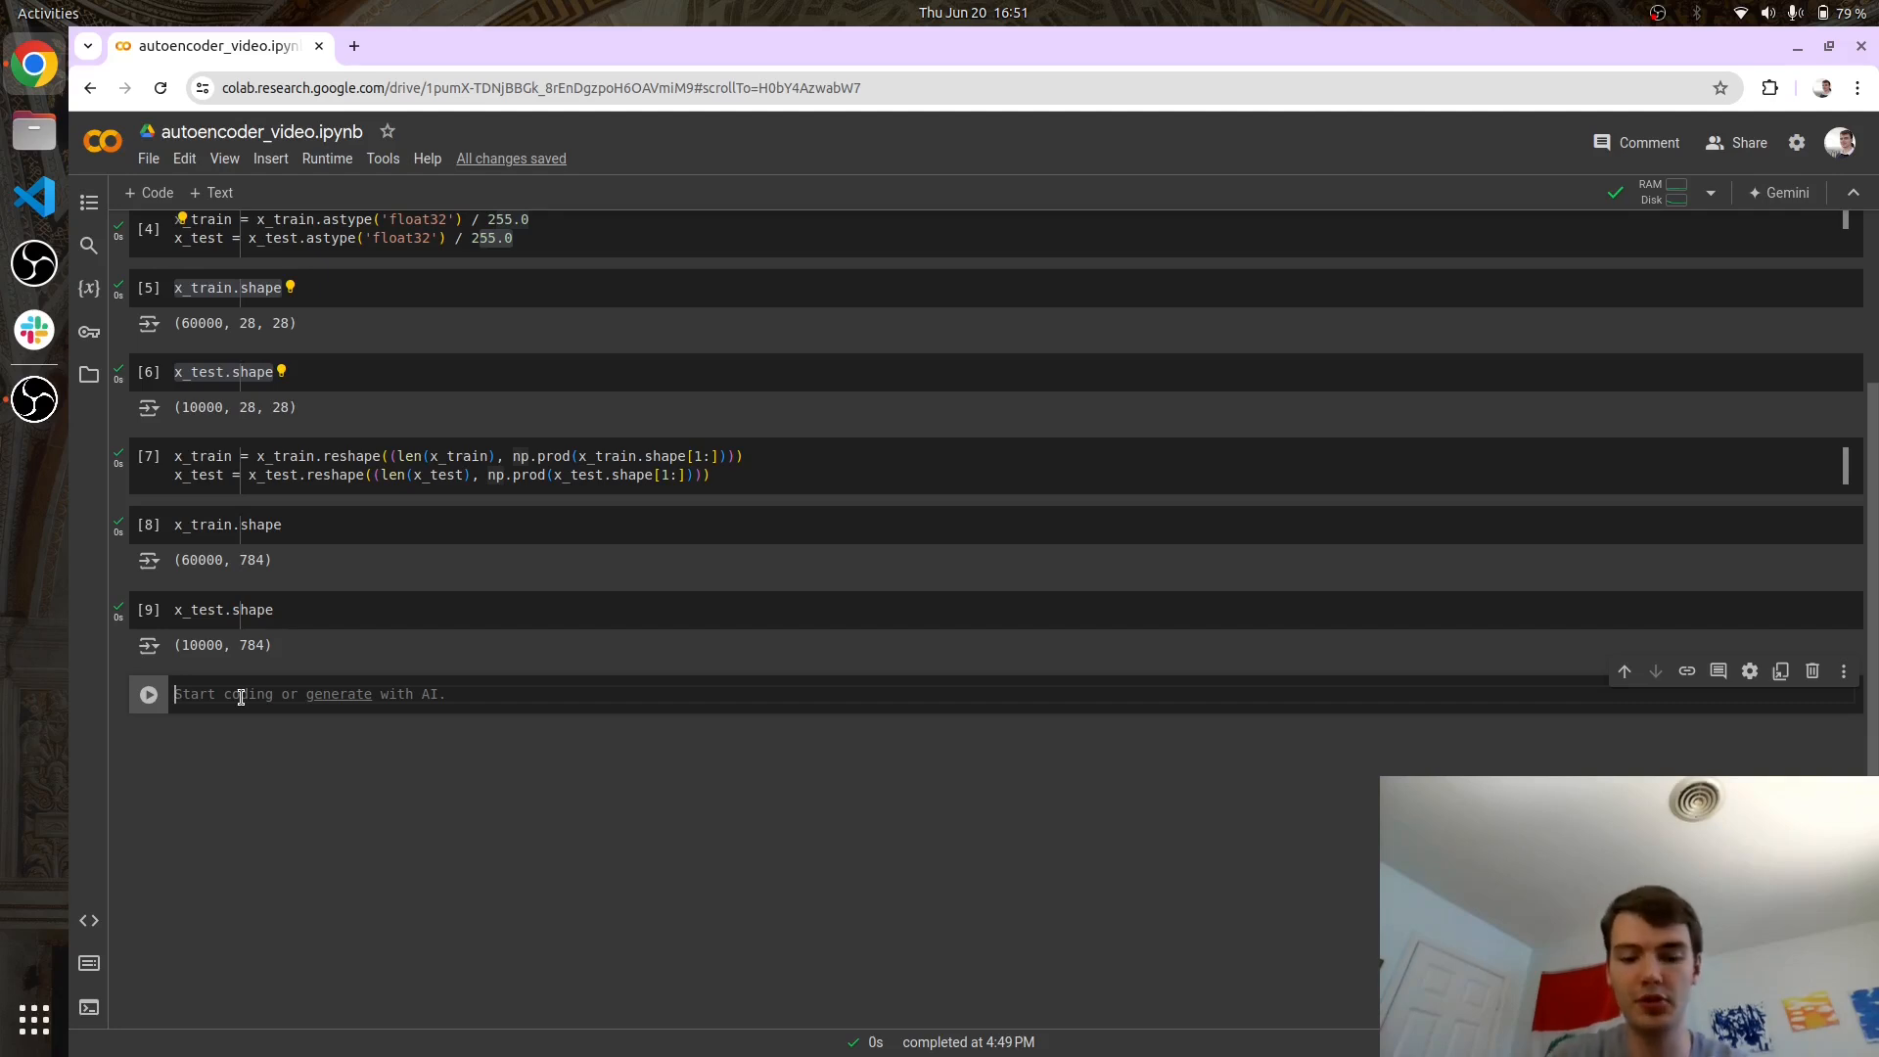
# Set encoding_dim = 10 and a 784-value Input feeding a Dense 128 relu layer.
pyautogui.write('encoding_dim = 10')
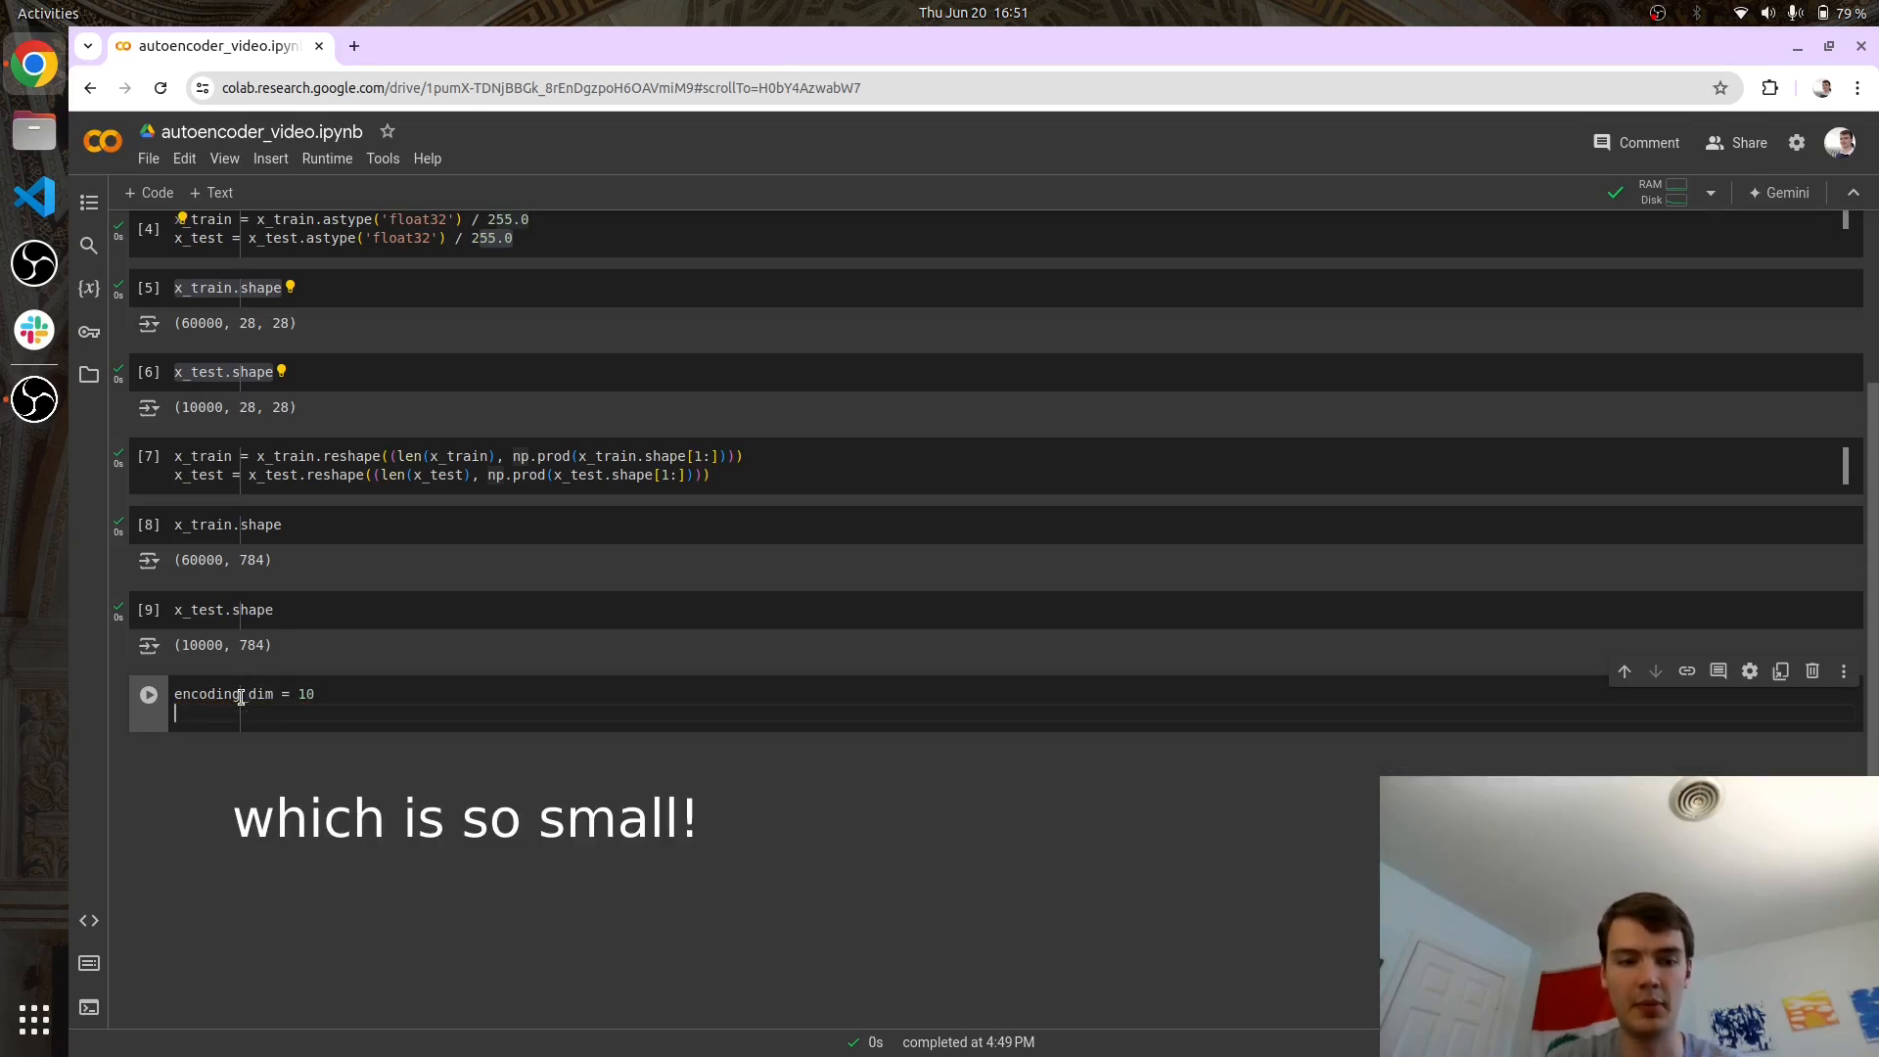
pyautogui.write('input_img = Input(shape=(784,))')
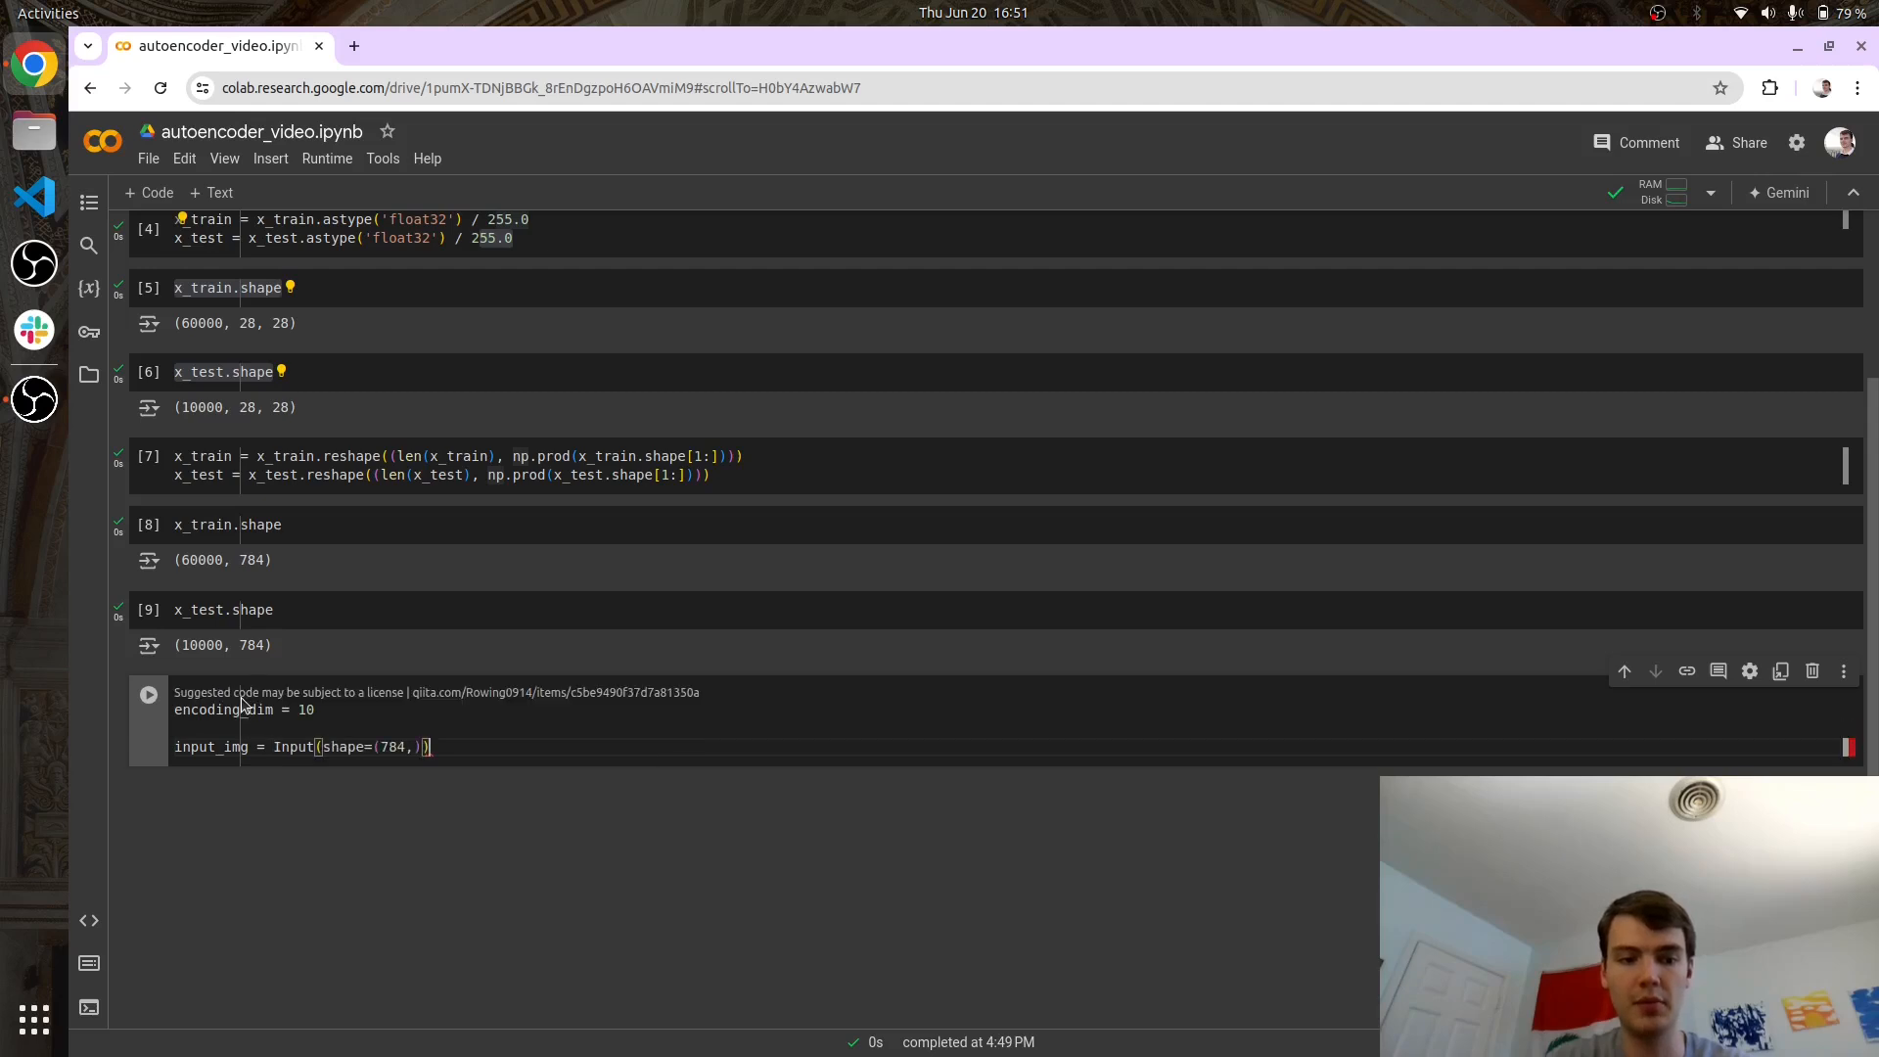
pyautogui.doubleClick(391, 747)
pyautogui.write('encoded = Dense(128')
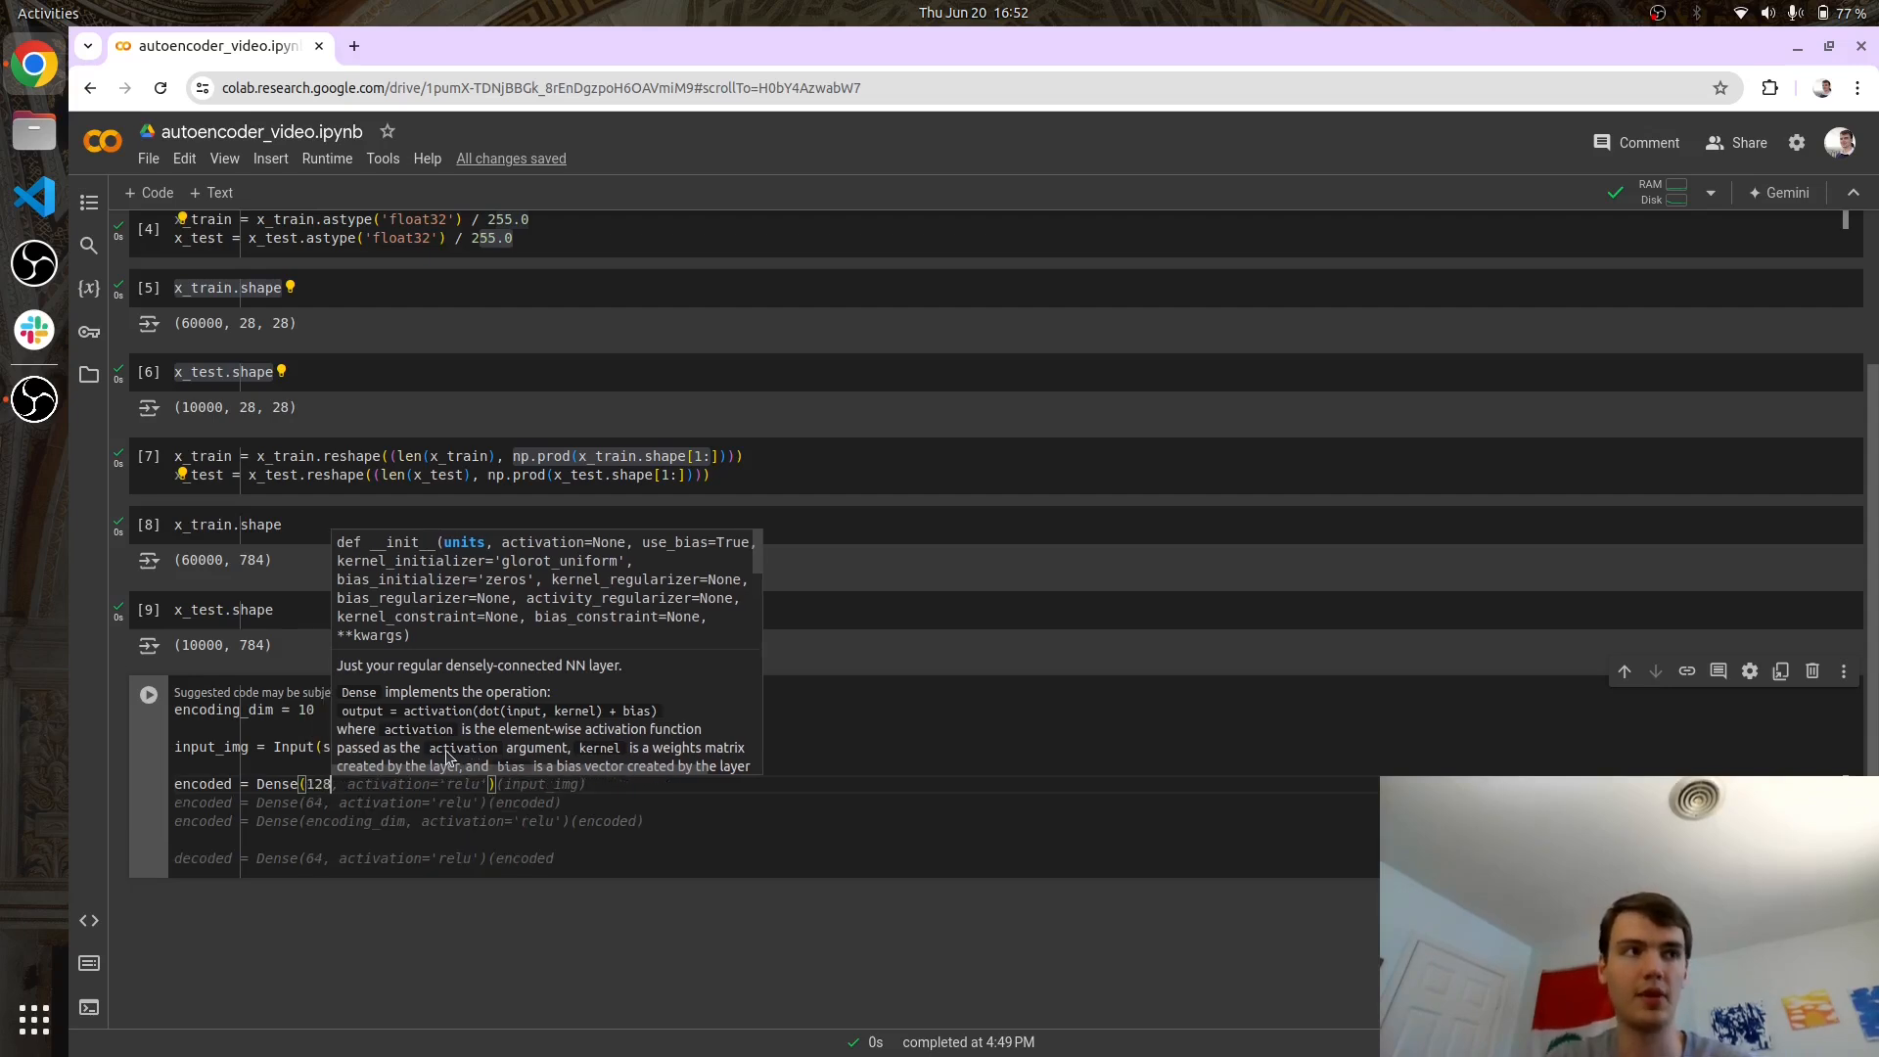
pyautogui.write("activation='relu")
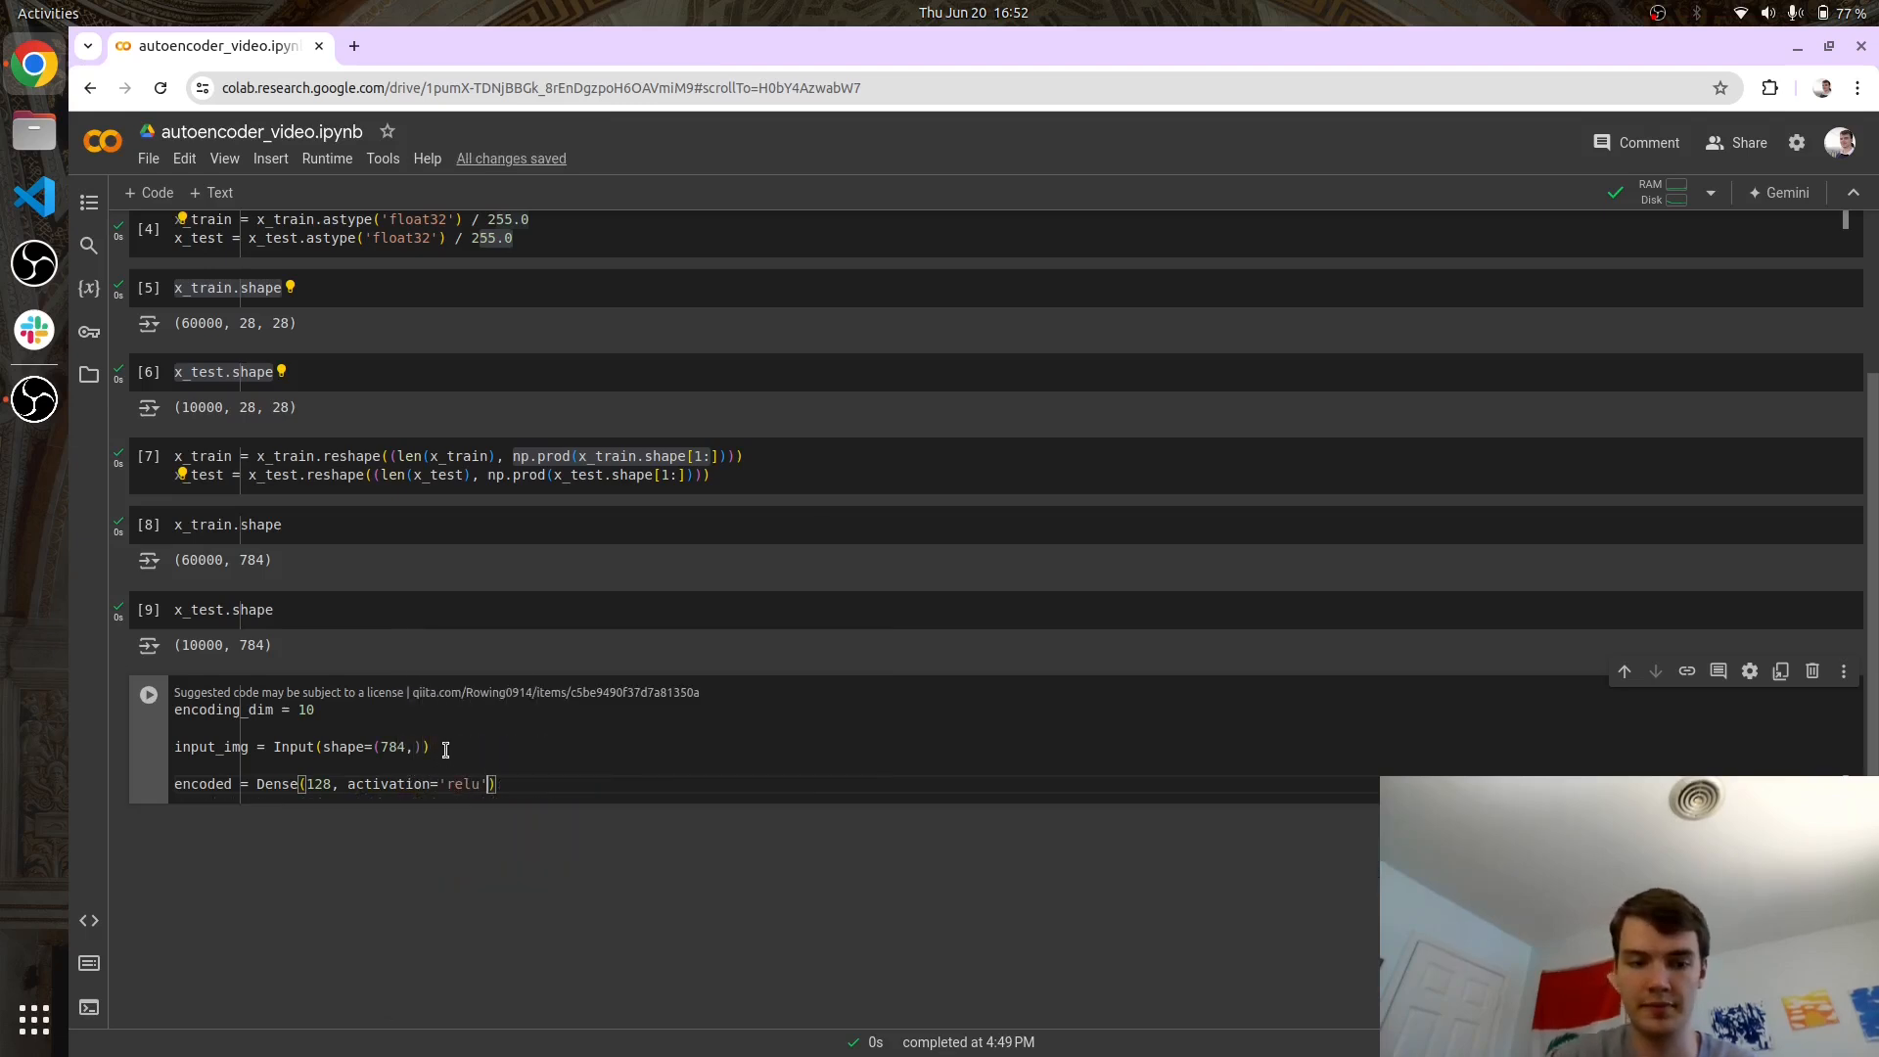
pyautogui.write('()')
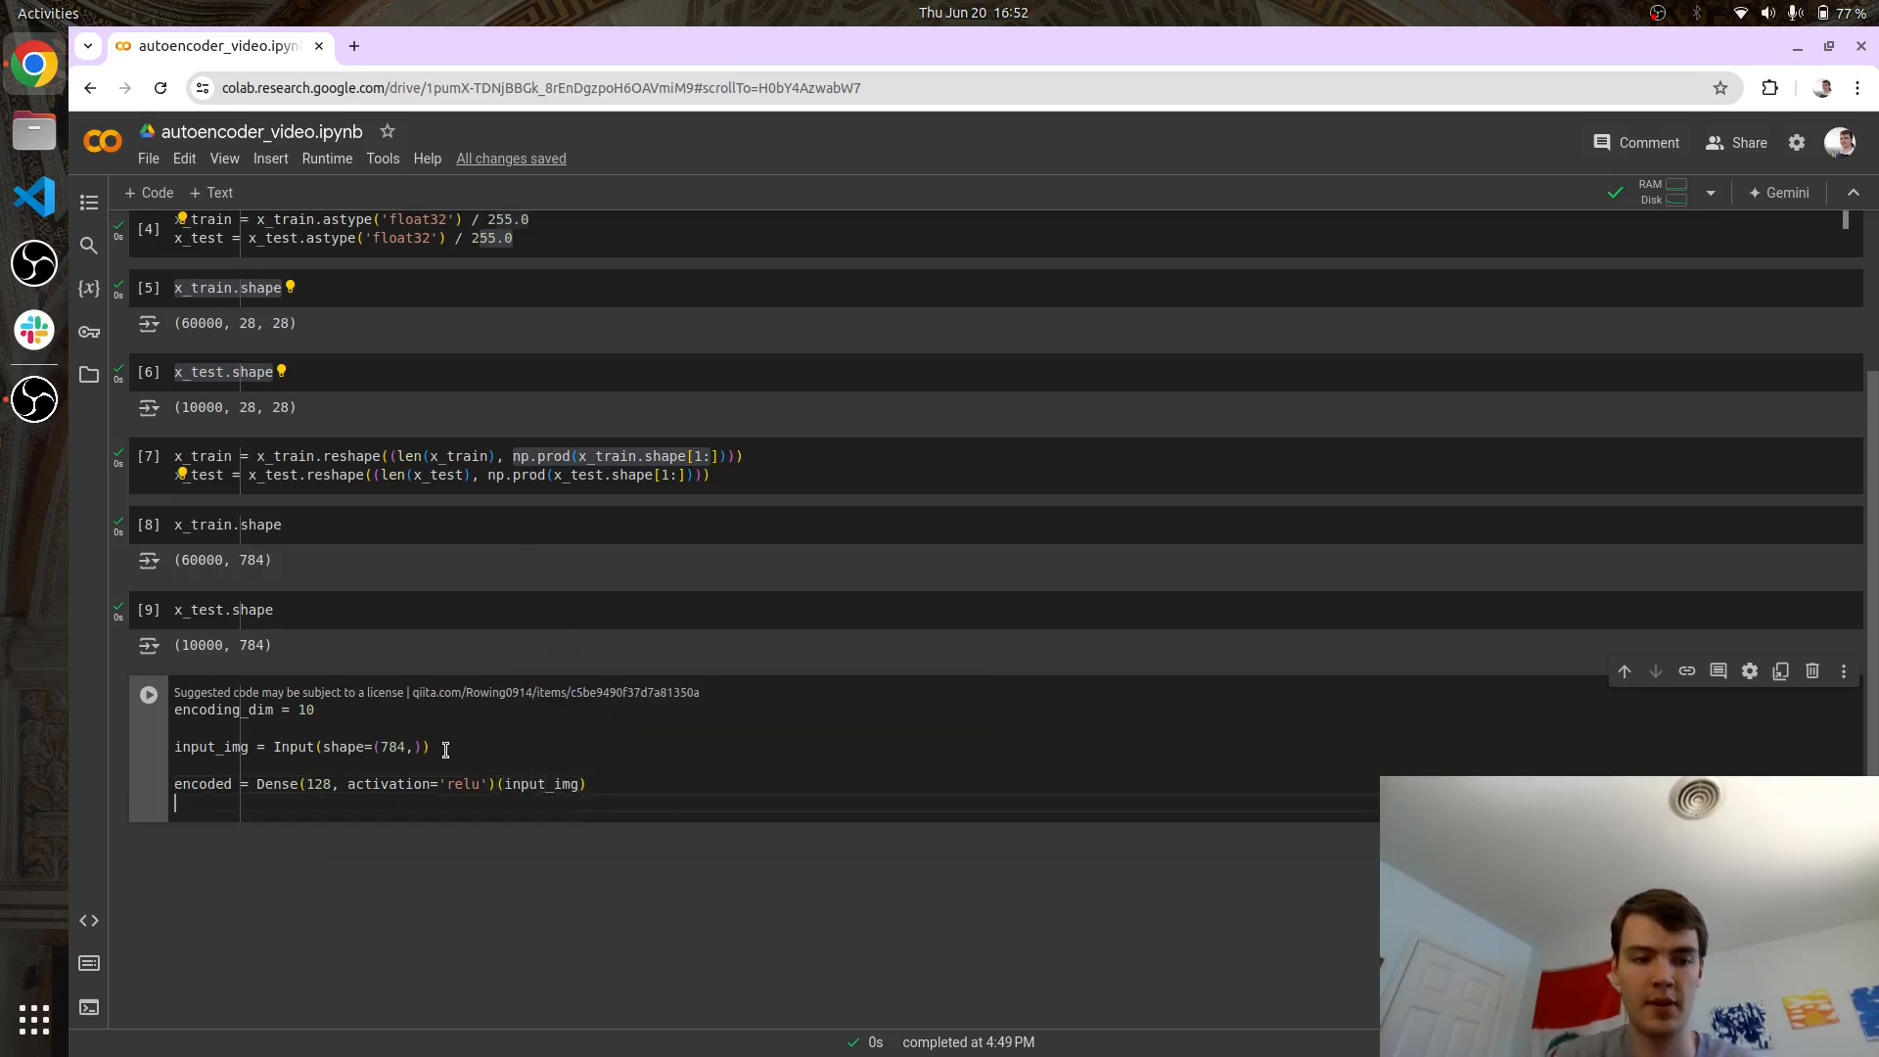
pyautogui.moveTo(395, 789)
pyautogui.write("encoded = Dense(64, activation='relu')(encoded")
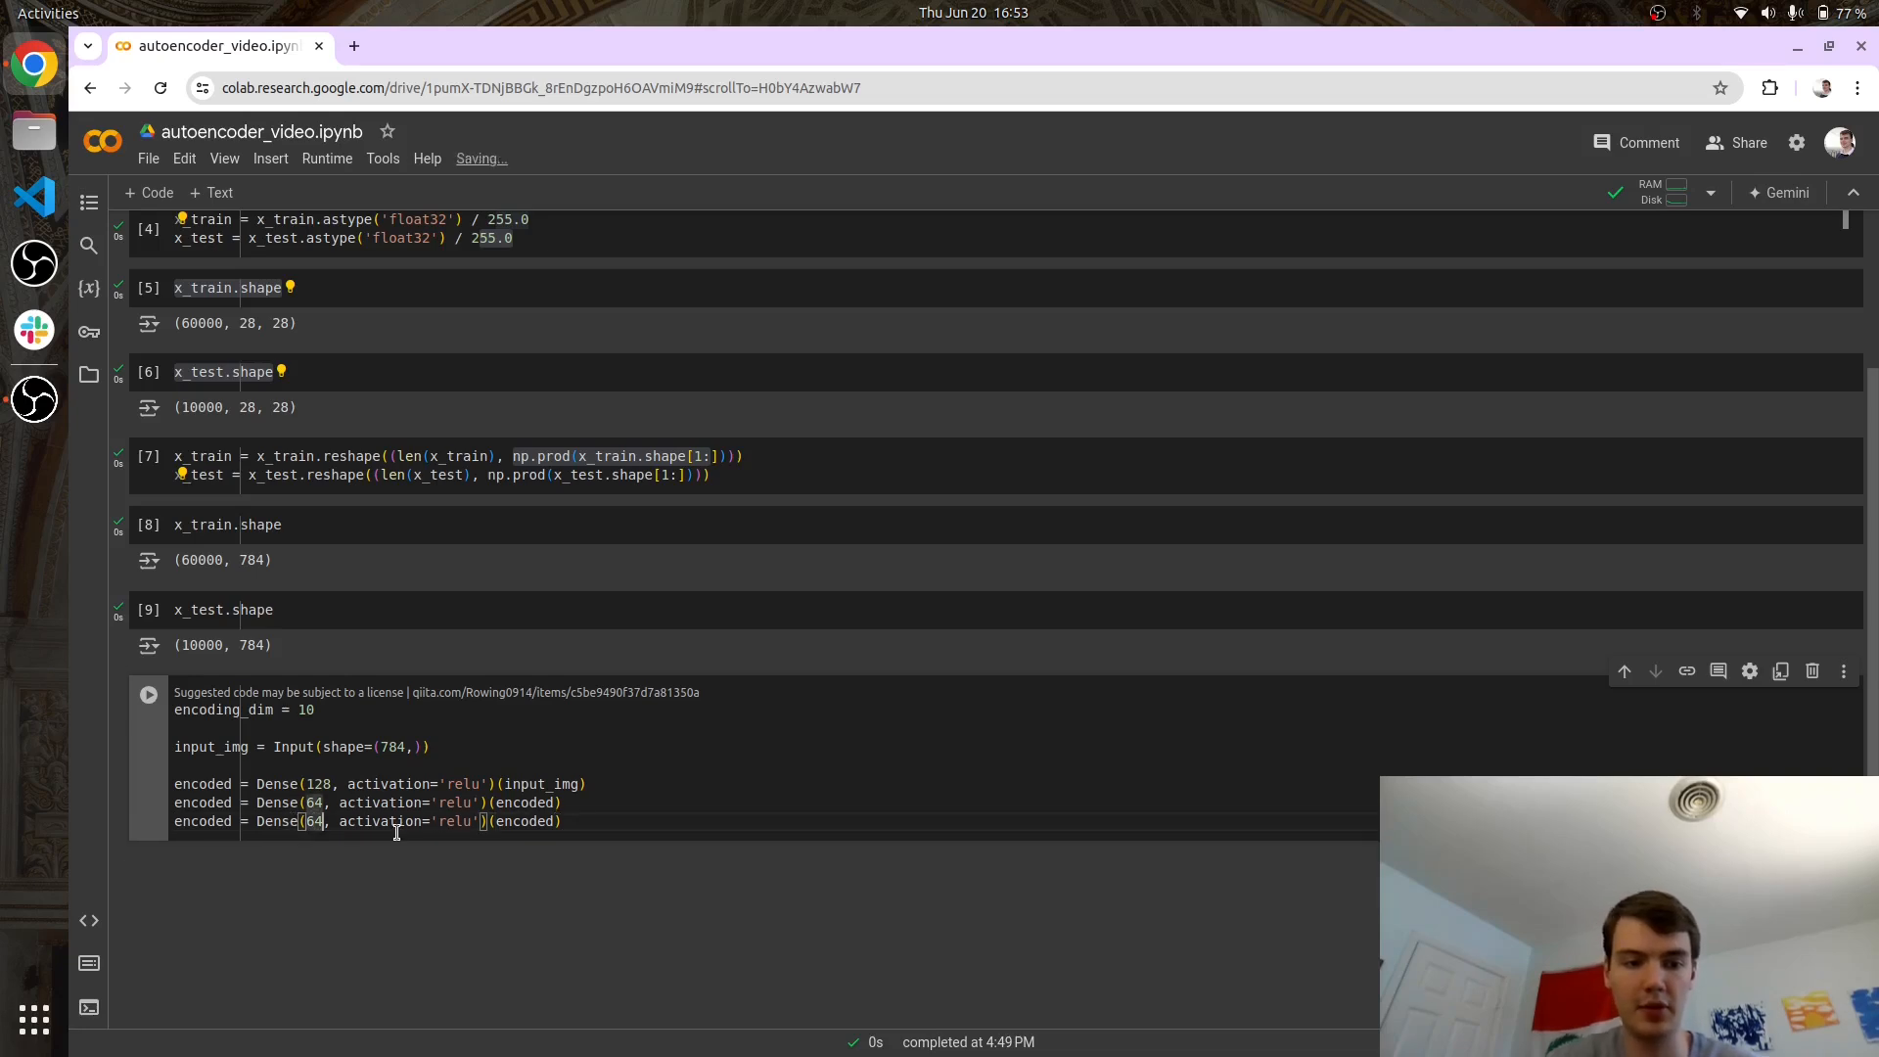
# Add Dense 64 and 32 relu layers and the encoding_dim-unit encoded_output, then run.
pyautogui.write('32')
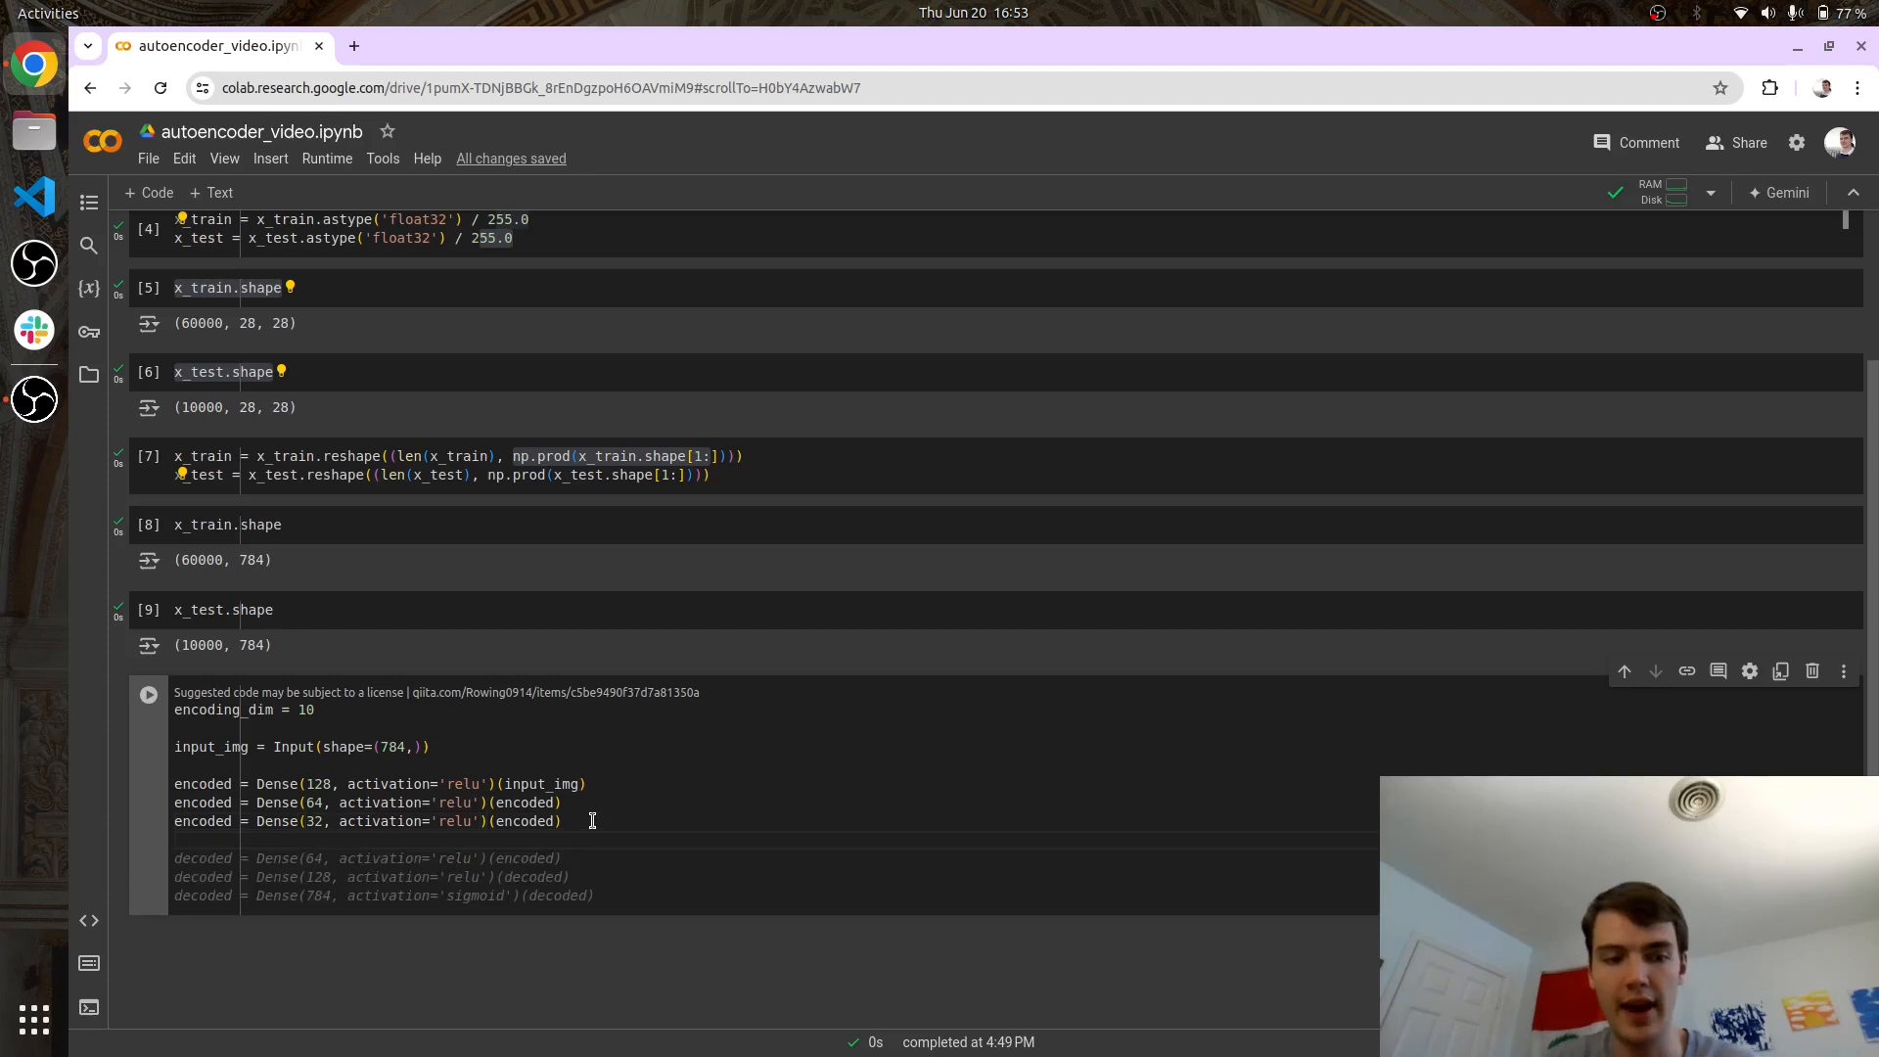
pyautogui.write('encoded_output = Dense(')
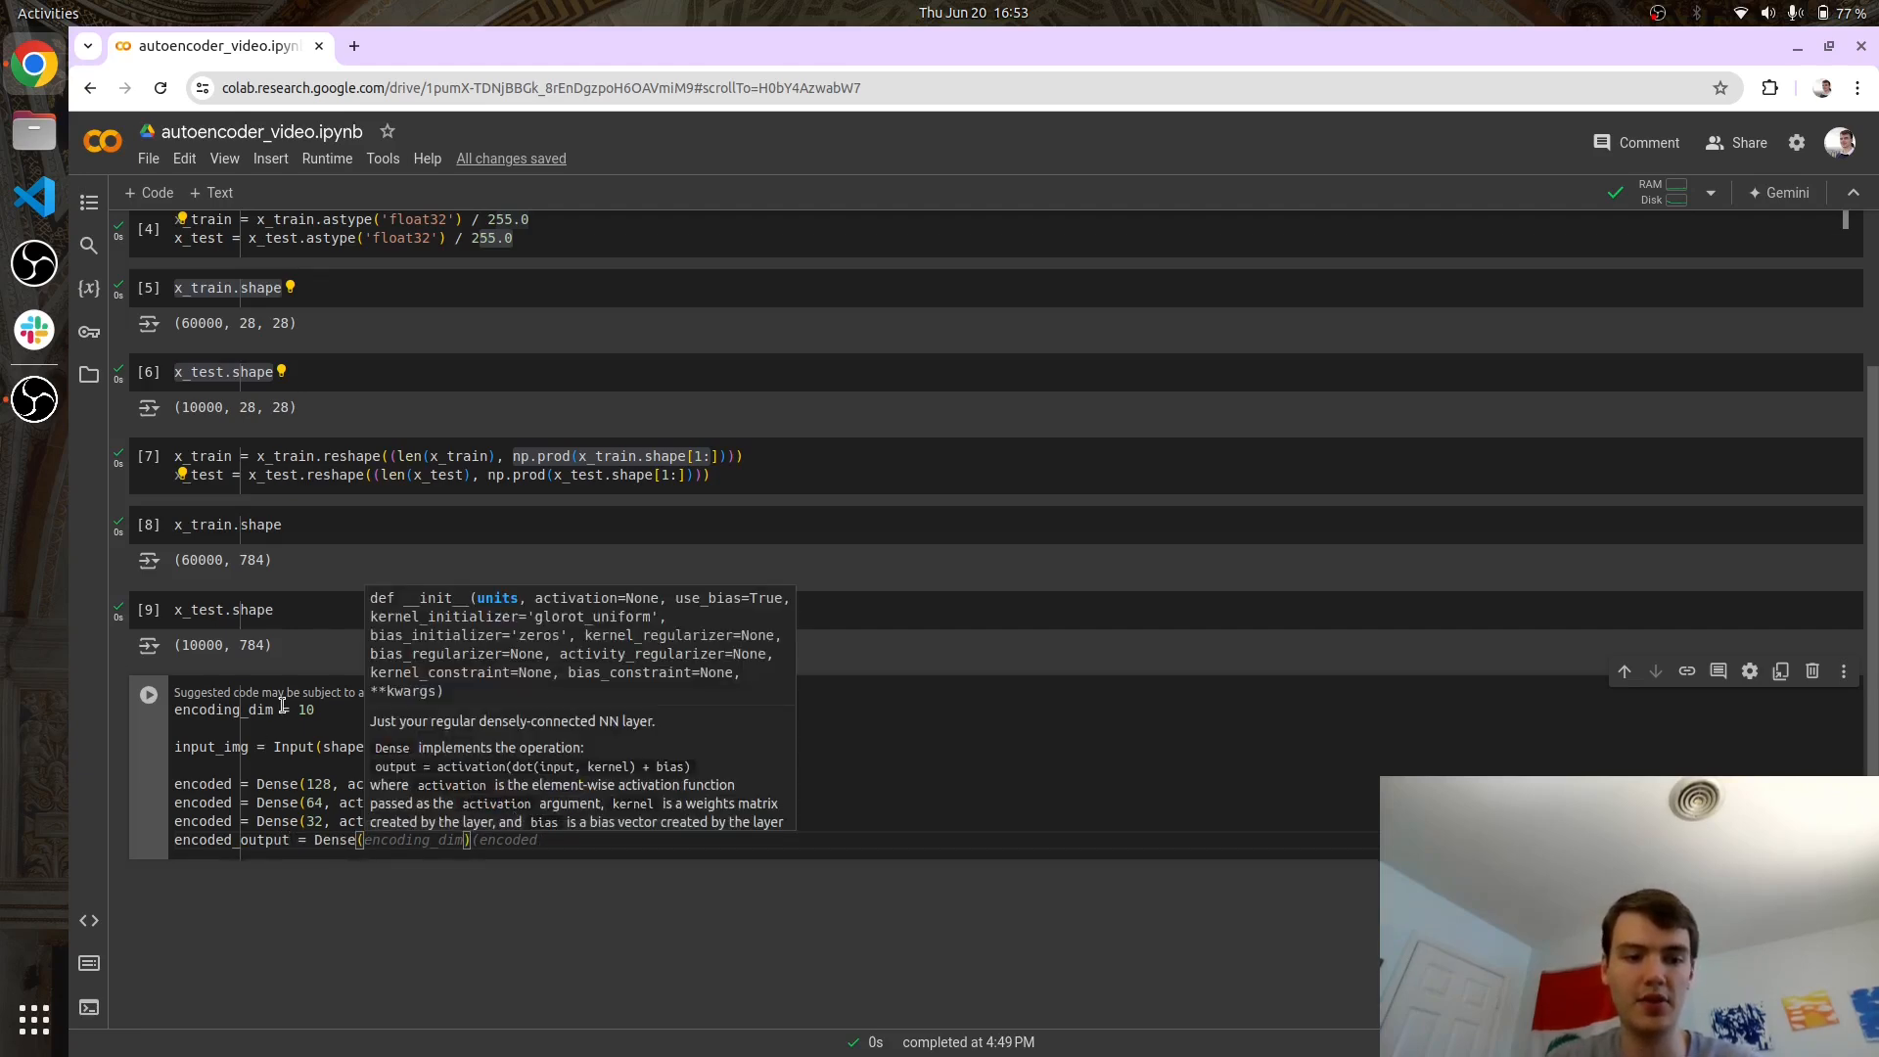
pyautogui.write('eco')
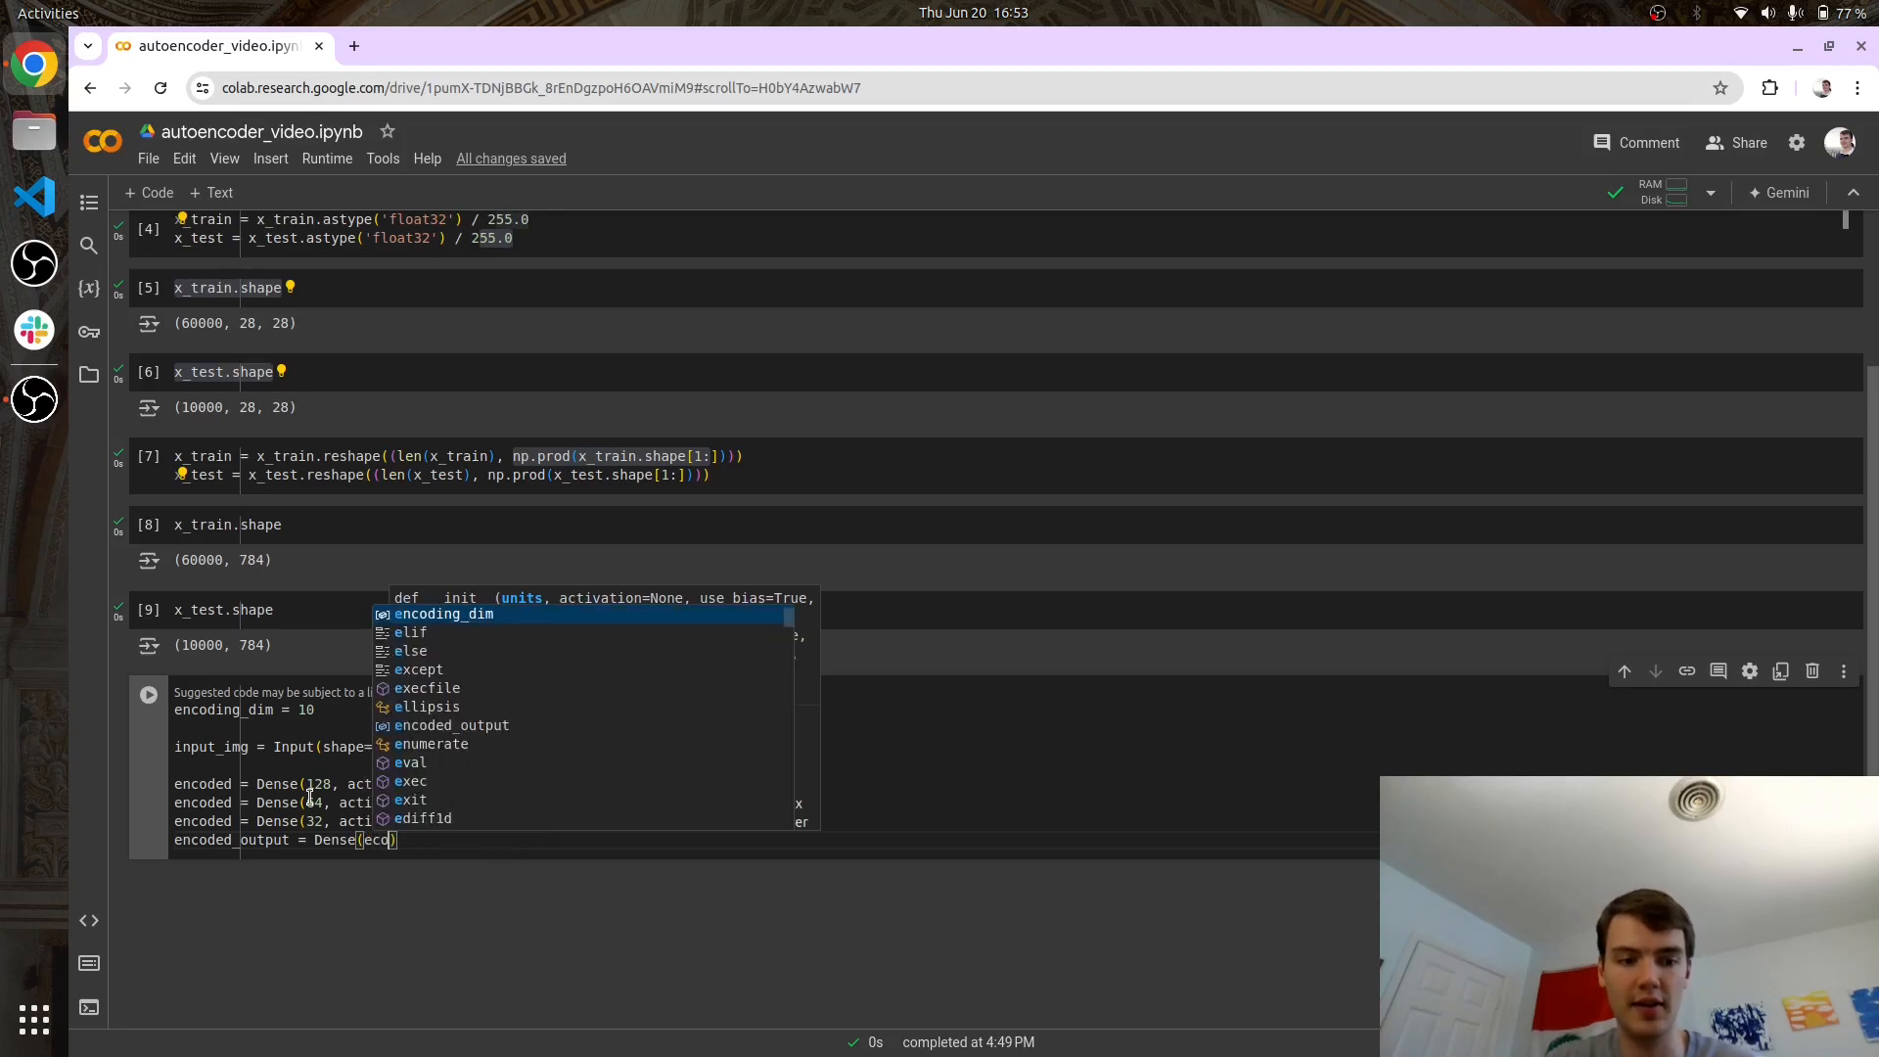
pyautogui.write('encoded)')
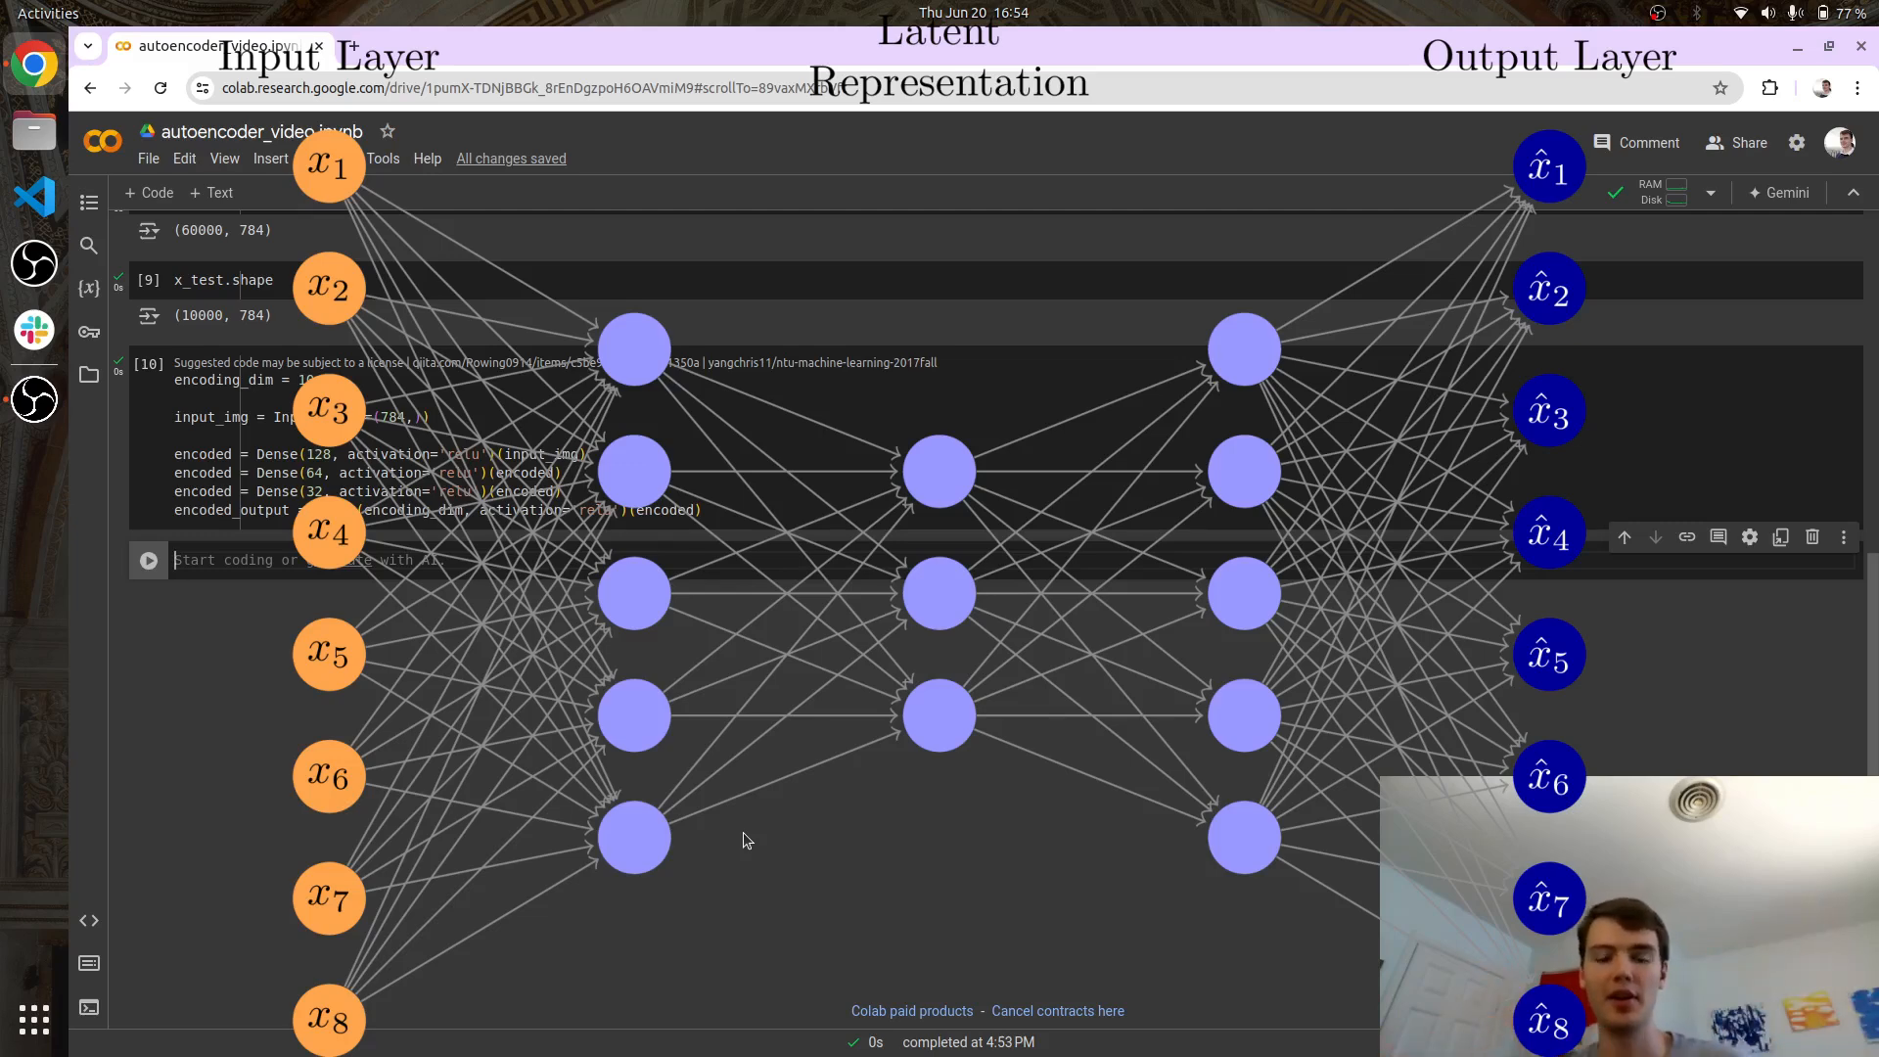
pyautogui.moveTo(552, 607)
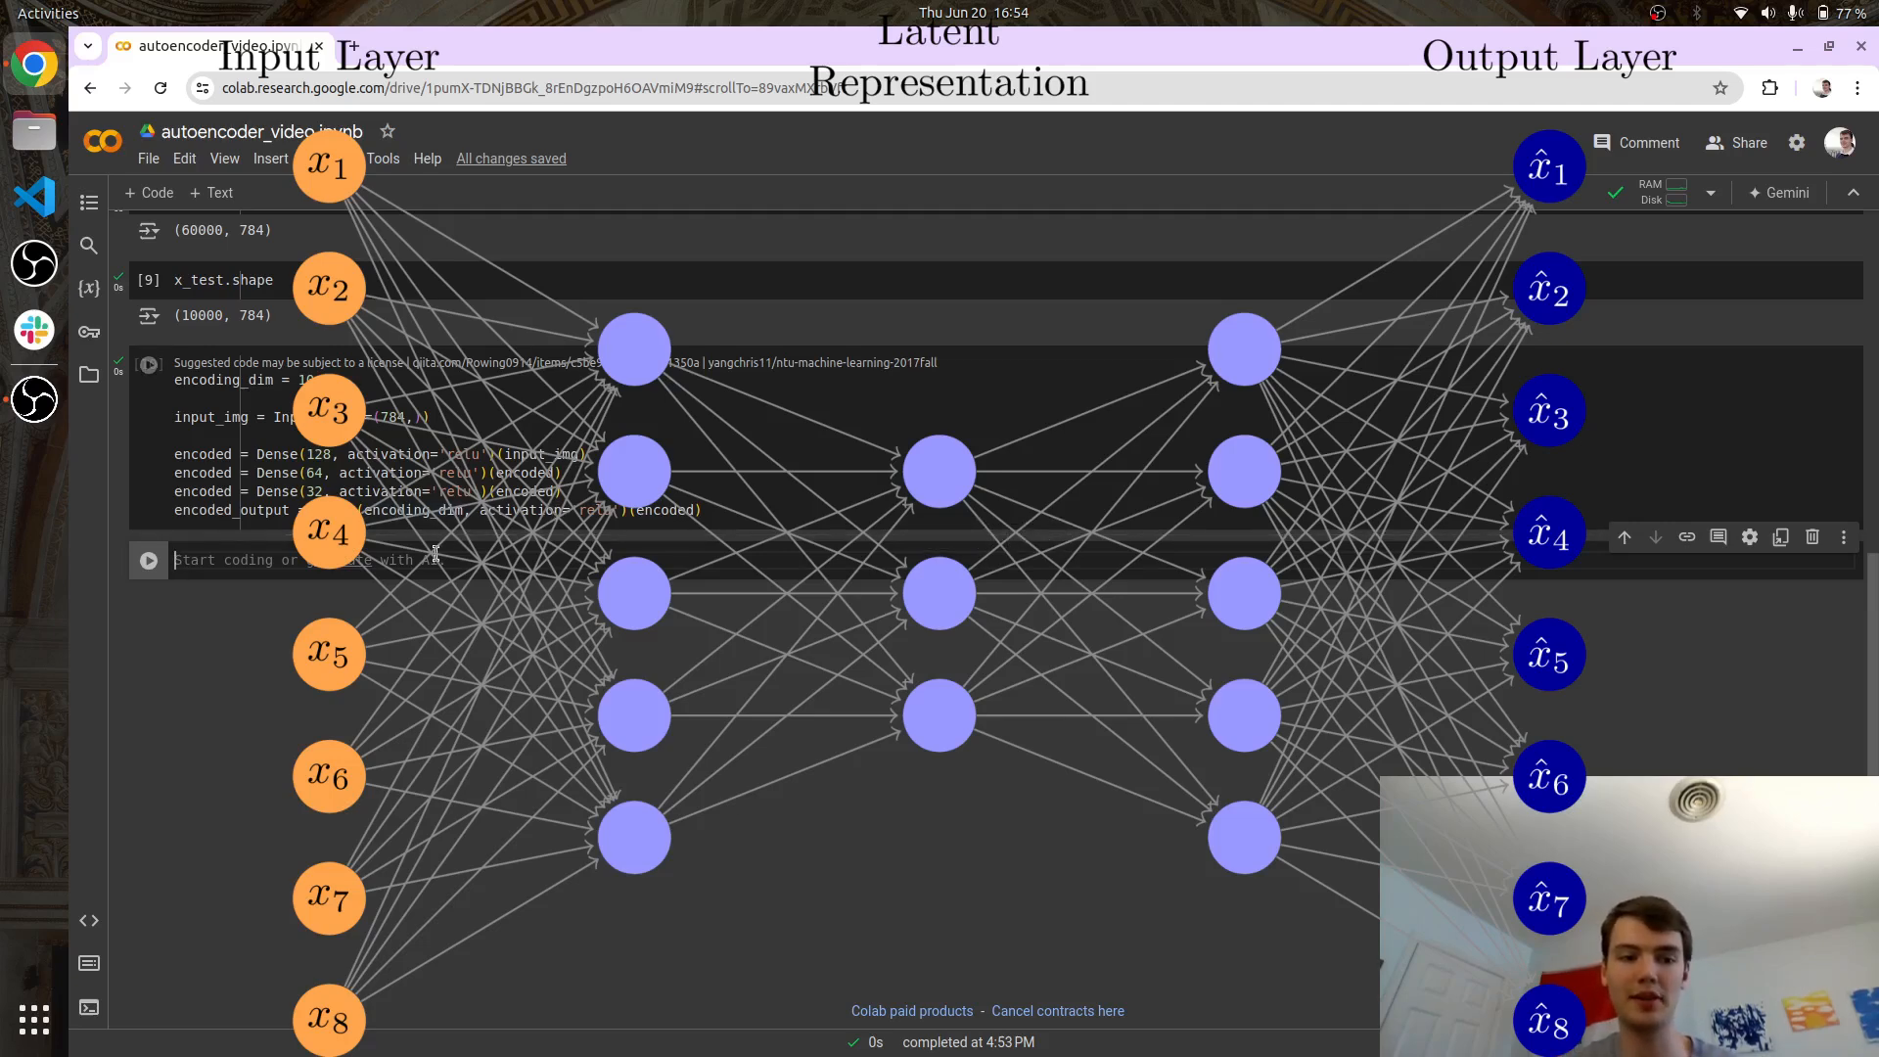
# Begin the decoder with Dense layers of 32, 64 and 128 units from encoded_output.
pyautogui.write('dec')
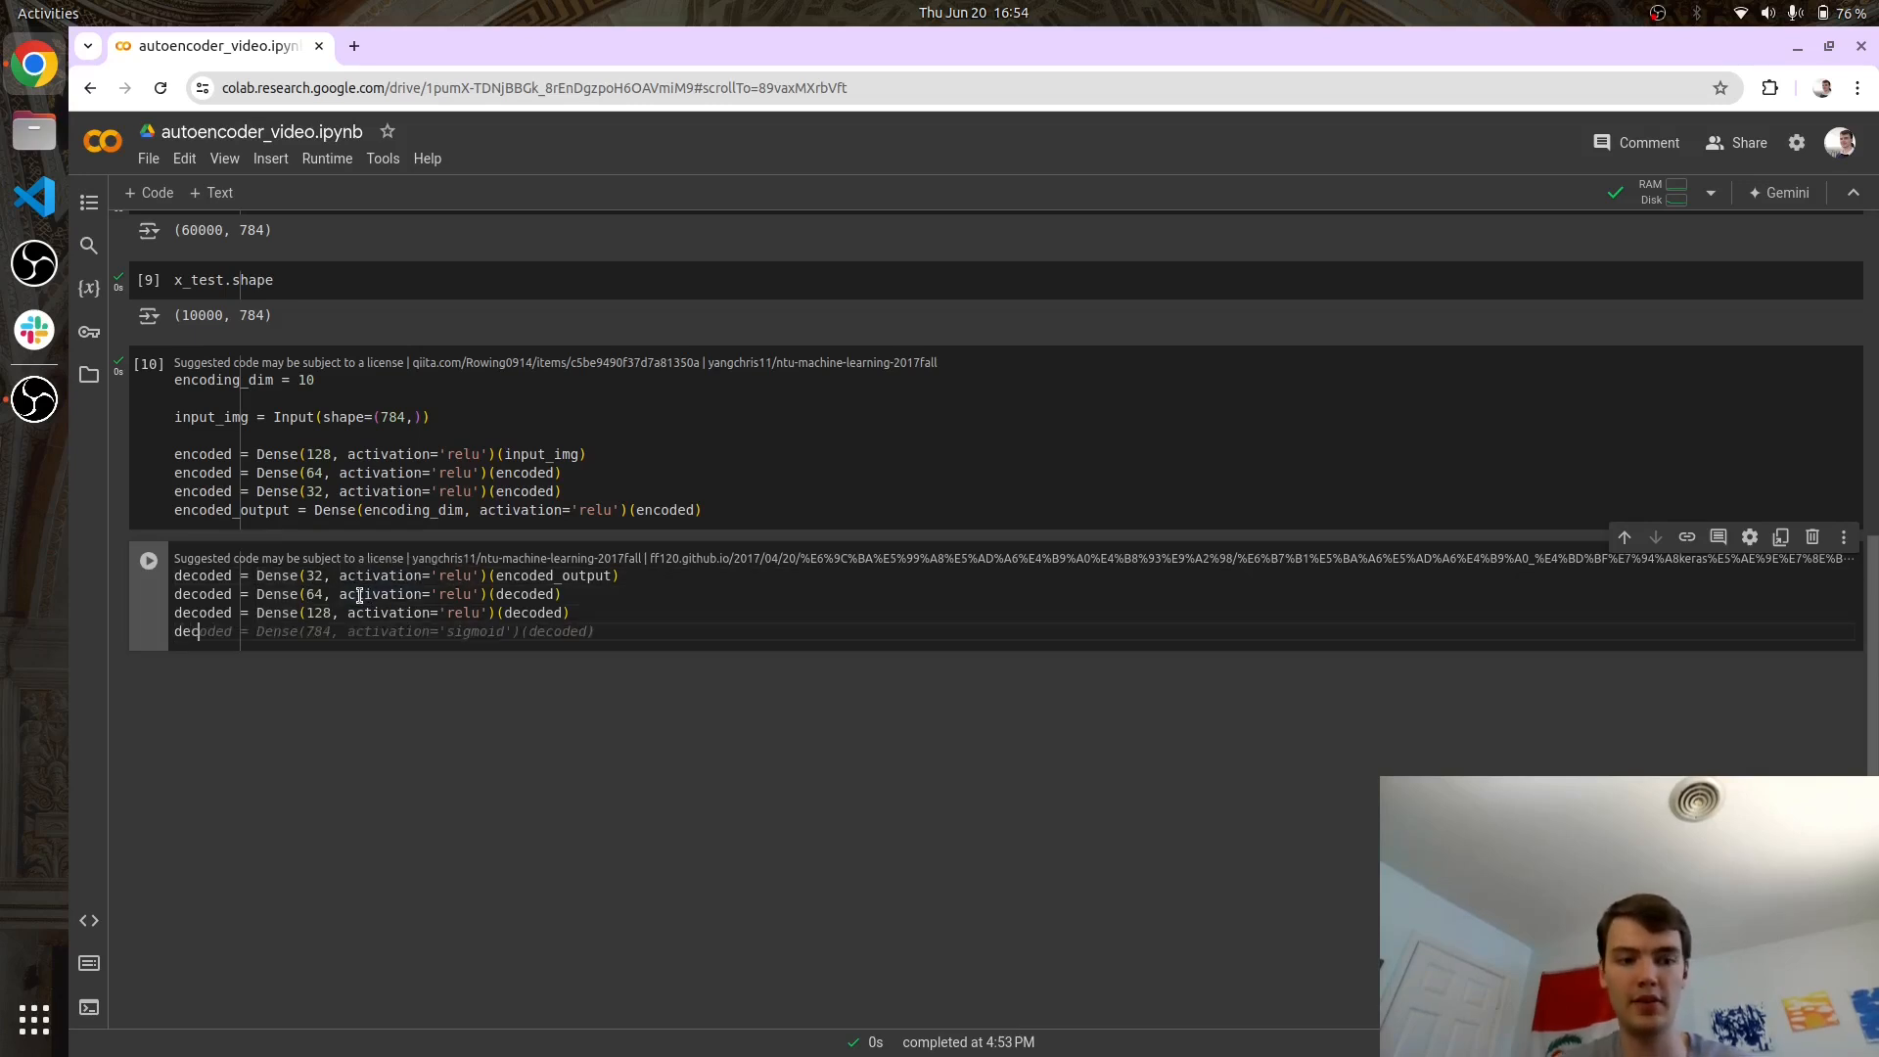
# Finish the decoder with a 784-unit sigmoid decoded_output and start the autoencoder Model cell.
pyautogui.write('decoded_oup')
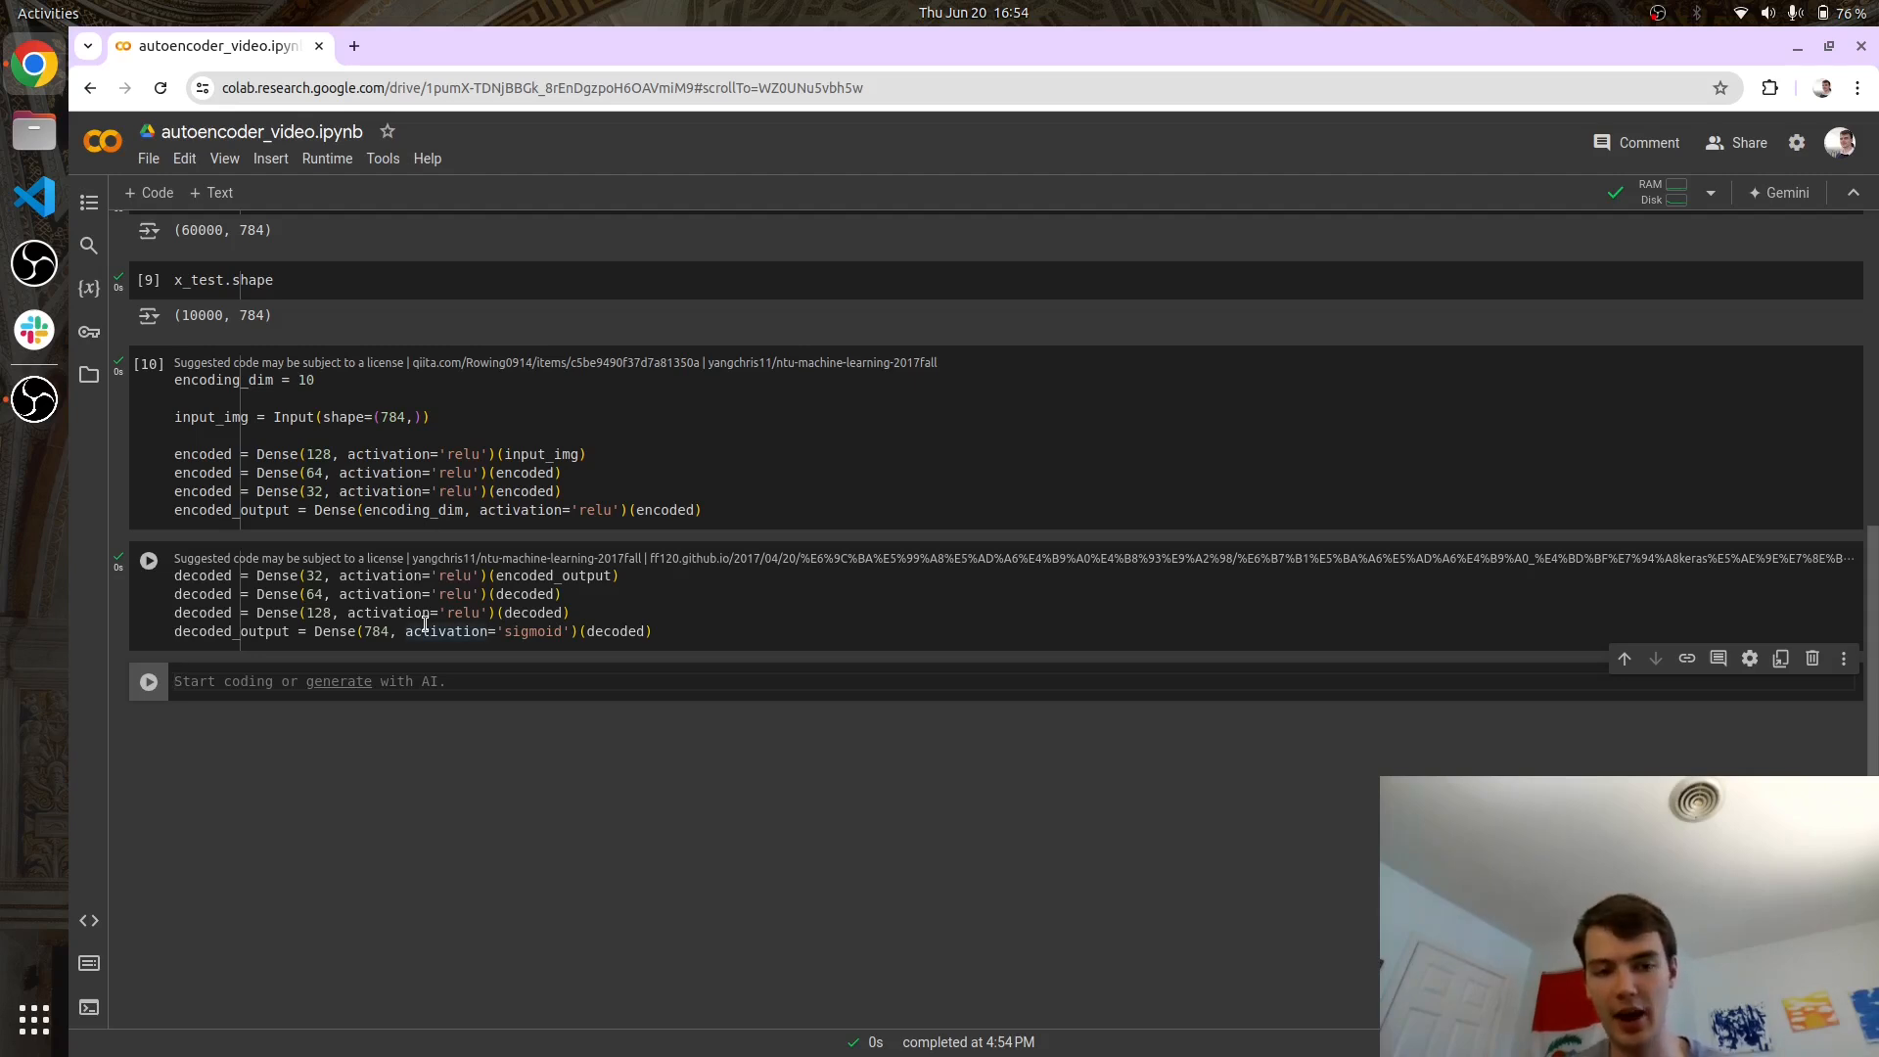
pyautogui.write('autoencoder = Model(')
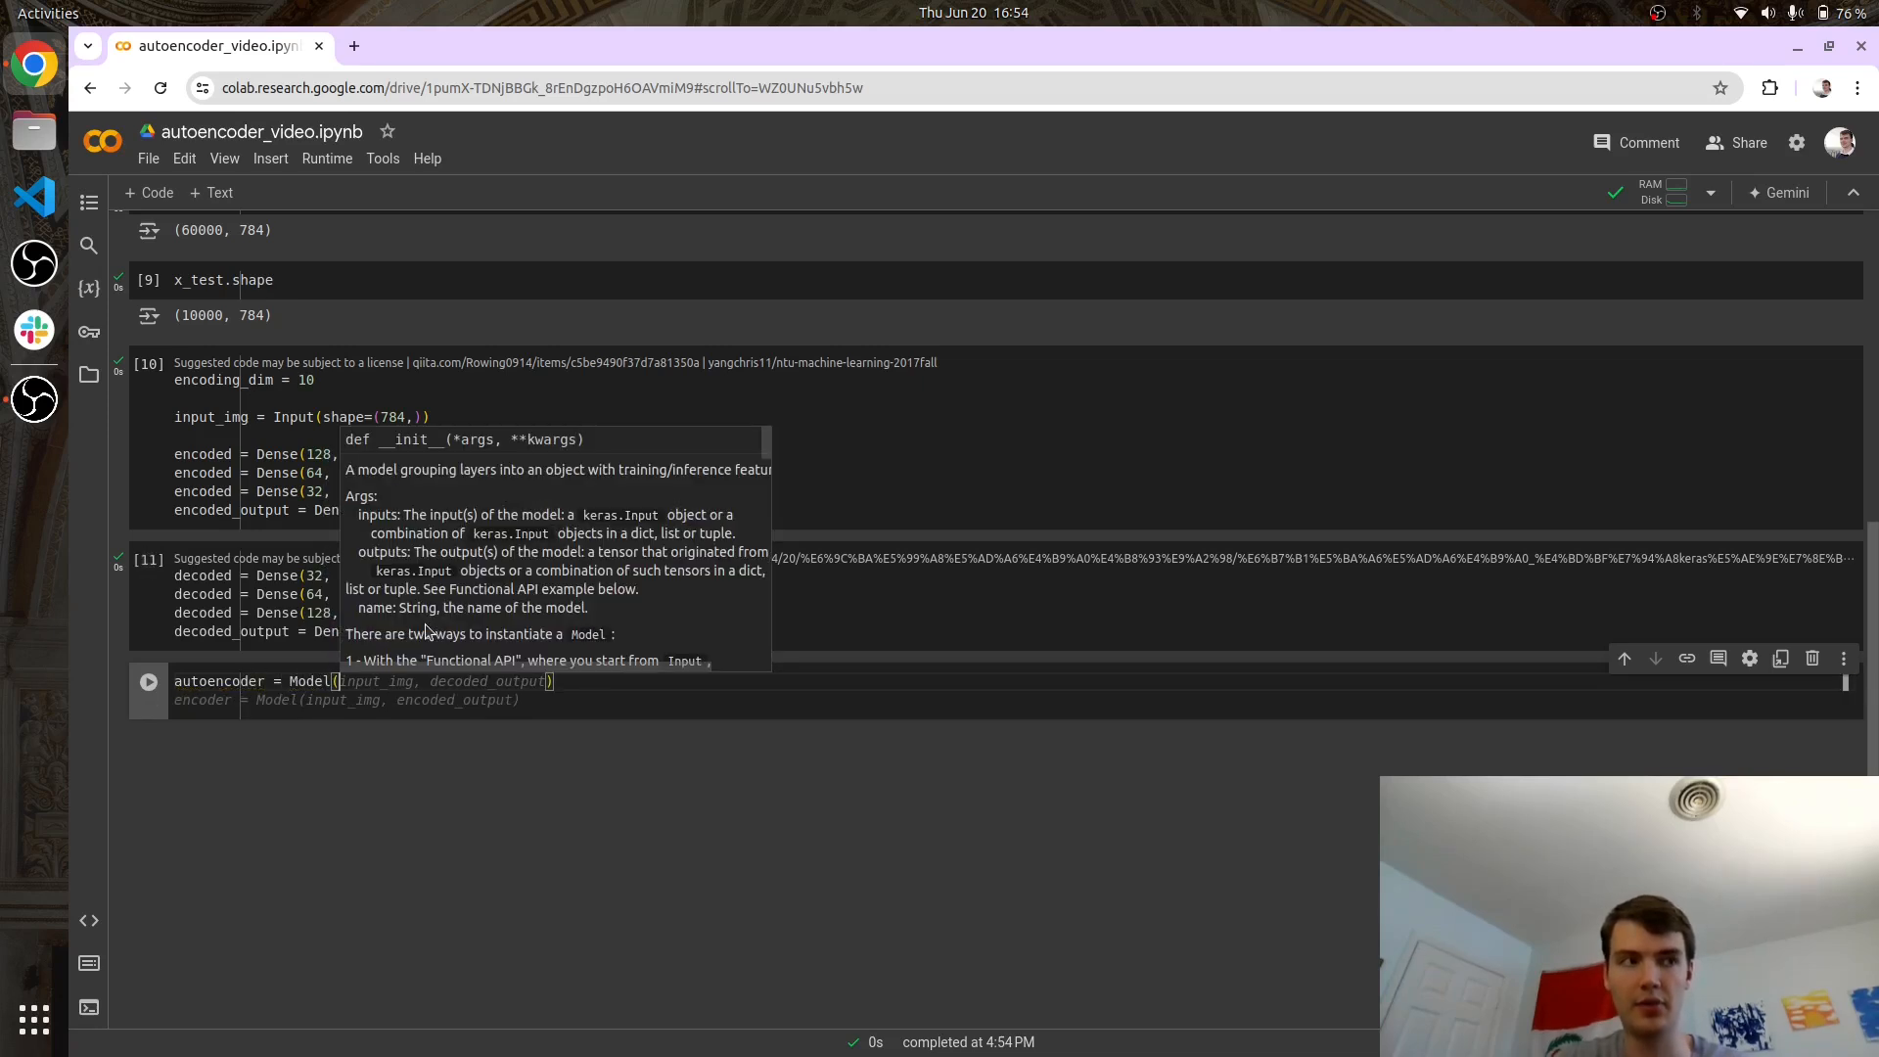
# Build autoencoder = Model(input_img, decoded_output) and compile with Adam(learning_rate=0.001) and binary_crossentropy.
pyautogui.write('input_img, decoded_output')
pyautogui.write("autoencoder.compile(optimizer='', loss='binary_crossentropy")
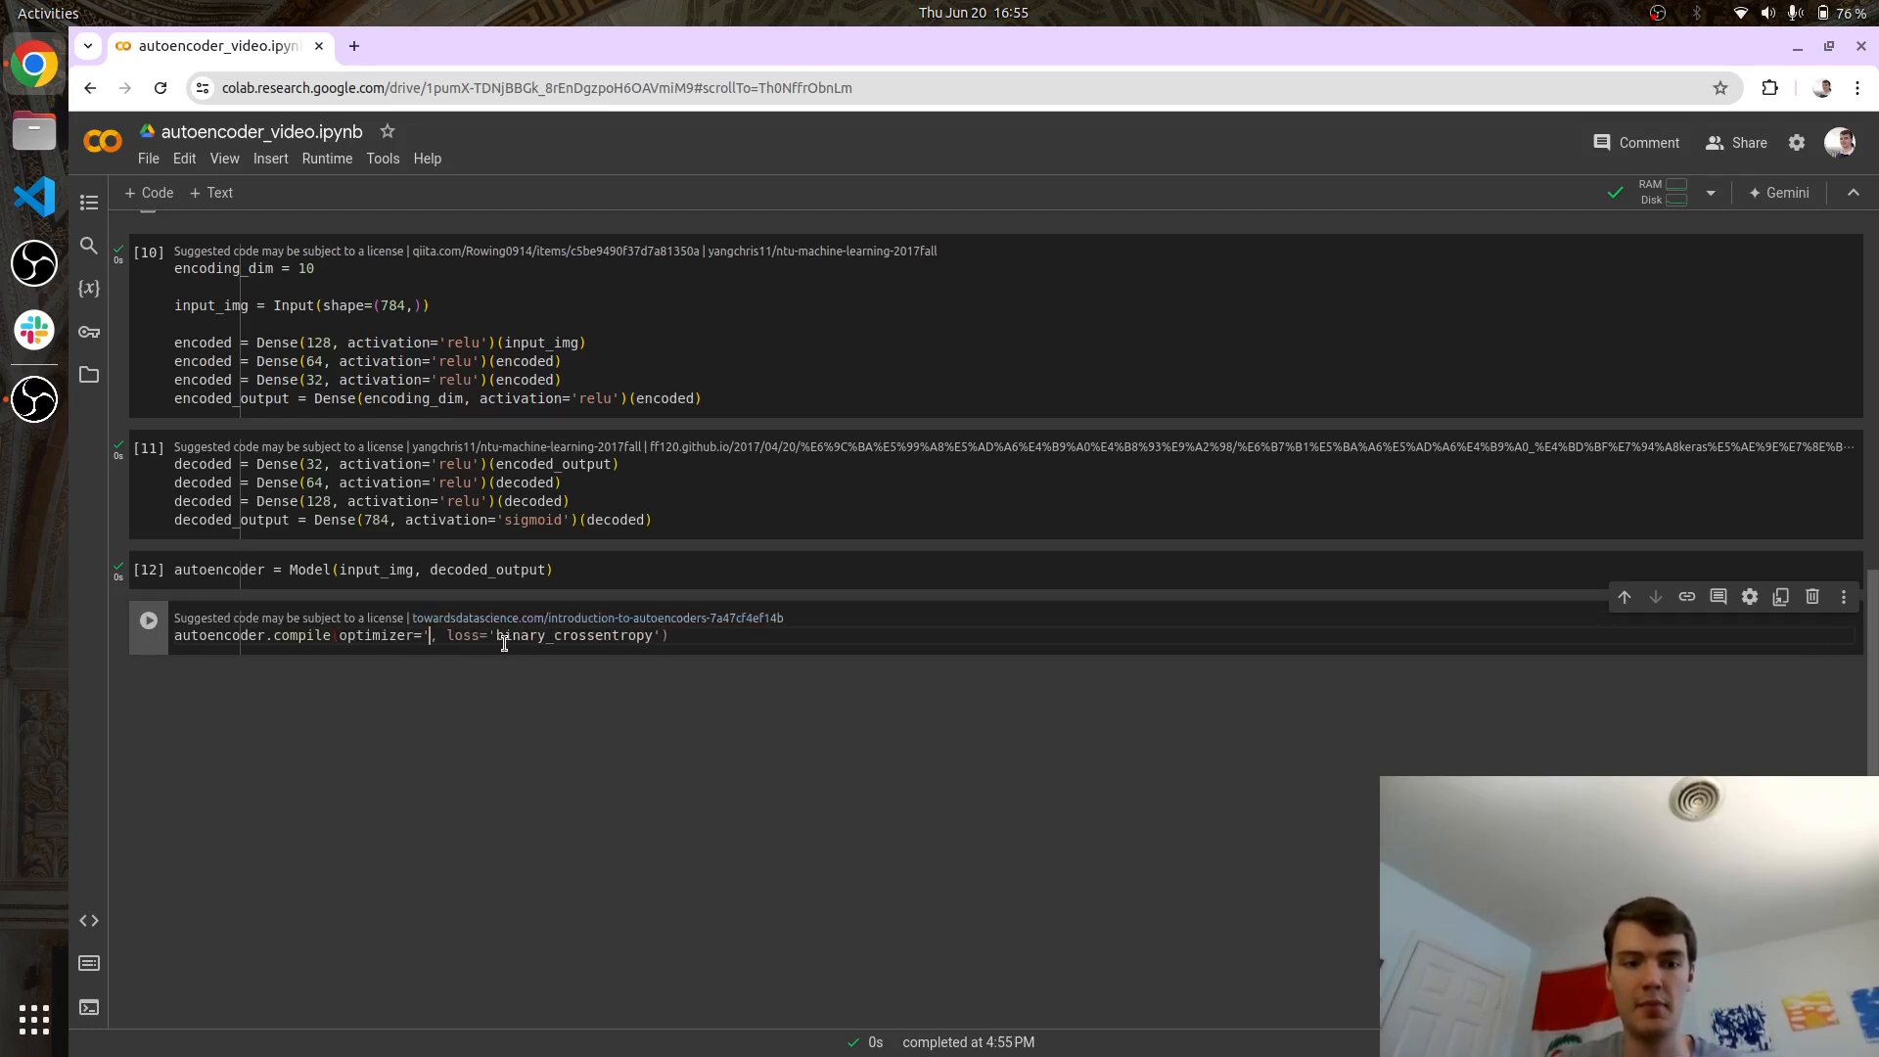
pyautogui.write('Adam(')
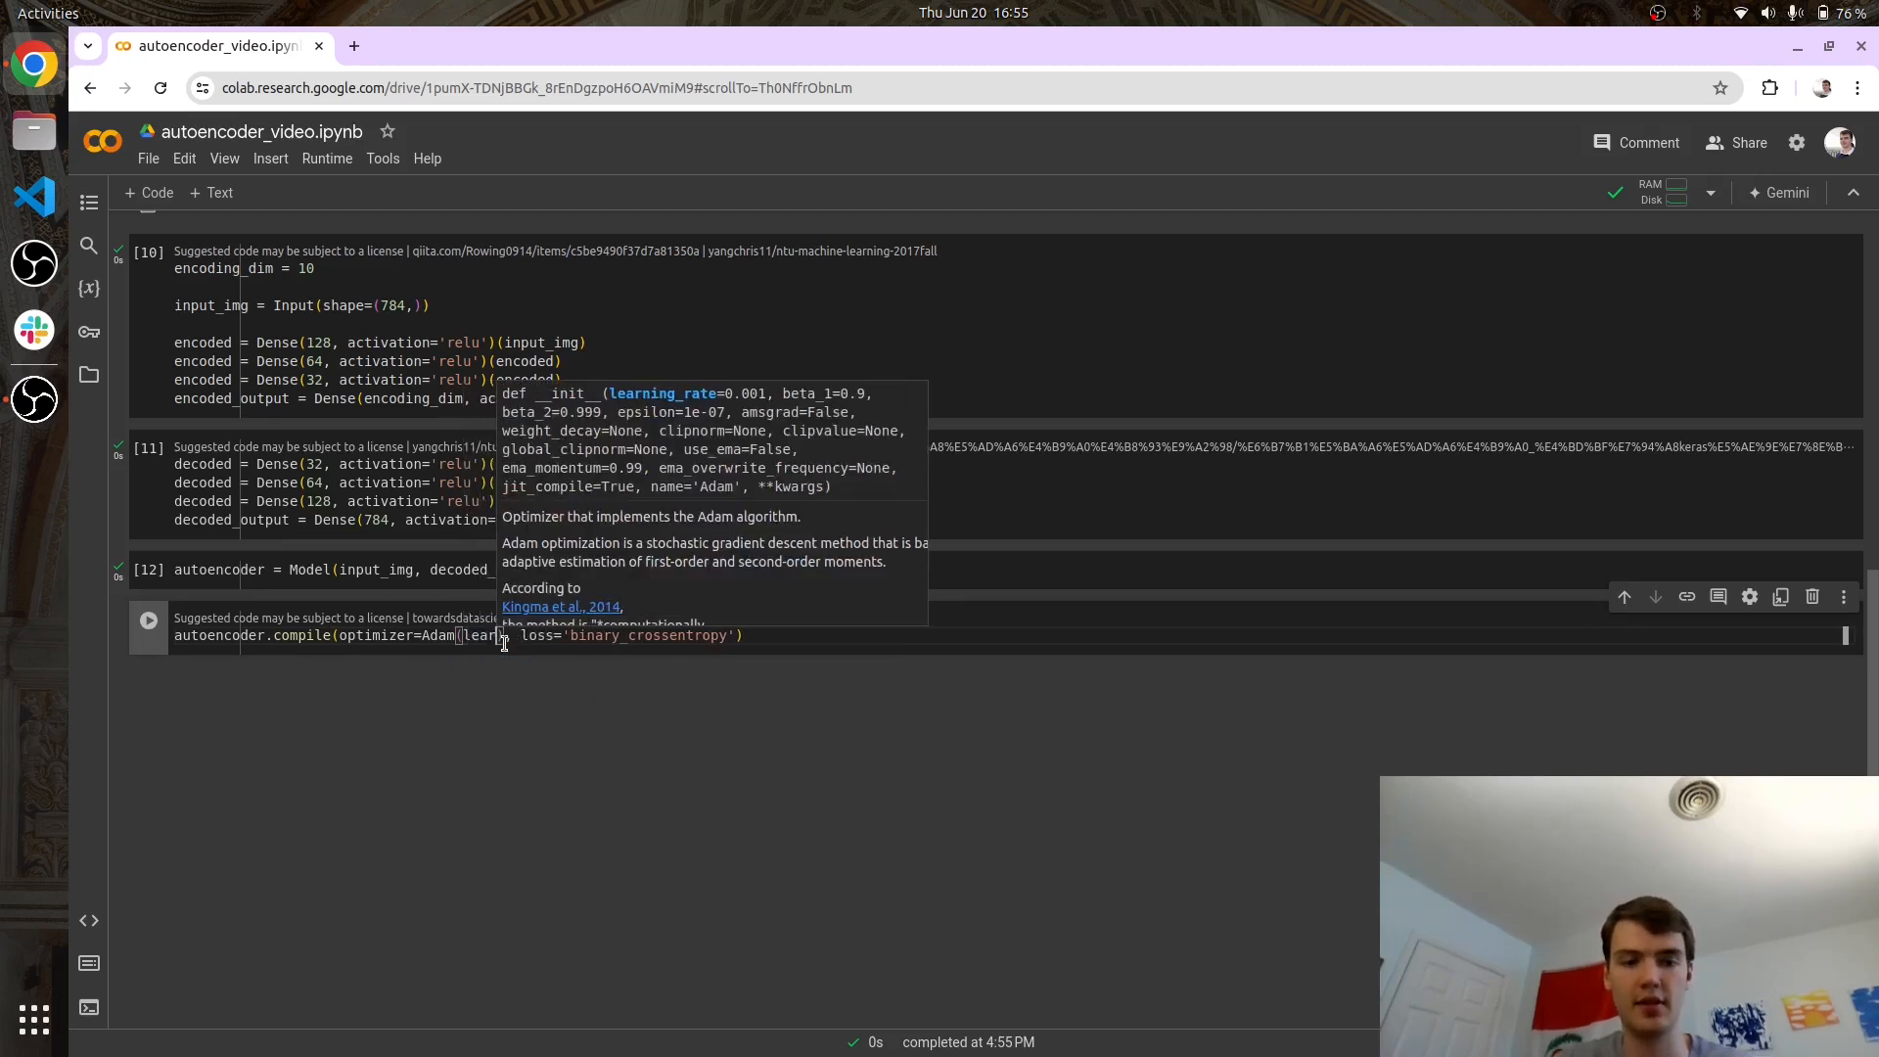
pyautogui.write('learning_rate')
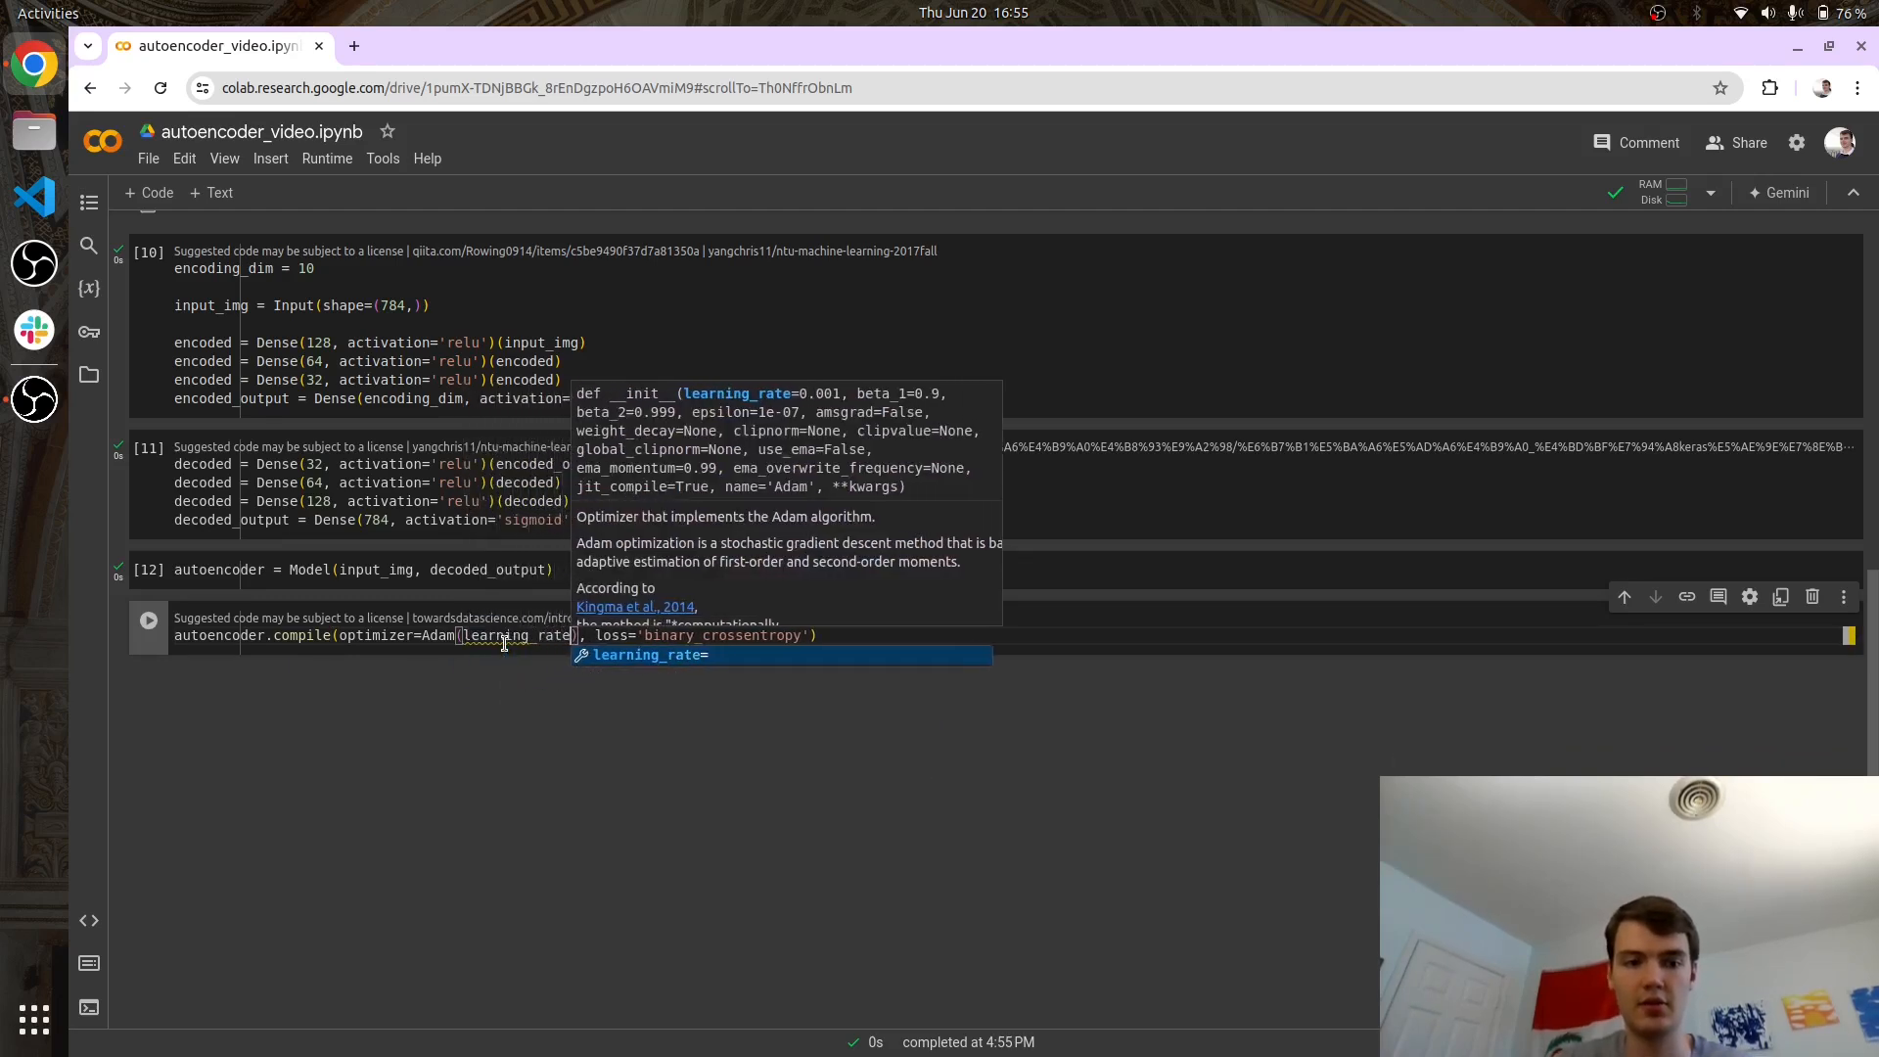
pyautogui.write('=0.001')
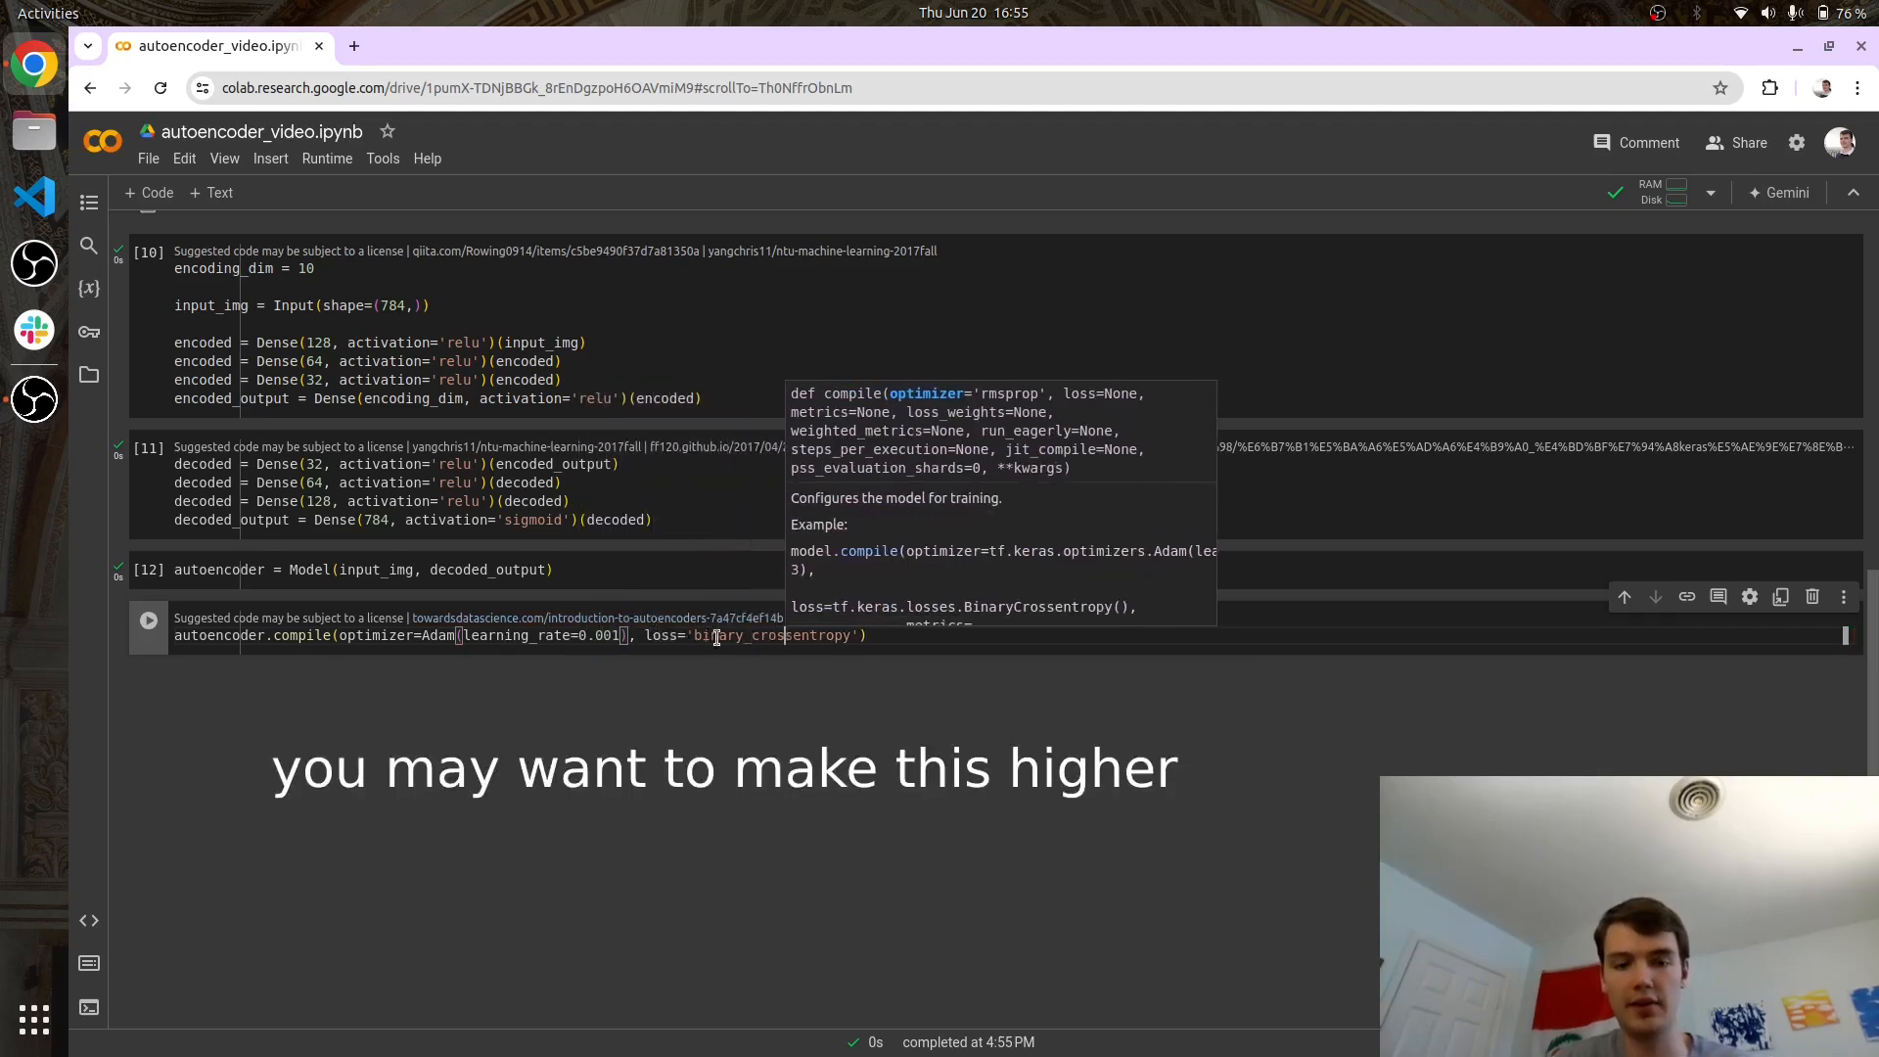
pyautogui.click(898, 634)
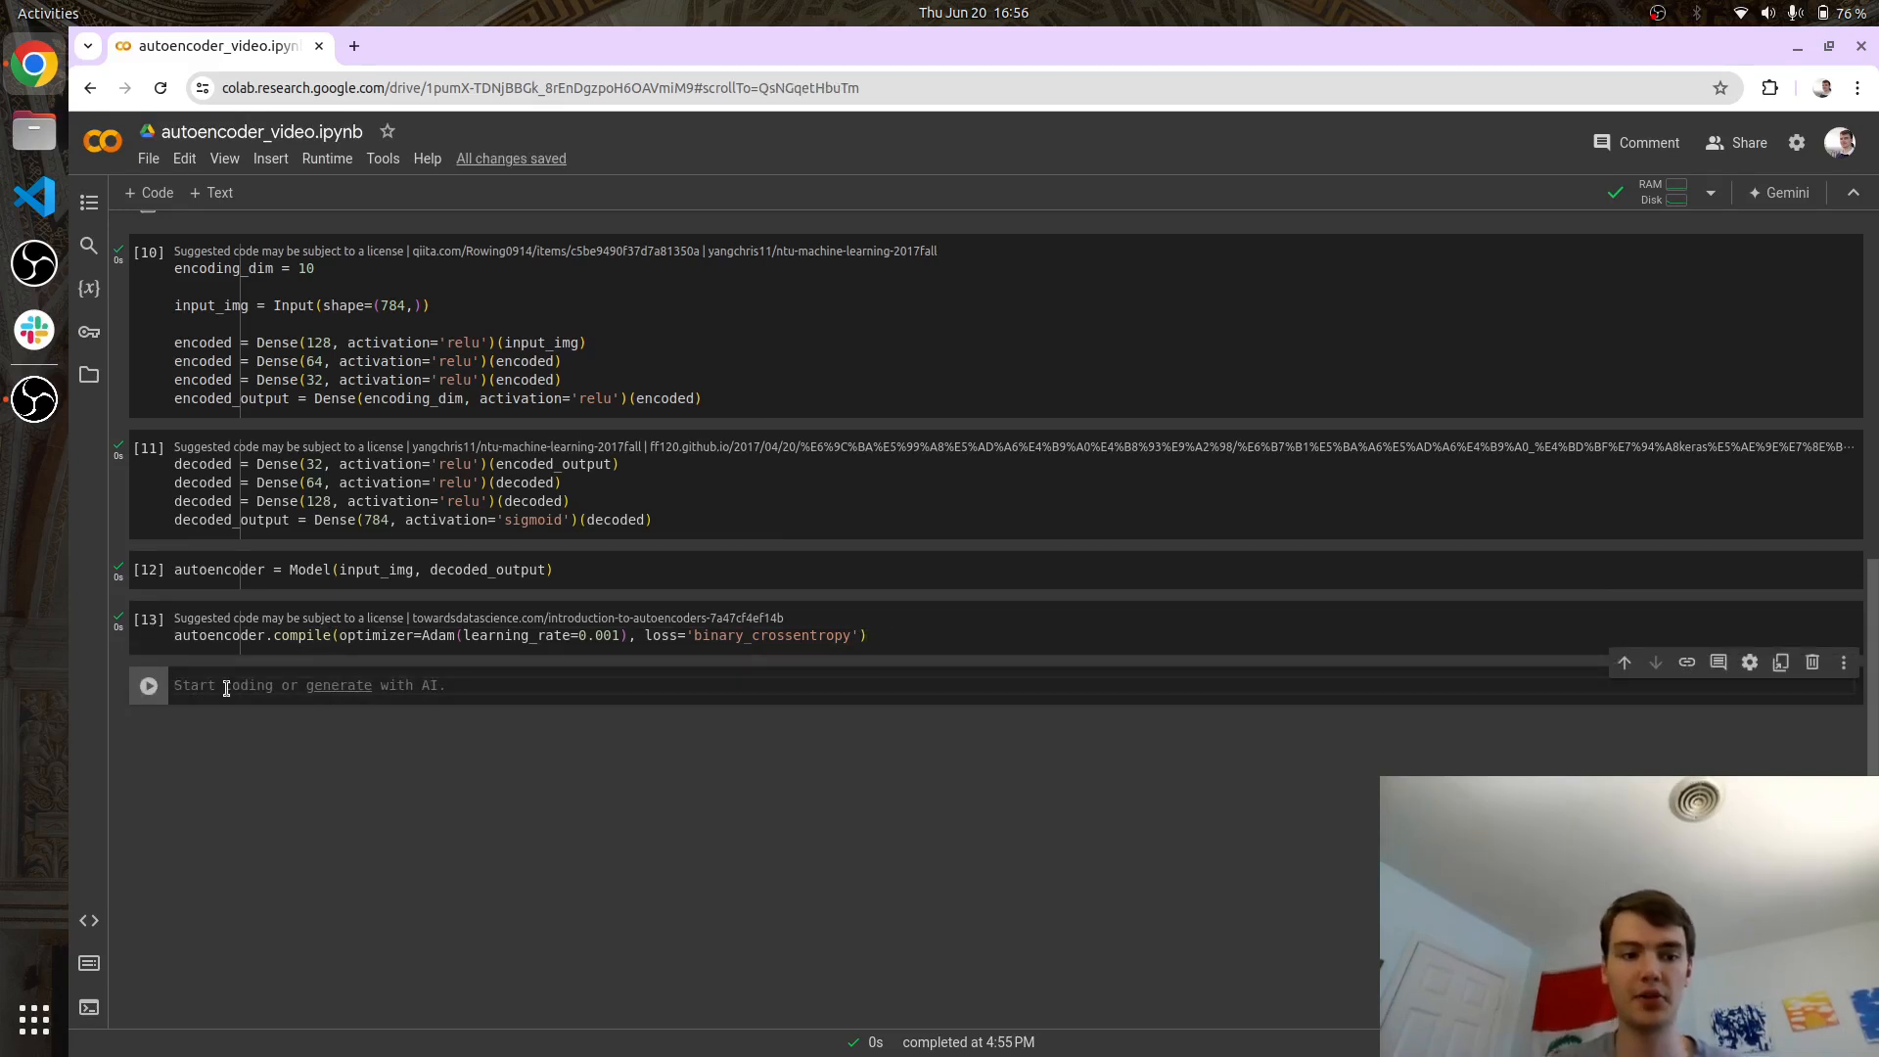
# Write autoencoder.fit(x_train, x_train, batch_size=256, shuffle=True, validation_data=(x_test, x_test)) and adjust its arguments.
pyautogui.write('autoencoder.fit(x_train, x_train, epochs=10, batch_size=256, shuffle=True, validation_data=(x_test, x_test))')
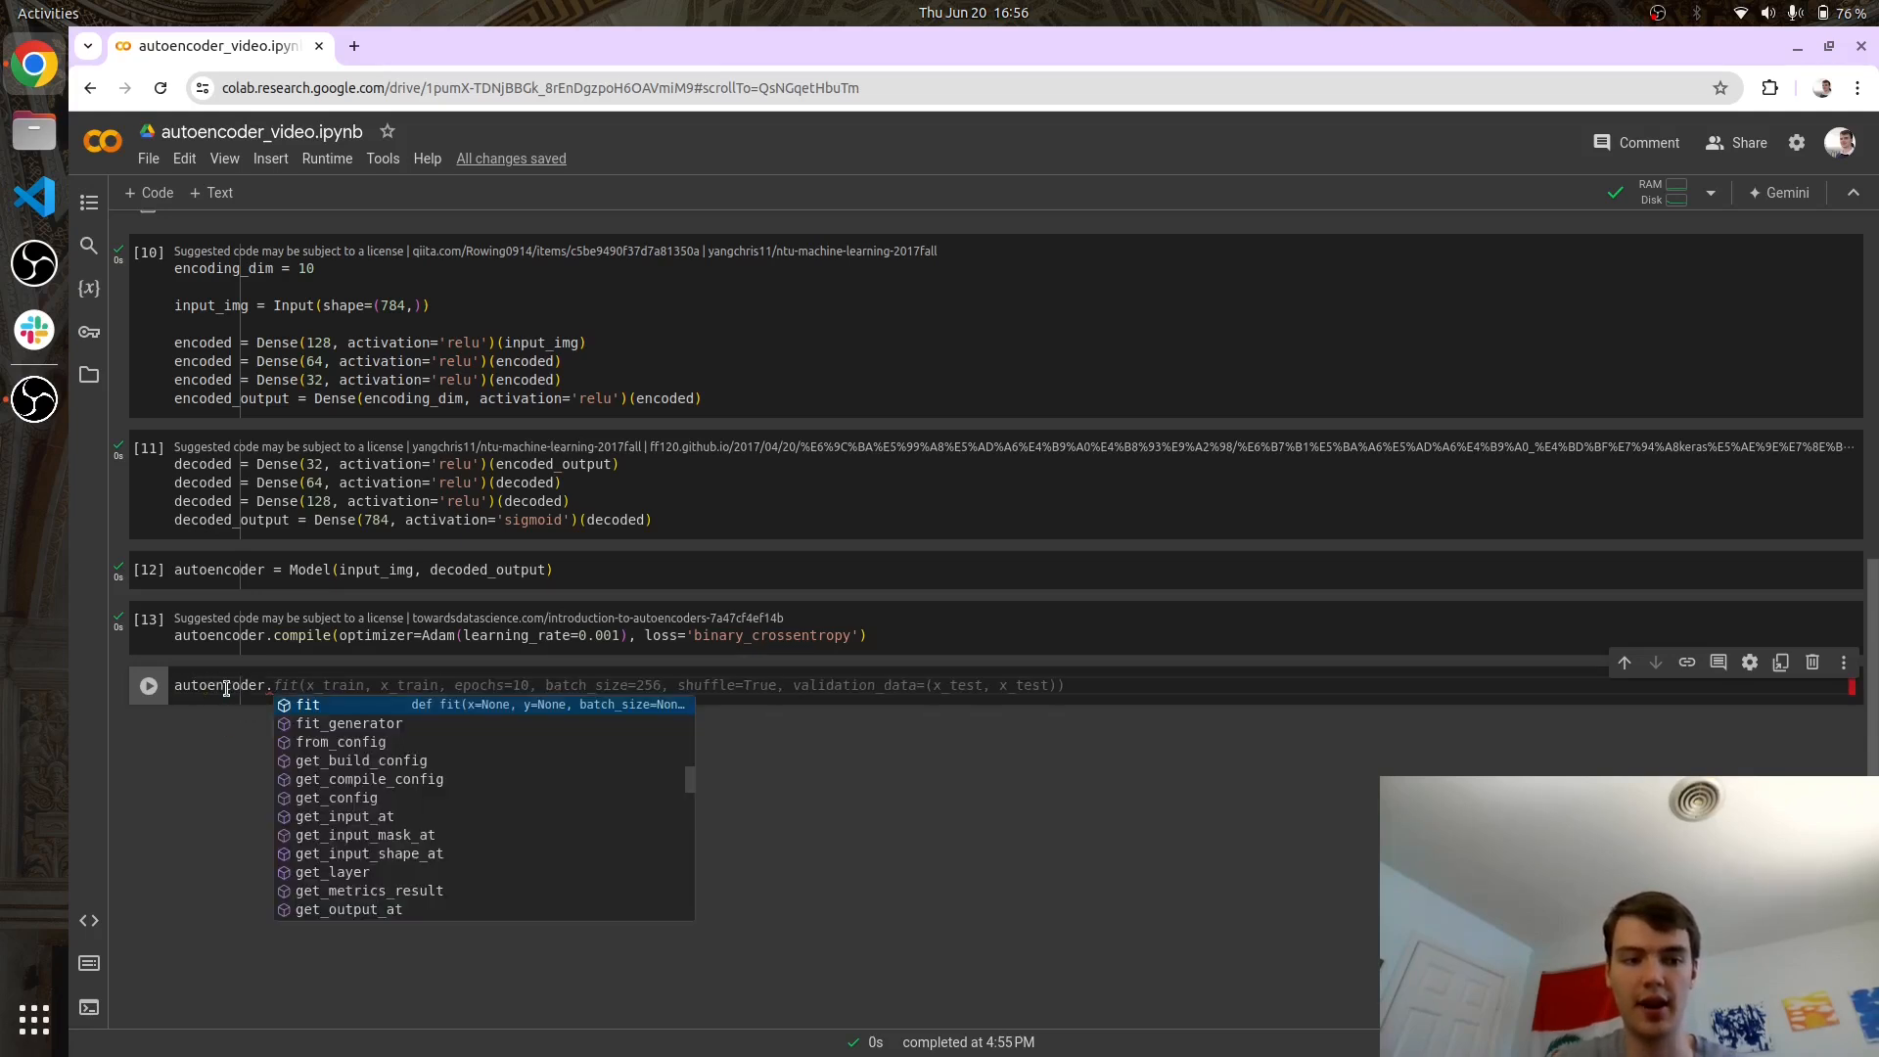
pyautogui.press('Escape')
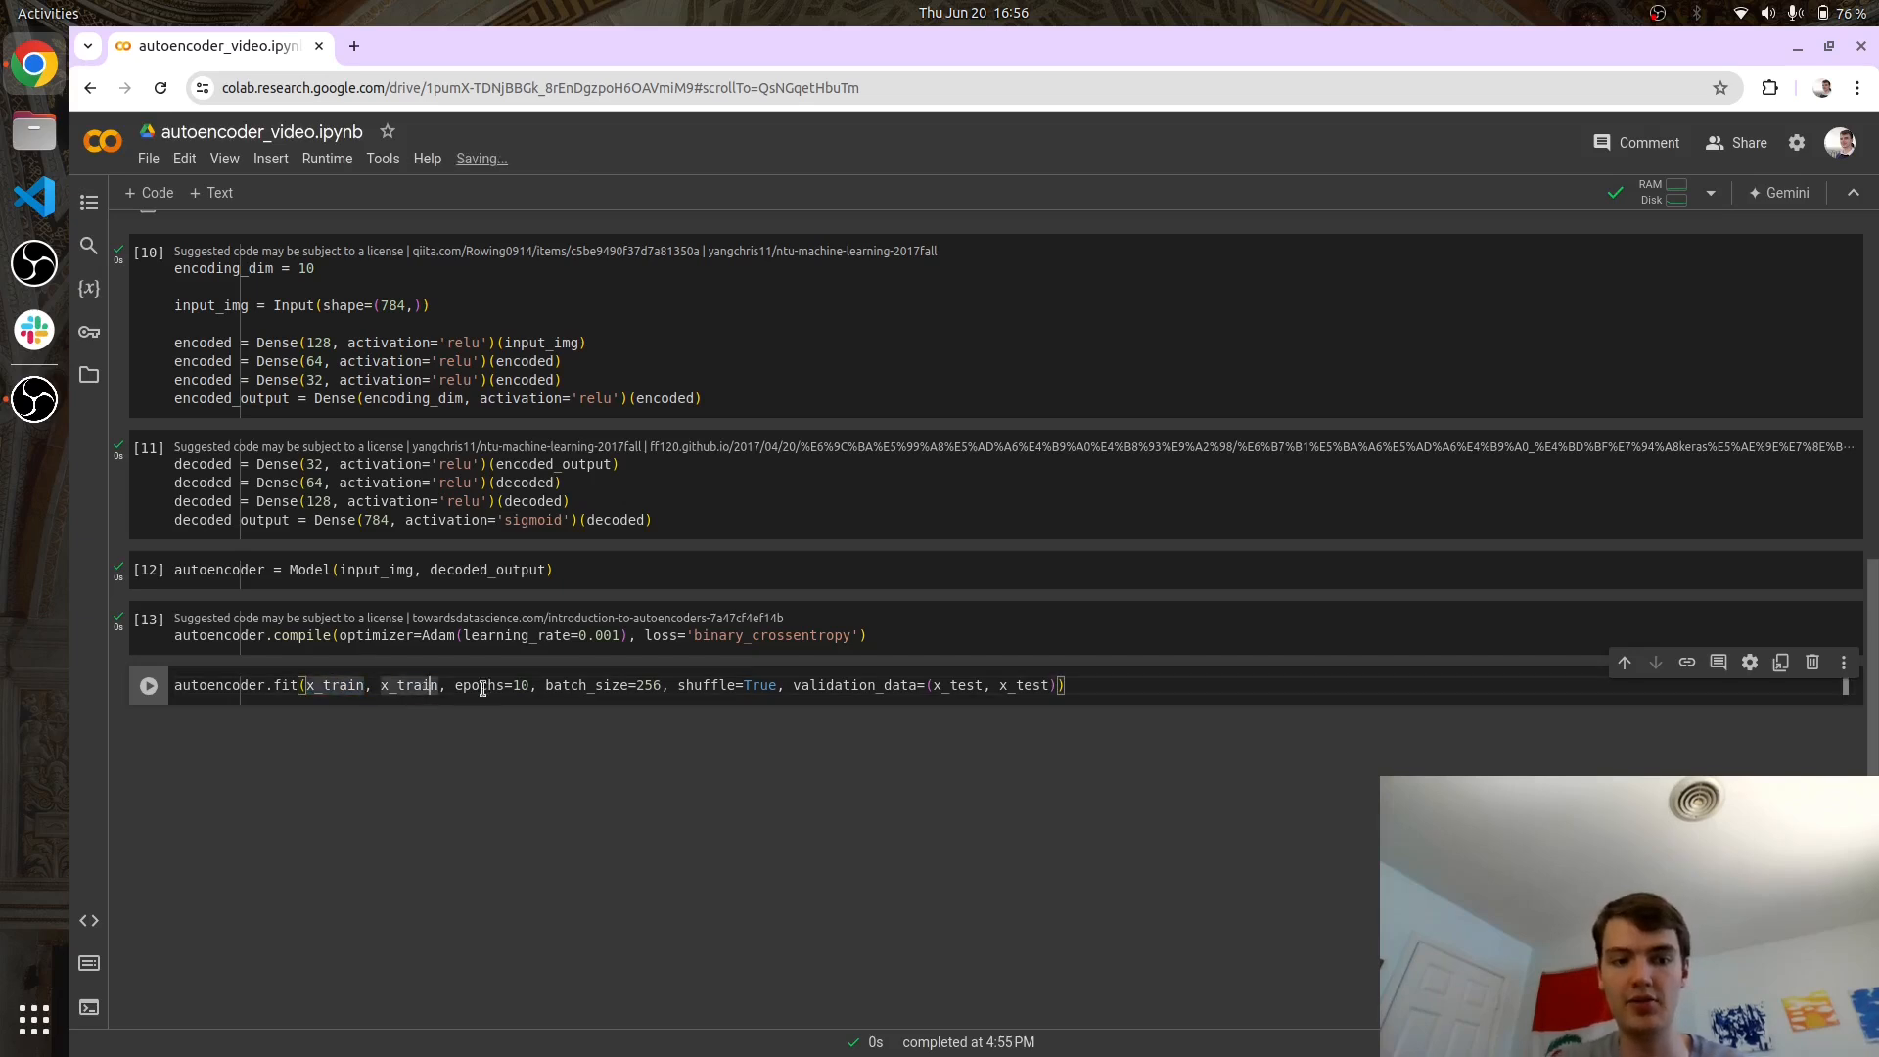
pyautogui.write('4')
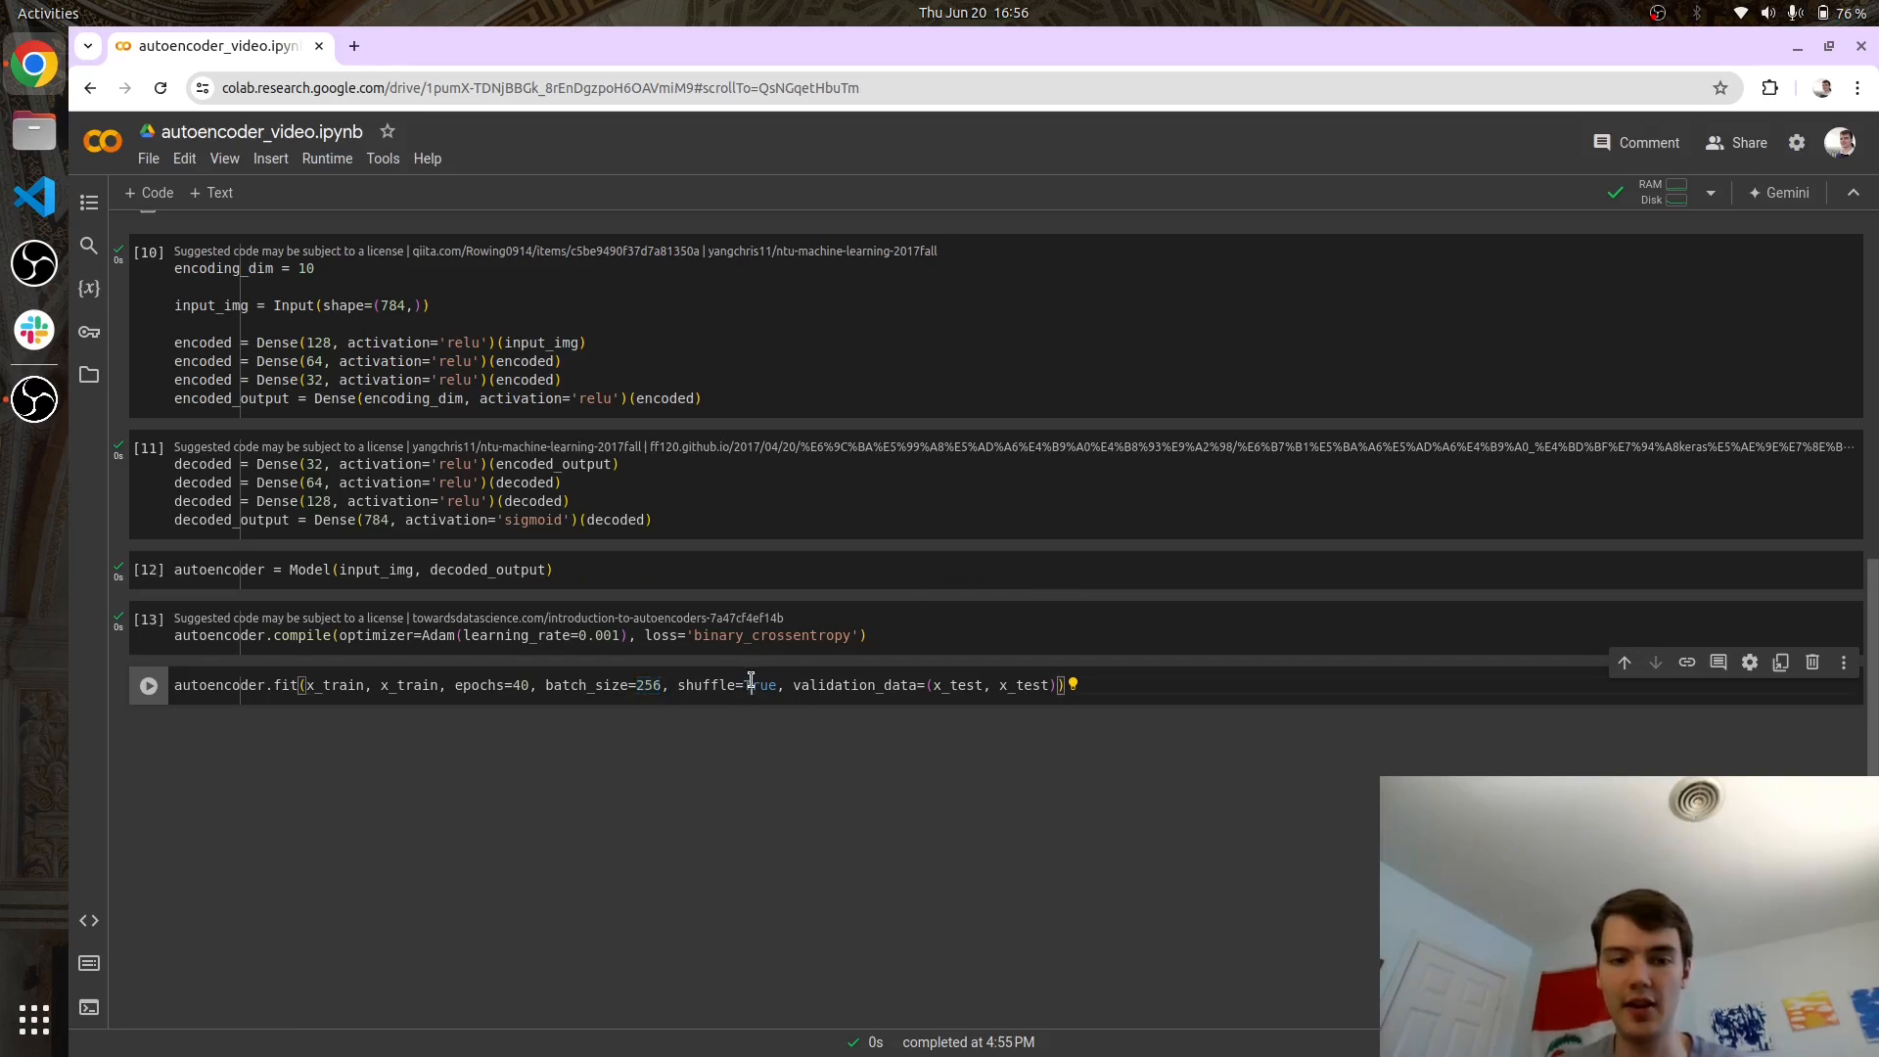
pyautogui.doubleClick(759, 685)
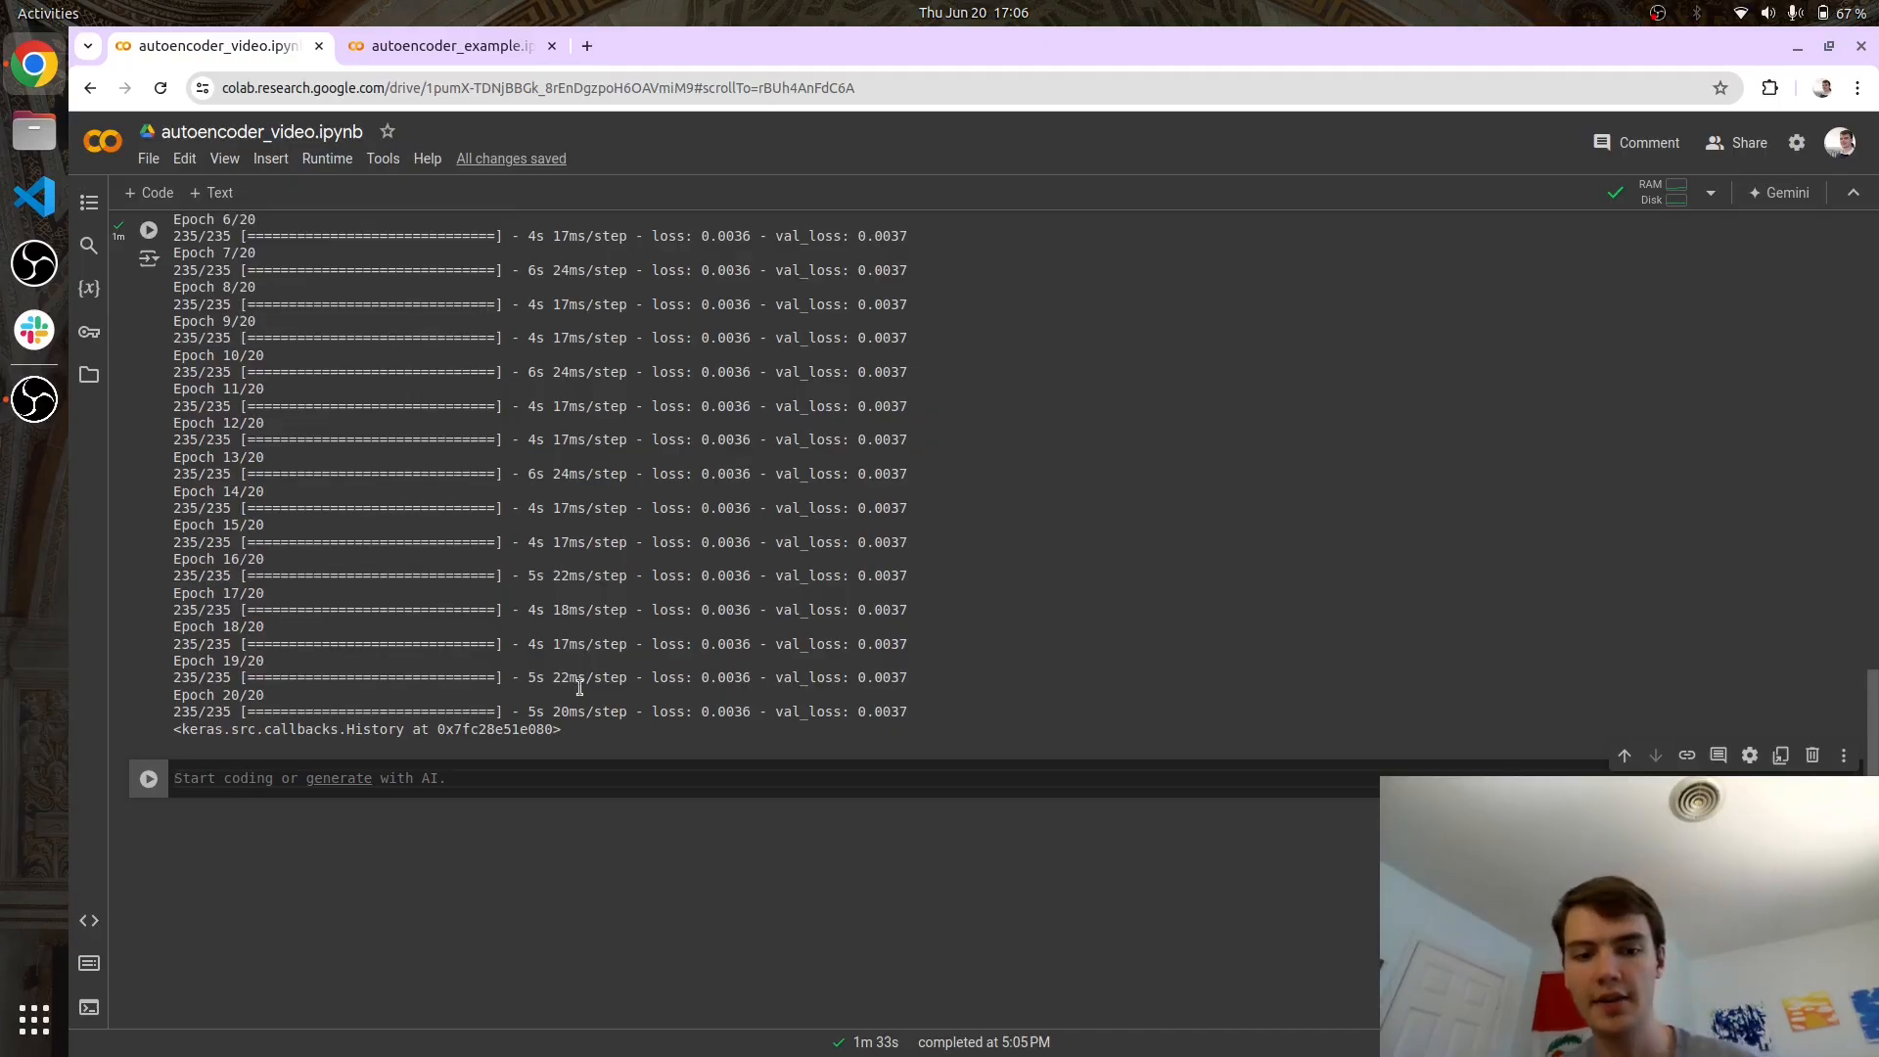
pyautogui.moveTo(894, 712)
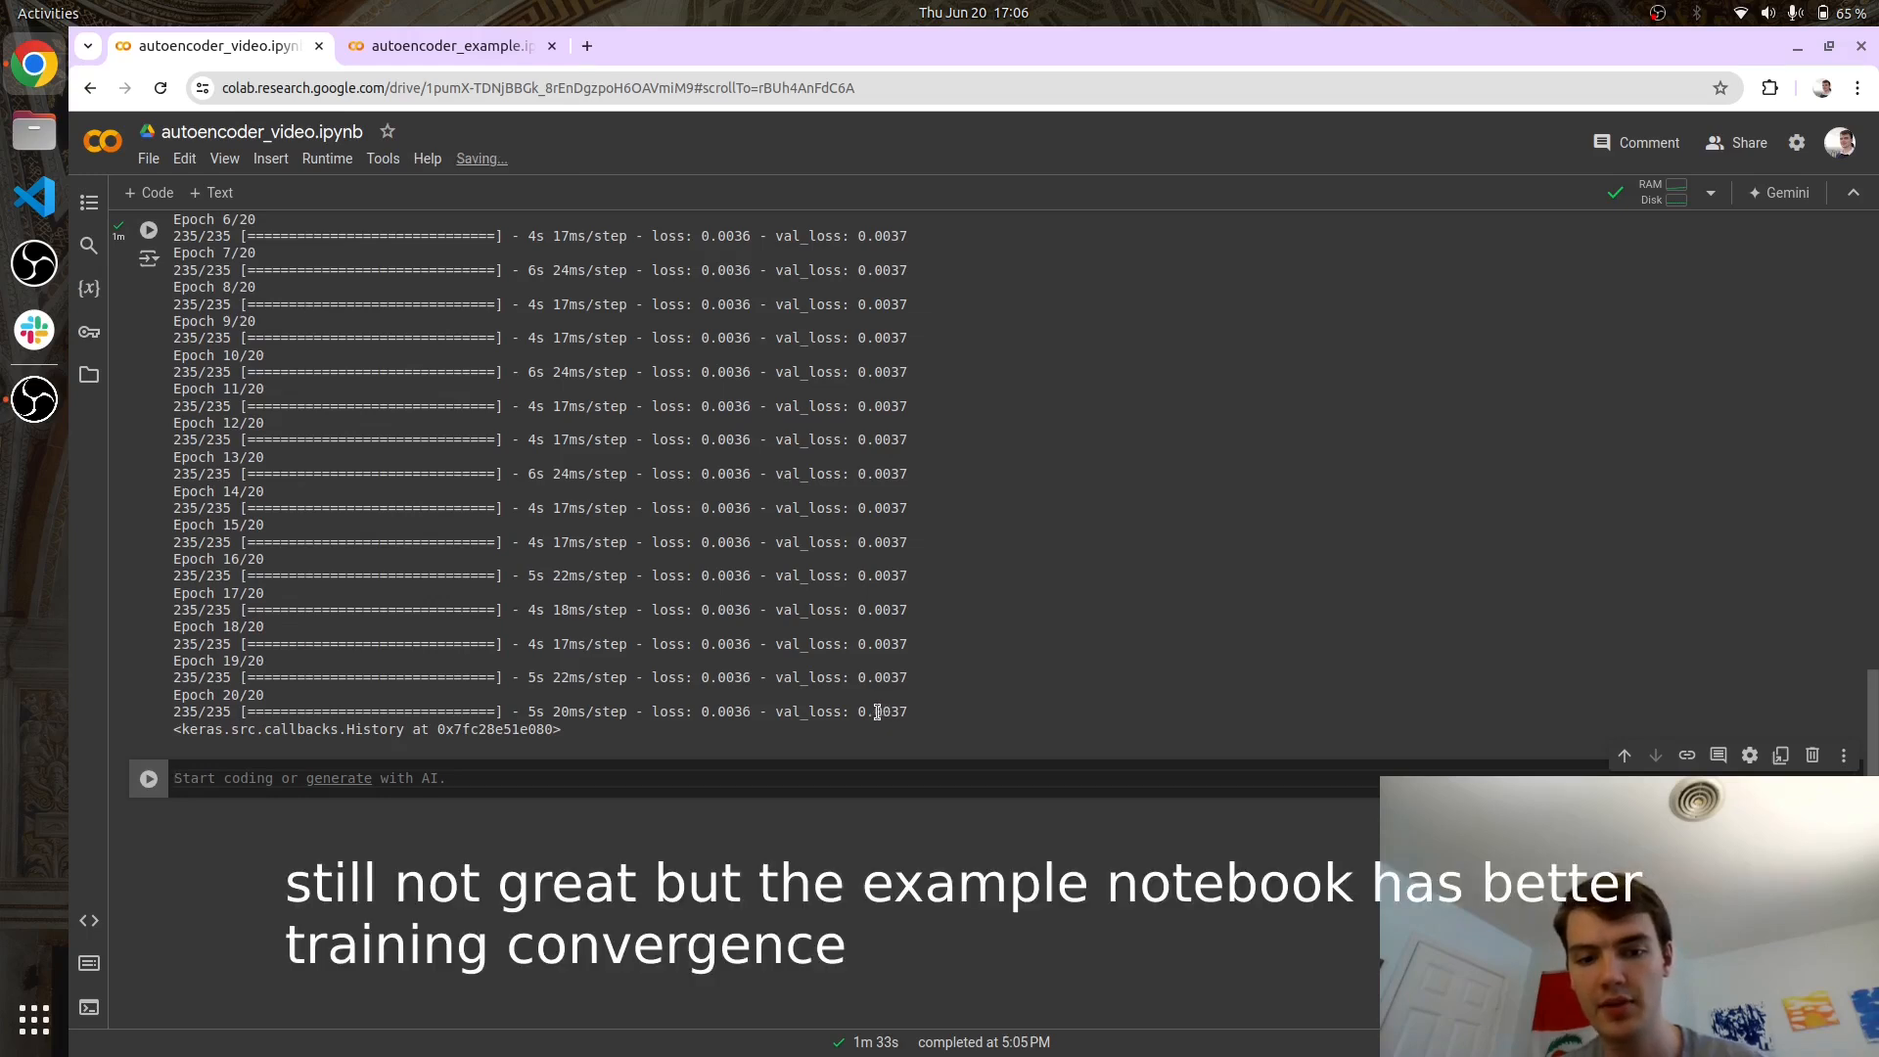
pyautogui.scroll(-3)
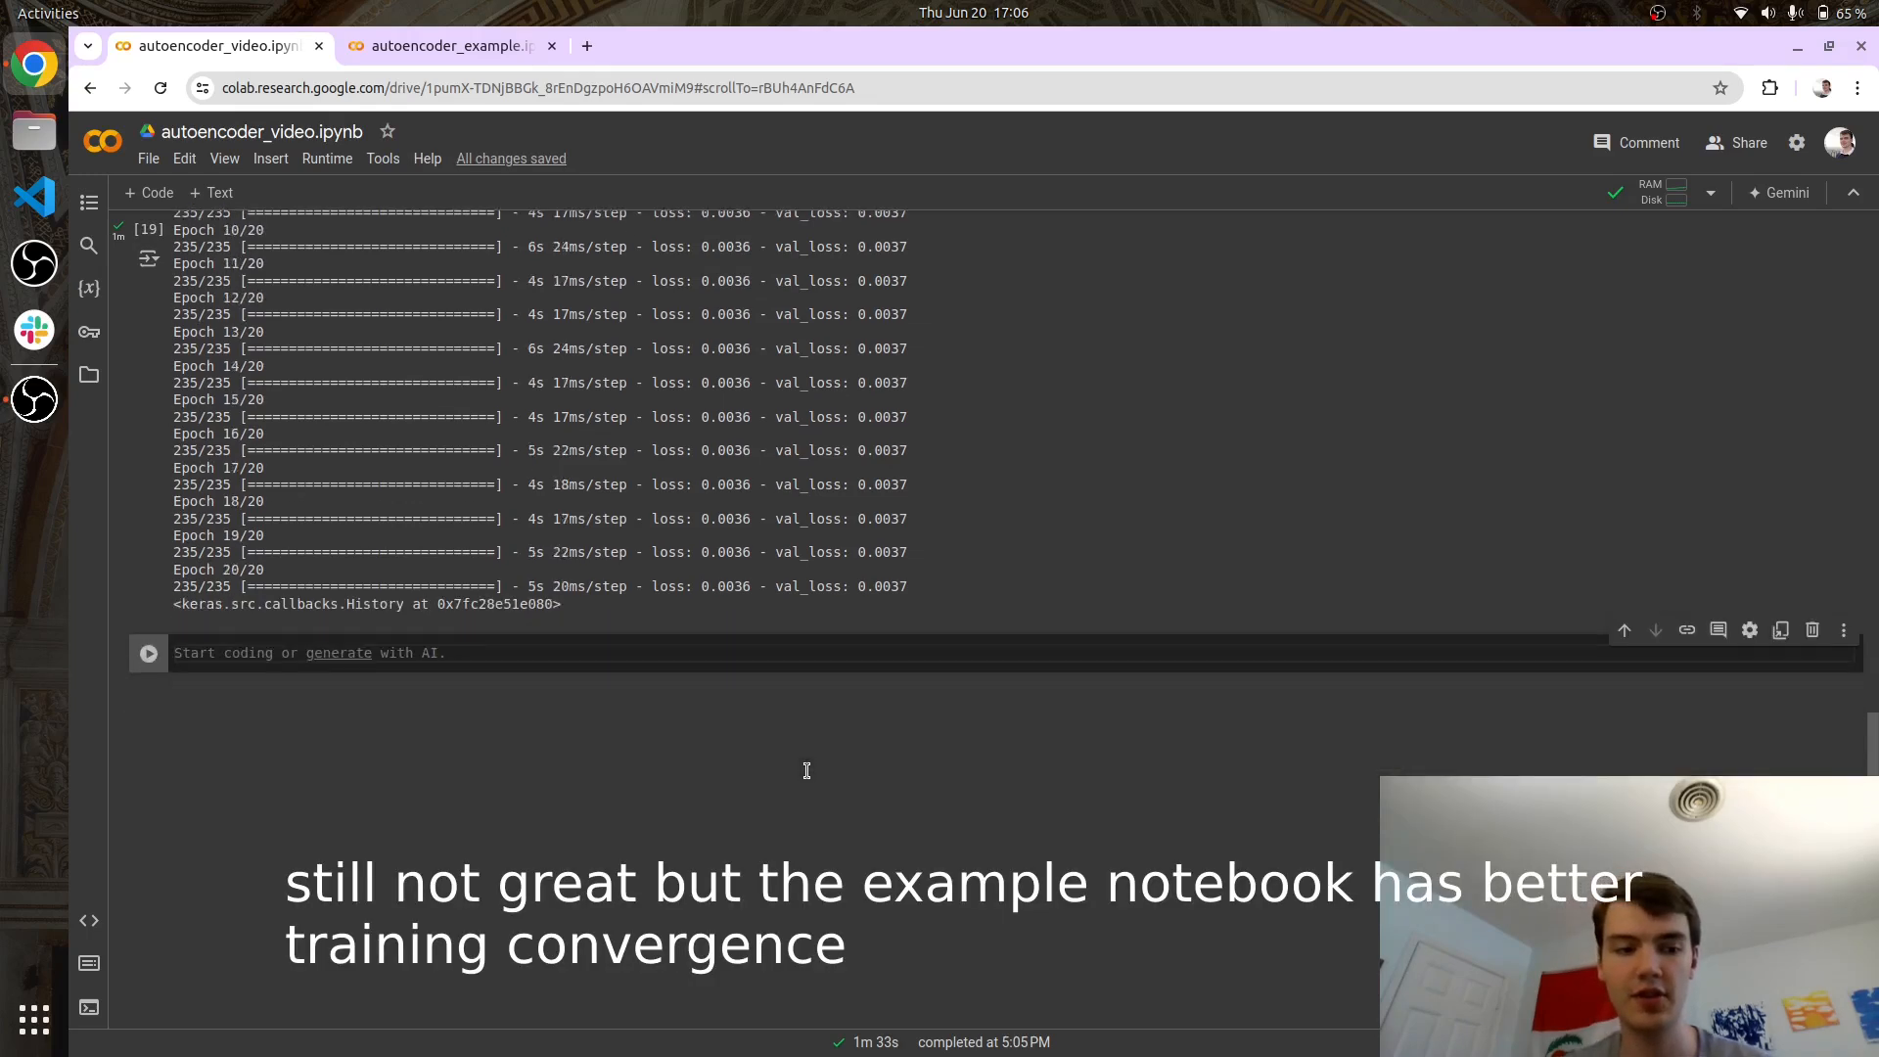
pyautogui.scroll(-3)
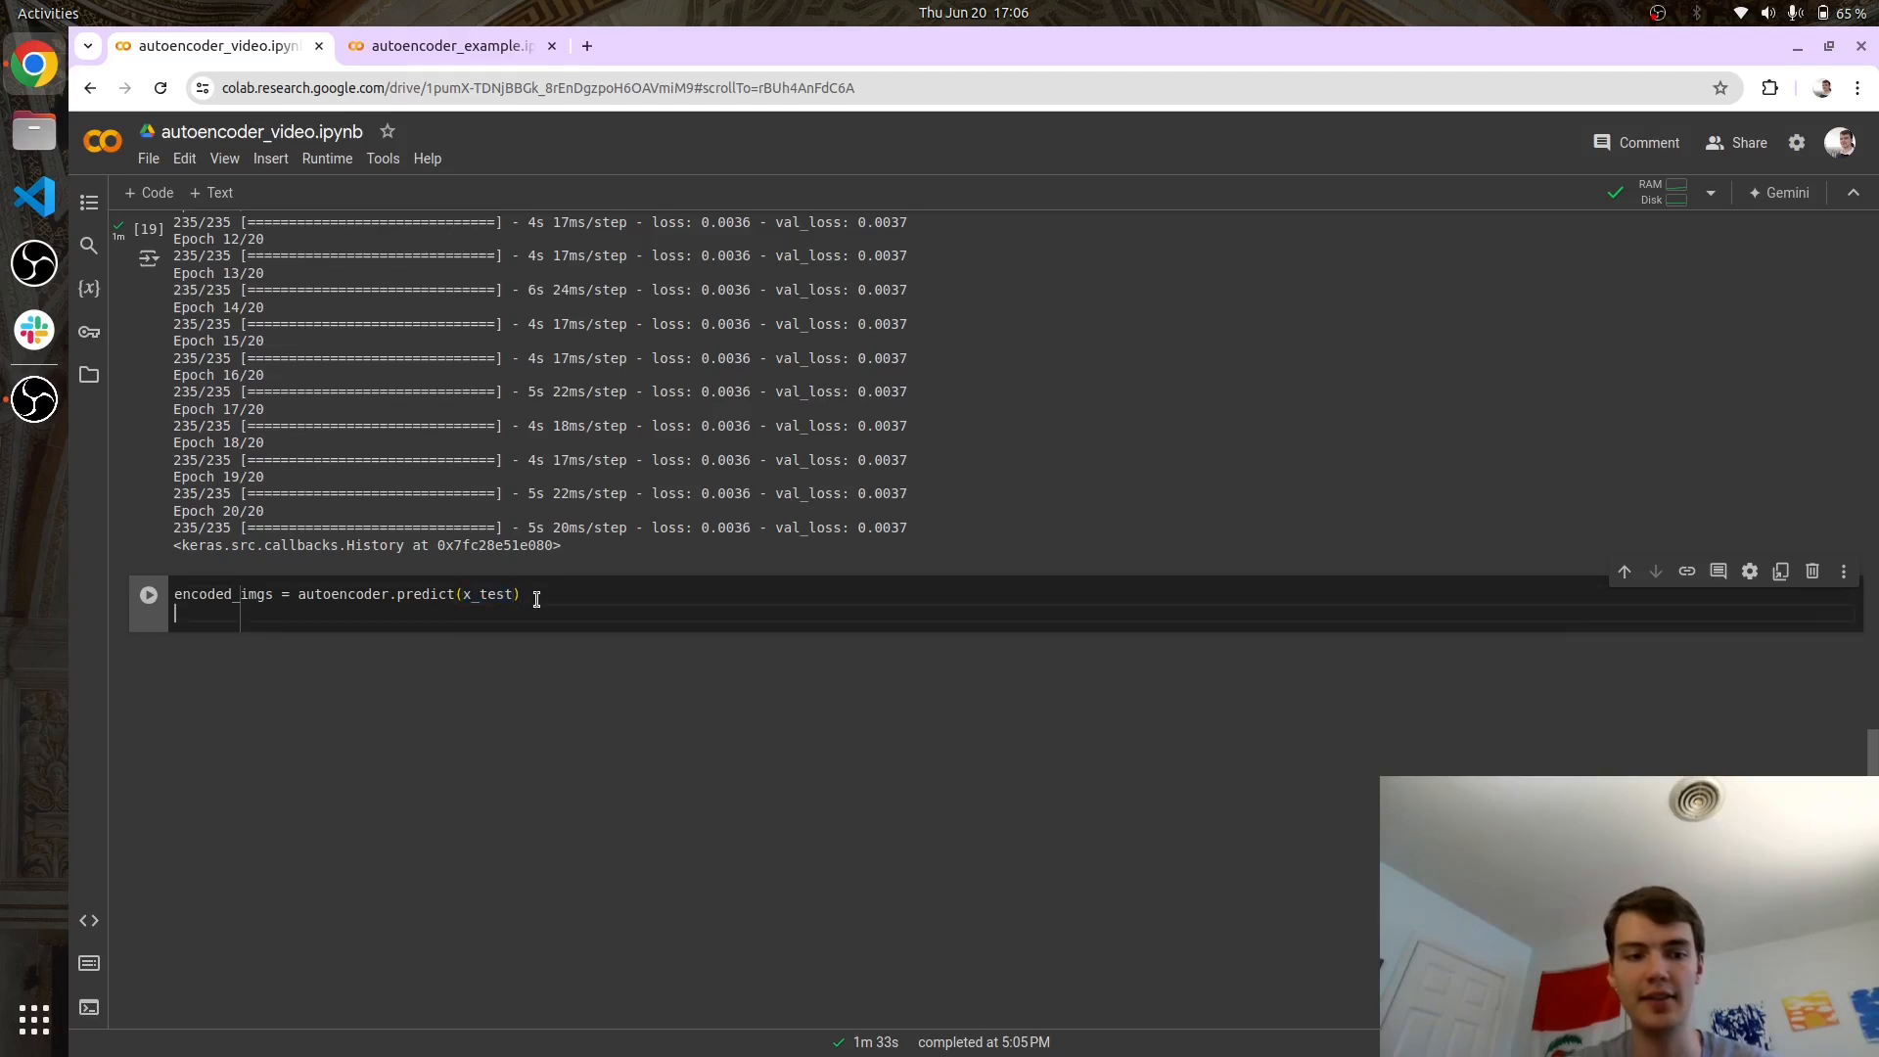
# Write the predict lines producing encoded_imgs from x_test and decoded_imgs from encoded_imgs.
pyautogui.write('de')
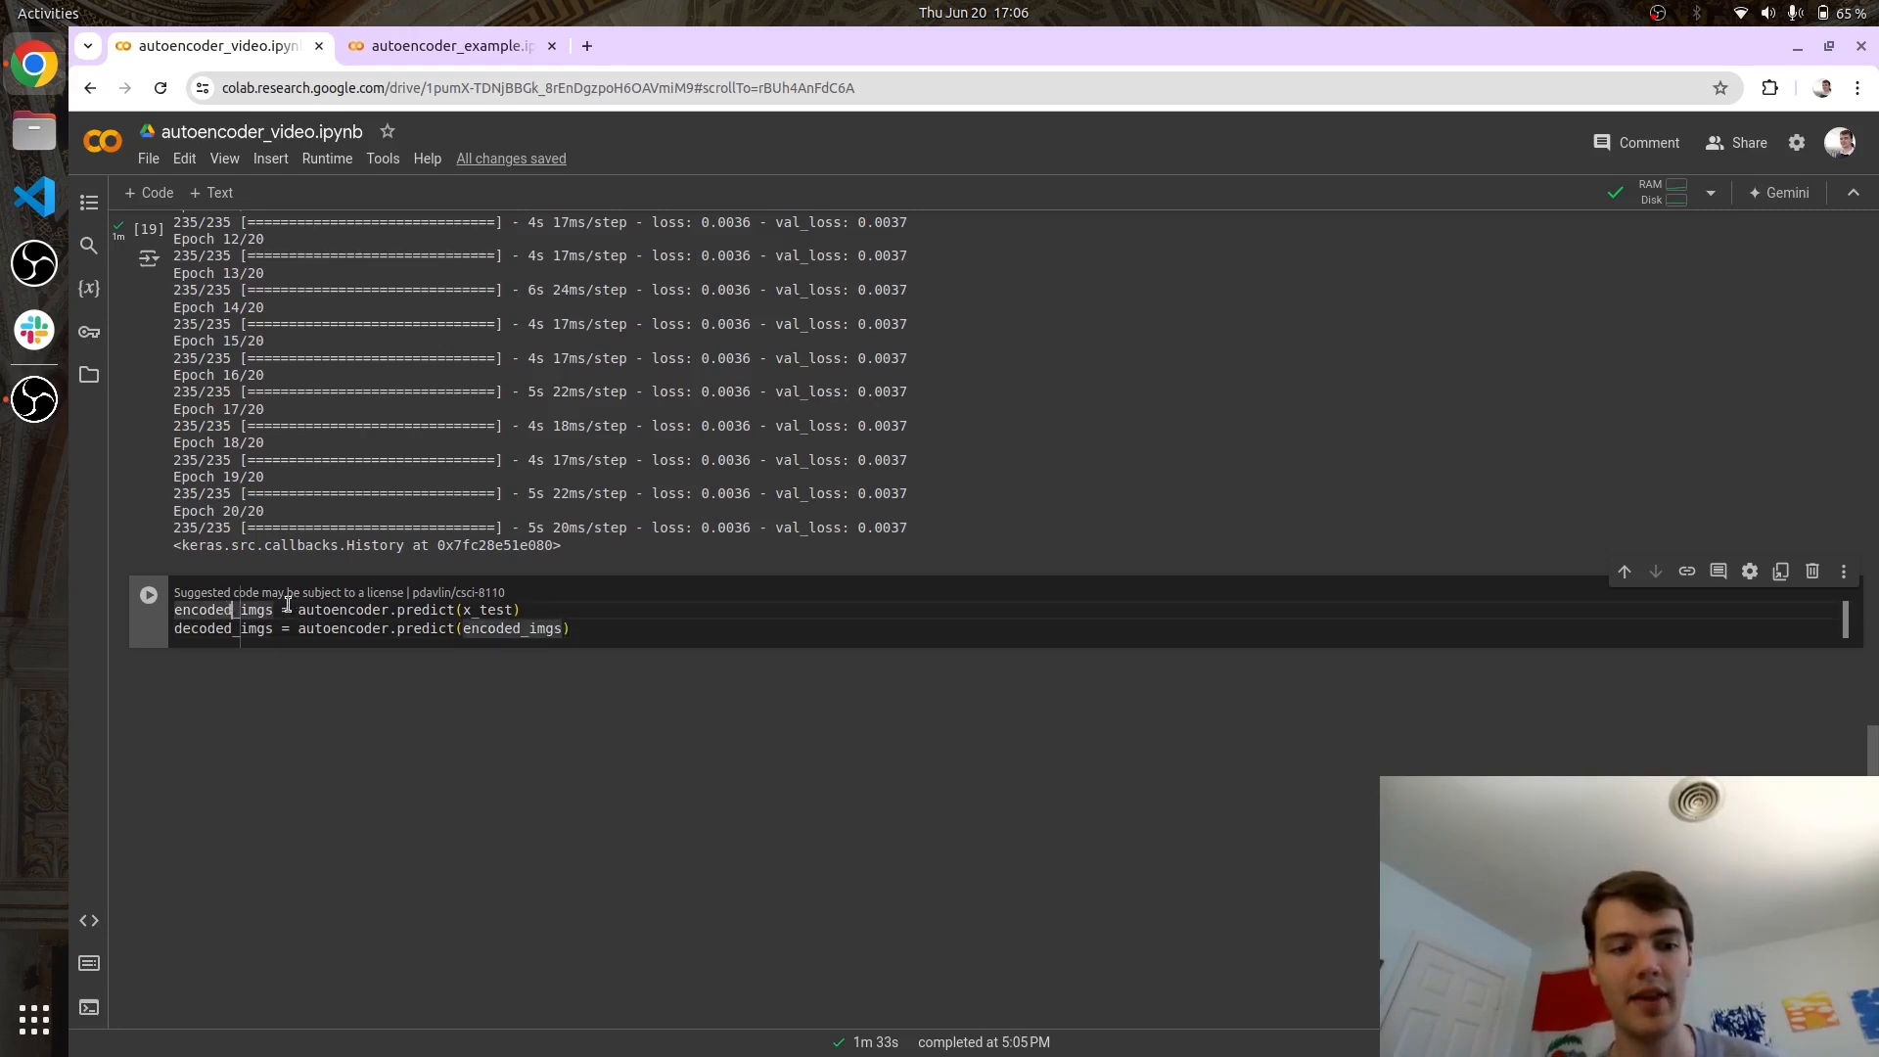
pyautogui.doubleClick(513, 629)
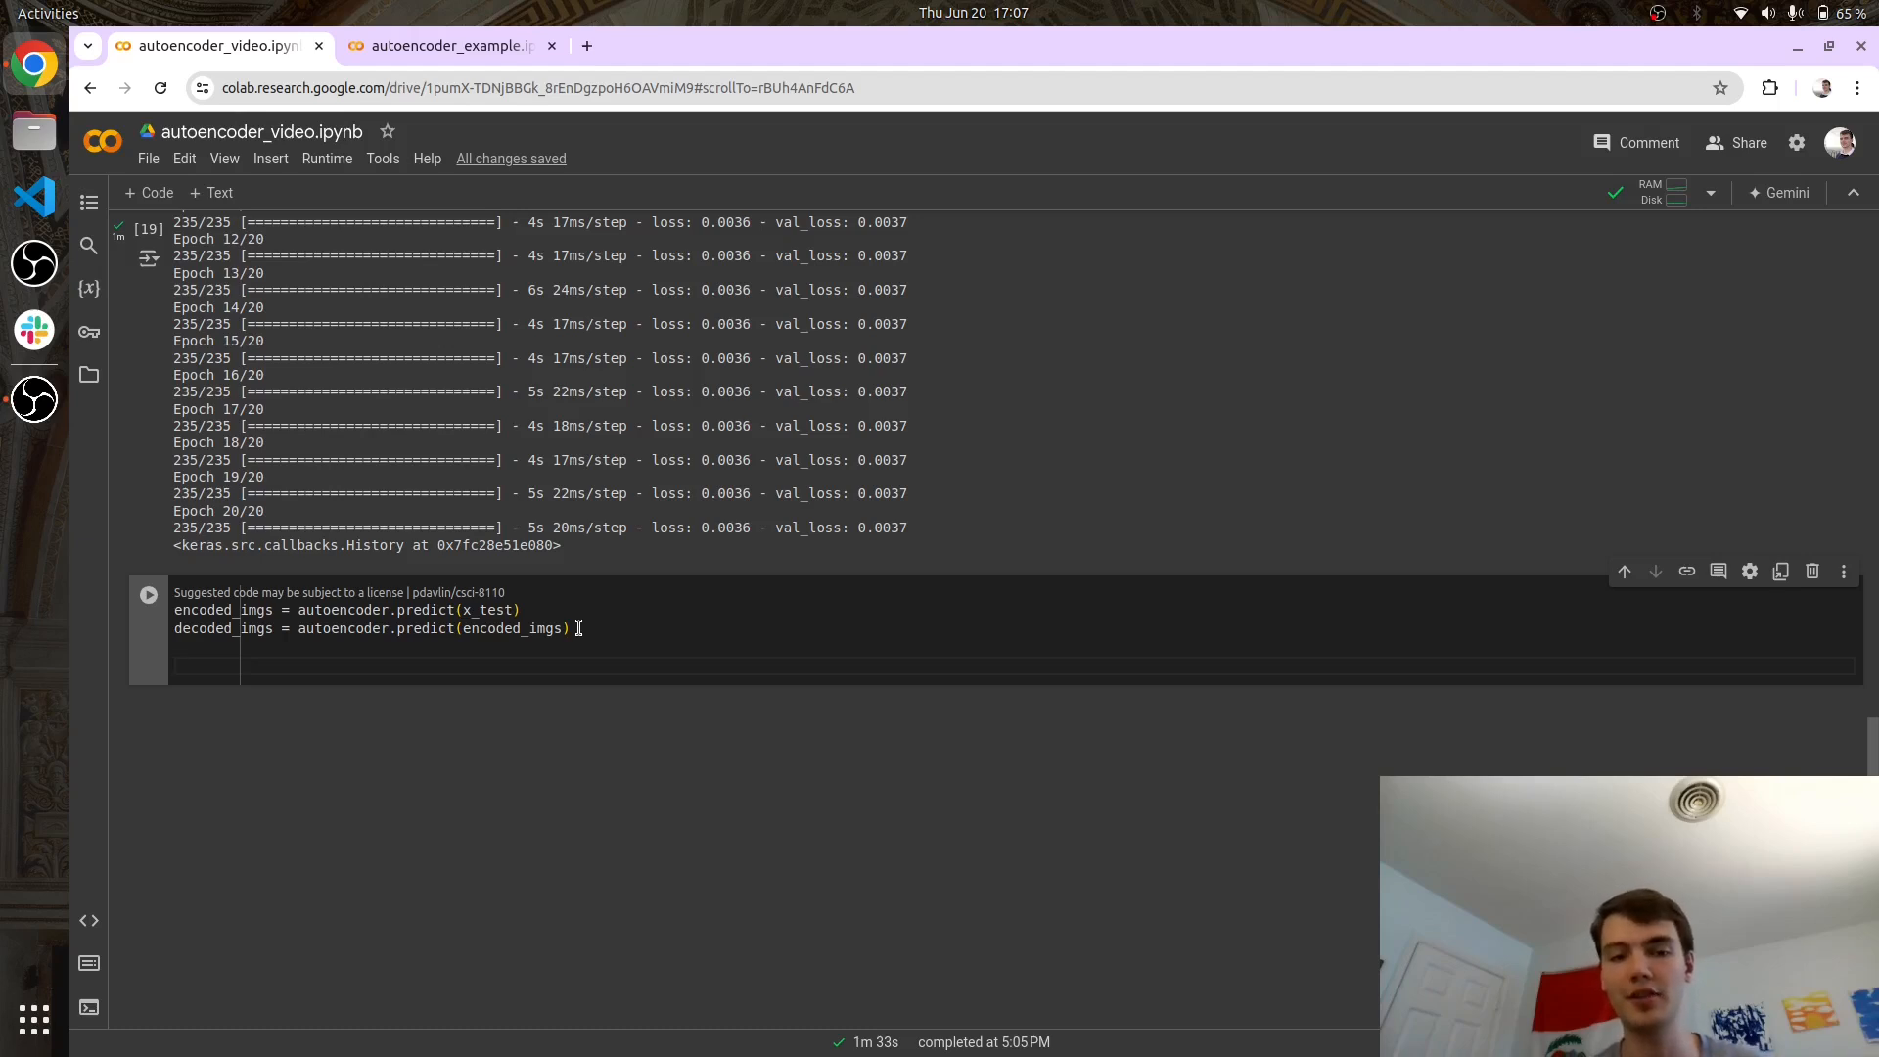
pyautogui.click(149, 595)
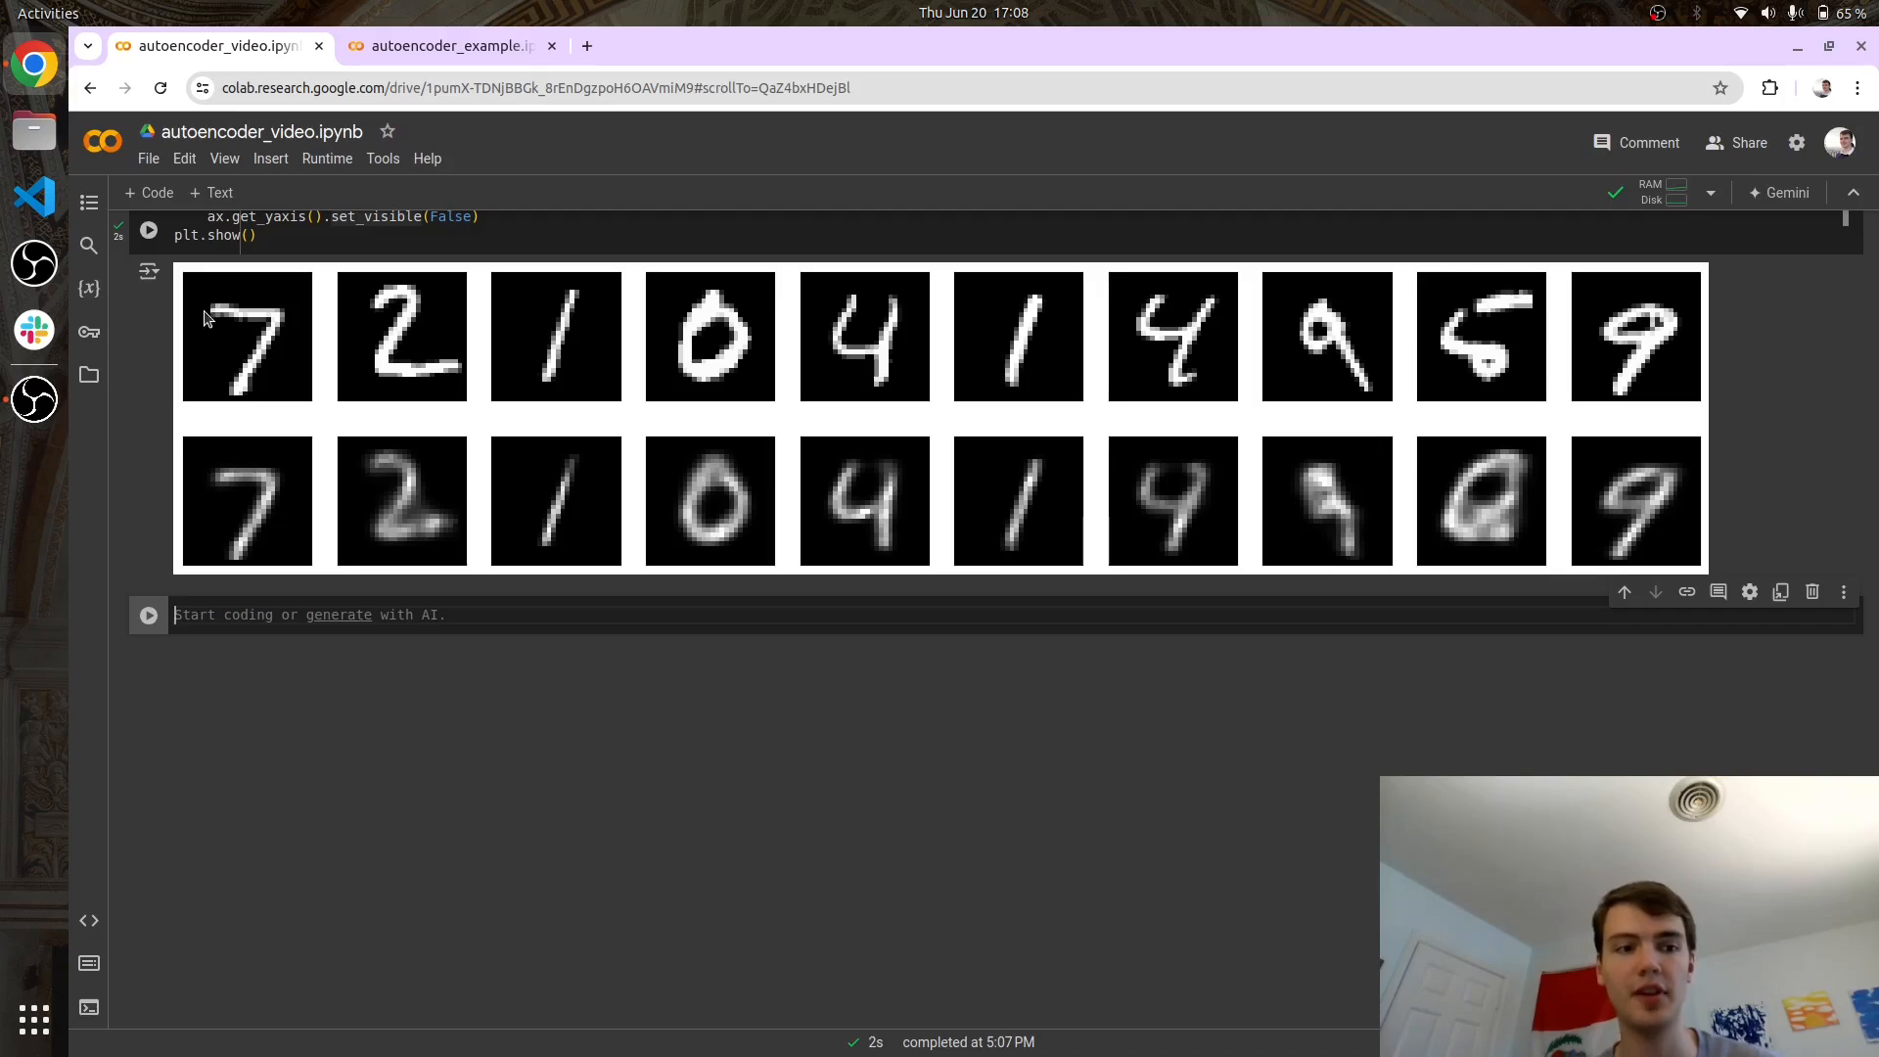
pyautogui.moveTo(223, 372)
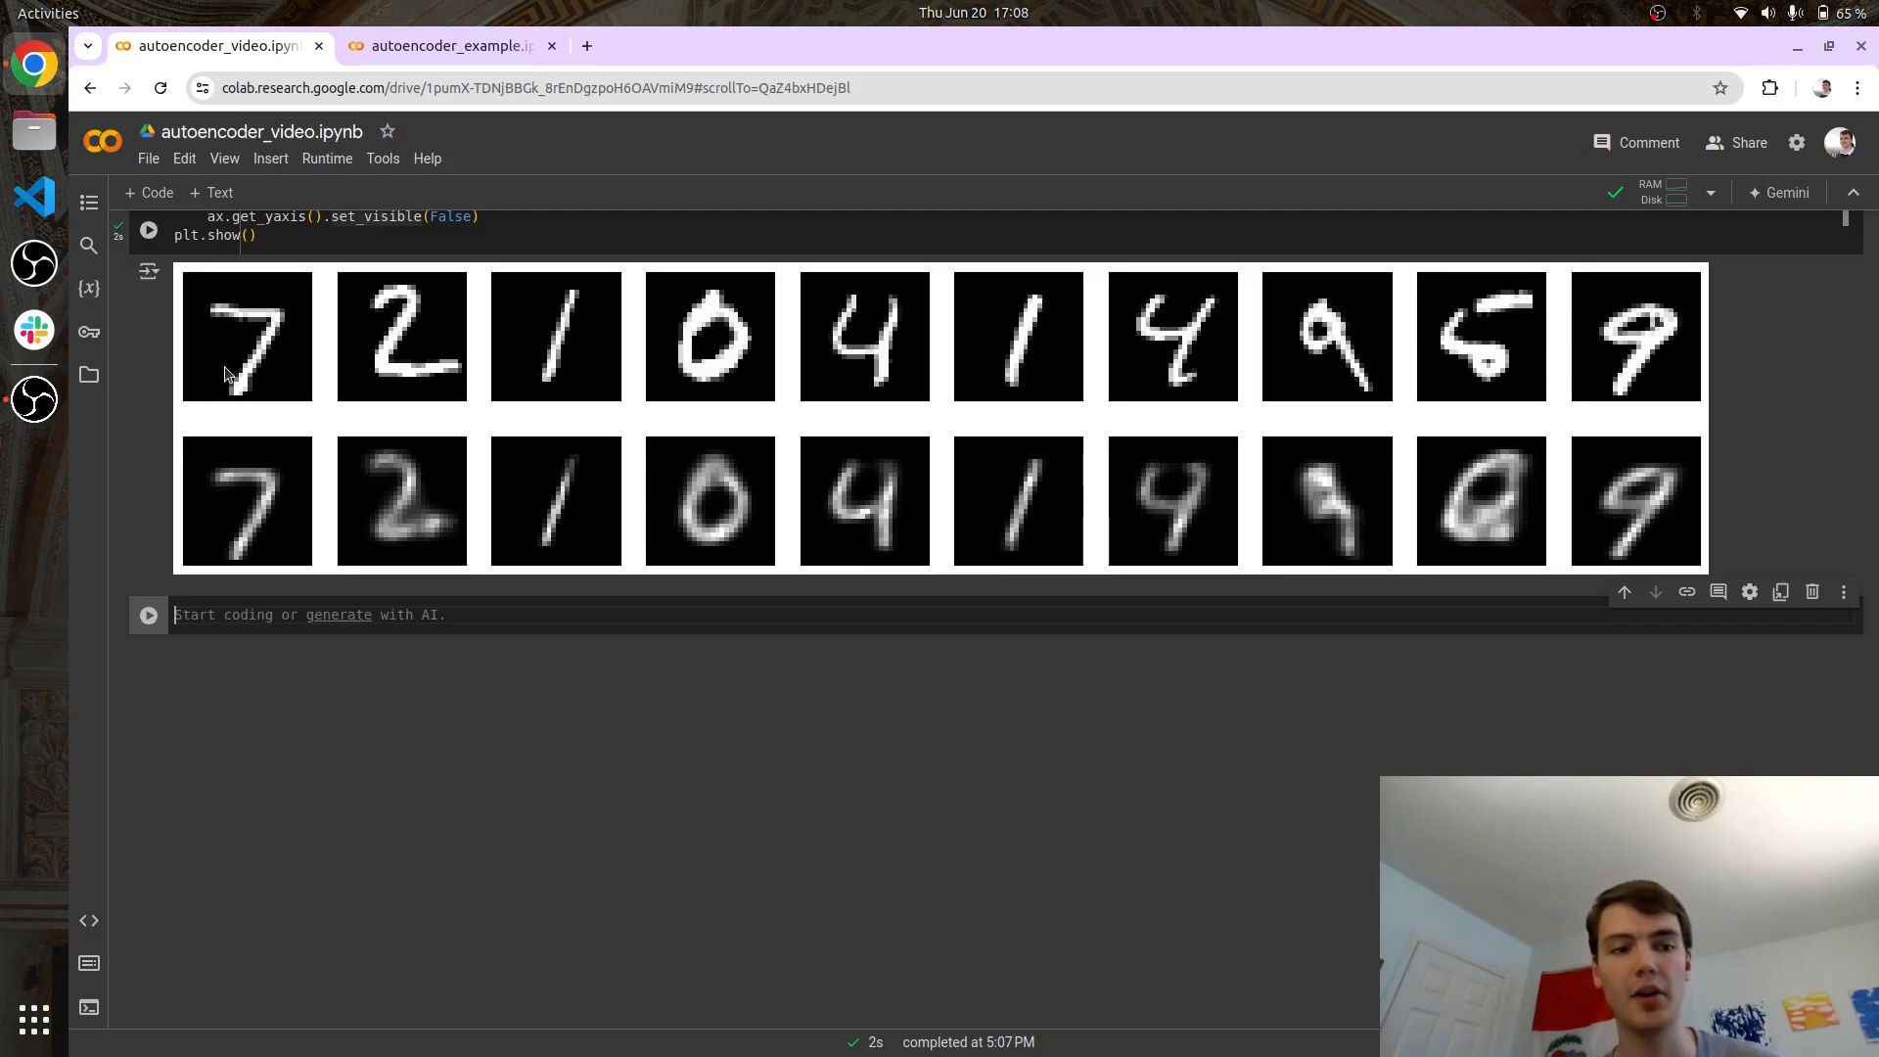
pyautogui.moveTo(573, 325)
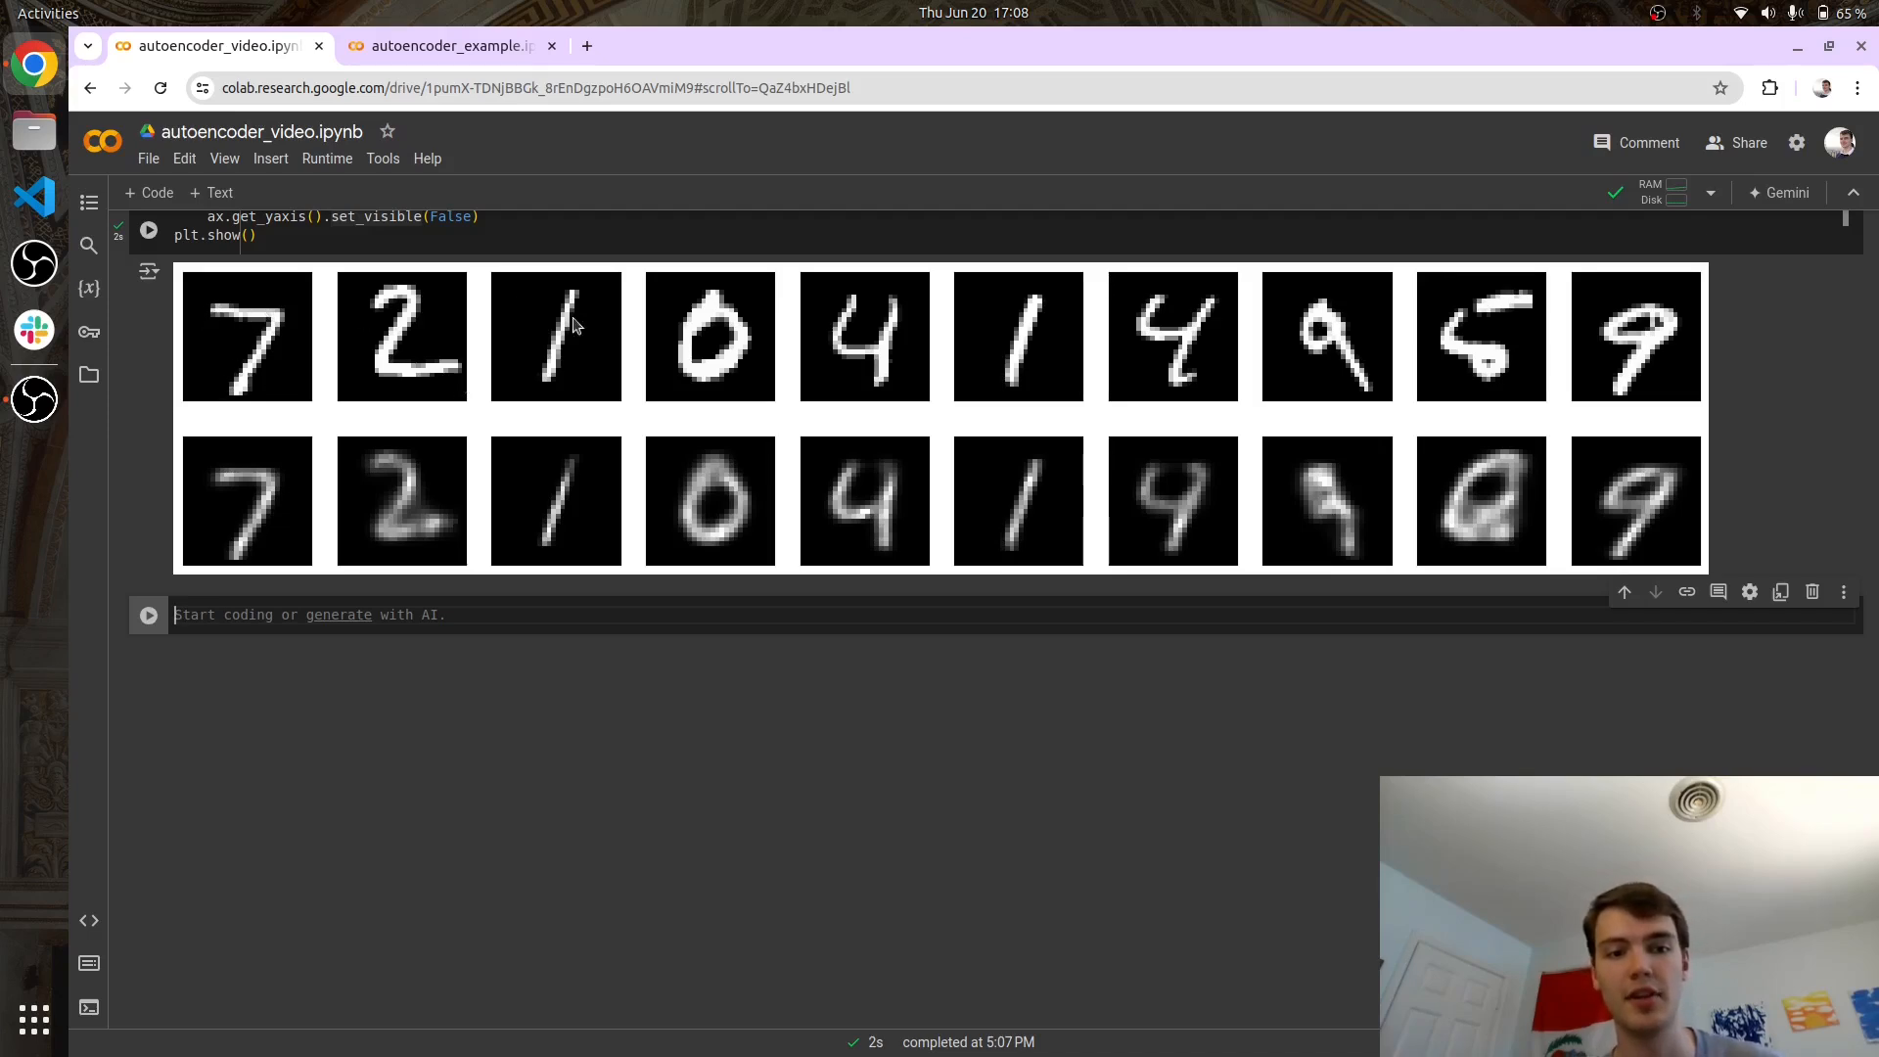
pyautogui.moveTo(215, 486)
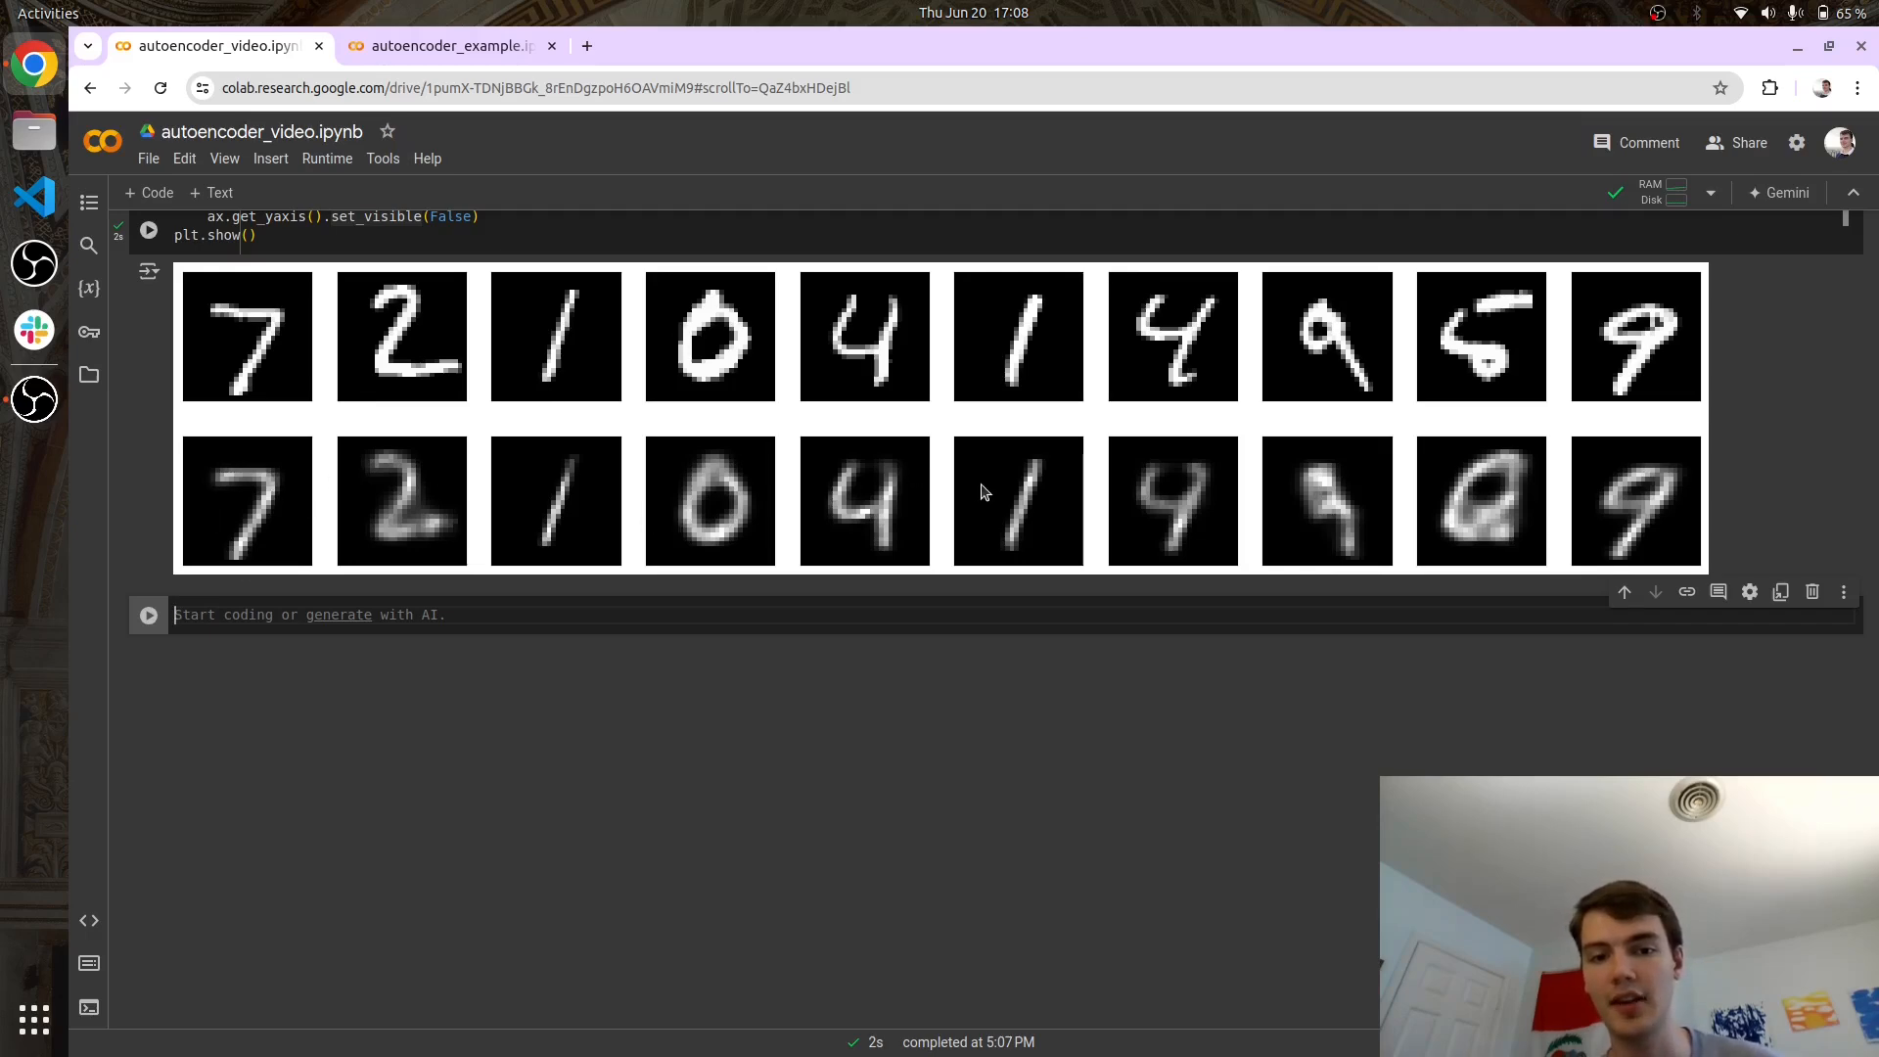
pyautogui.moveTo(1280, 487)
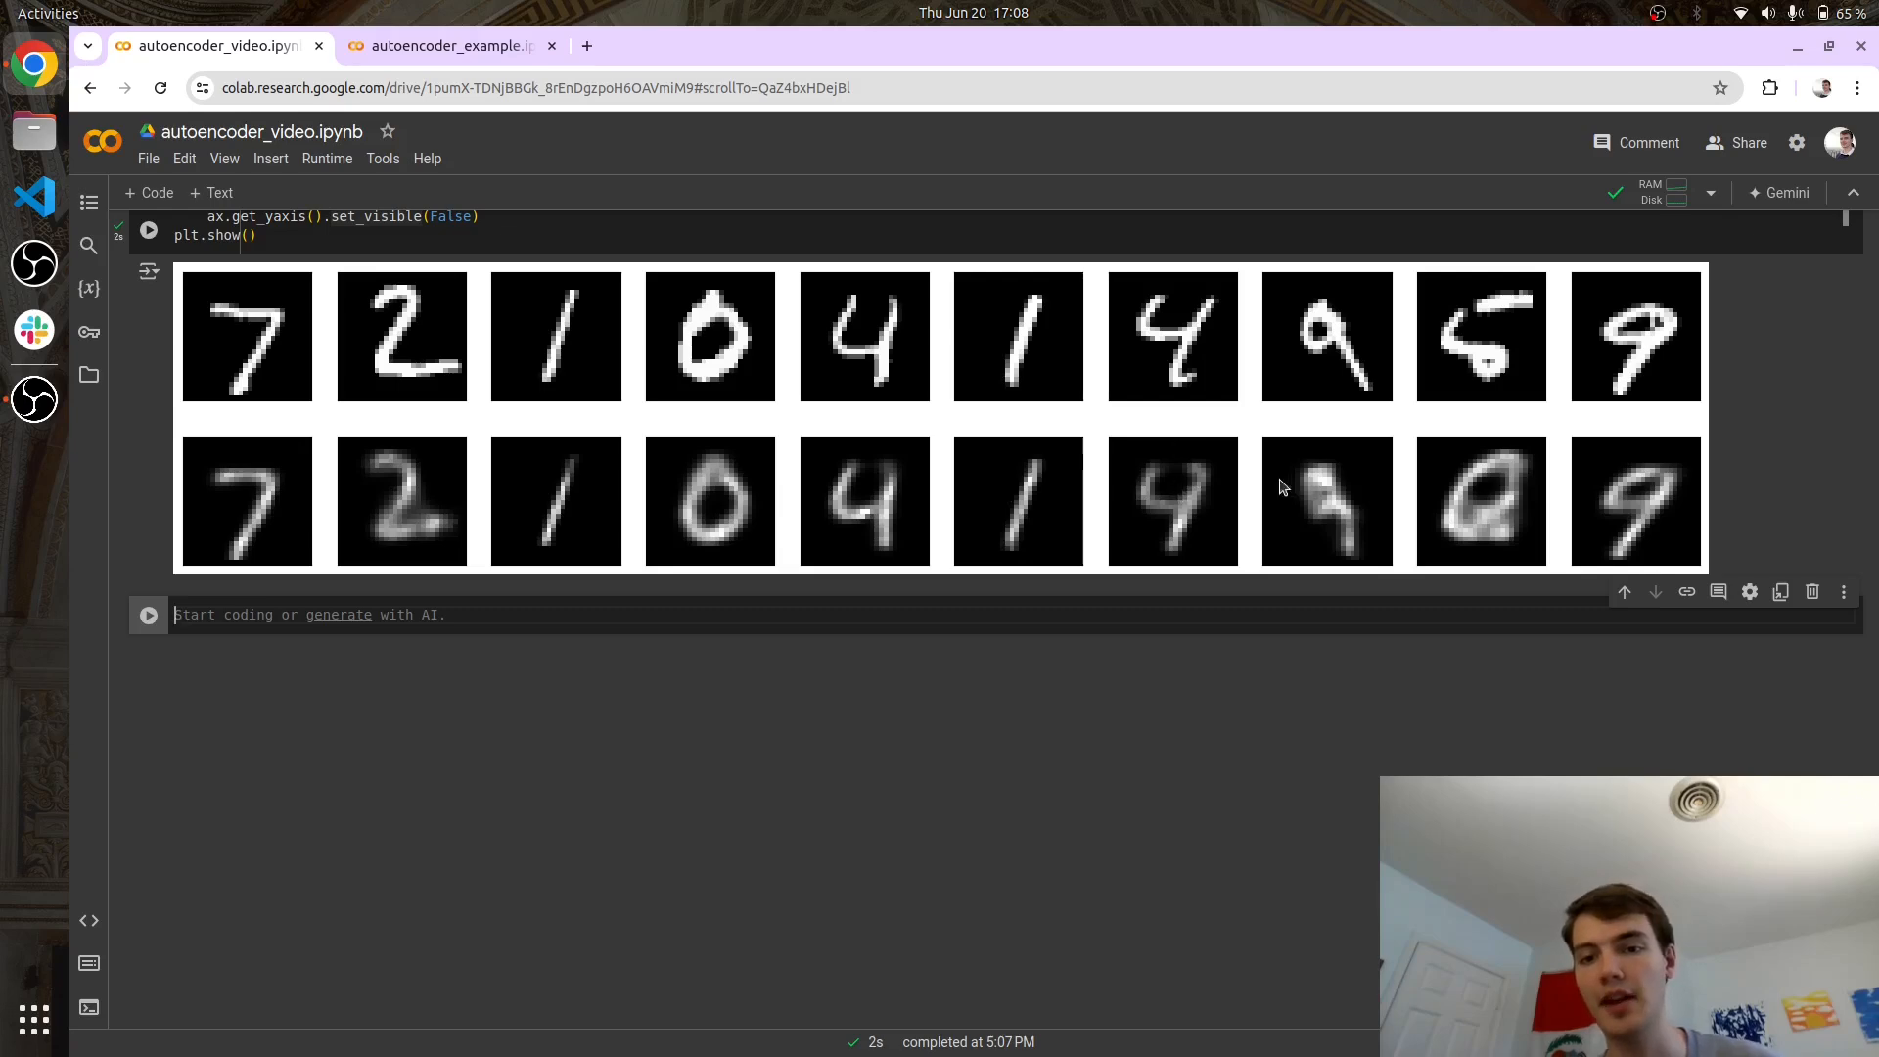
pyautogui.moveTo(1492, 321)
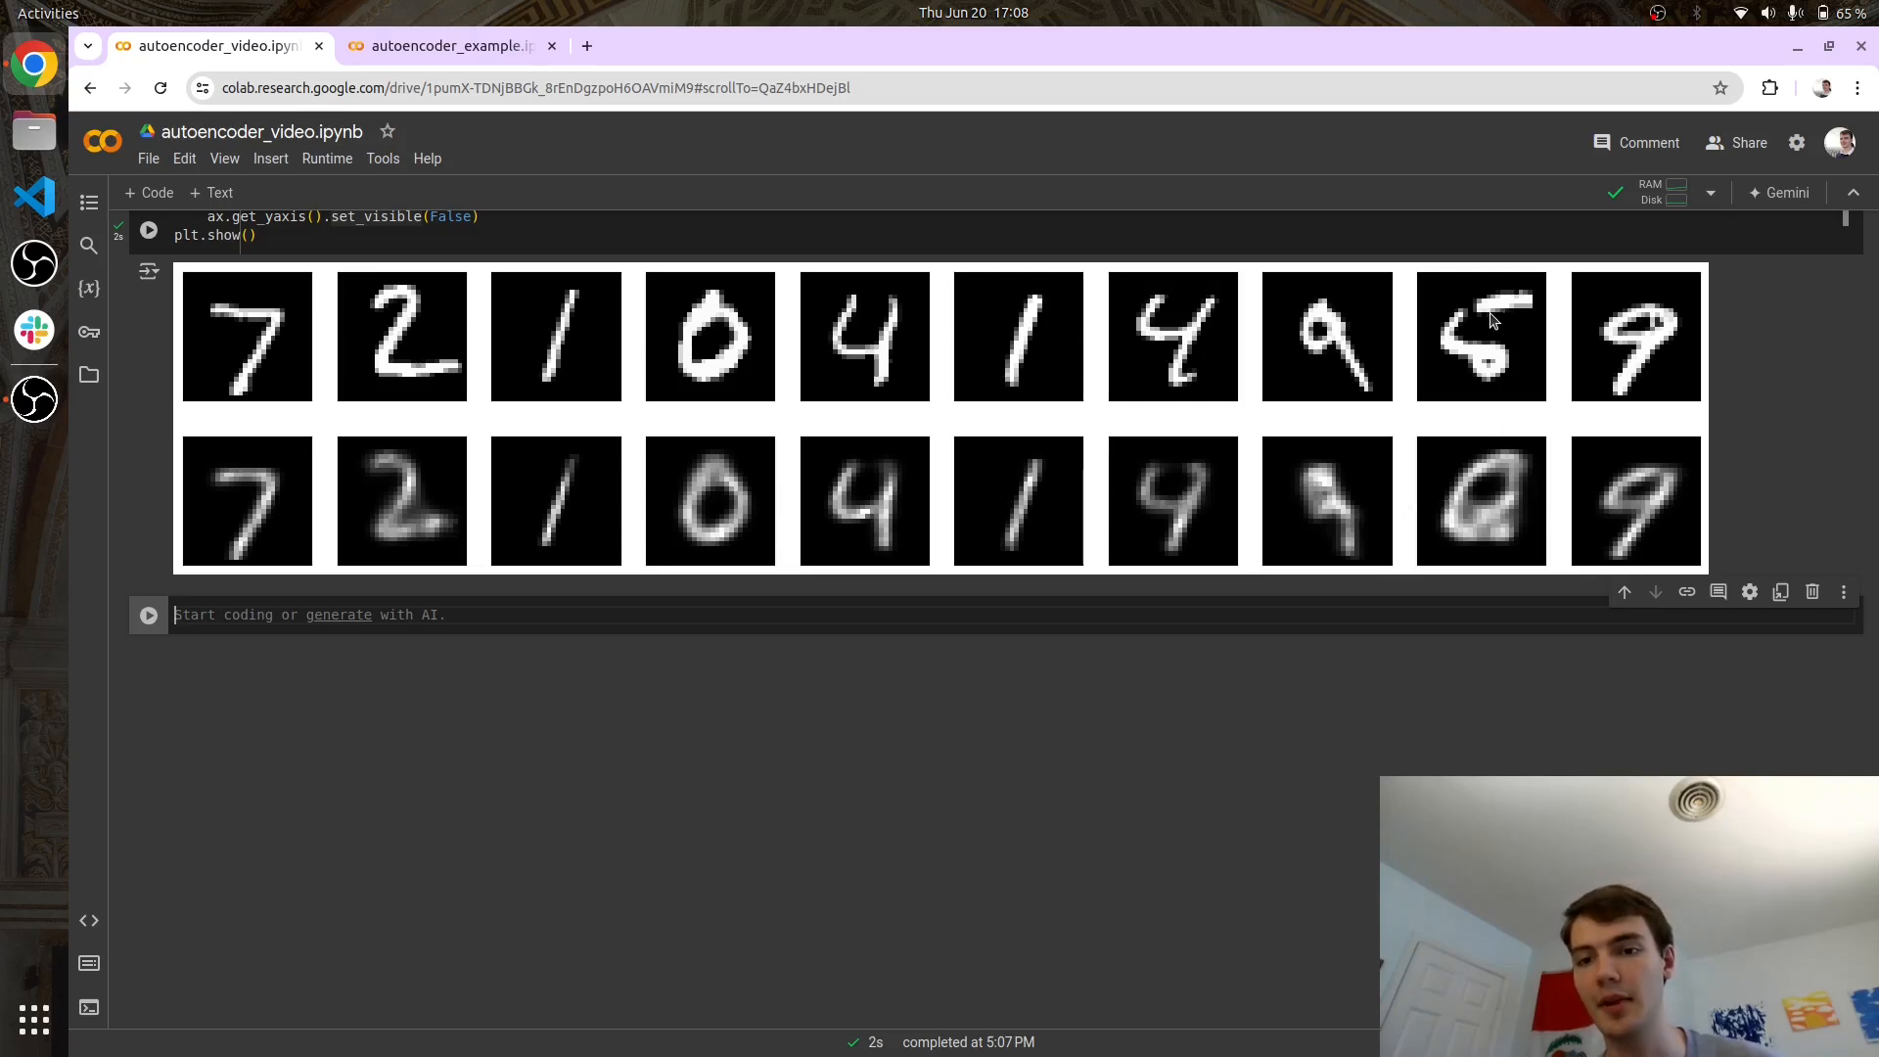
pyautogui.moveTo(1454, 387)
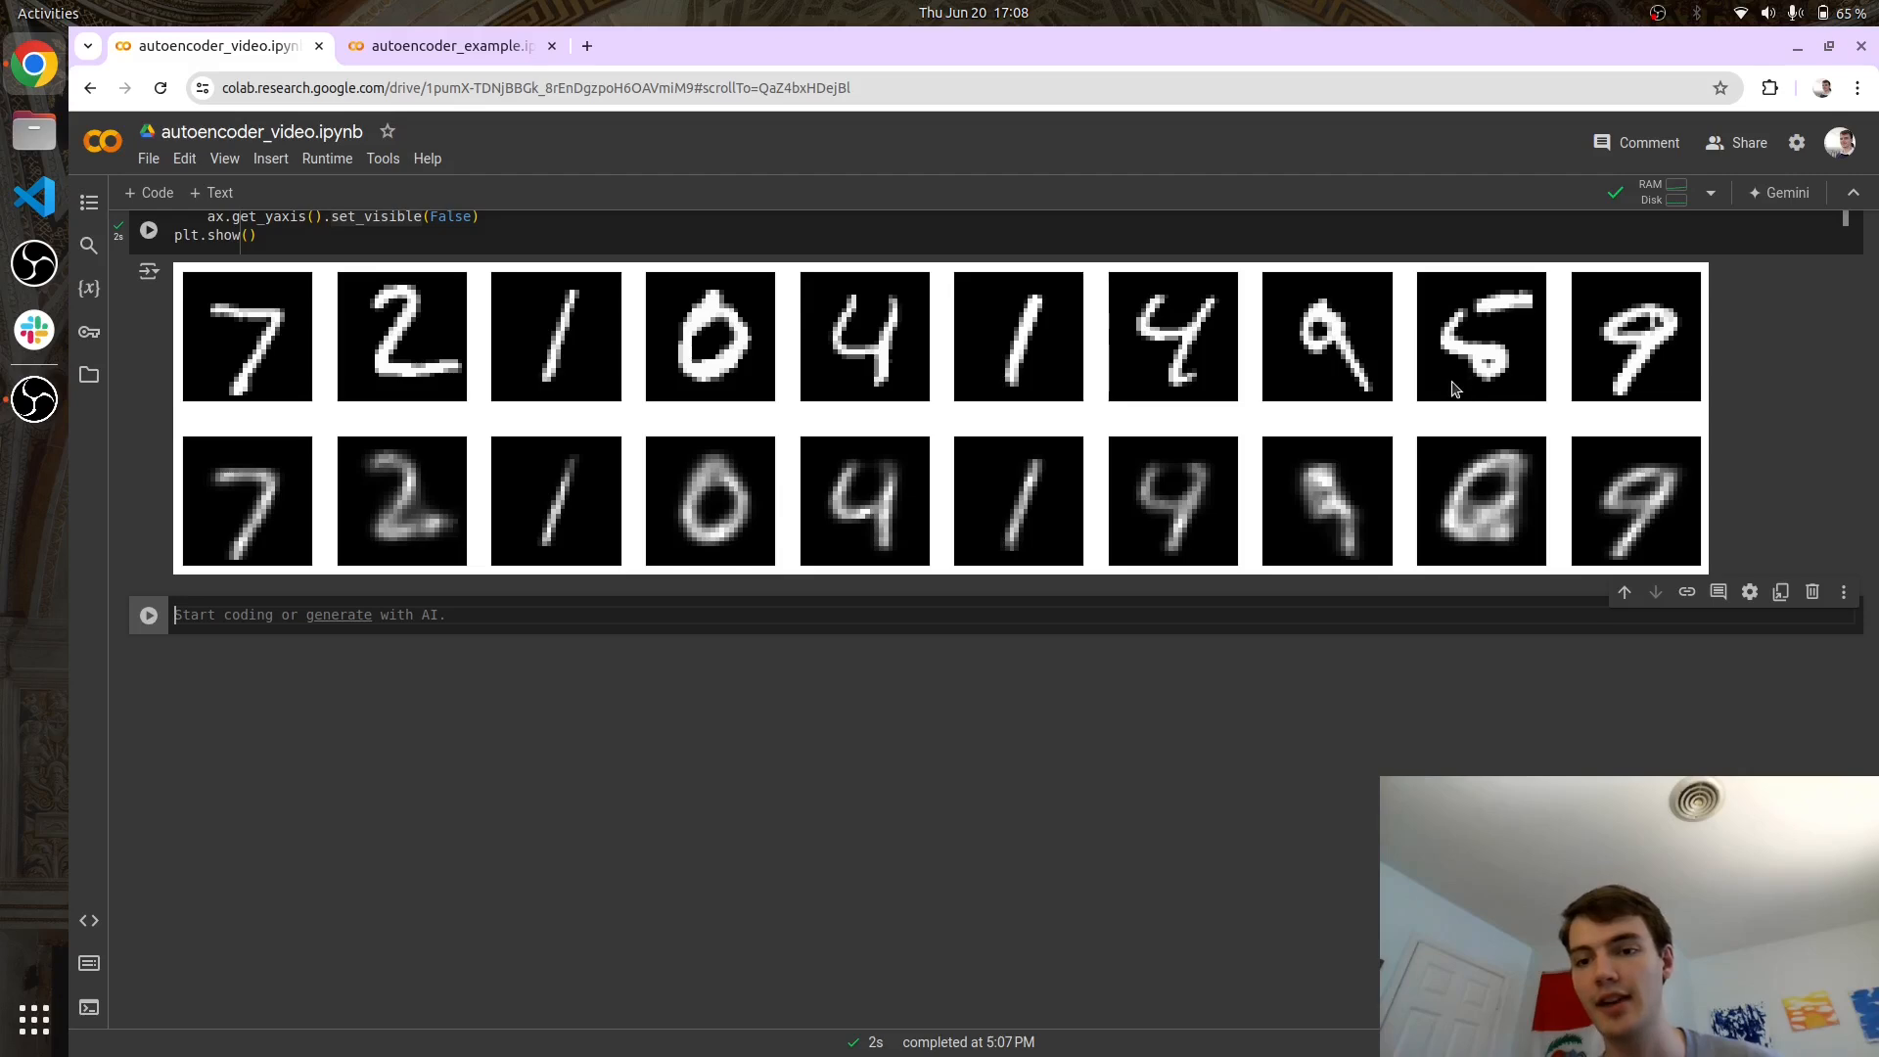
pyautogui.moveTo(1472, 478)
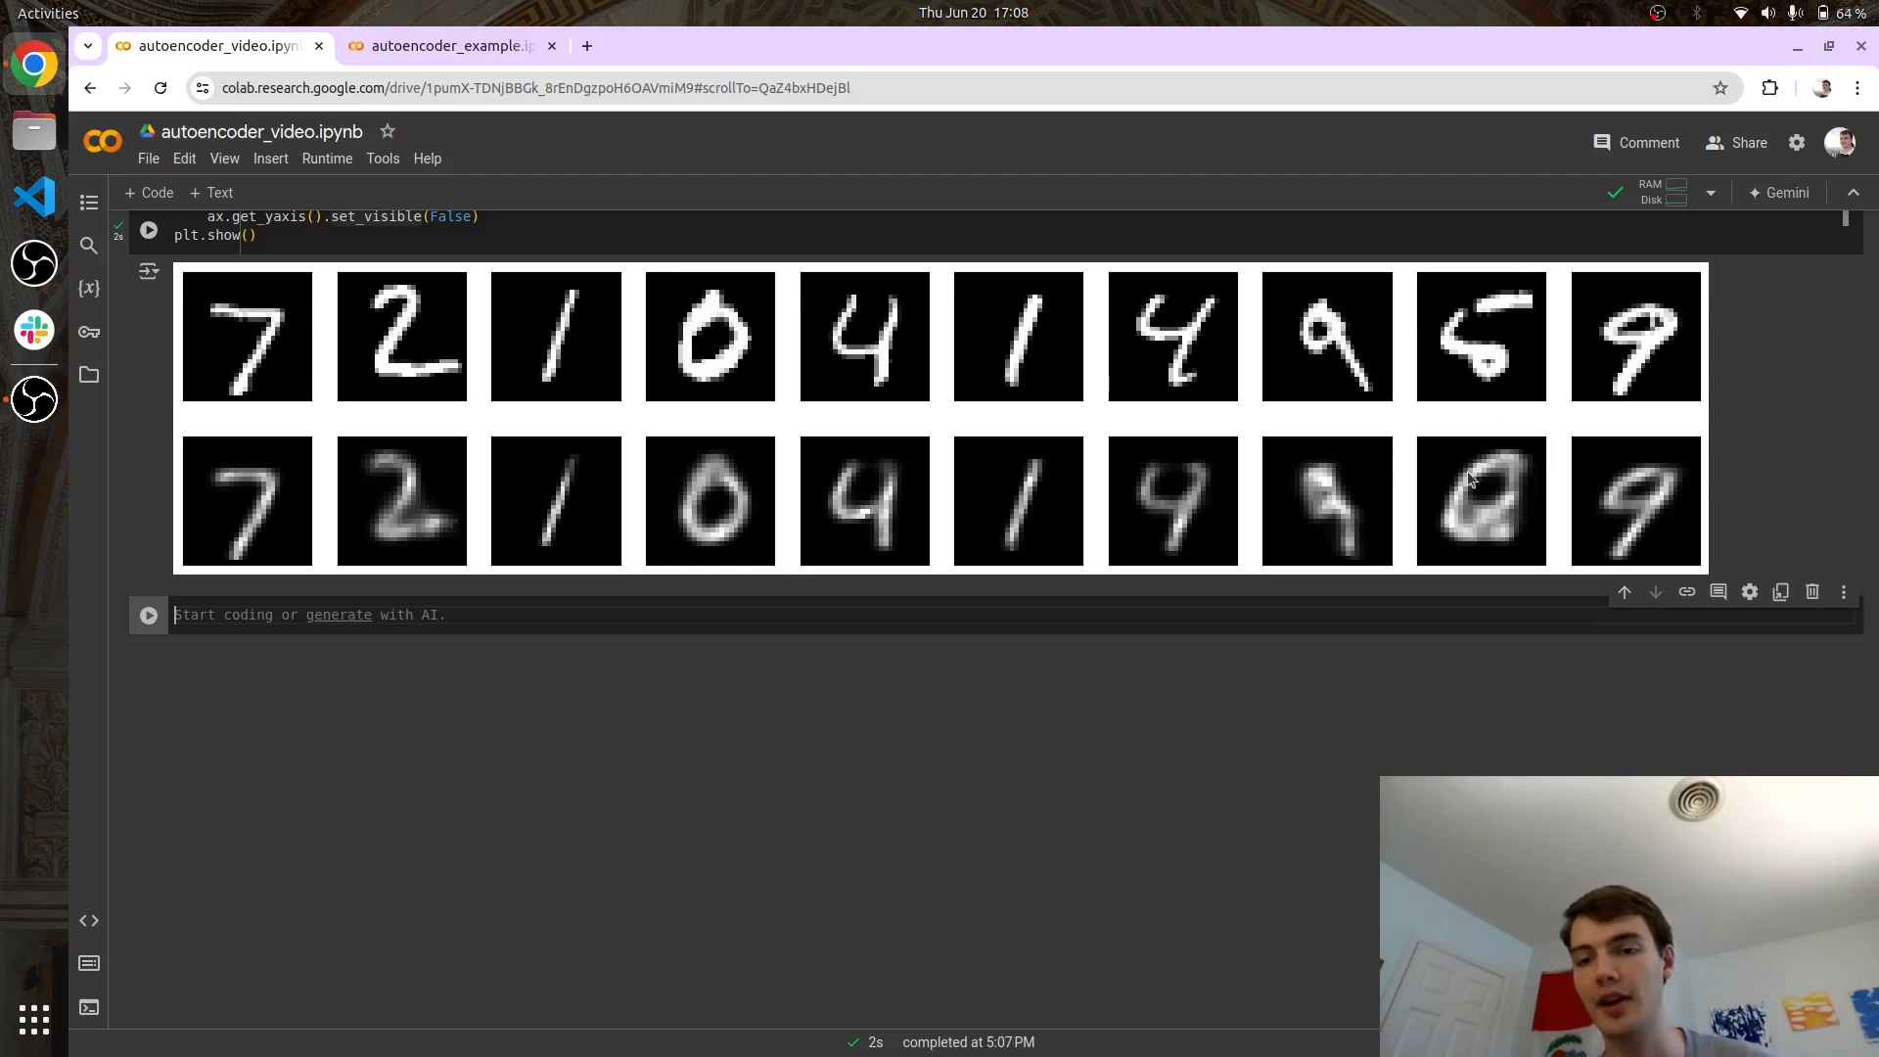
pyautogui.moveTo(939, 450)
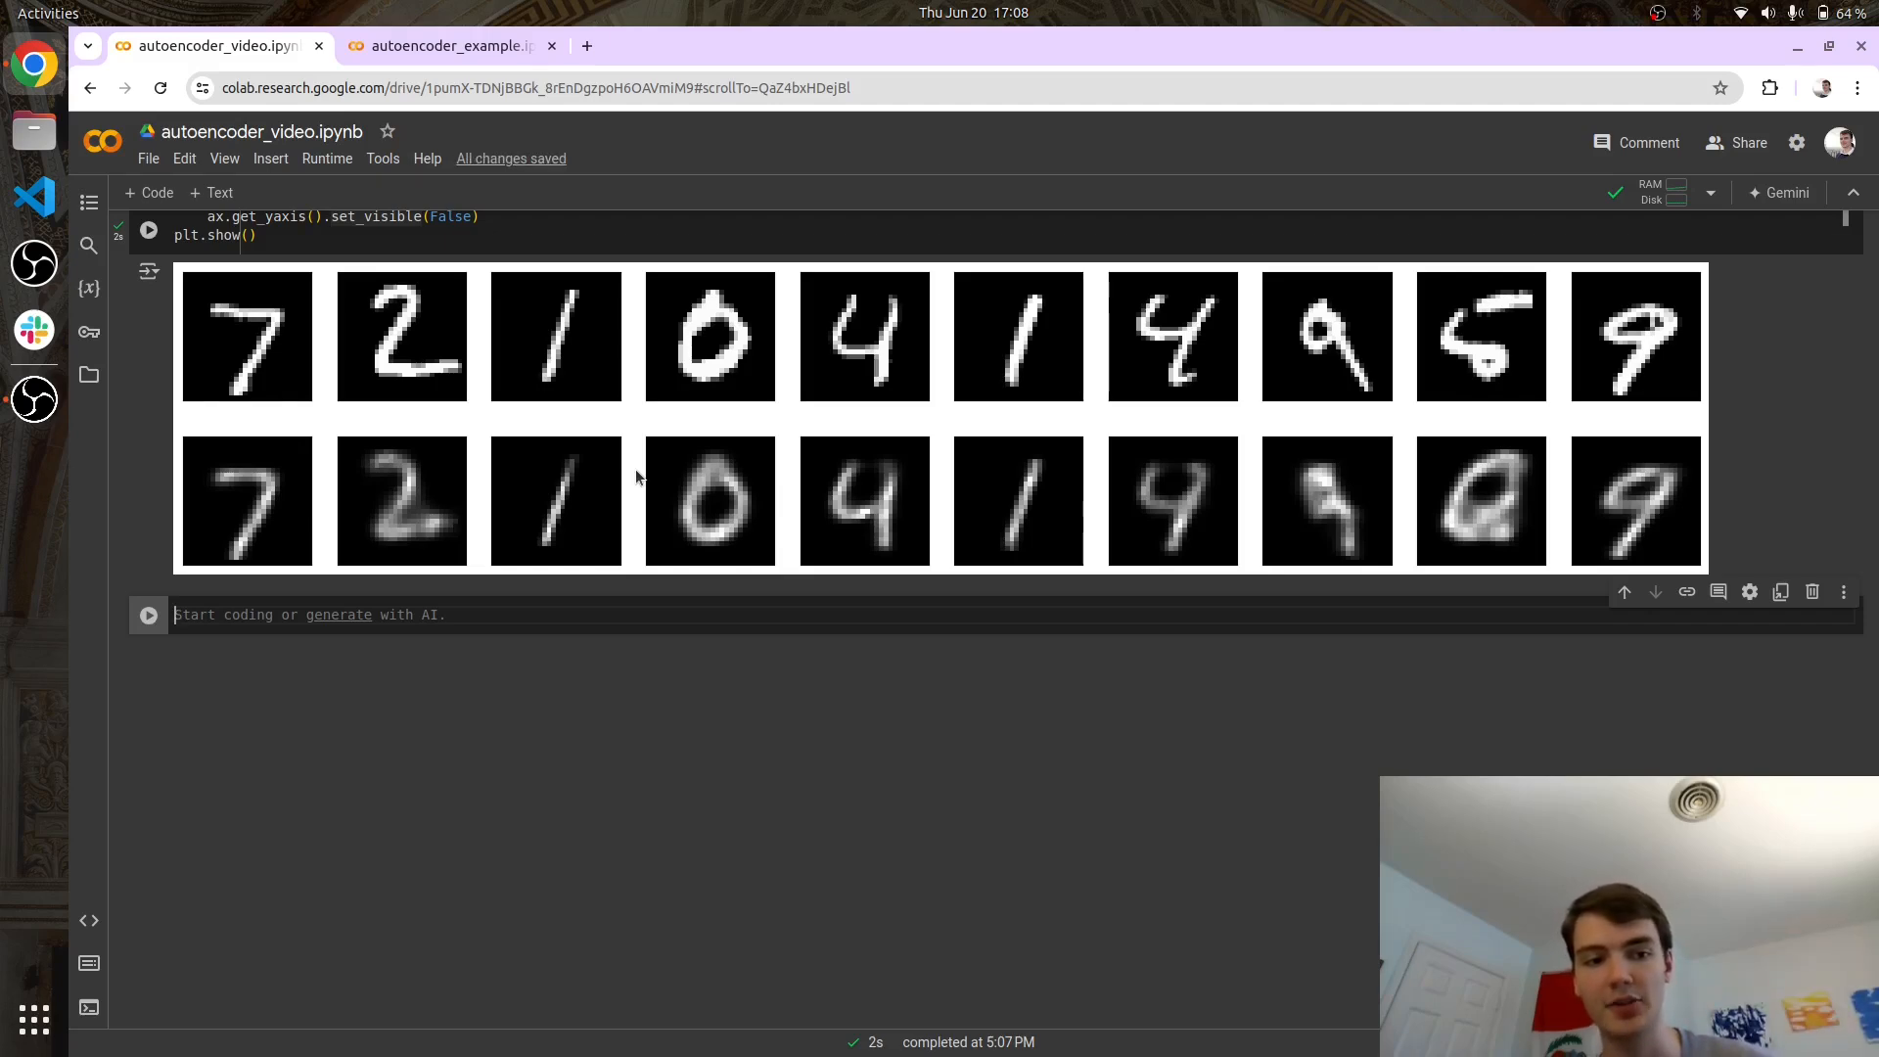
pyautogui.moveTo(452, 548)
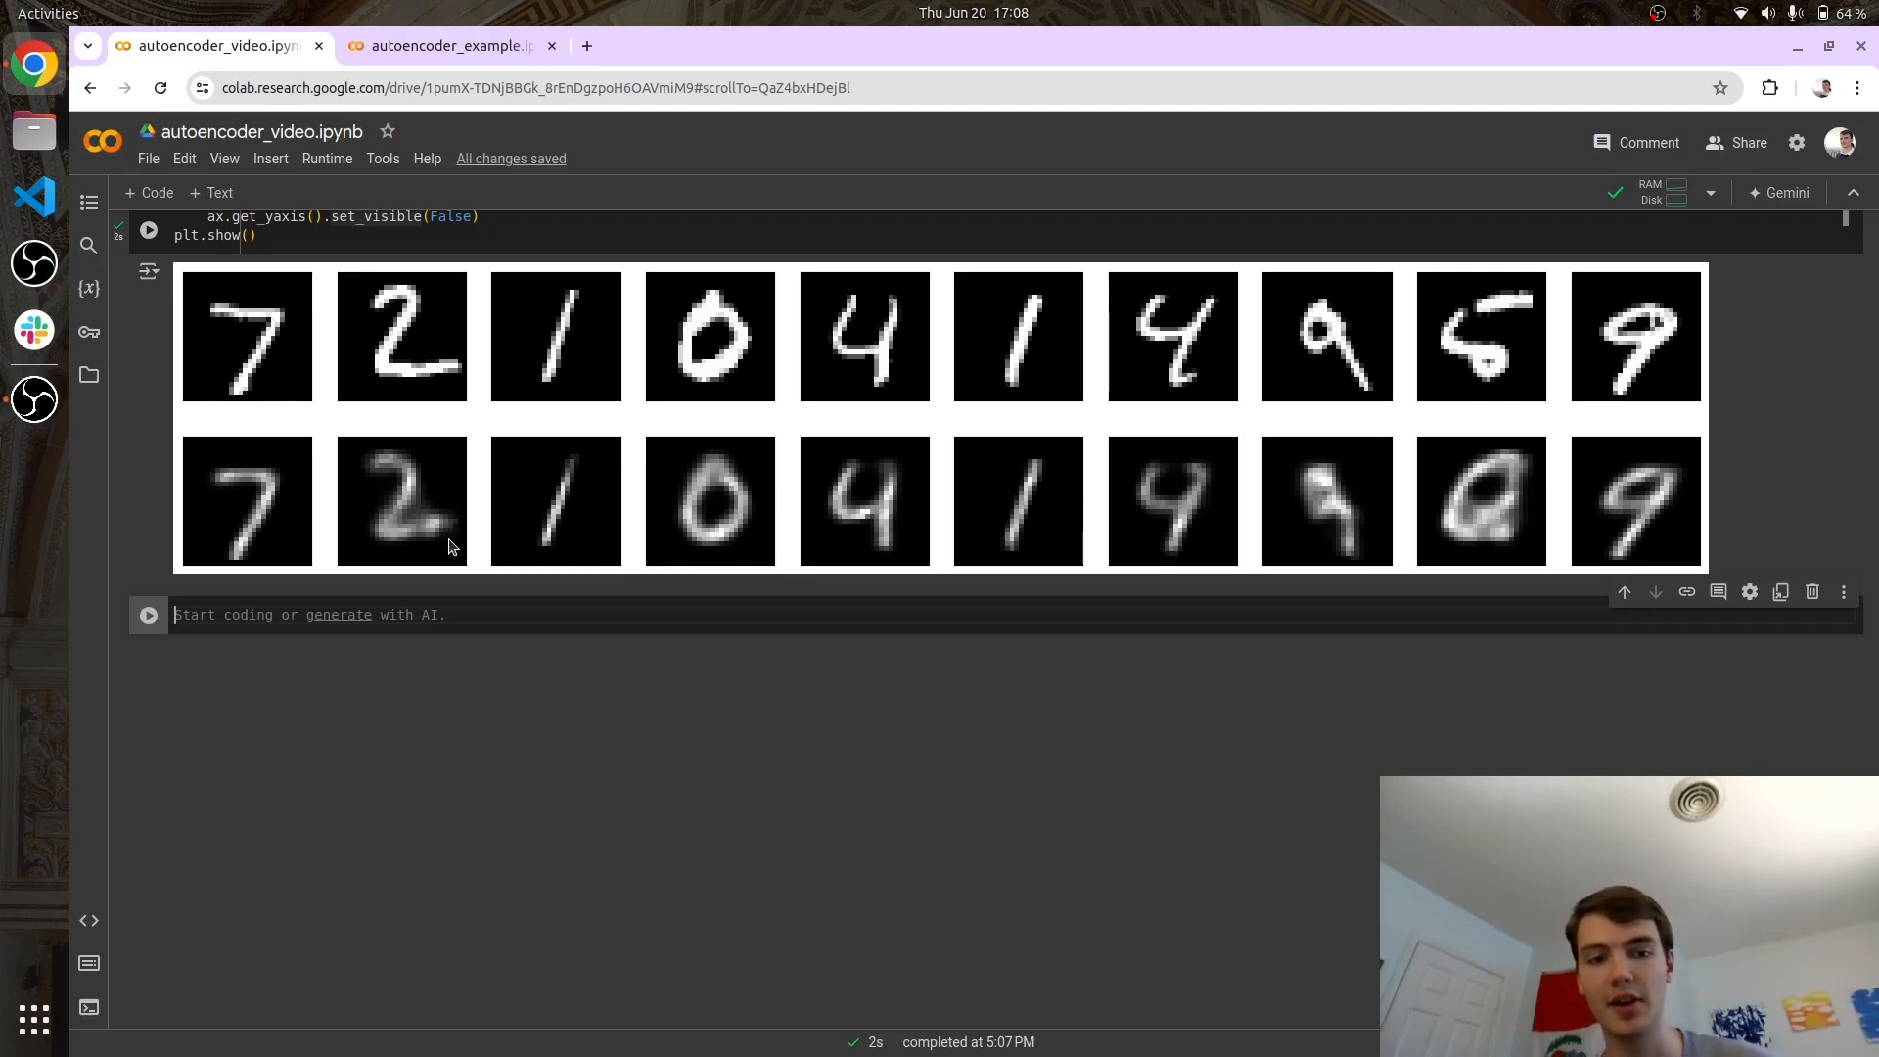
pyautogui.moveTo(869, 540)
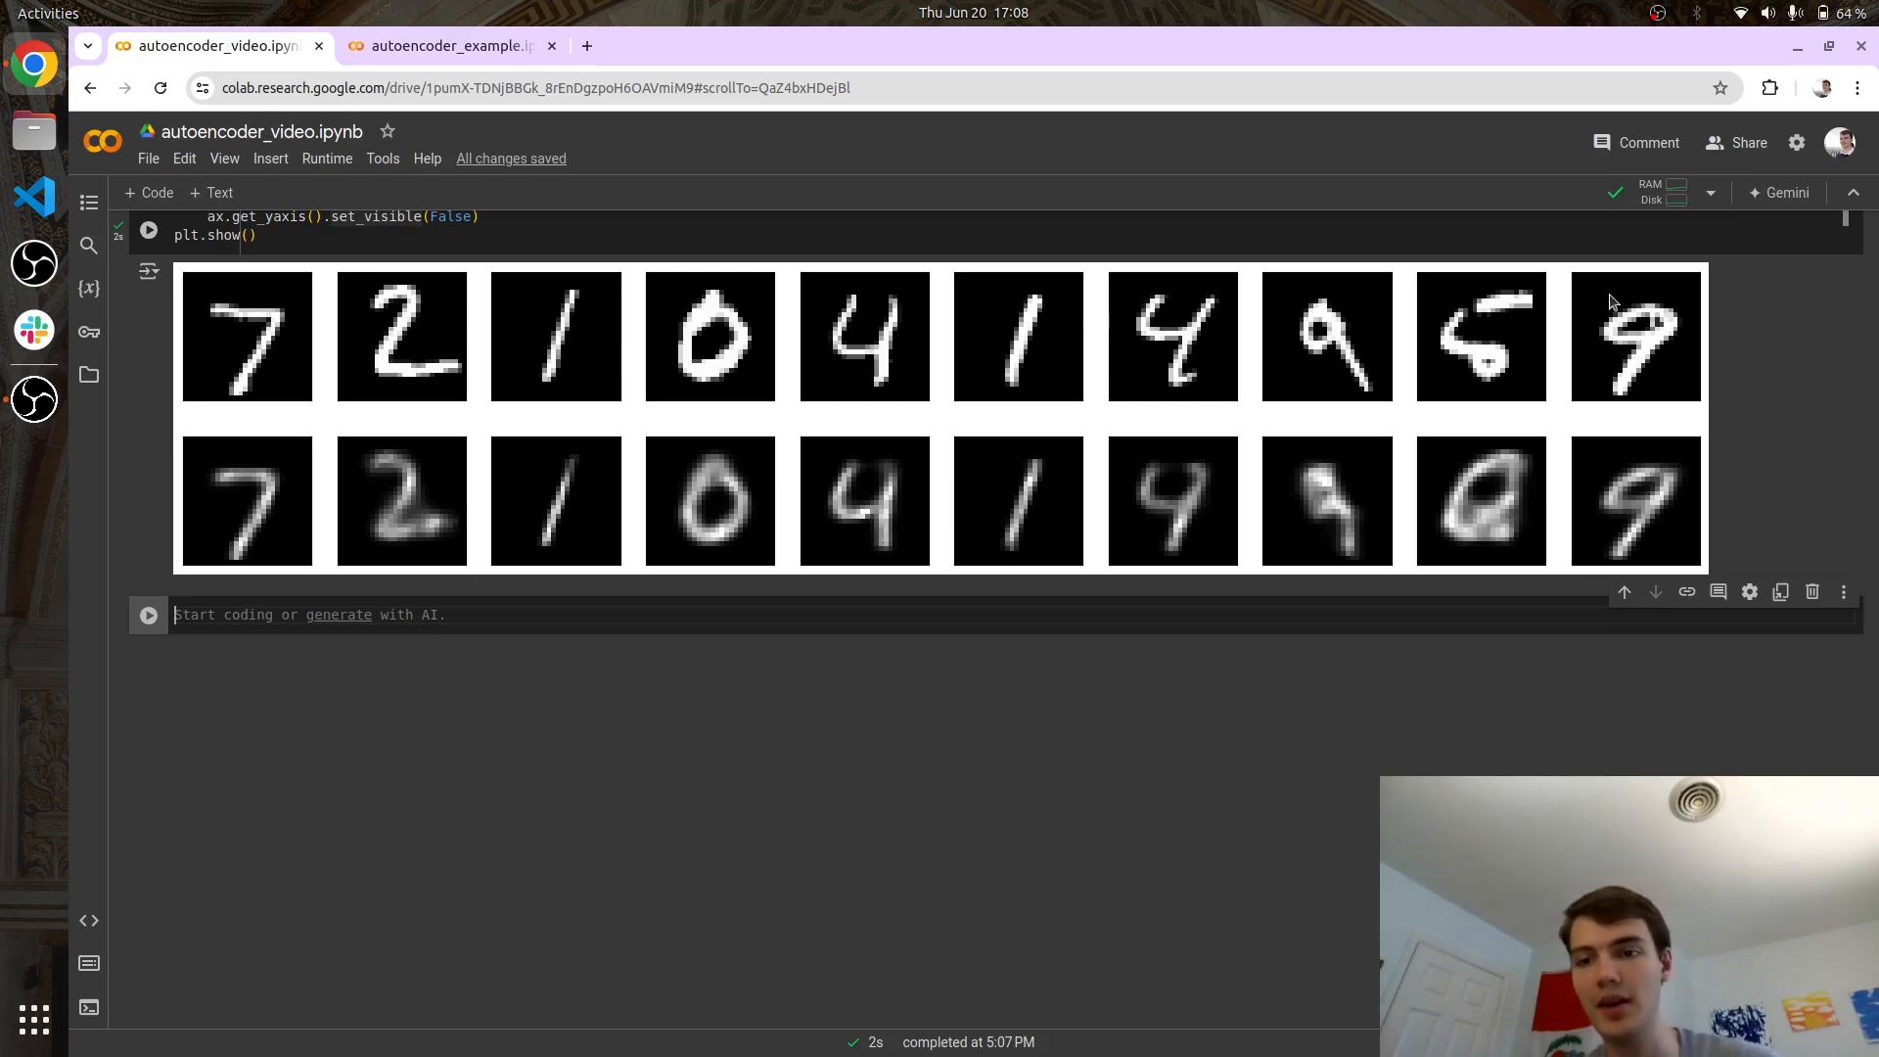
pyautogui.moveTo(526, 458)
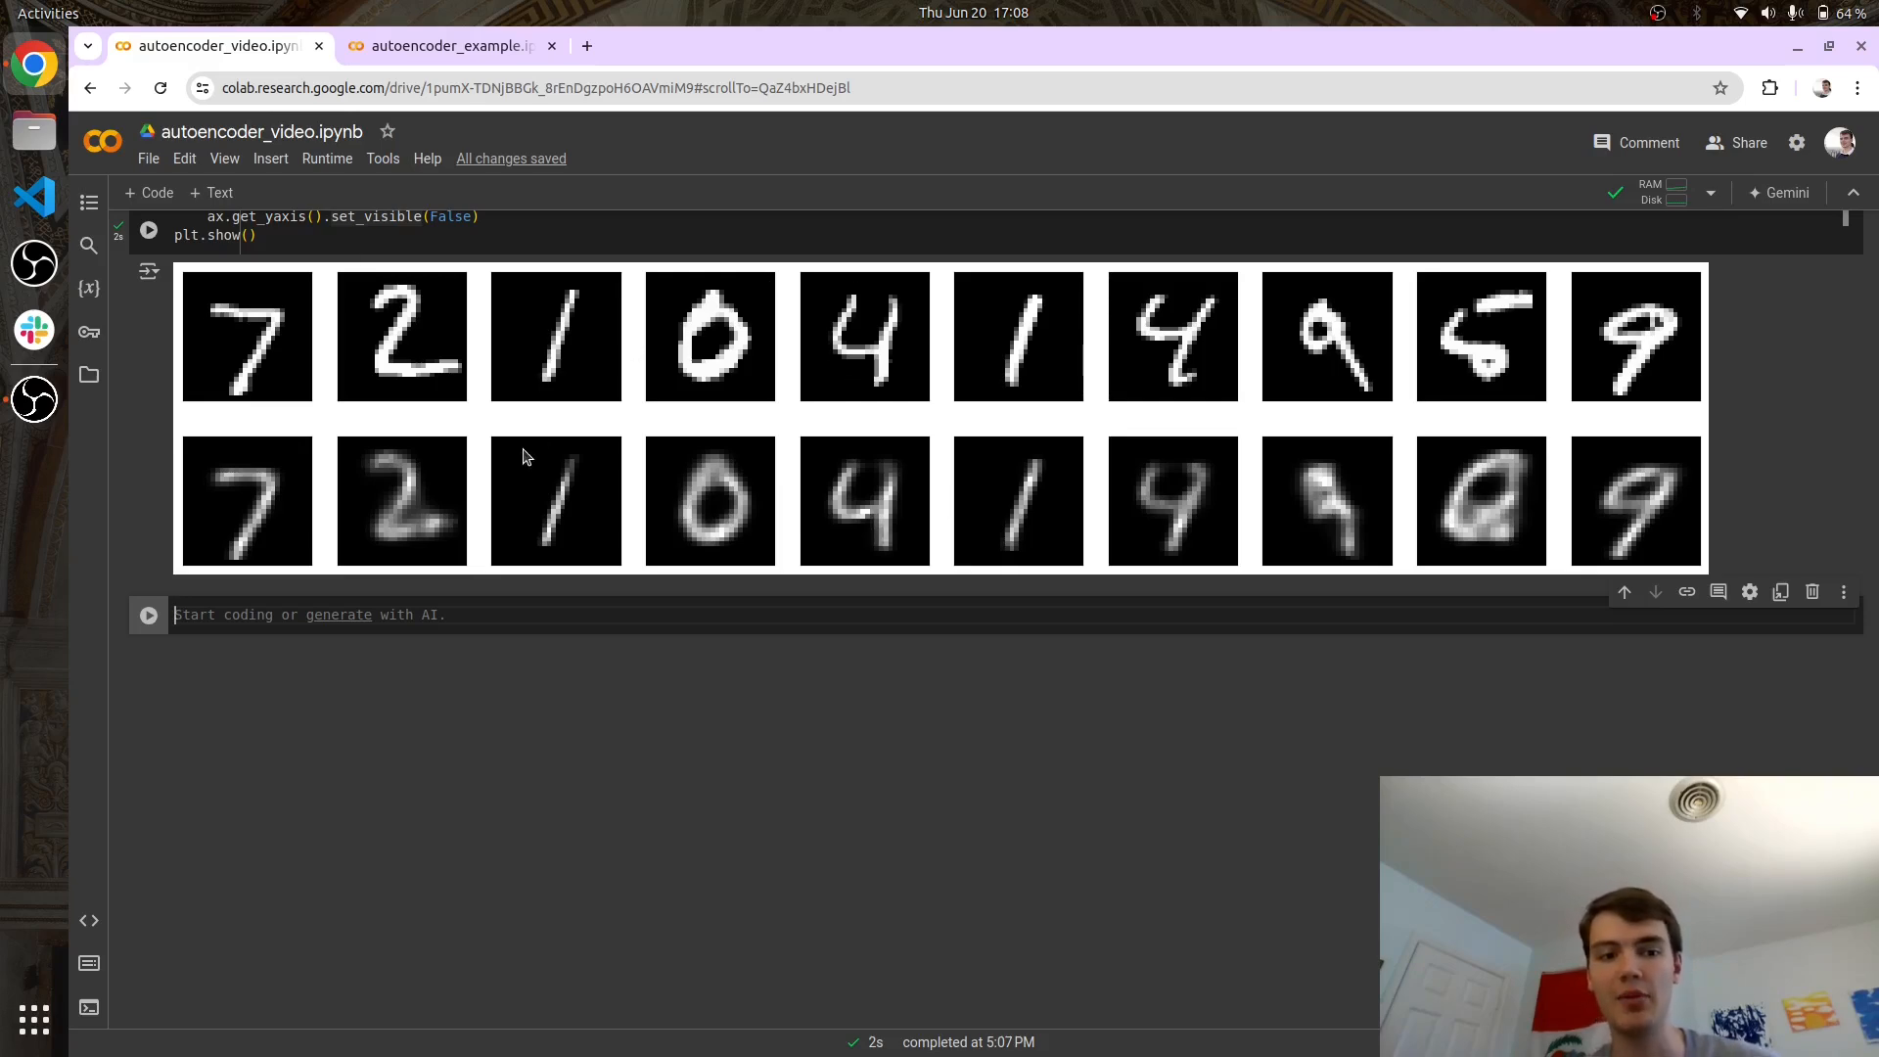